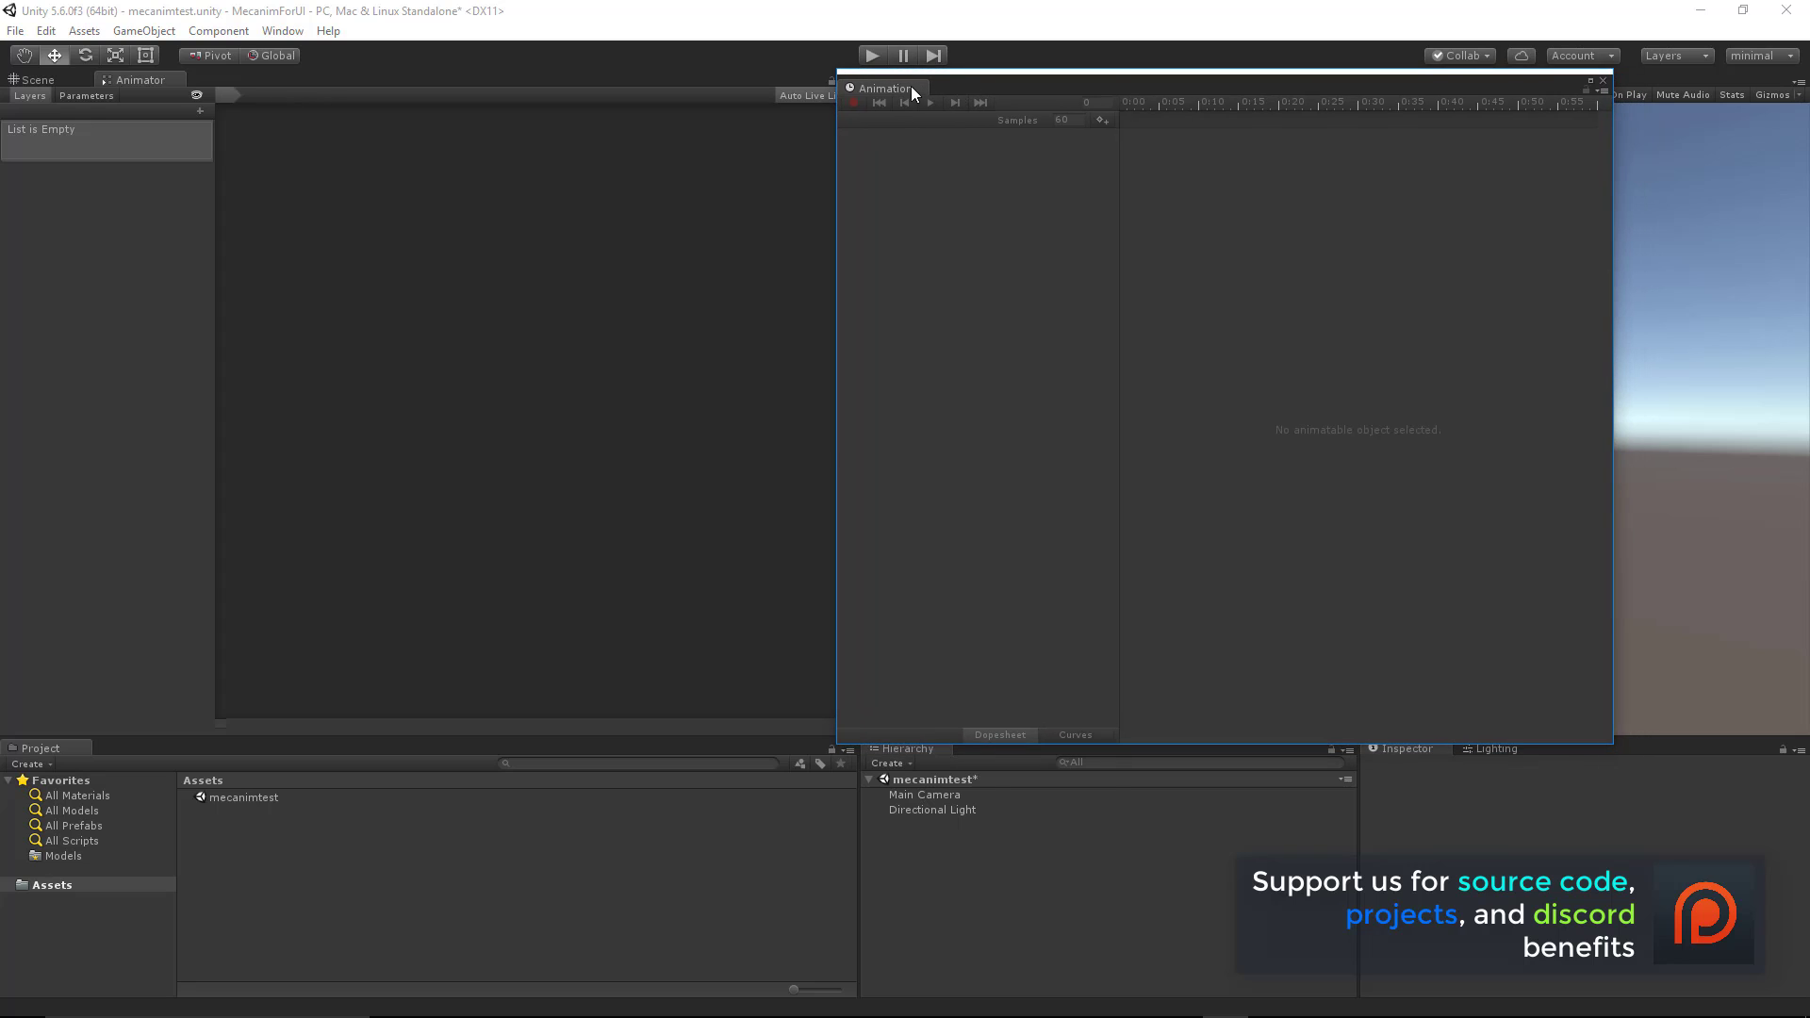
mouse_move(989, 96)
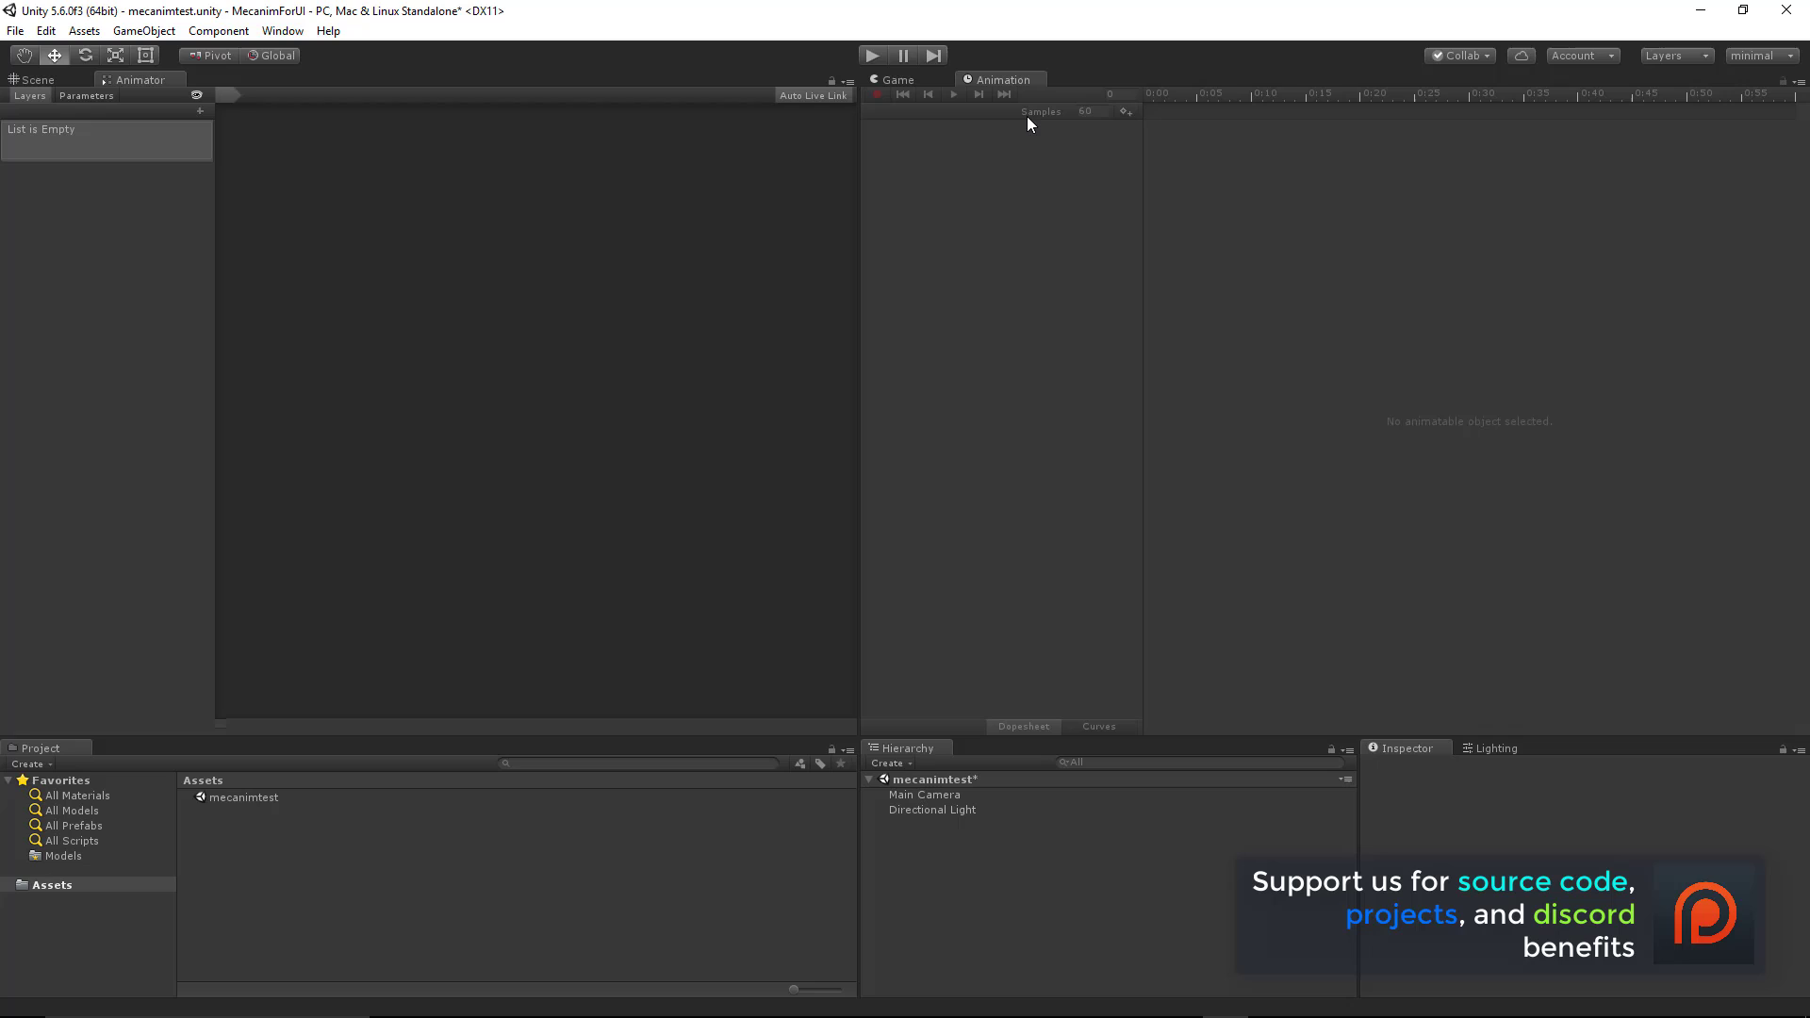
mouse_move(579, 181)
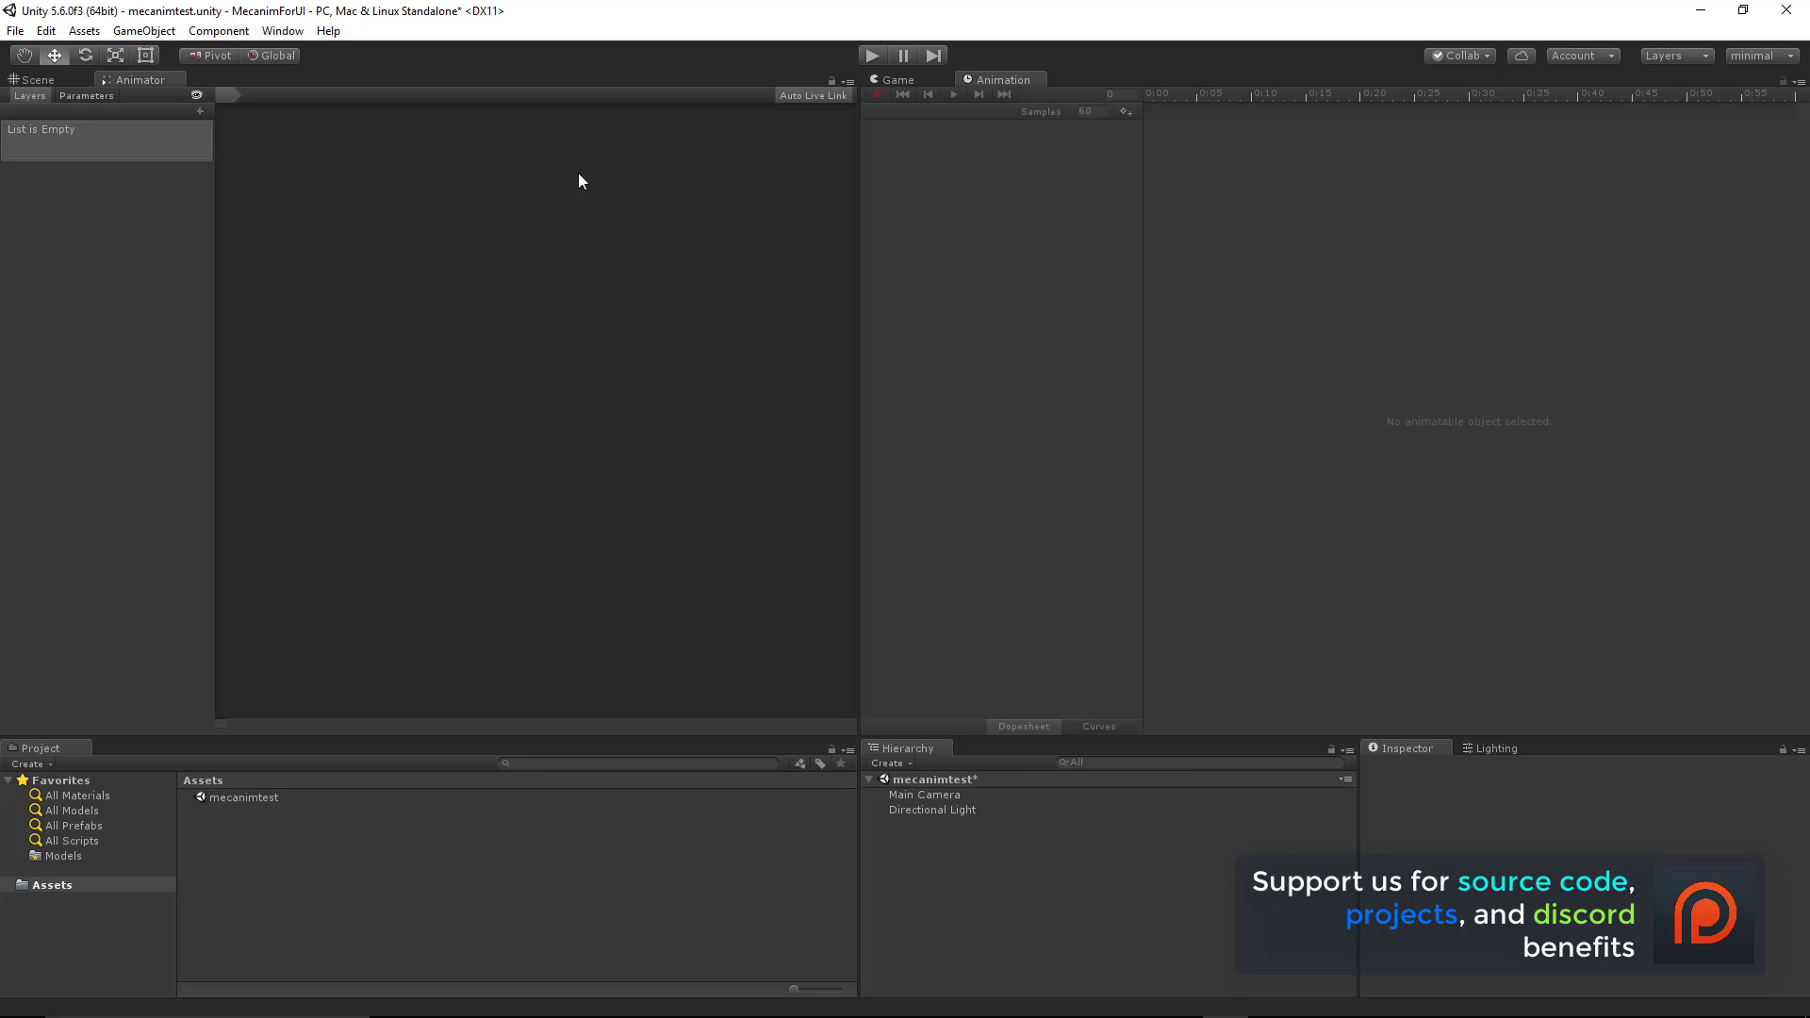
mouse_move(87, 105)
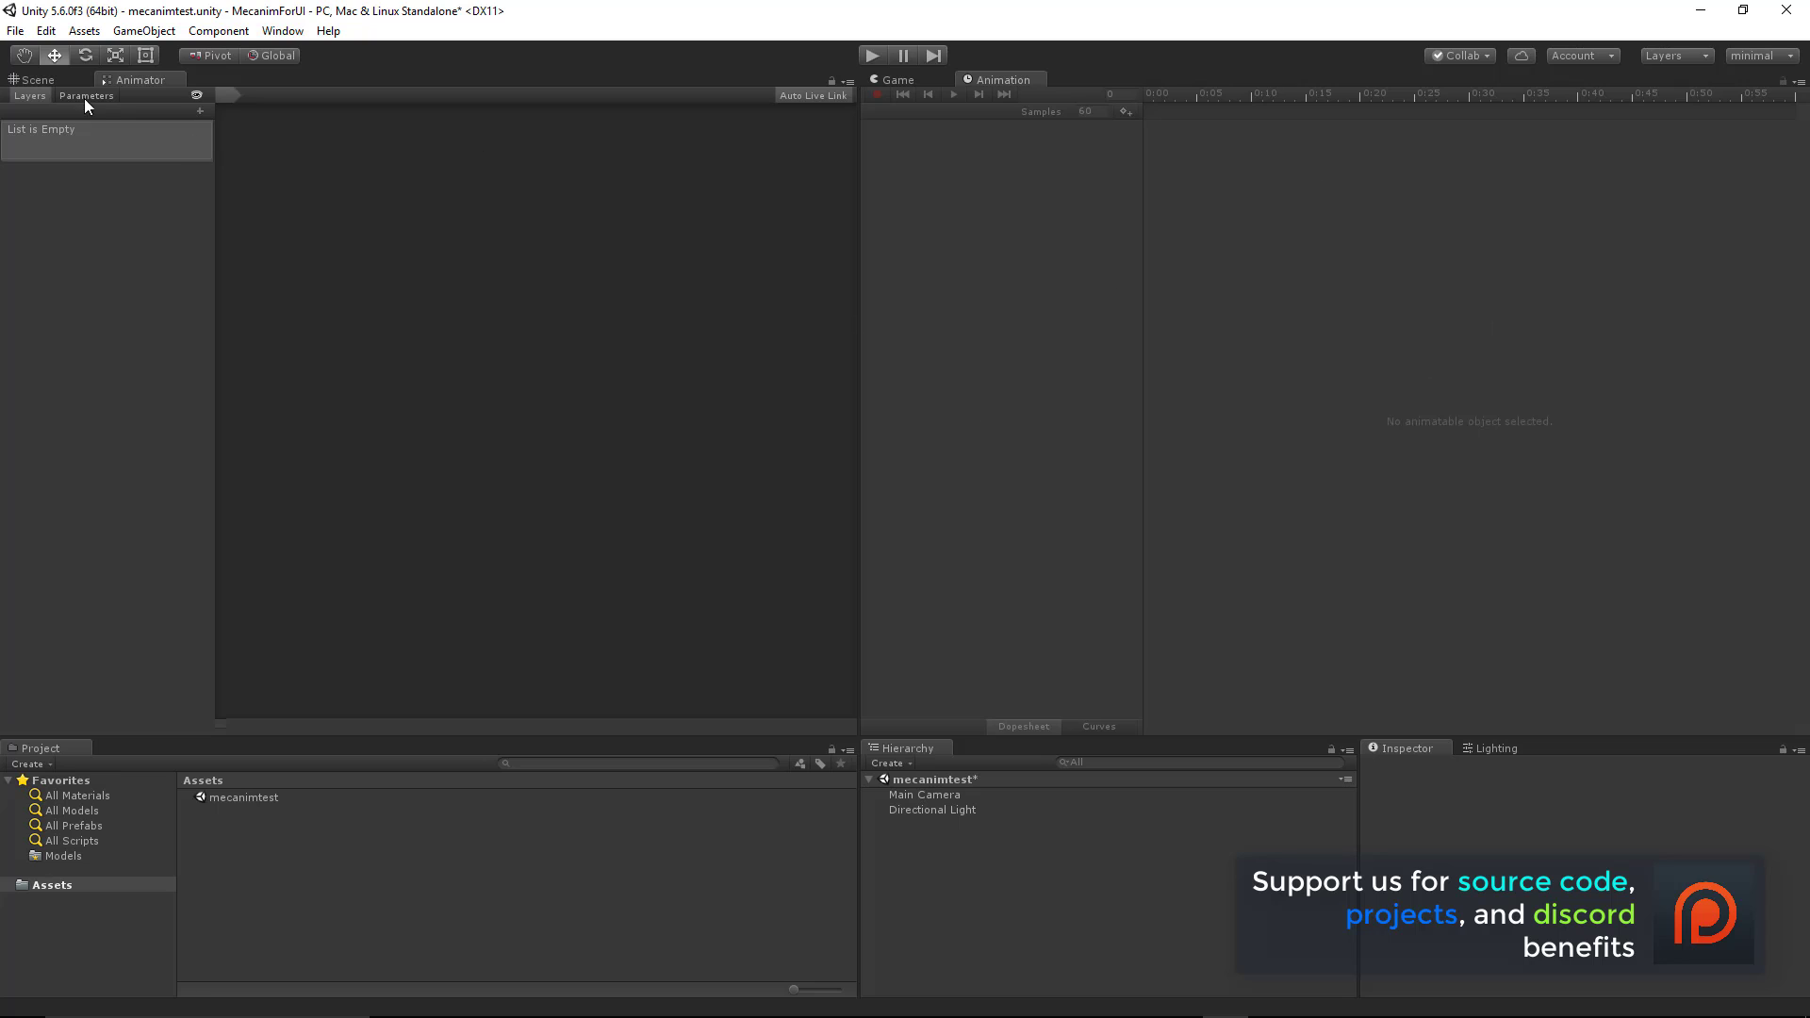
Create a cube animation clip named 'oscillate' and save it into Assets.
left_click(38, 80)
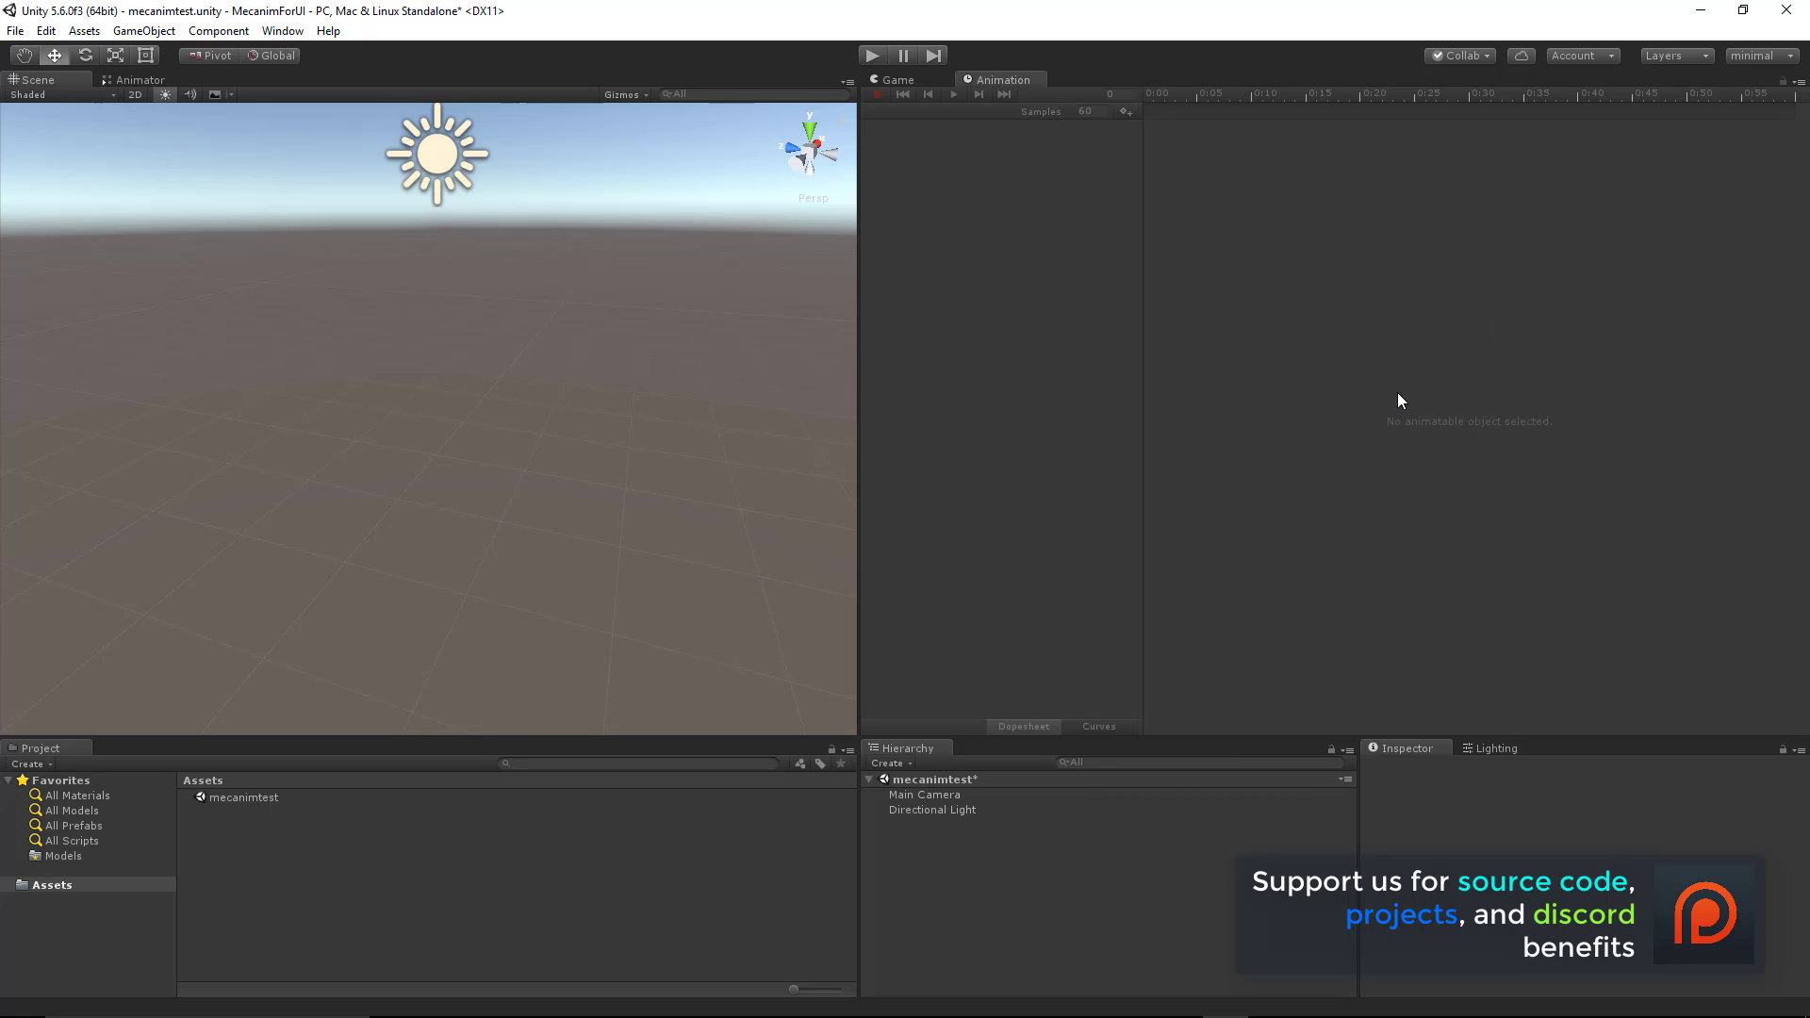
mouse_move(1437, 444)
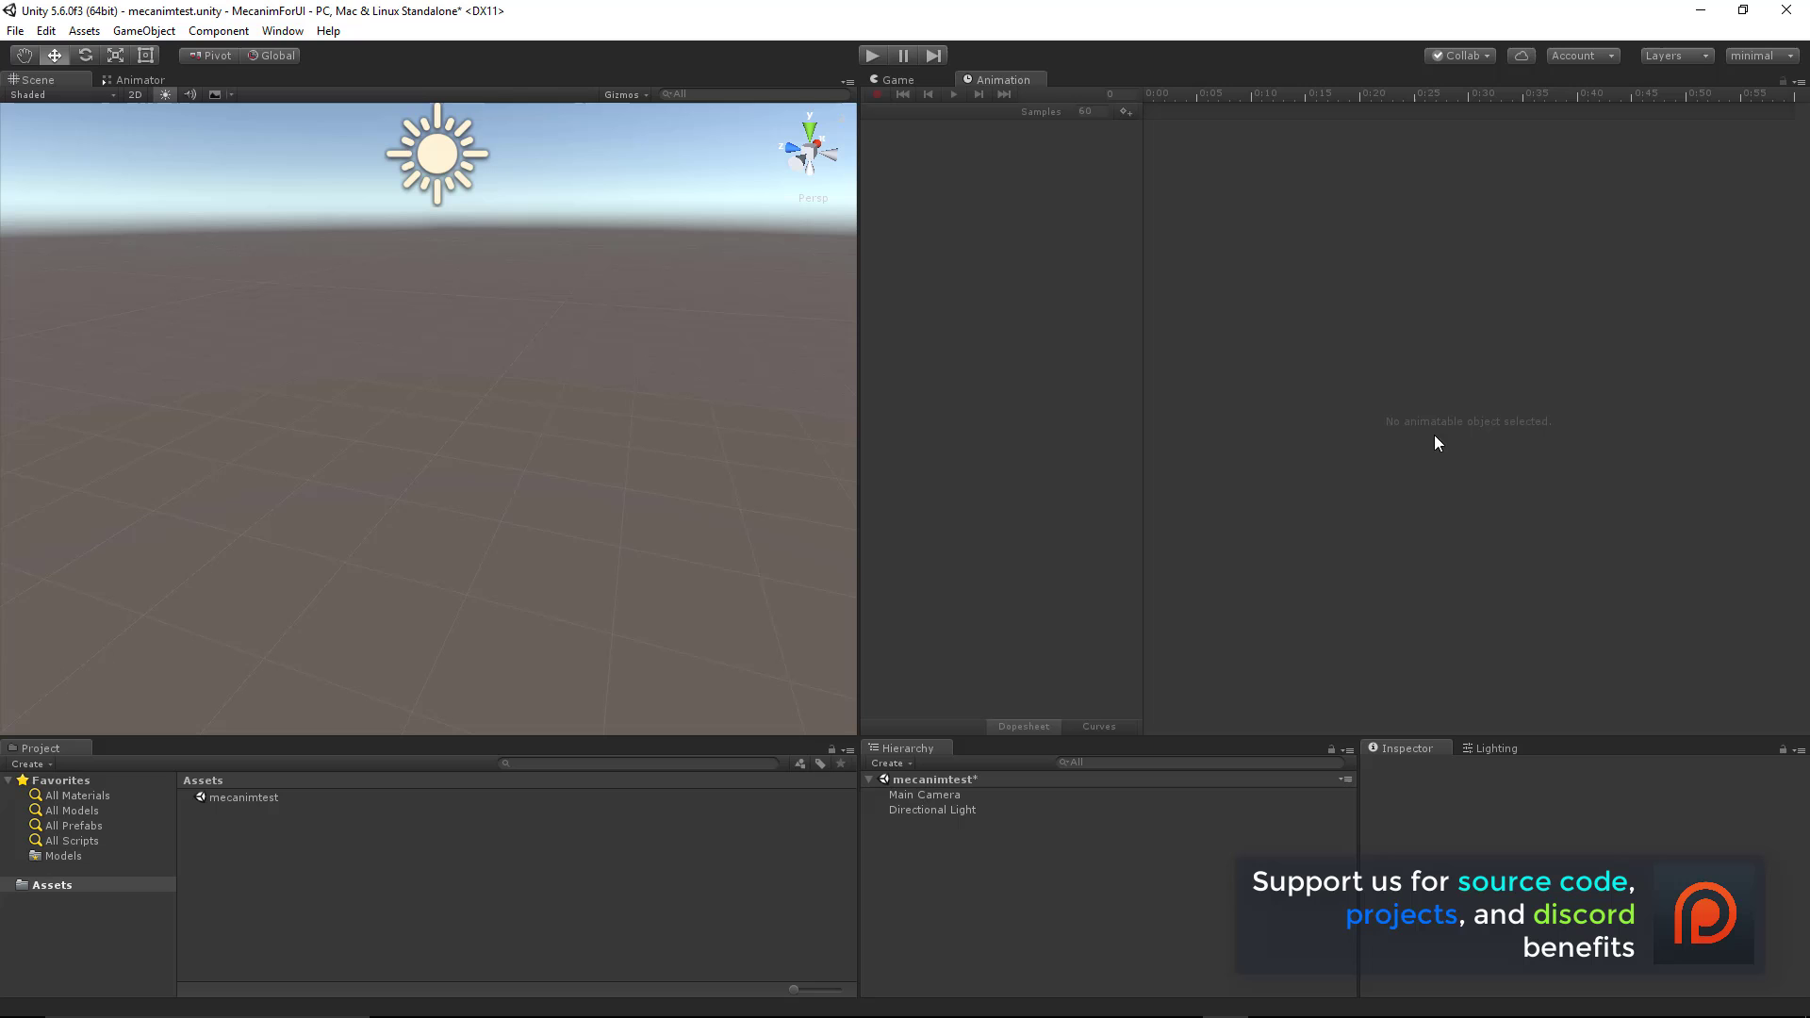
mouse_move(1409, 512)
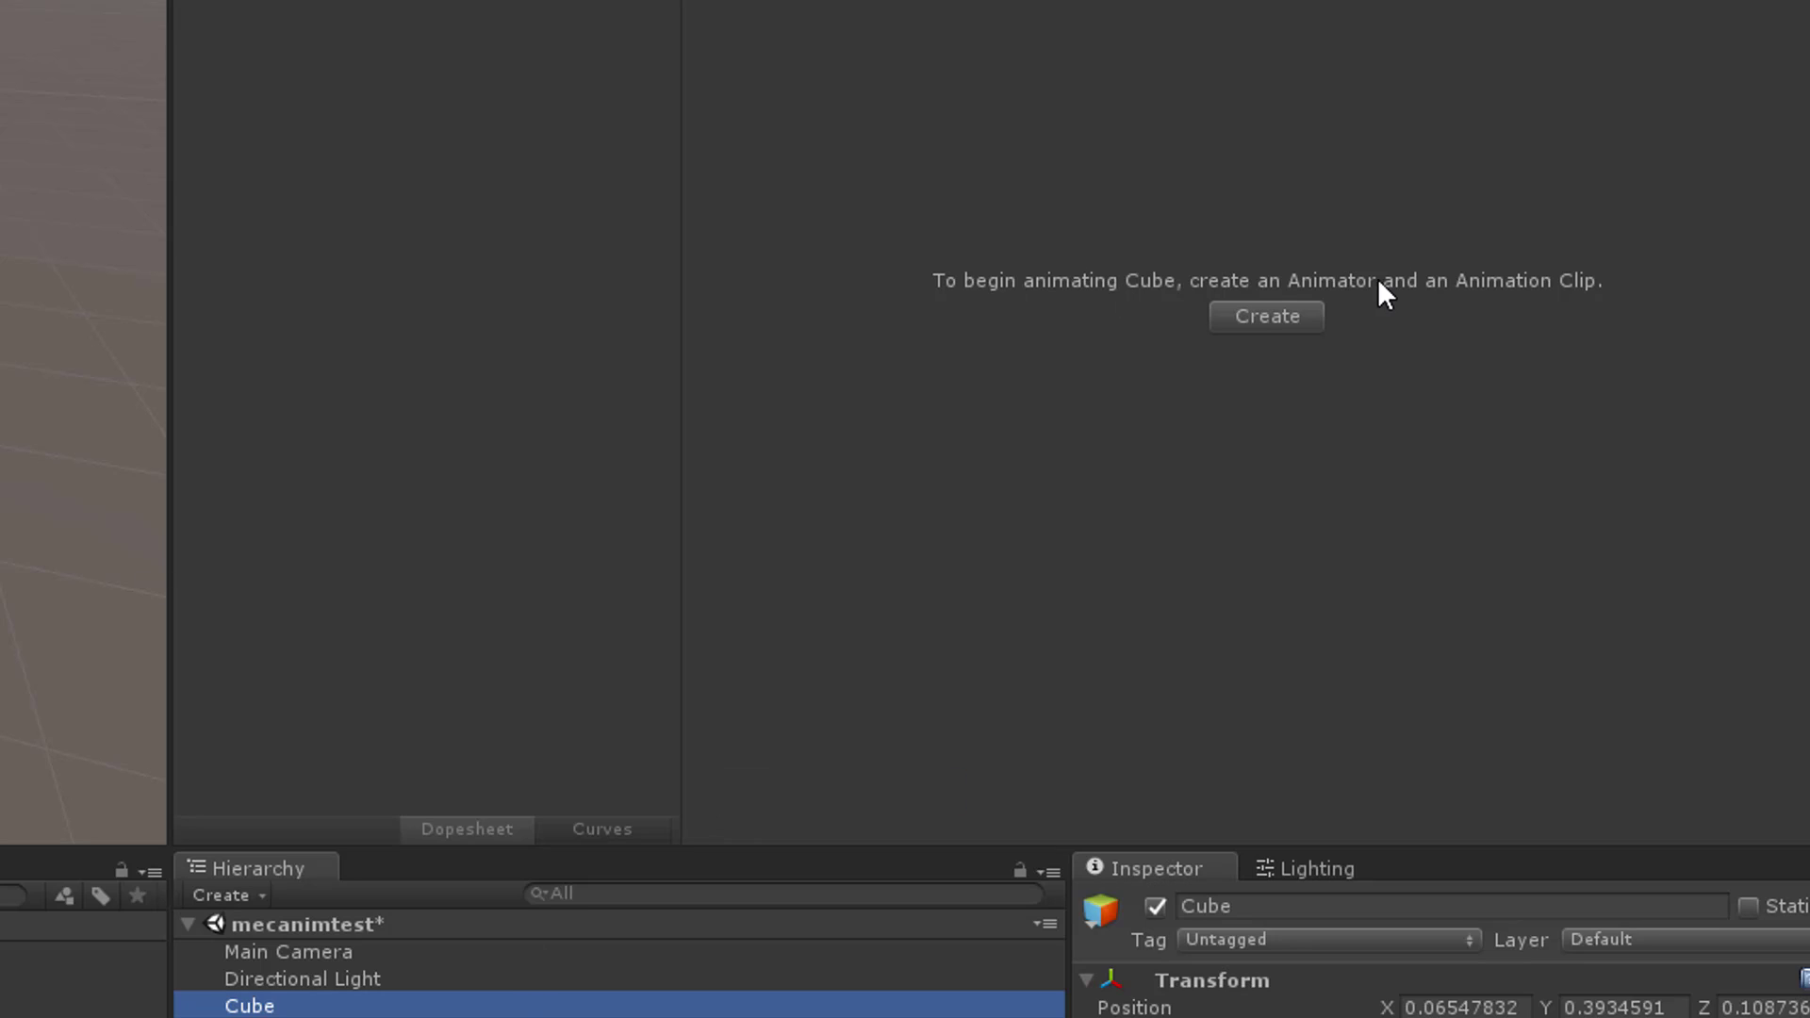
mouse_move(1307, 317)
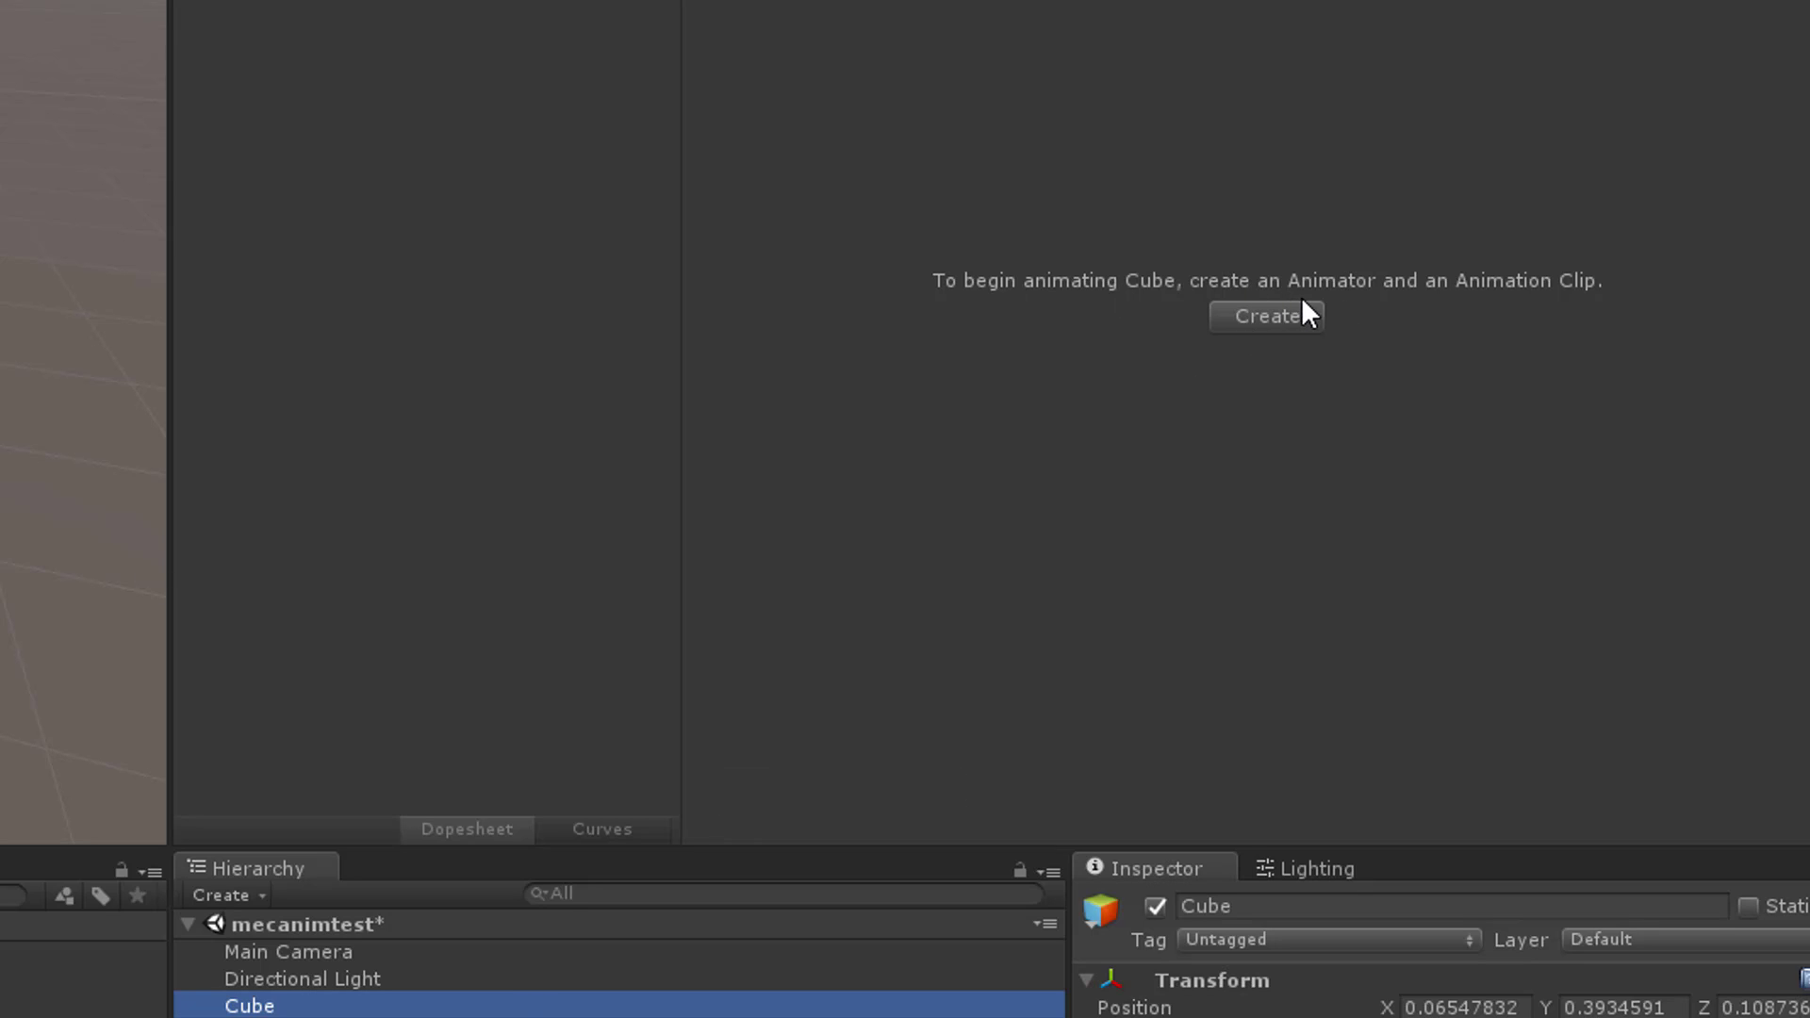
mouse_move(1375, 287)
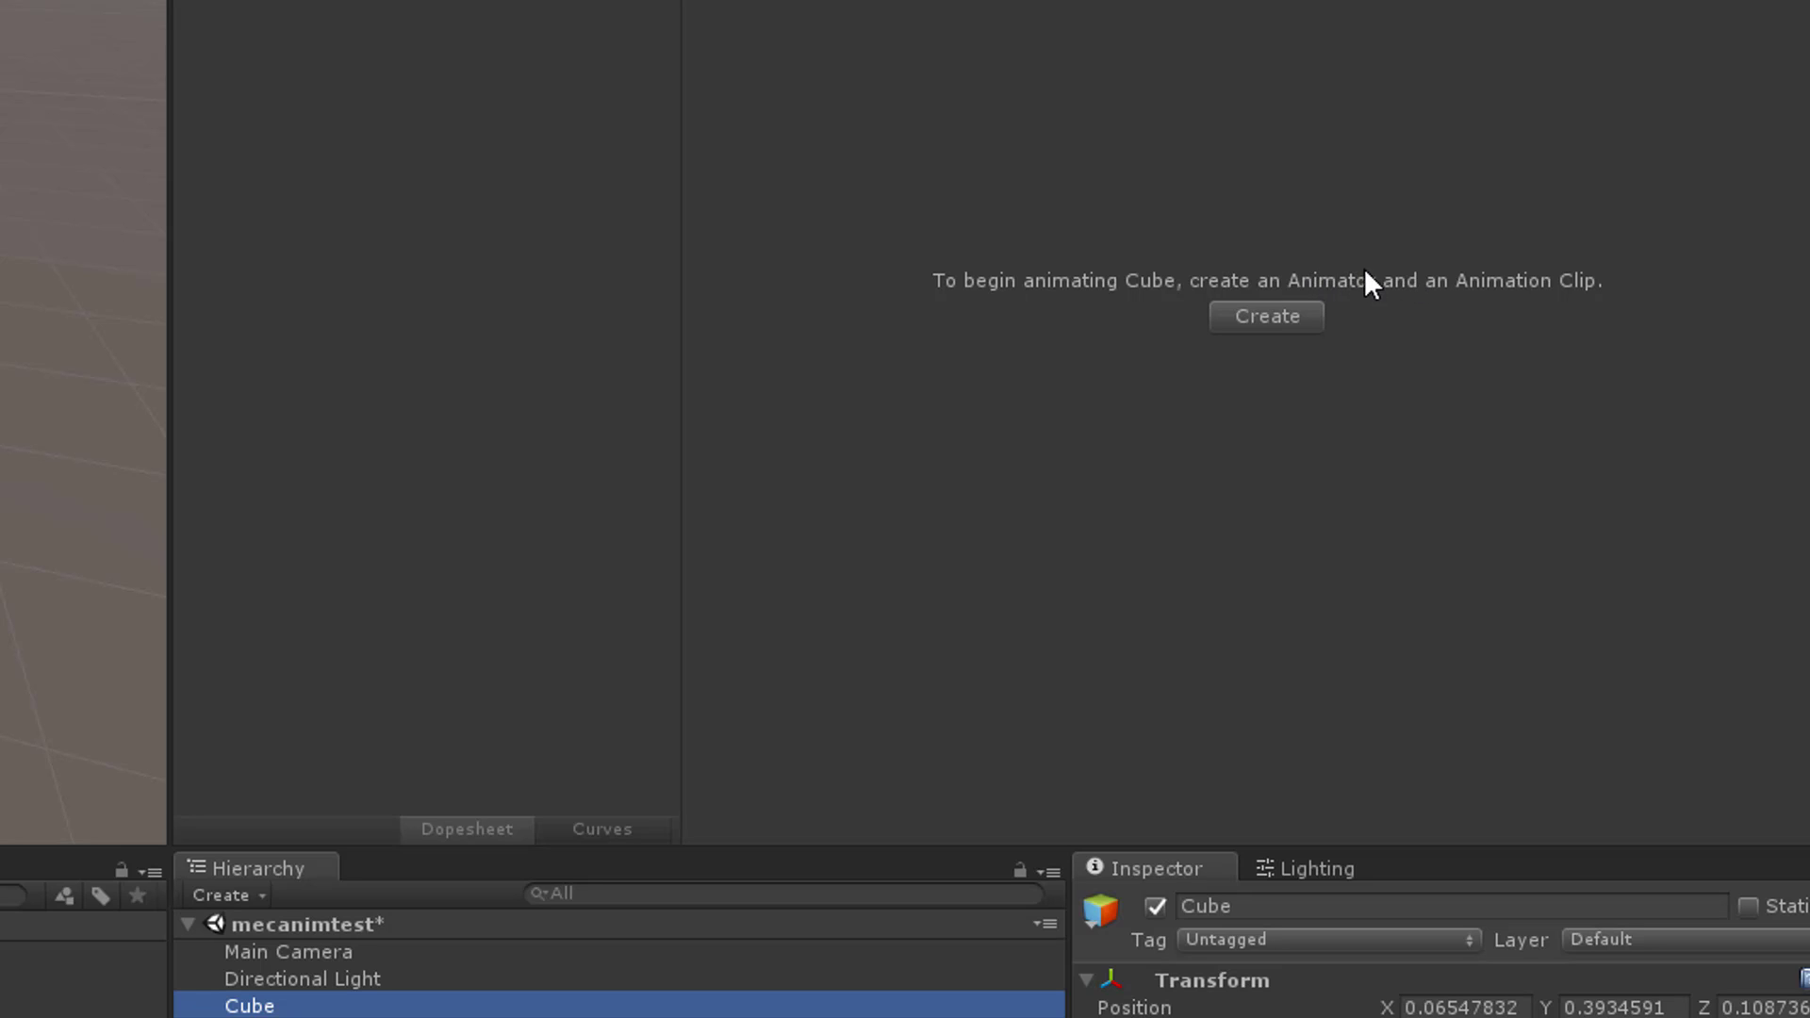
mouse_move(1365, 302)
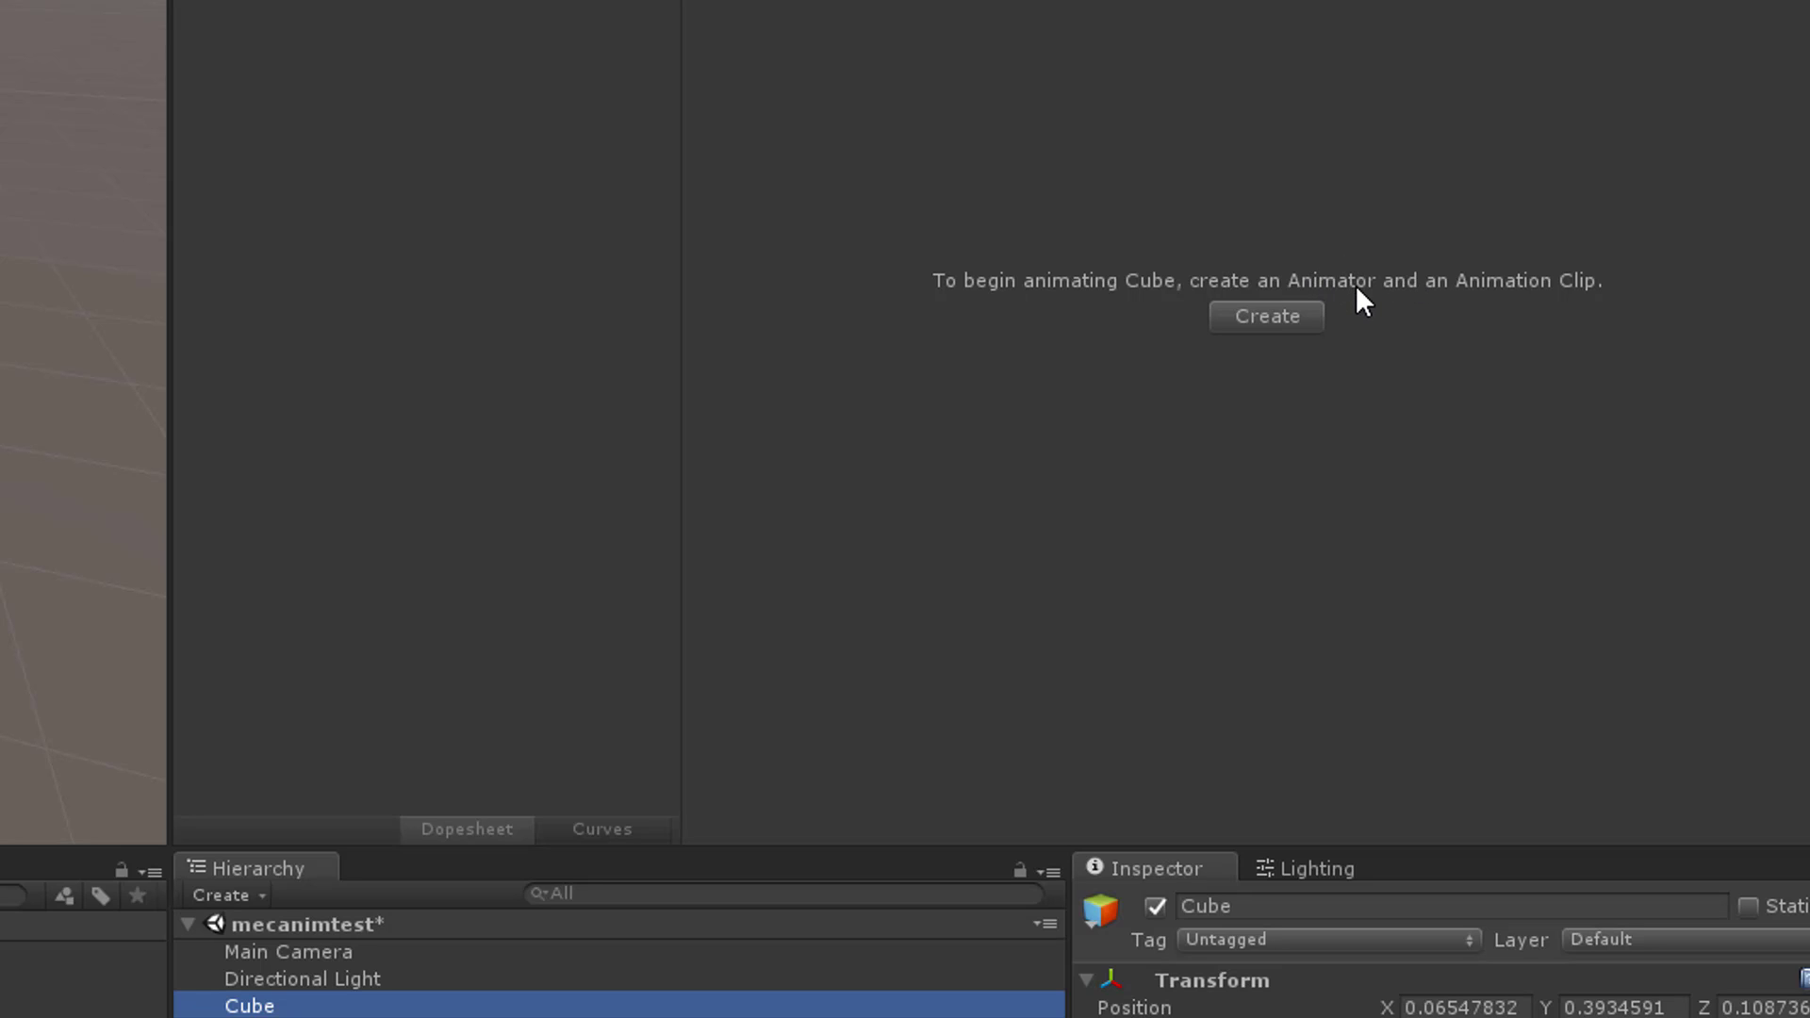
mouse_move(1256, 356)
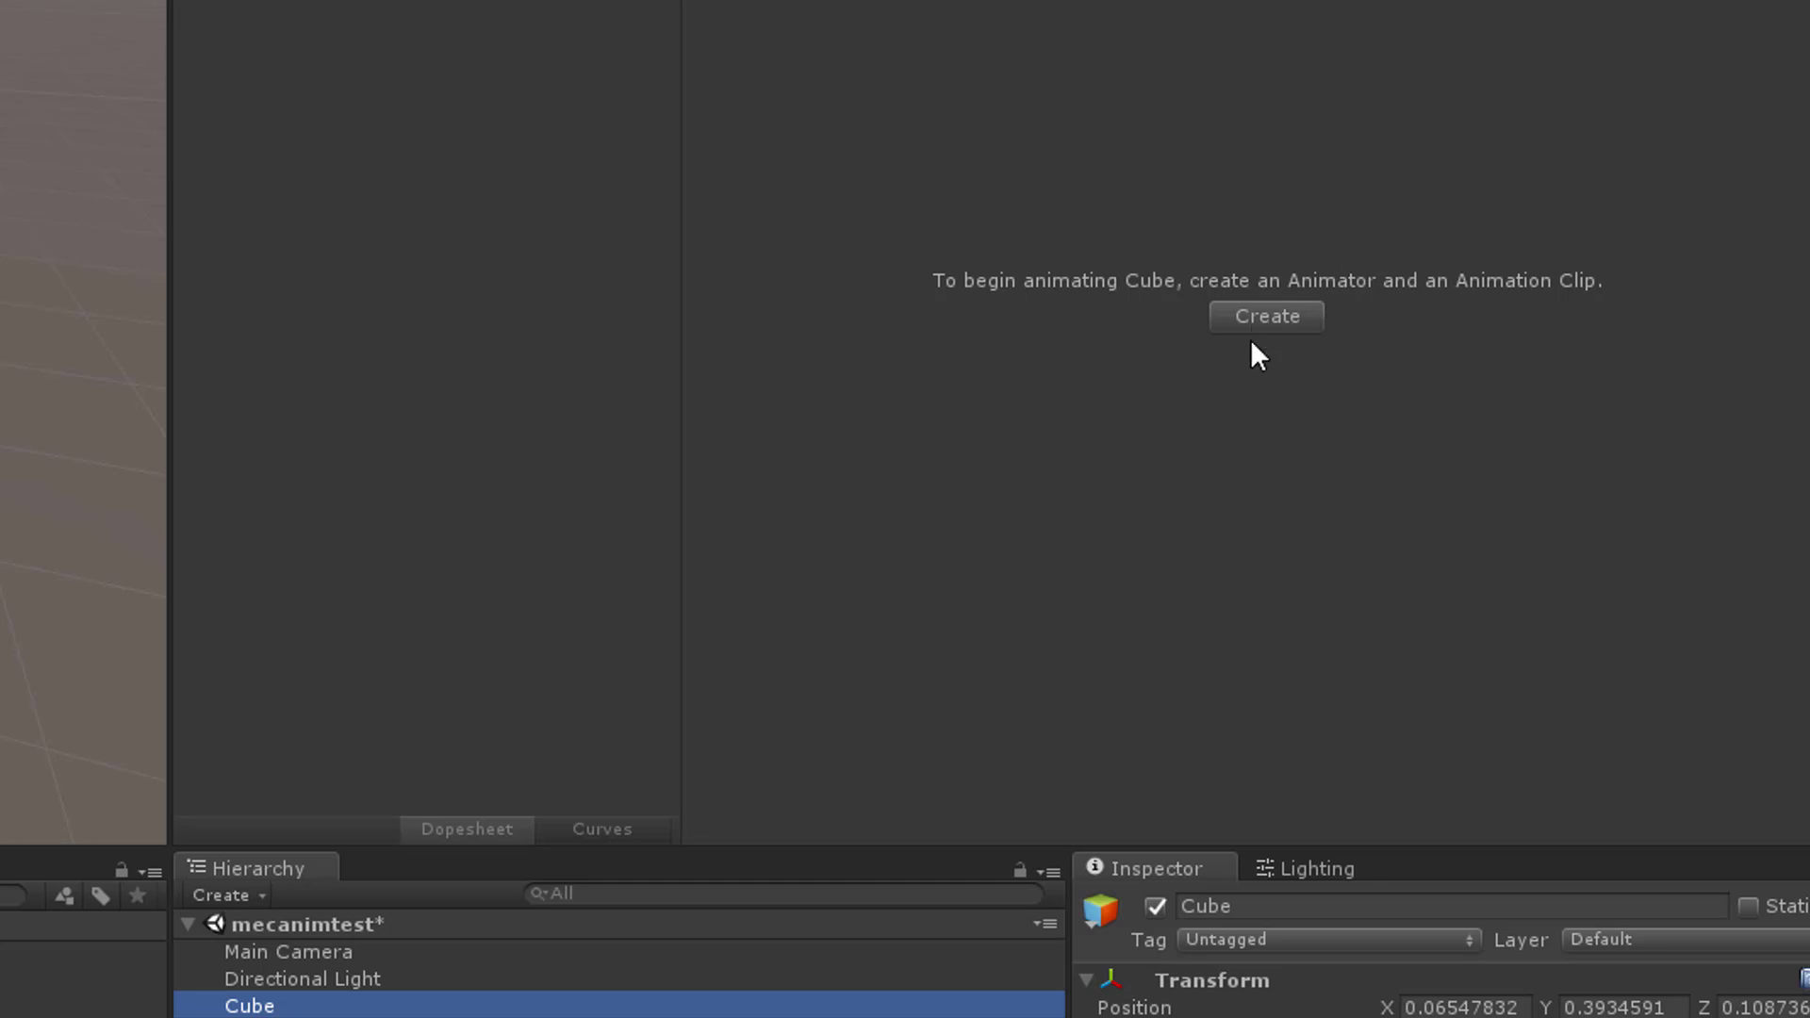
mouse_move(1587, 298)
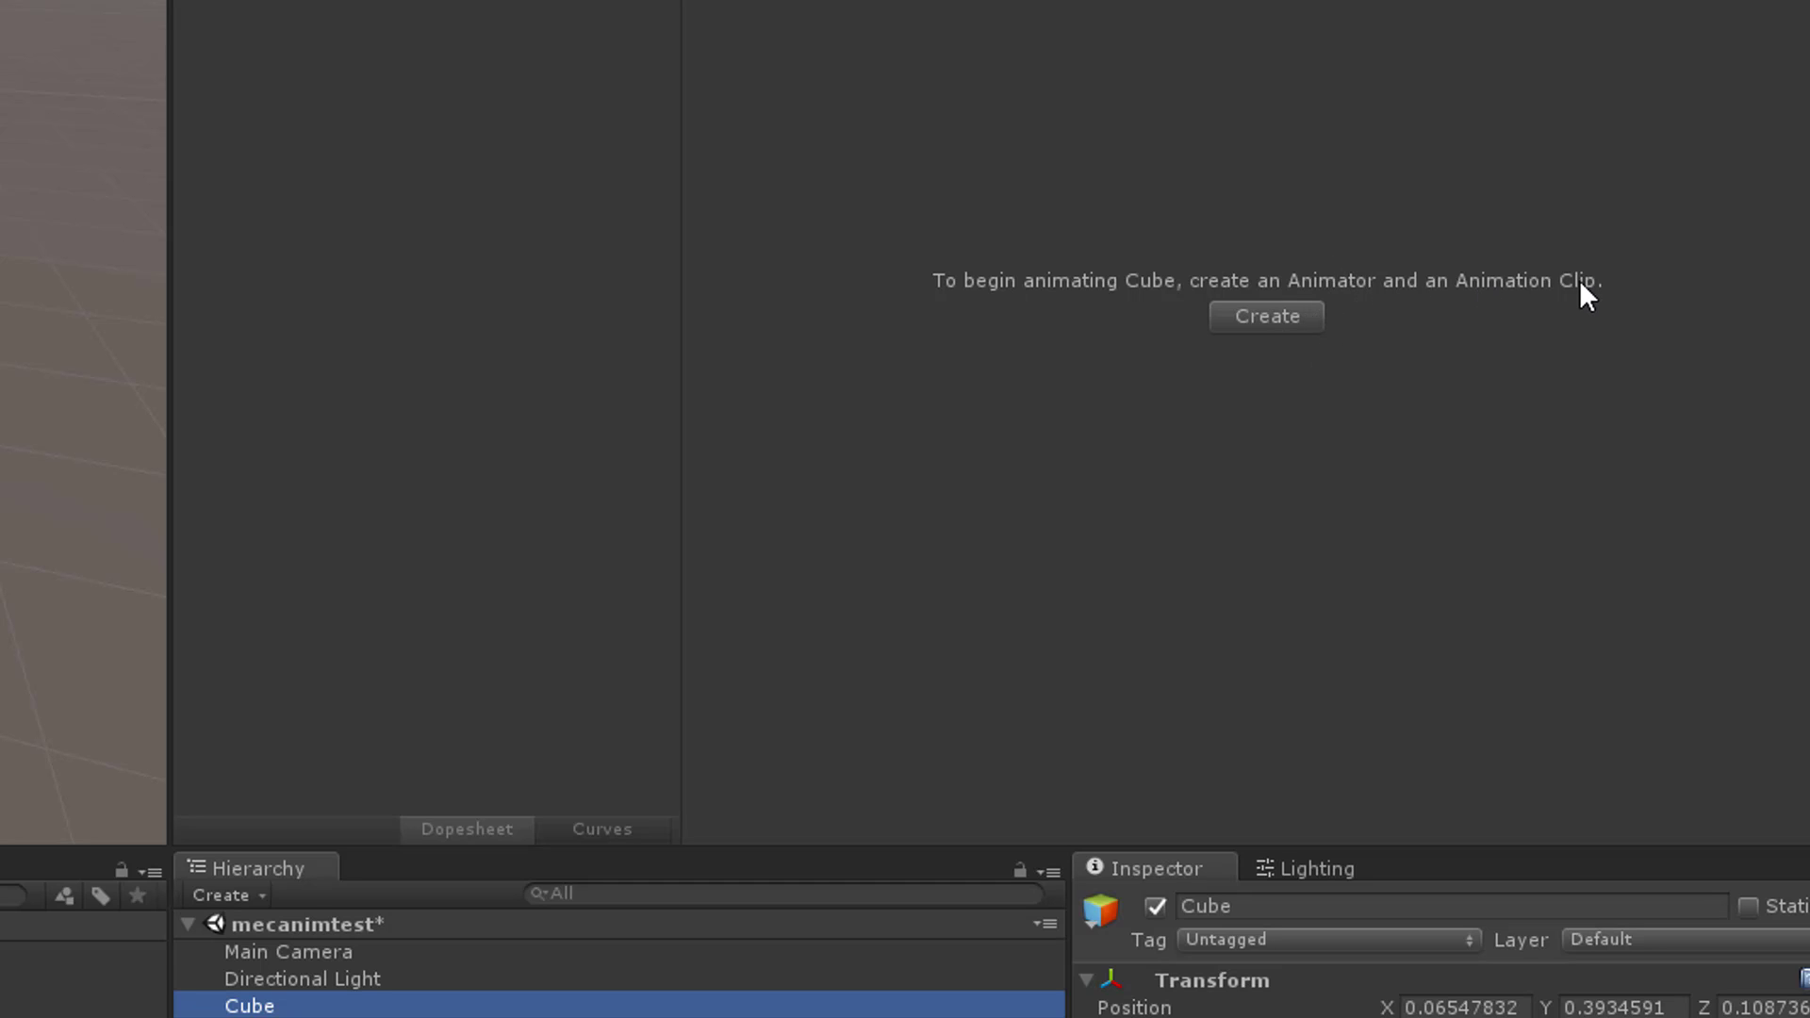
mouse_move(1246, 379)
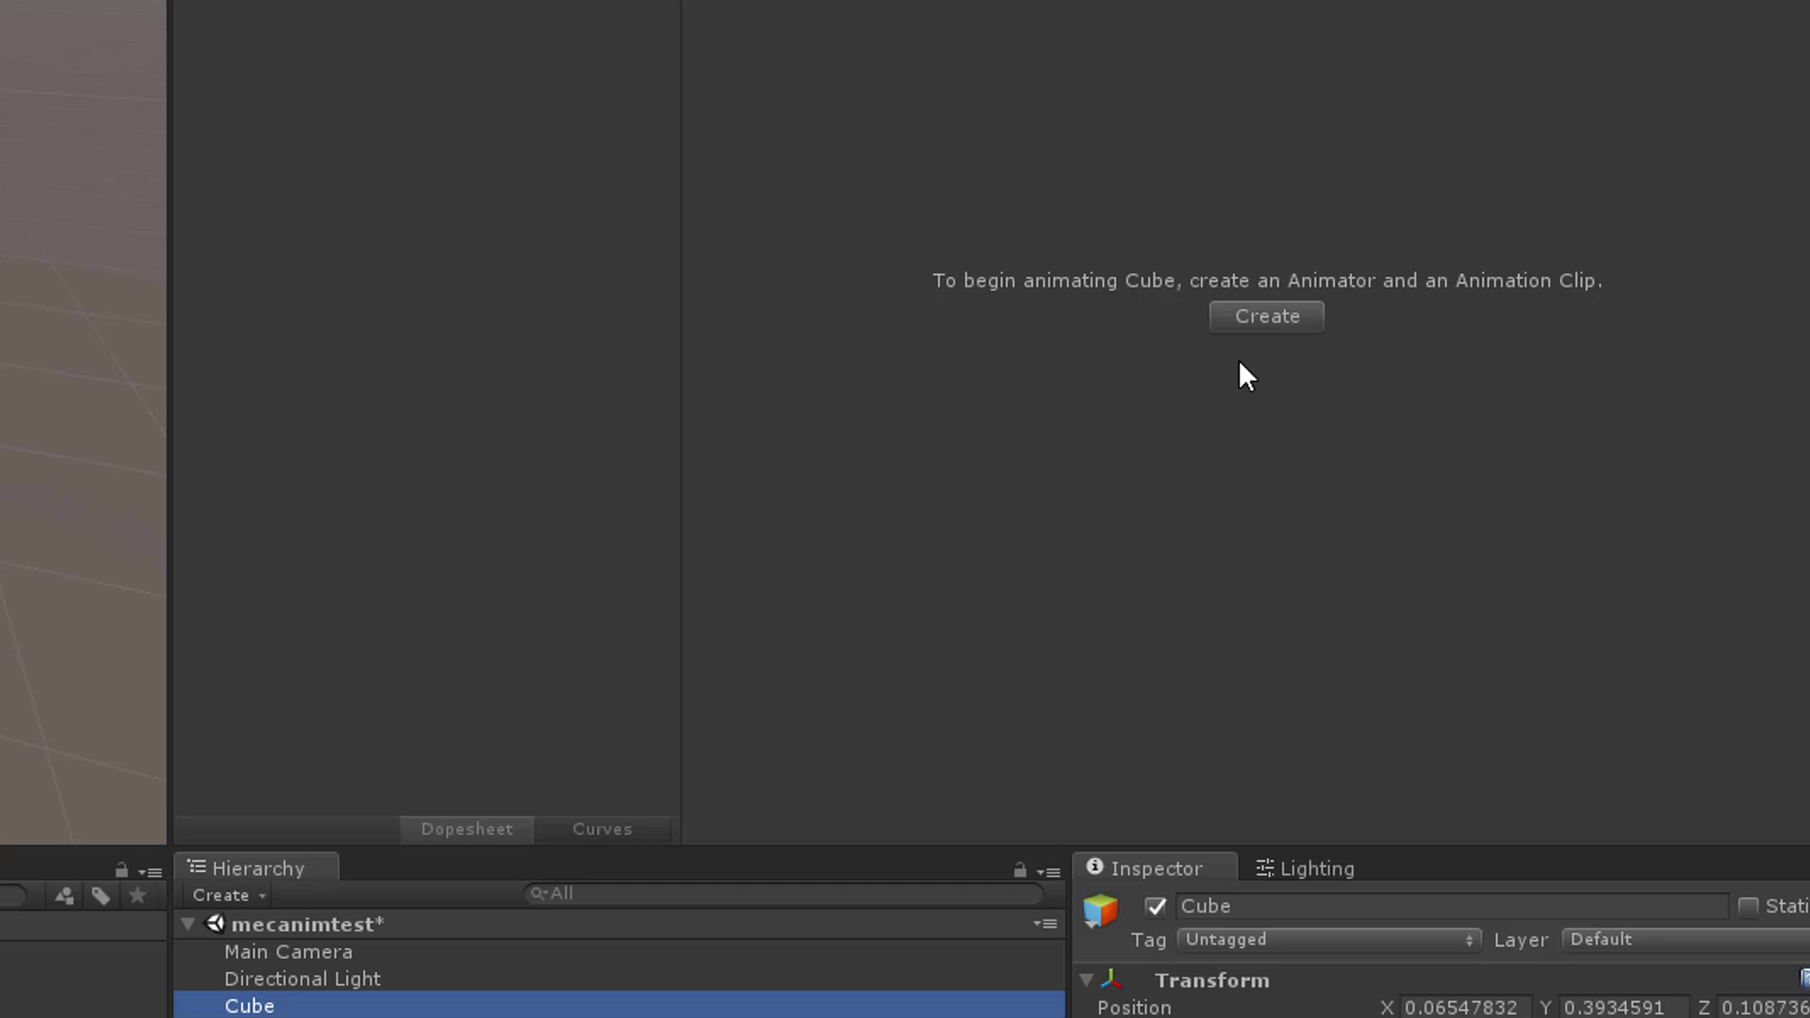
left_click(1266, 315)
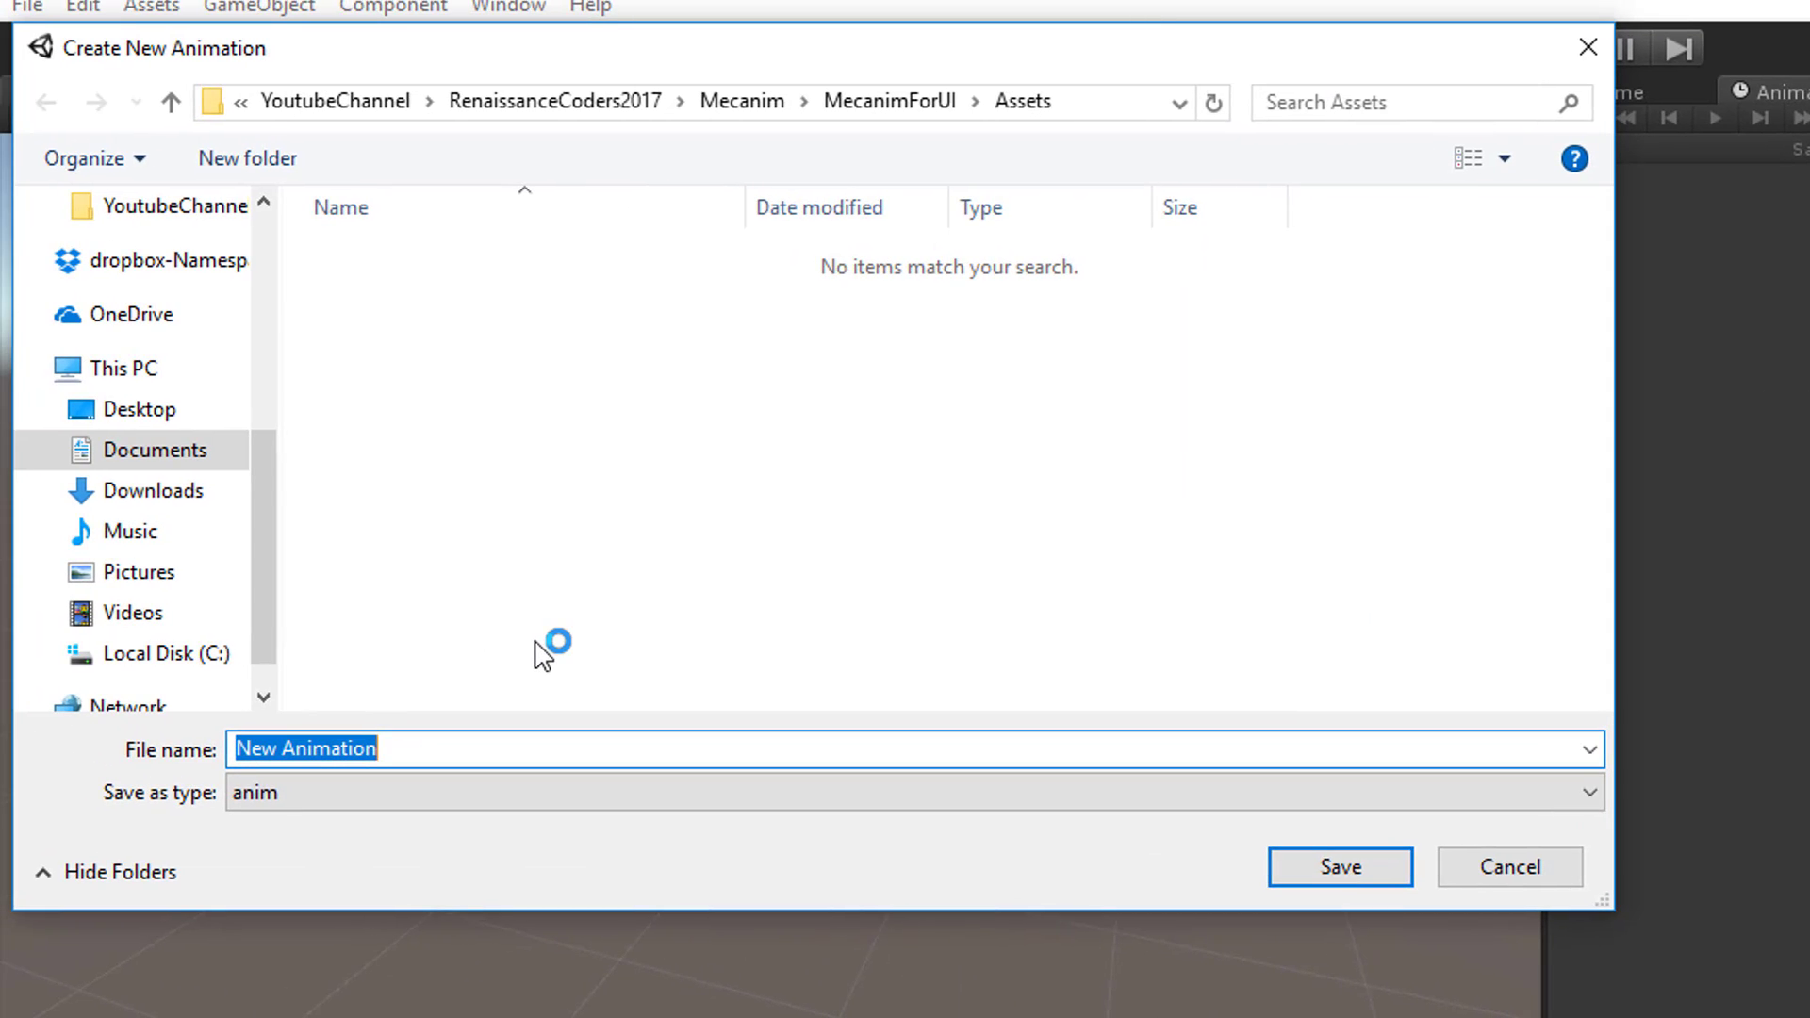
type("oscilla")
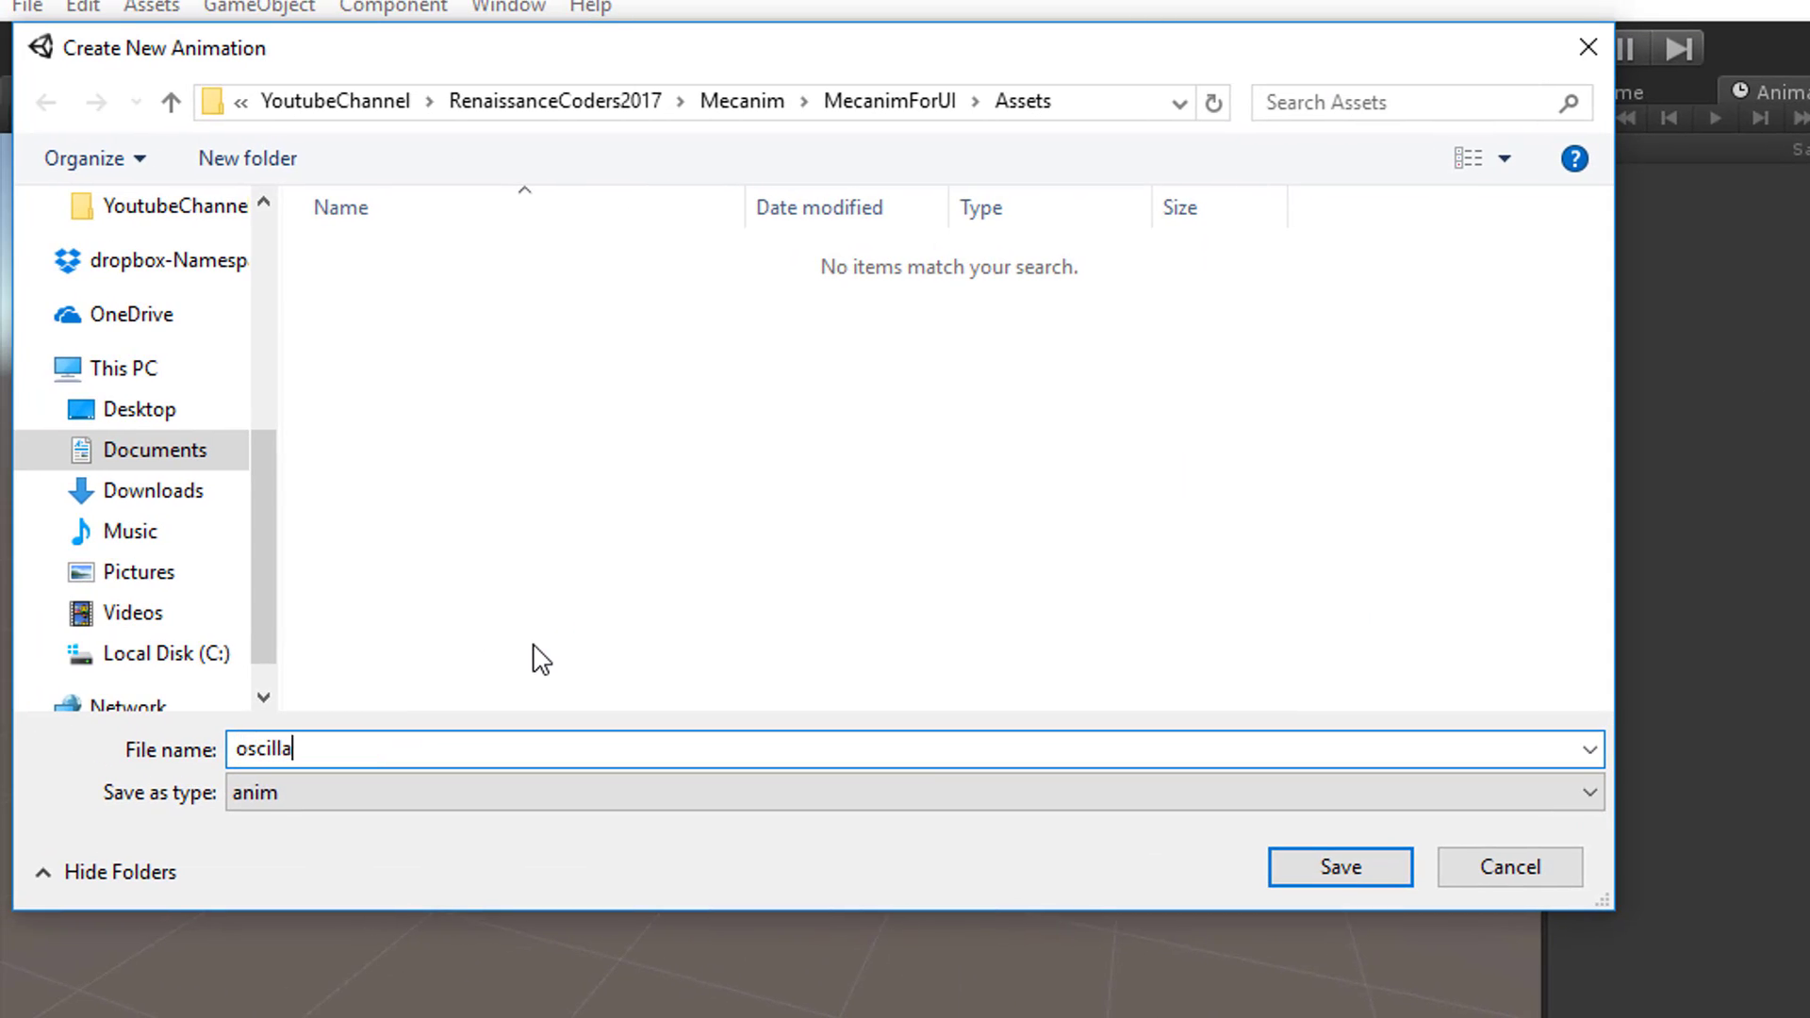
left_click(1339, 867)
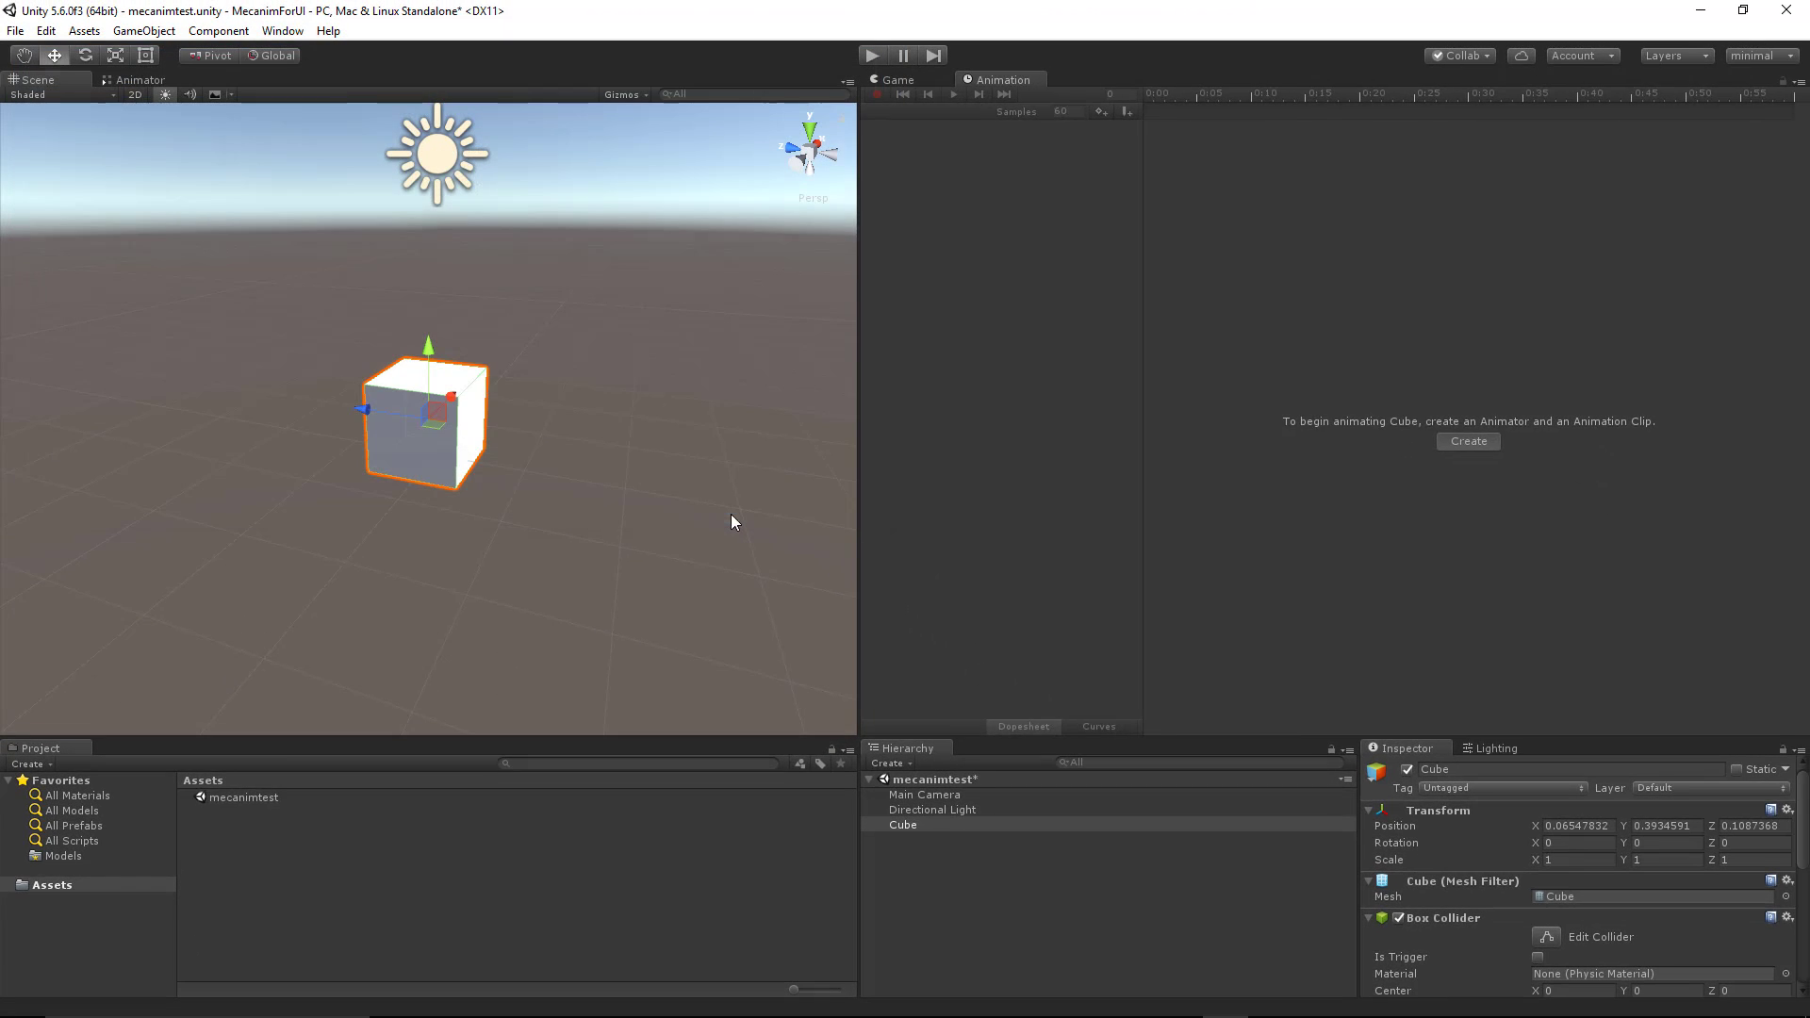
Refresh the Animation window so the empty oscillate timeline appears.
left_click(1467, 441)
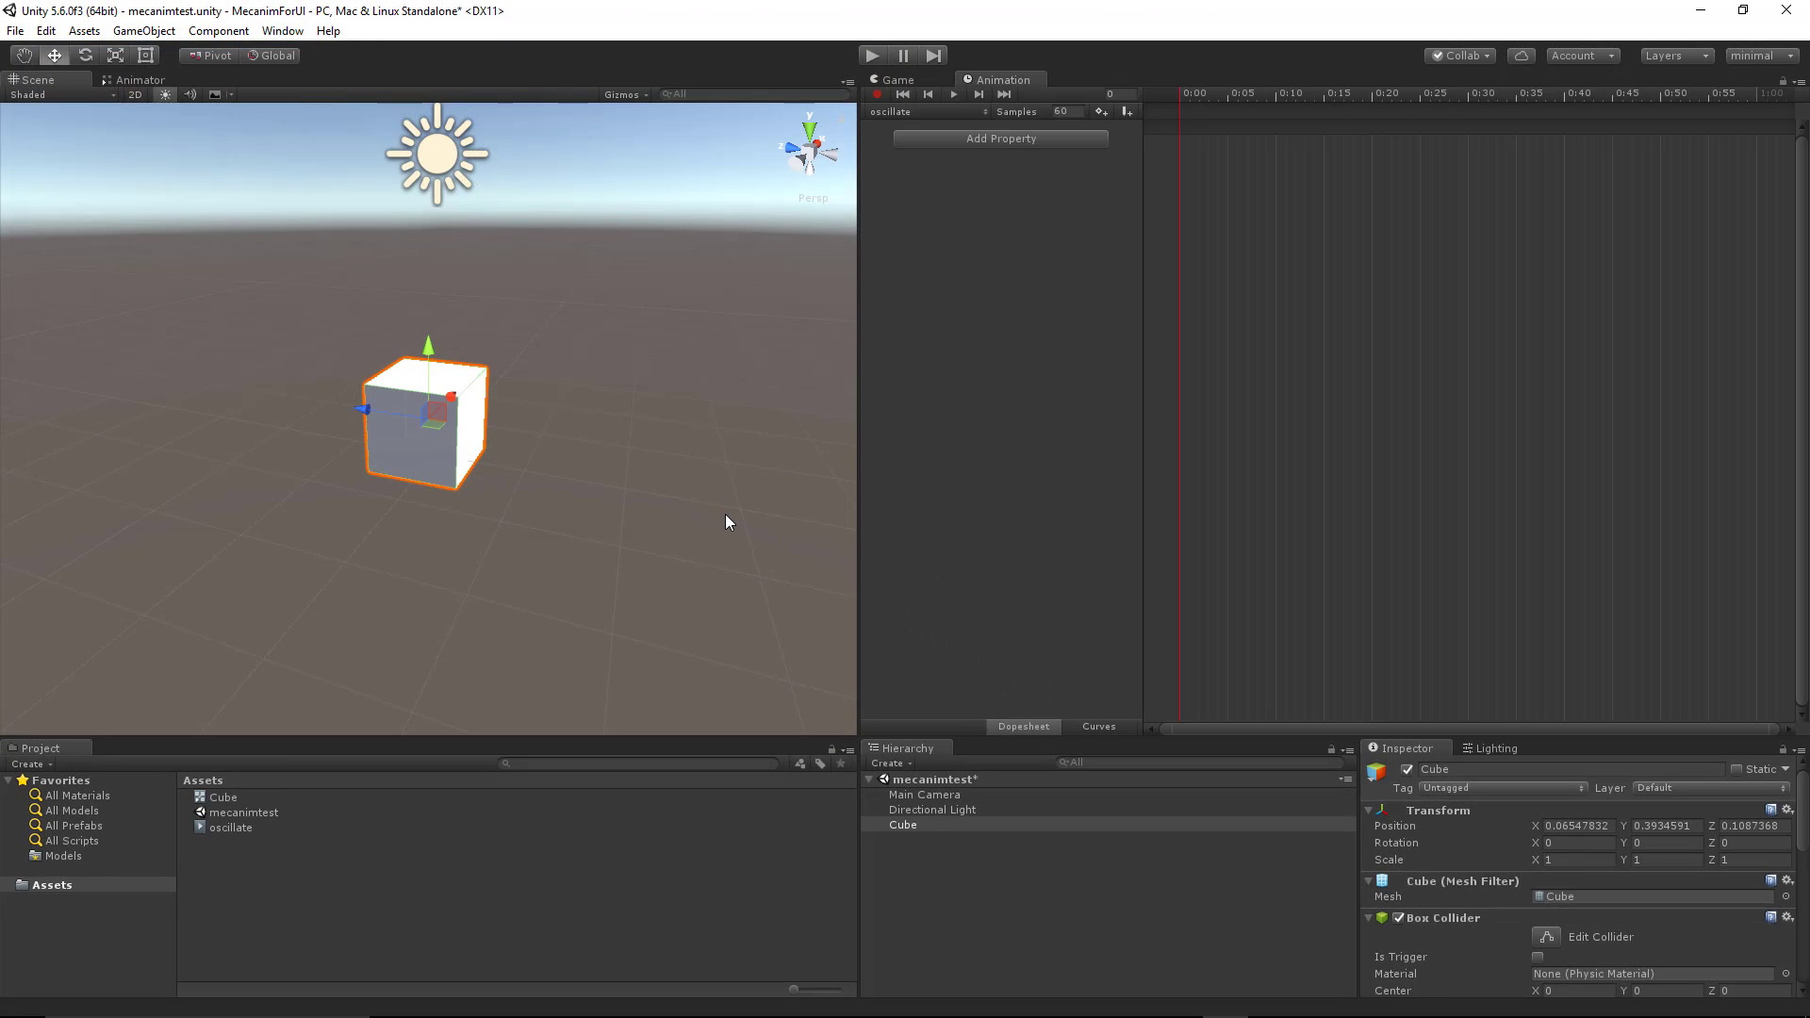
mouse_move(1028, 208)
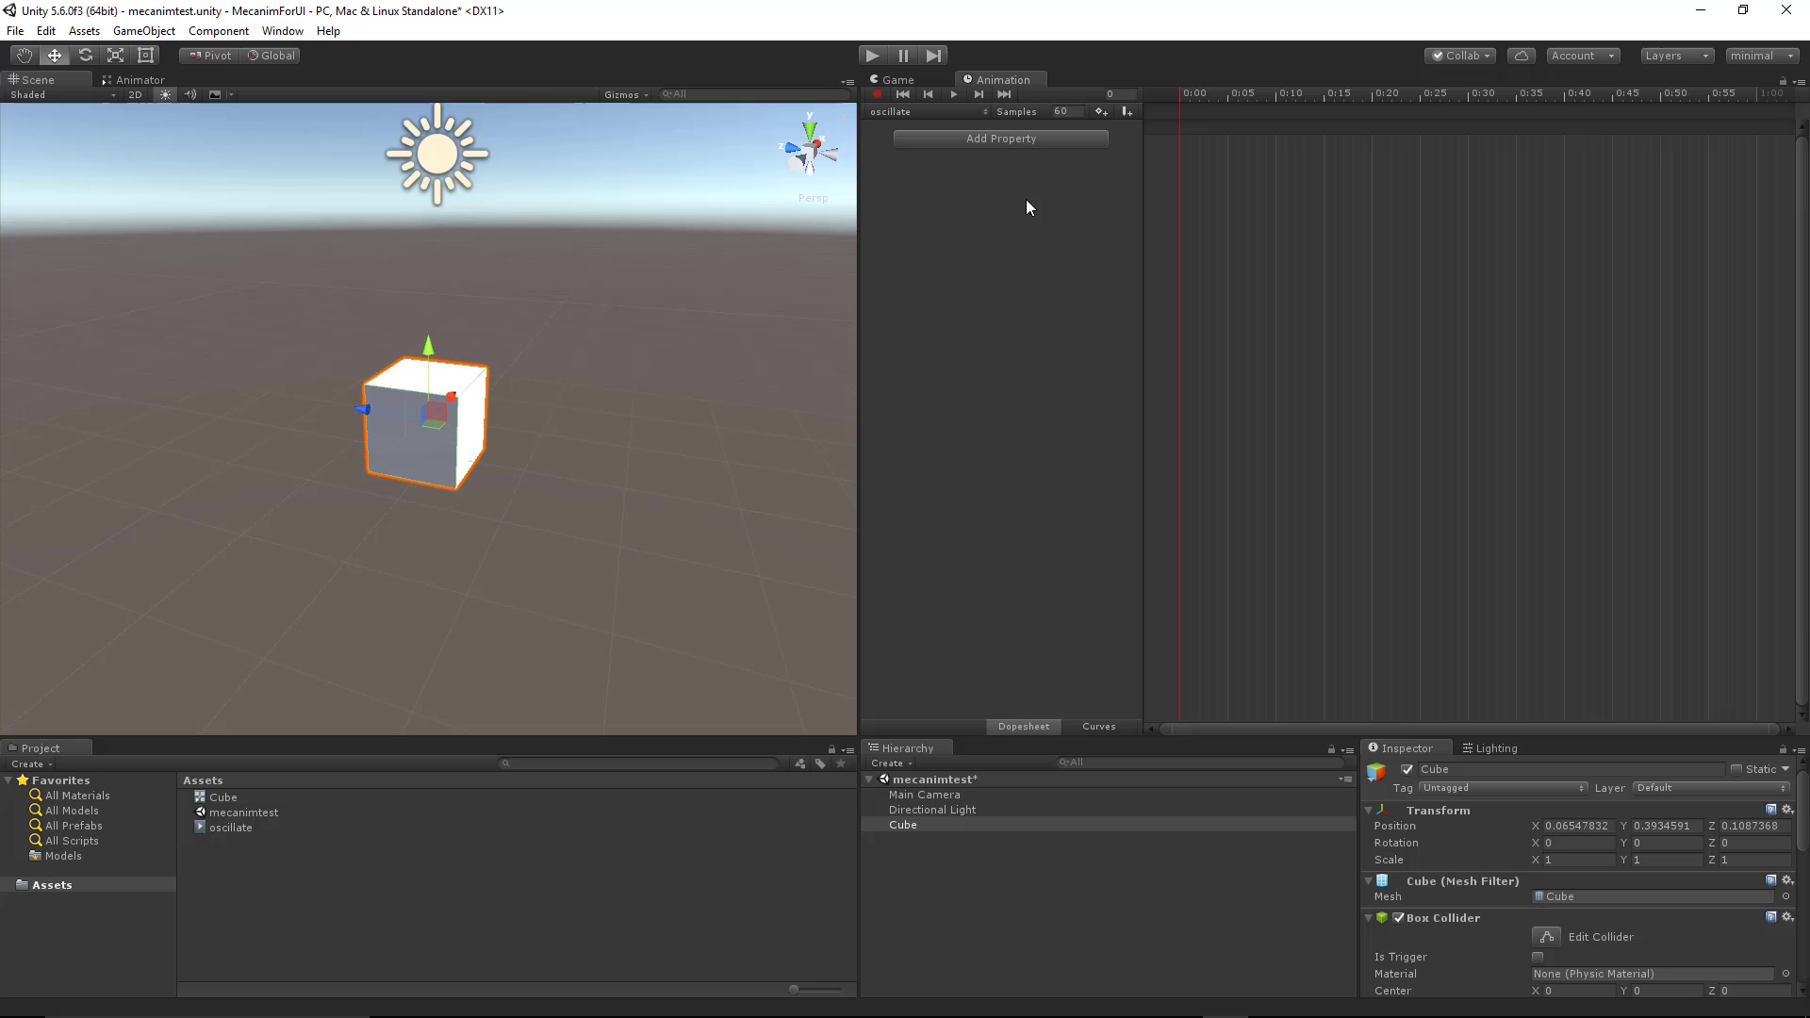
mouse_move(1169, 101)
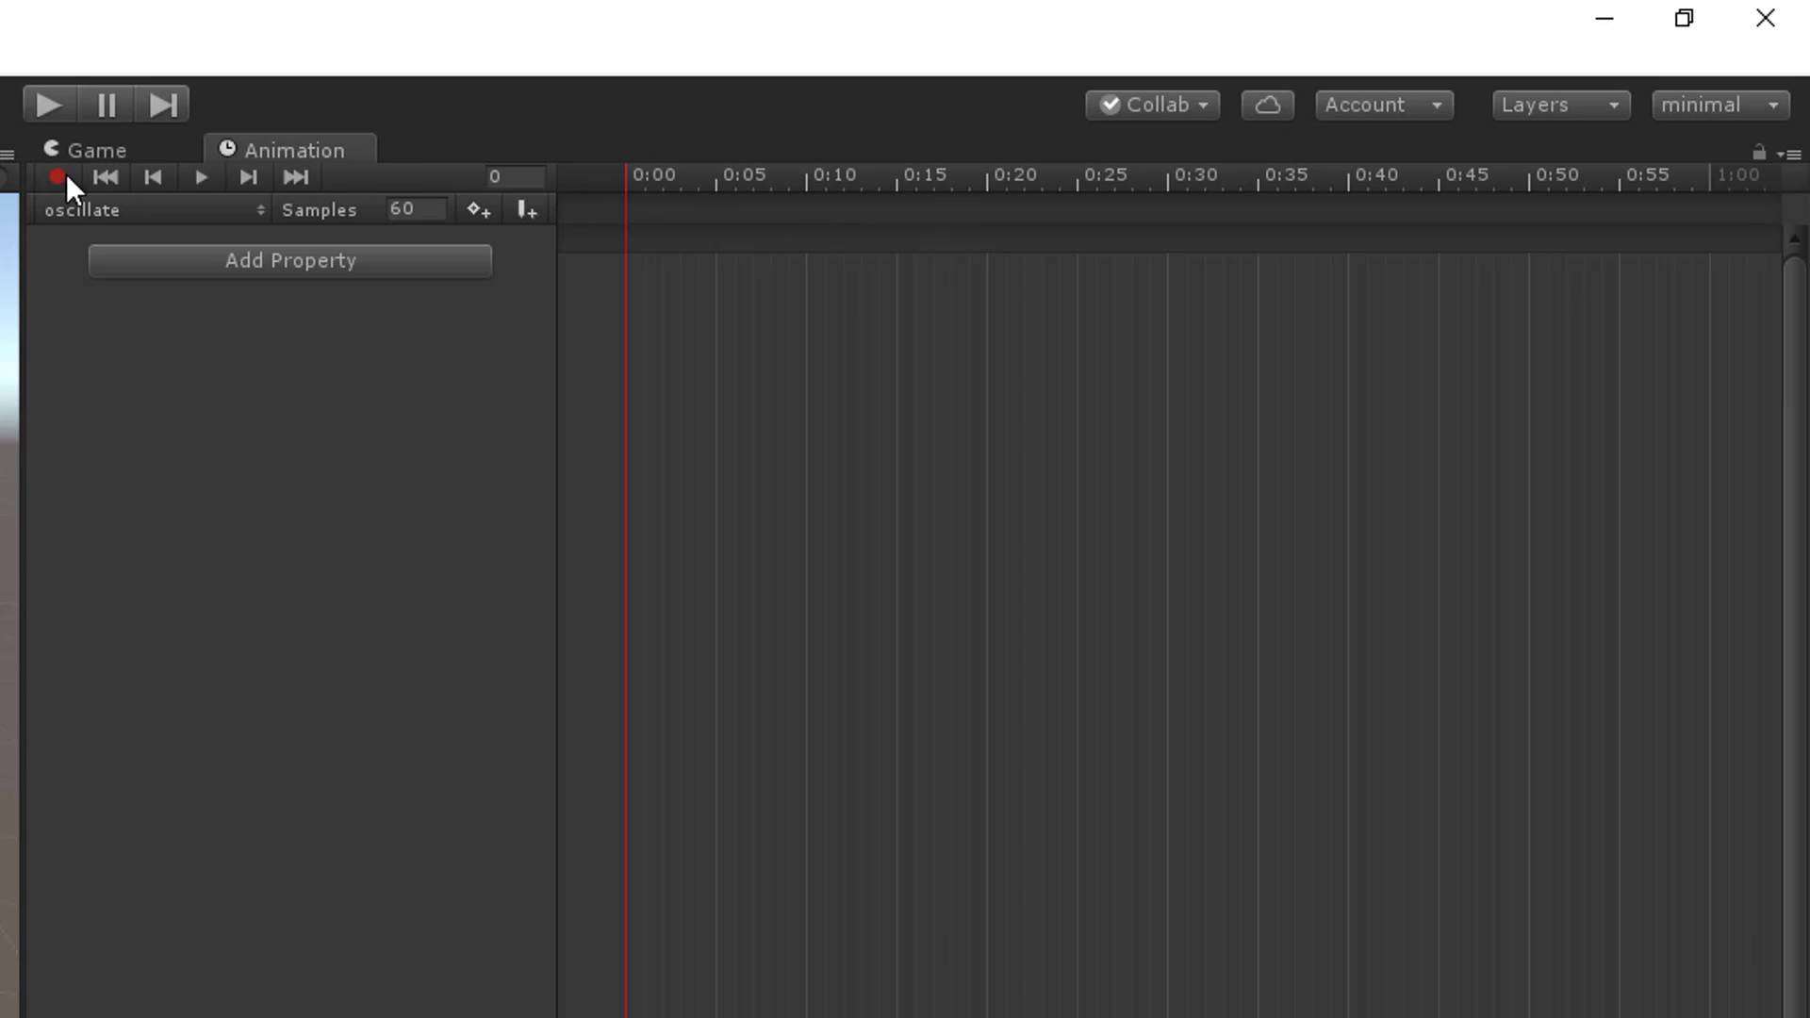
Record frame-0 Position and Rotation keys for the cube, checking the Rotation x/y/z channels.
left_click(54, 177)
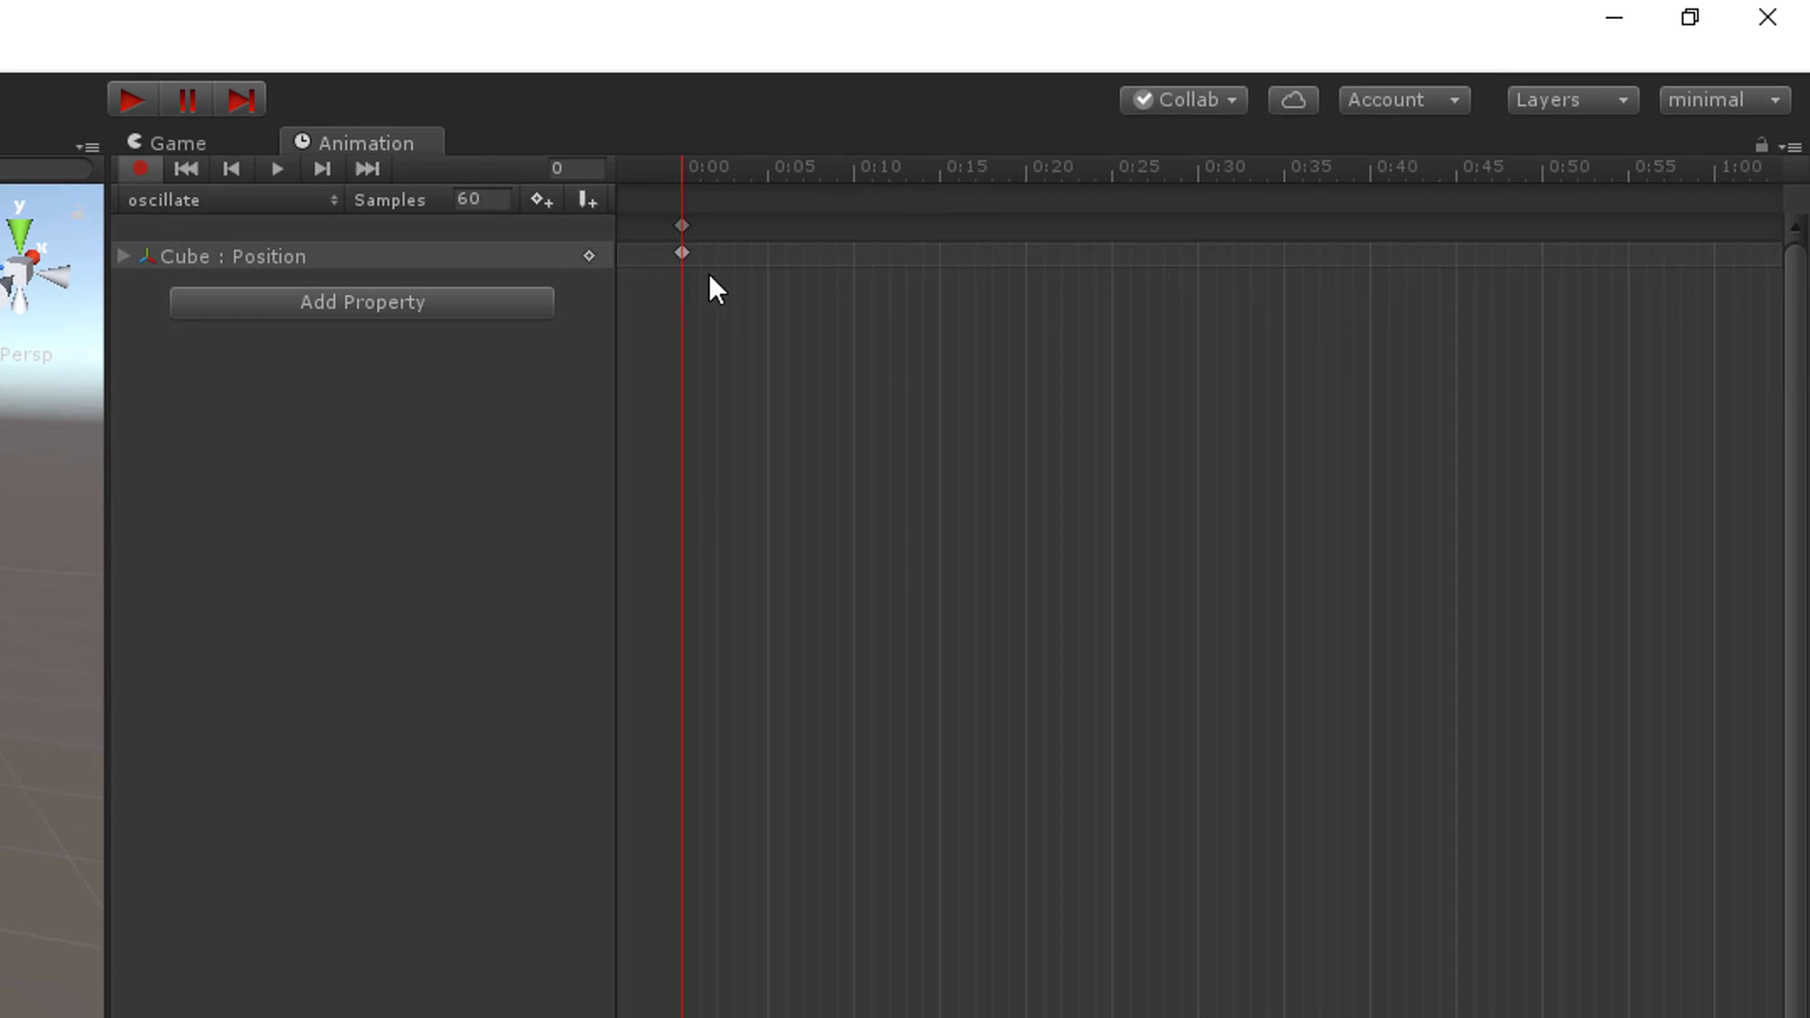
mouse_move(719, 298)
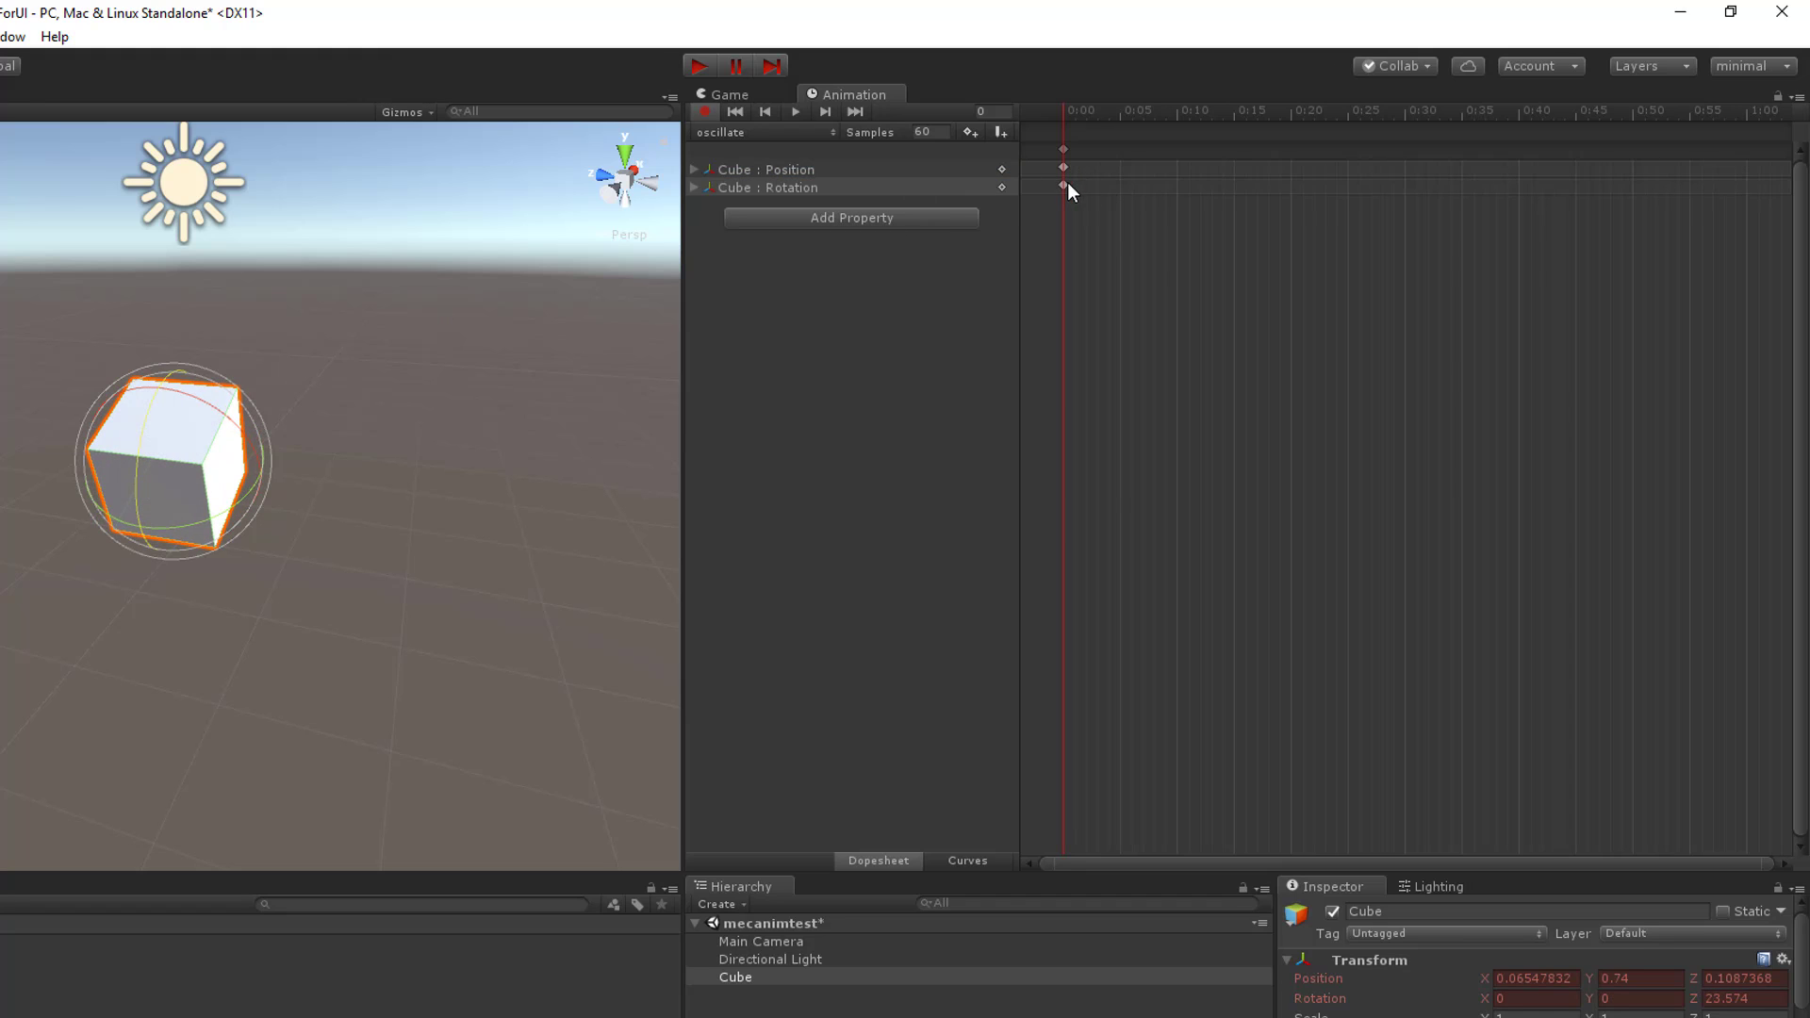
left_click(696, 186)
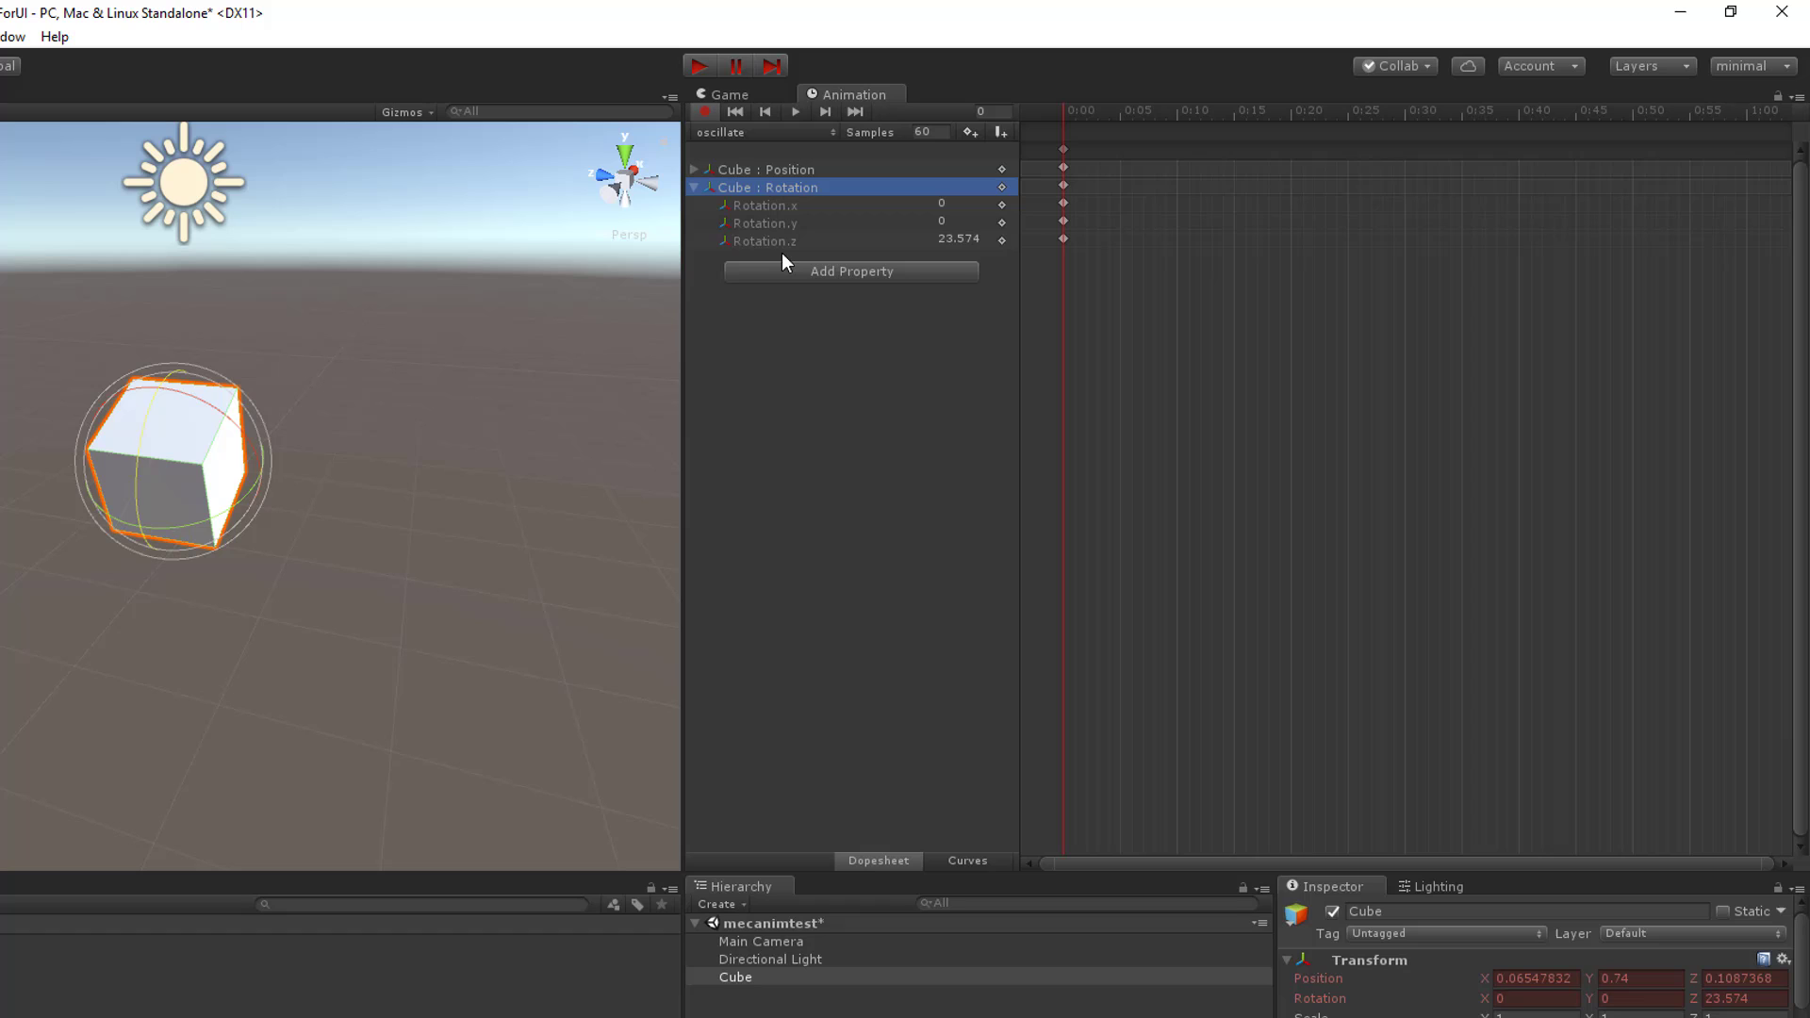
mouse_move(795, 226)
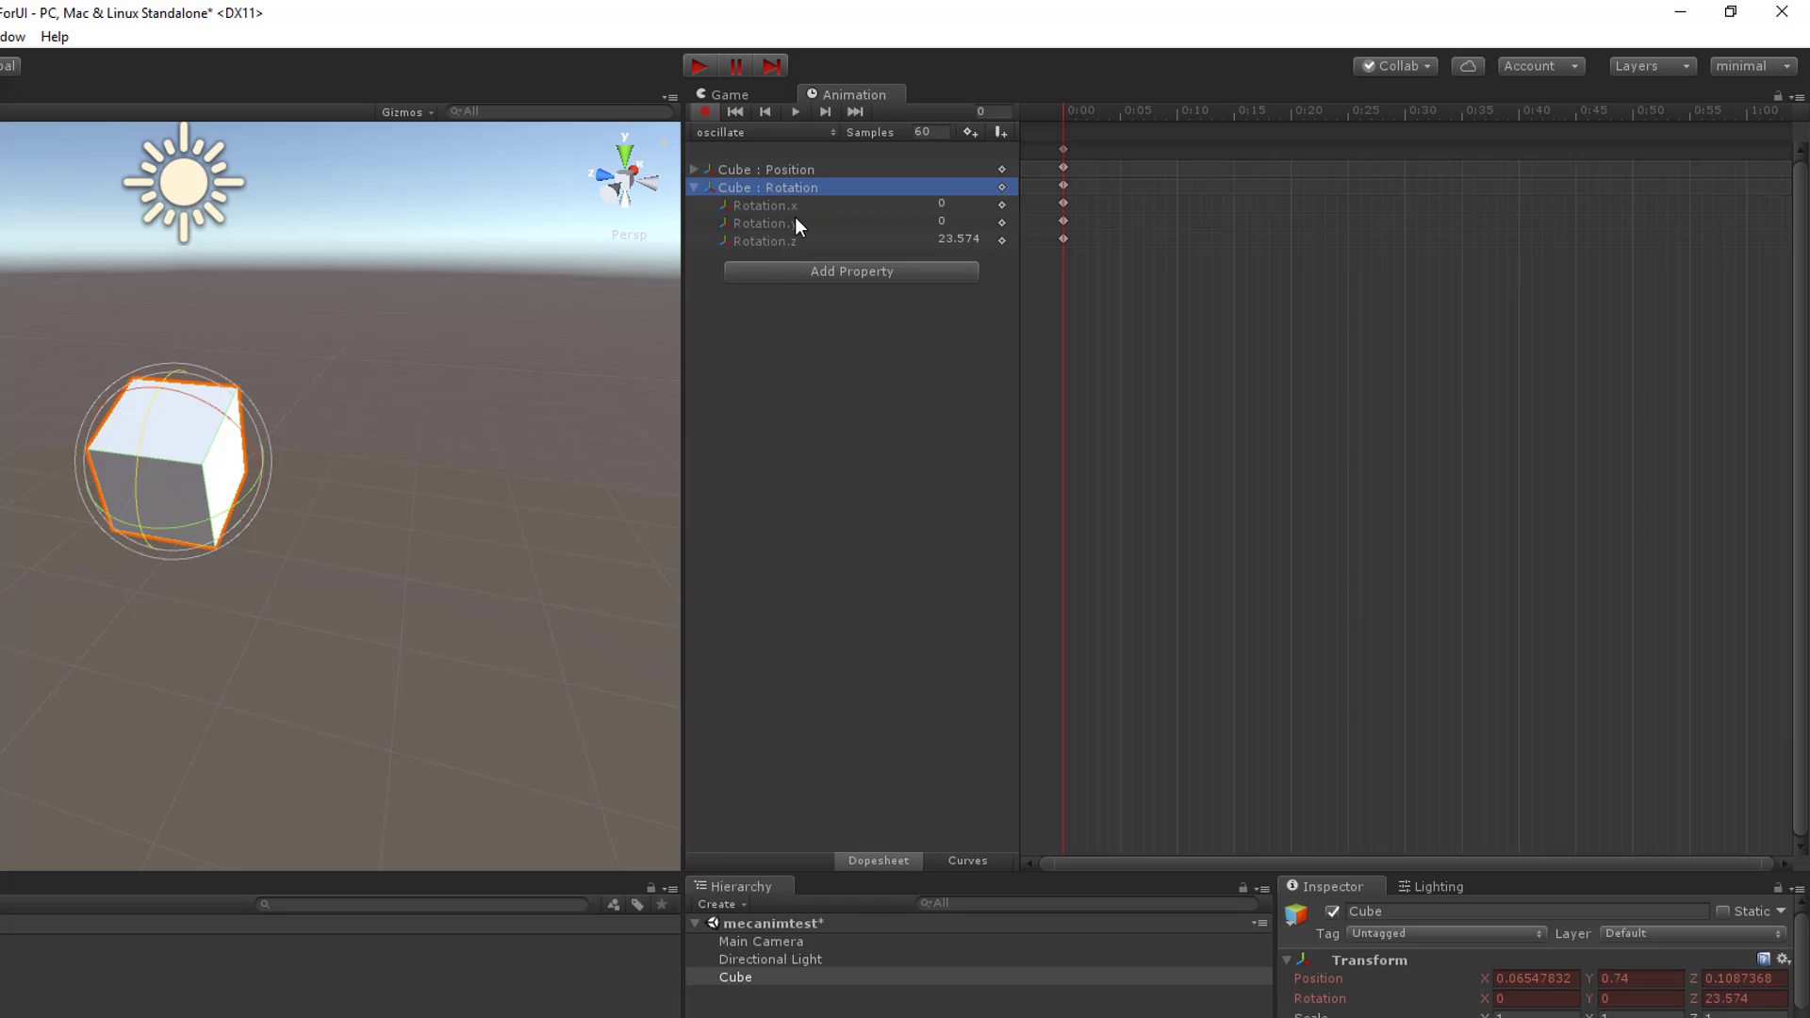
mouse_move(814, 232)
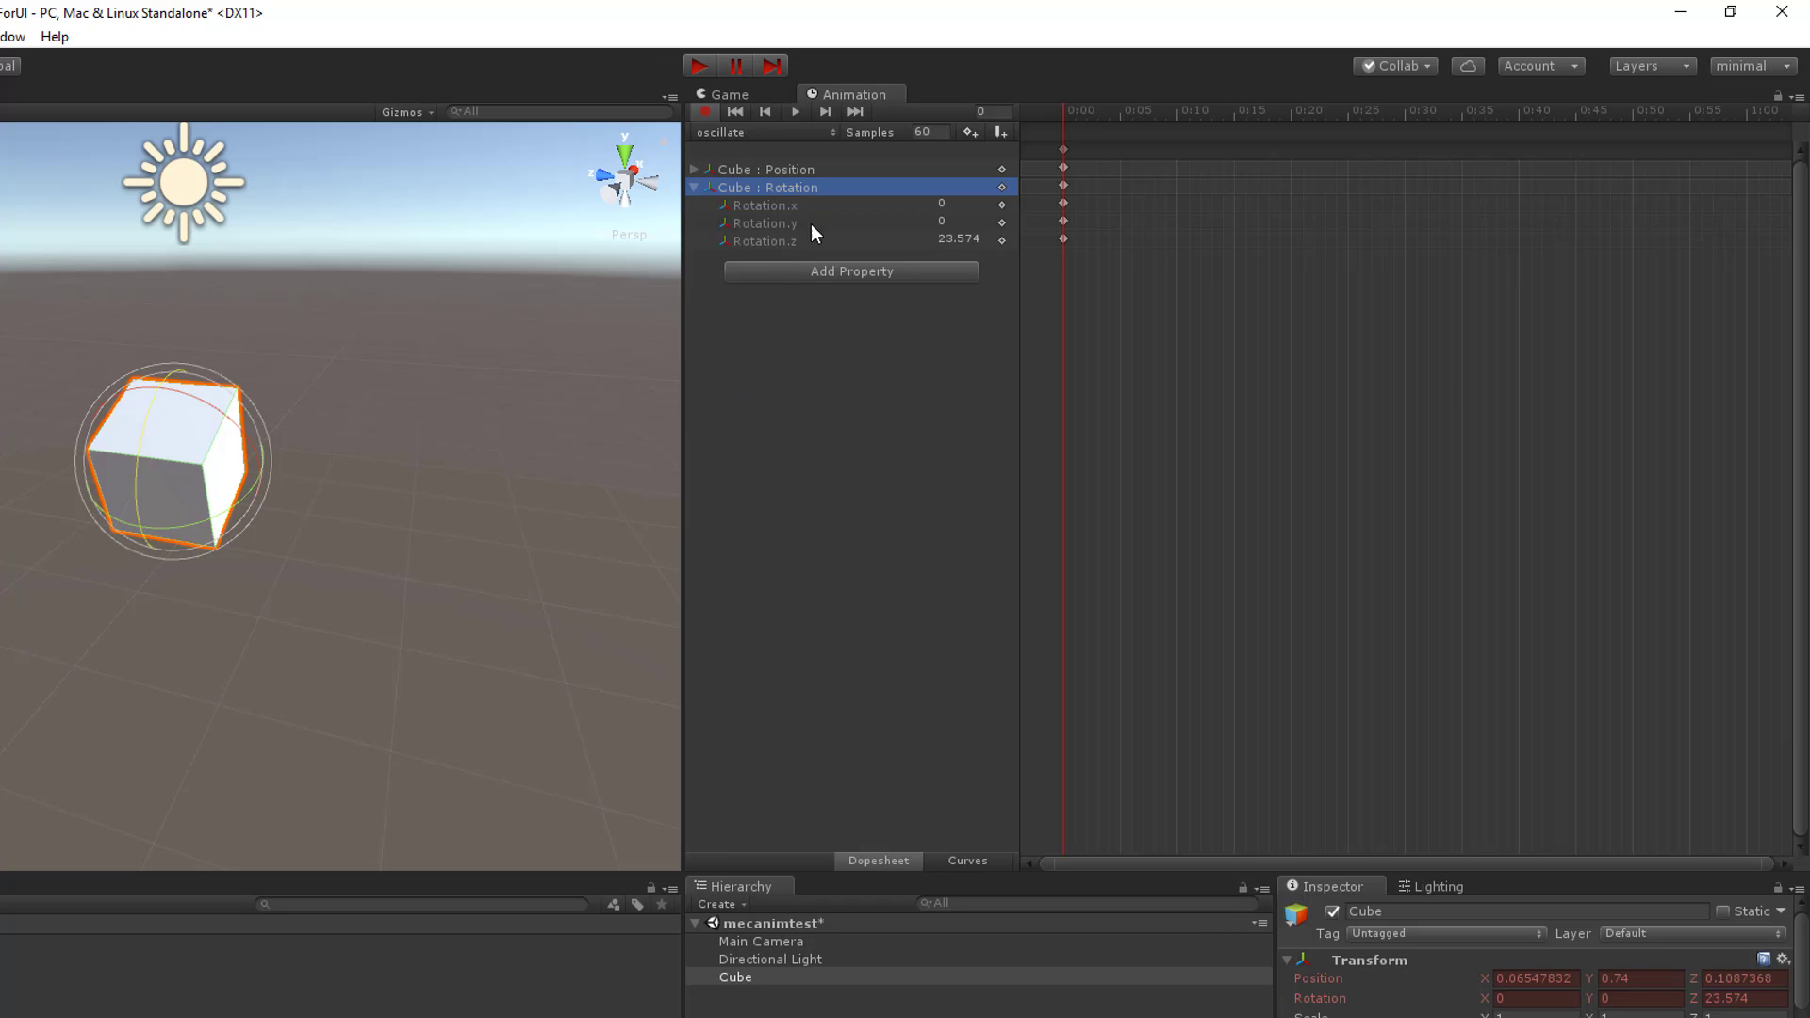
mouse_move(708, 205)
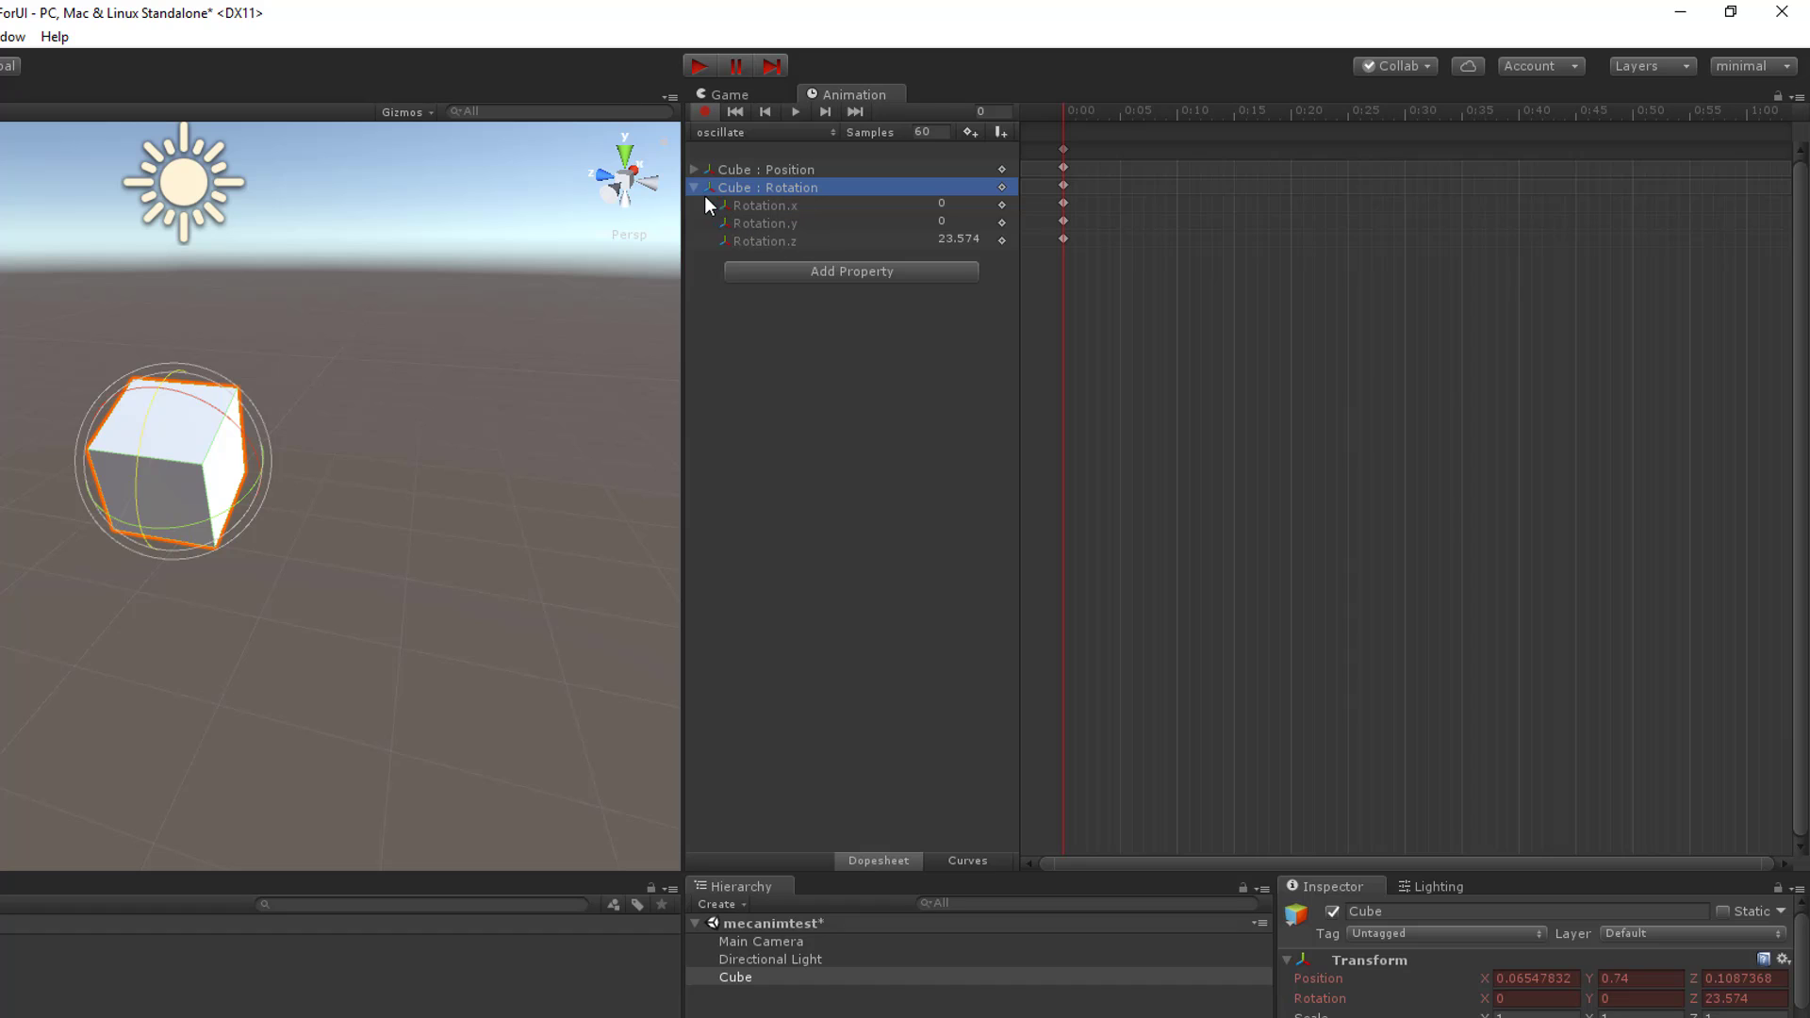
mouse_move(696, 198)
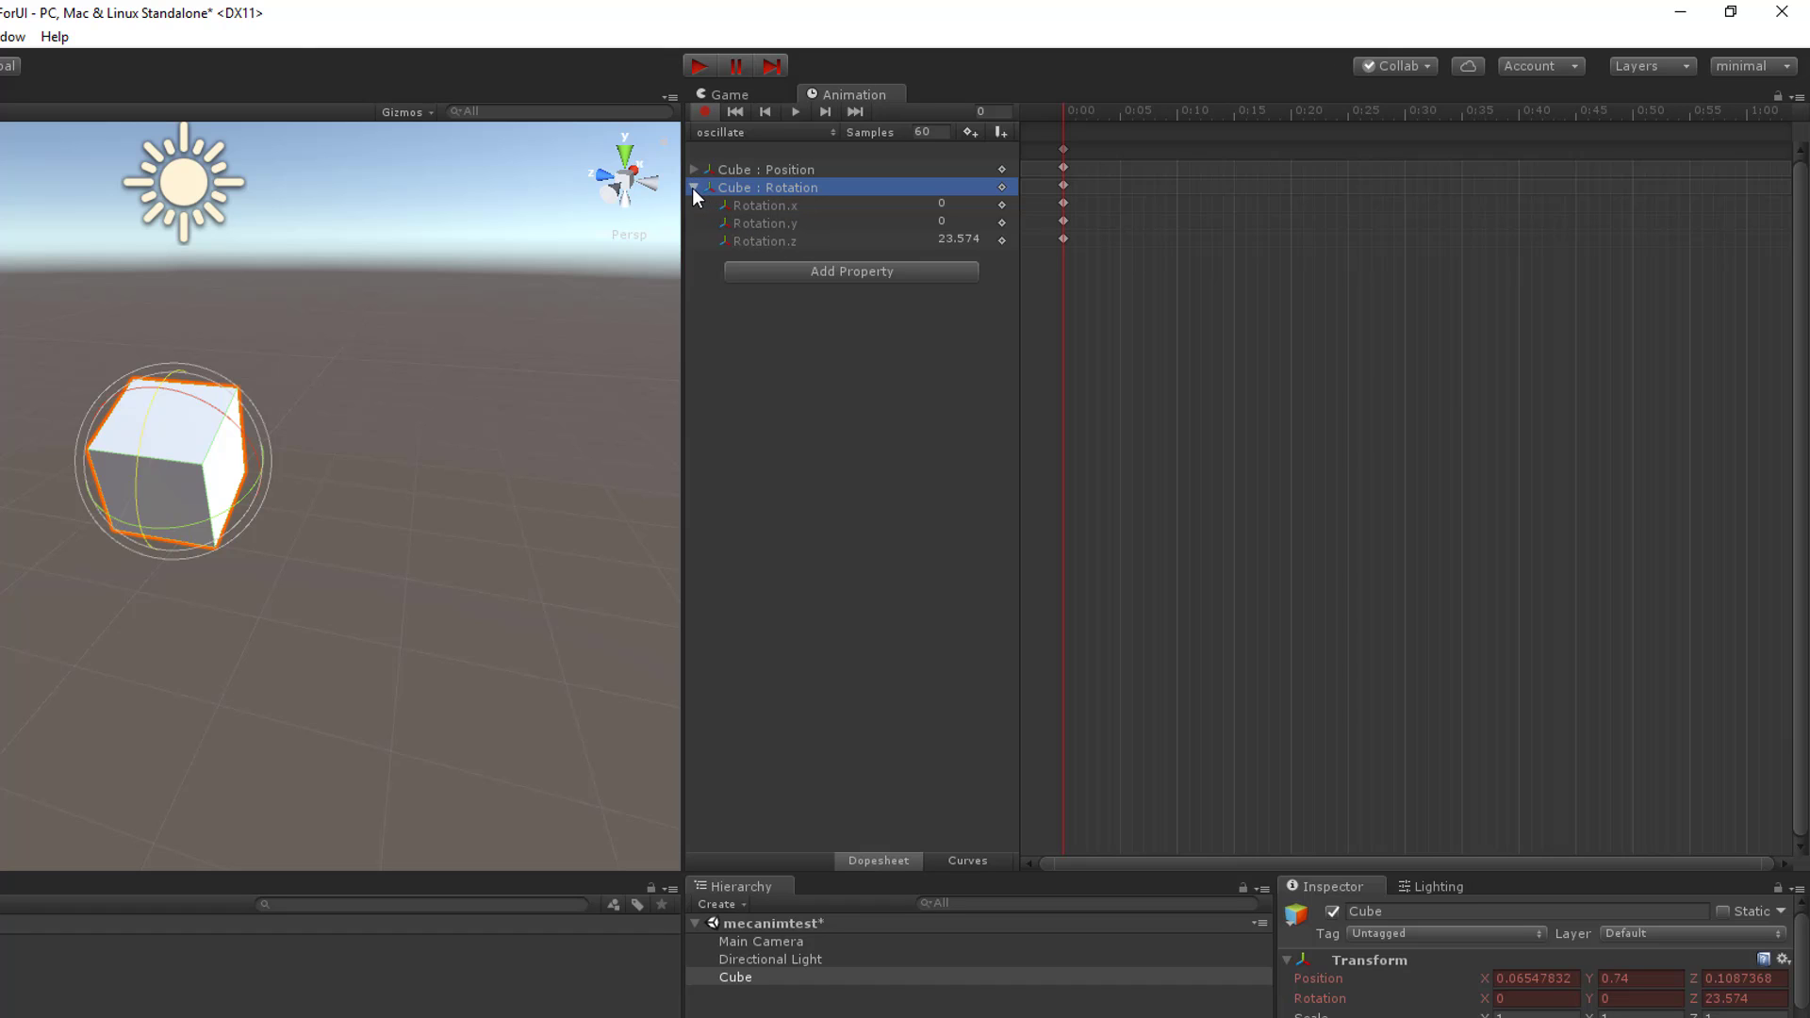
left_click(696, 187)
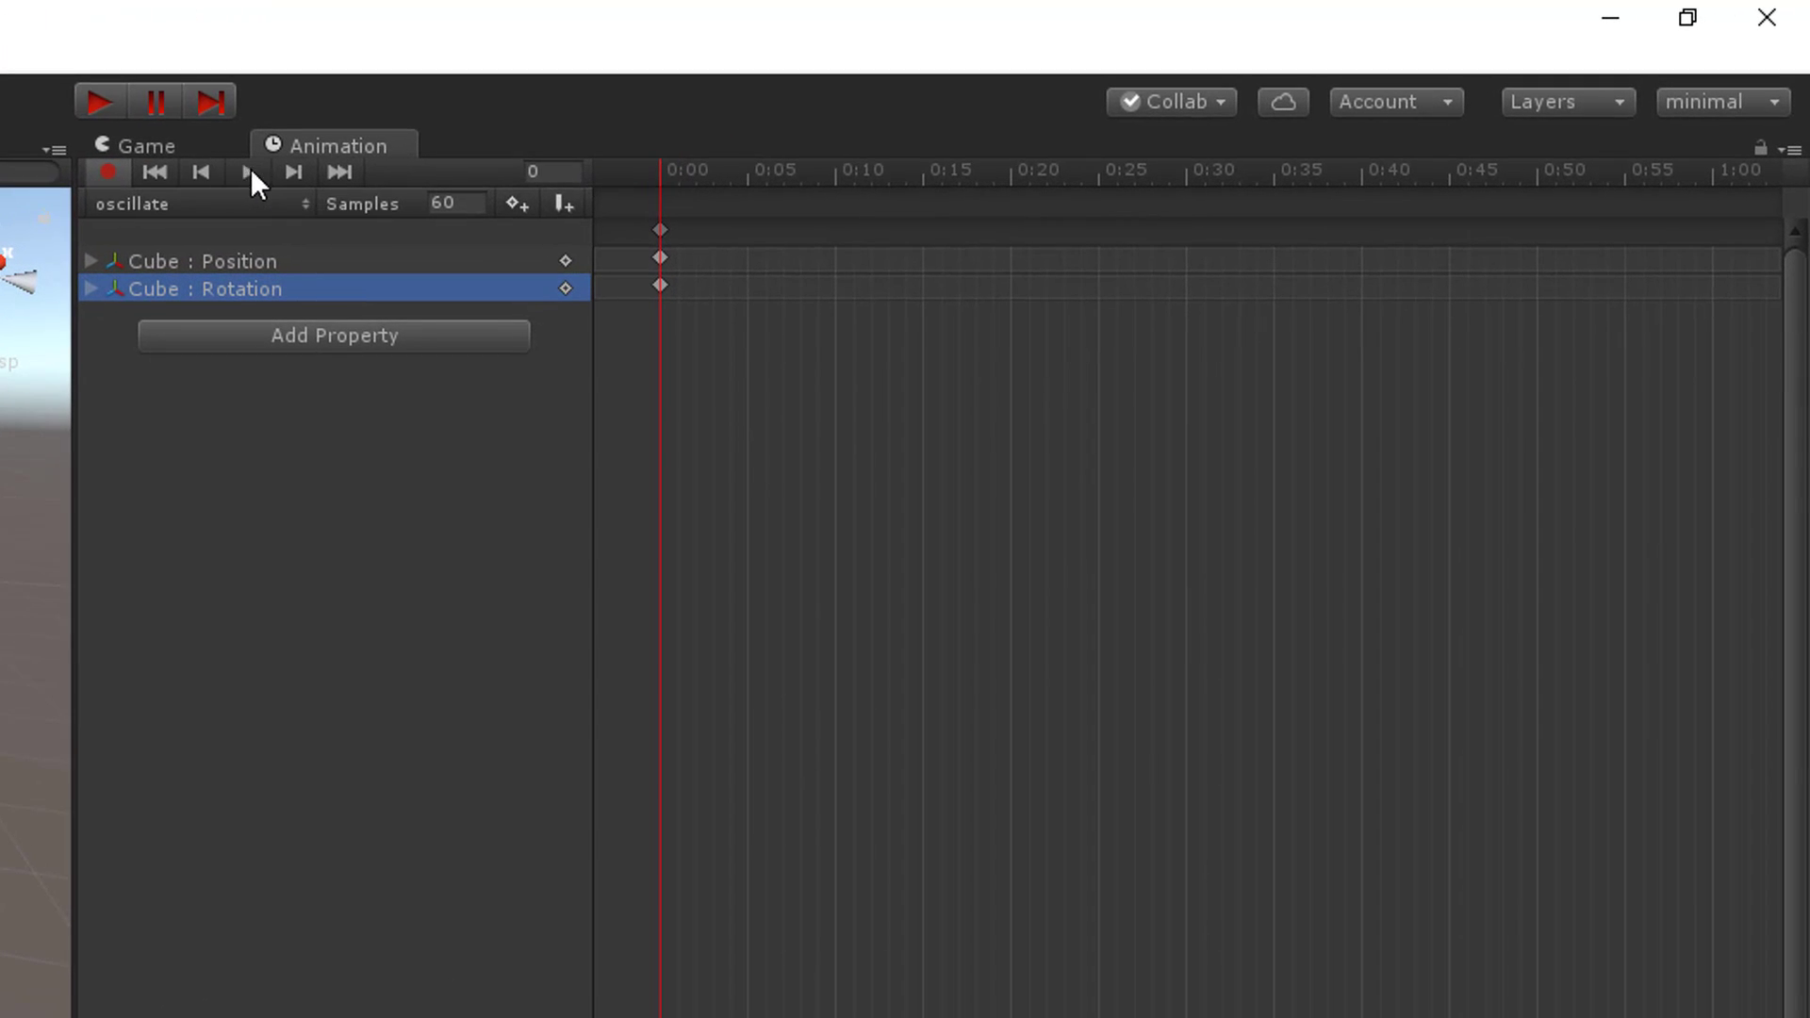
mouse_move(294, 171)
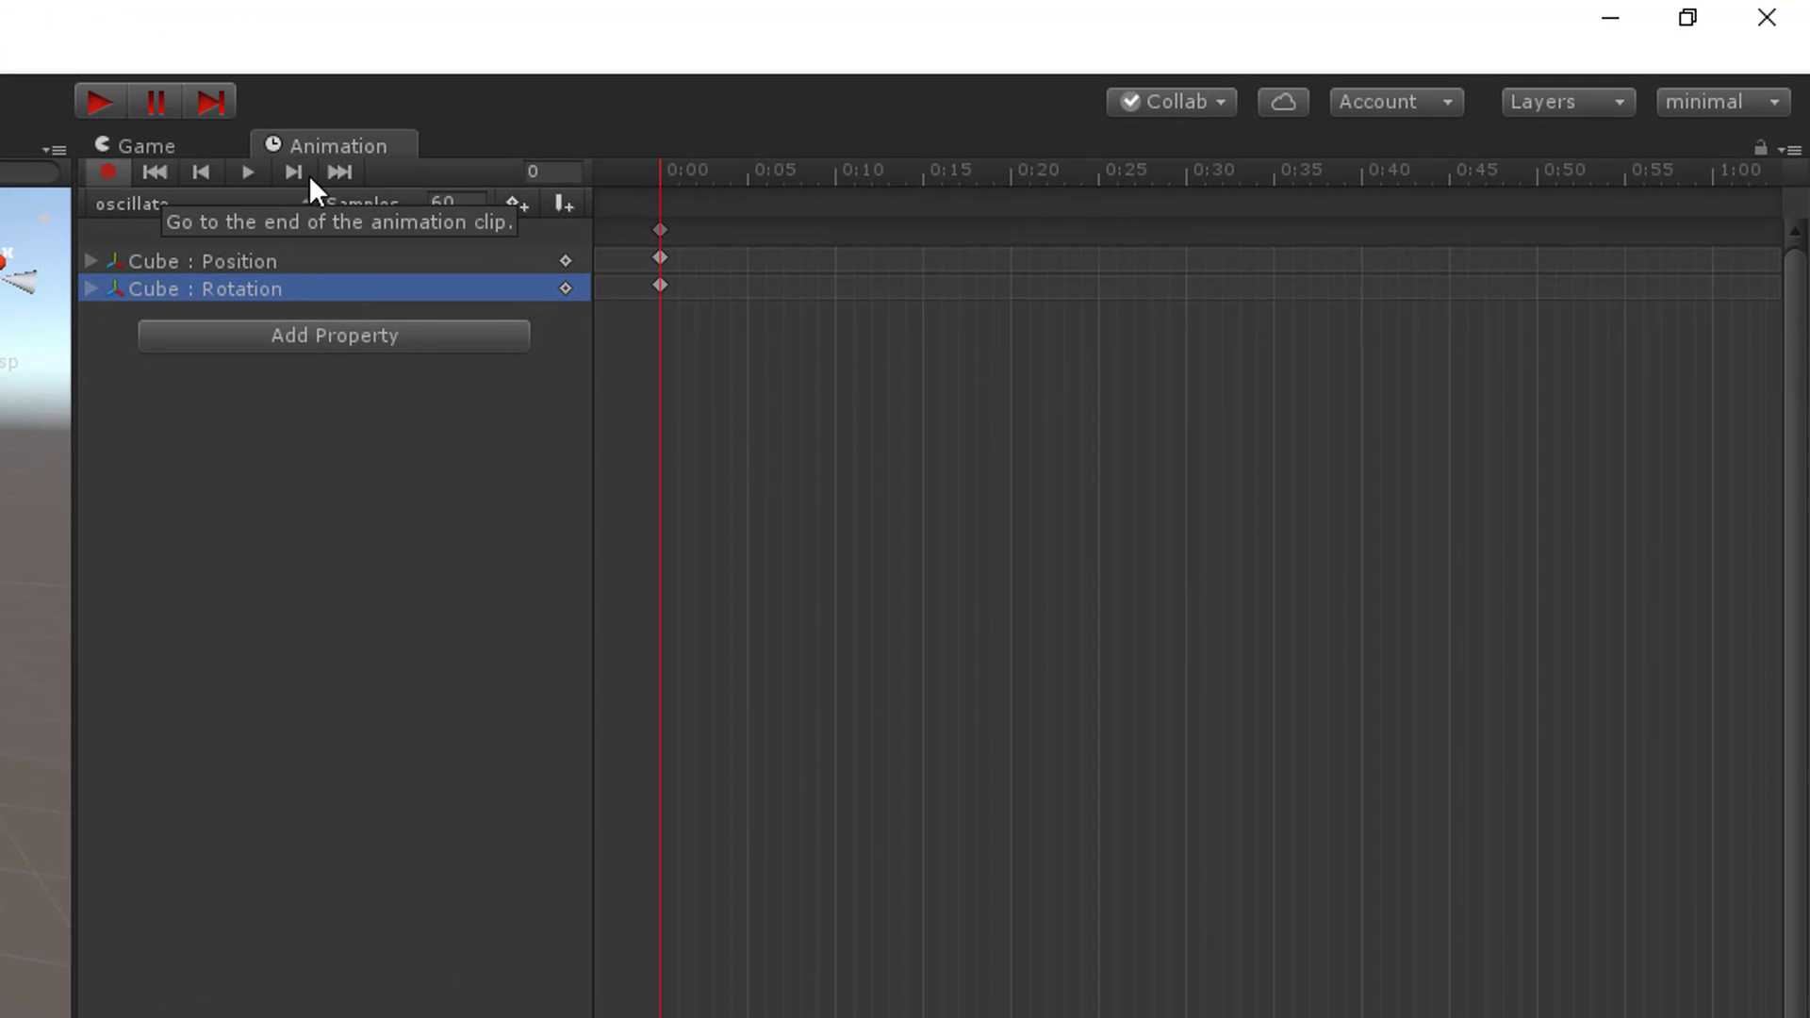
mouse_move(737, 183)
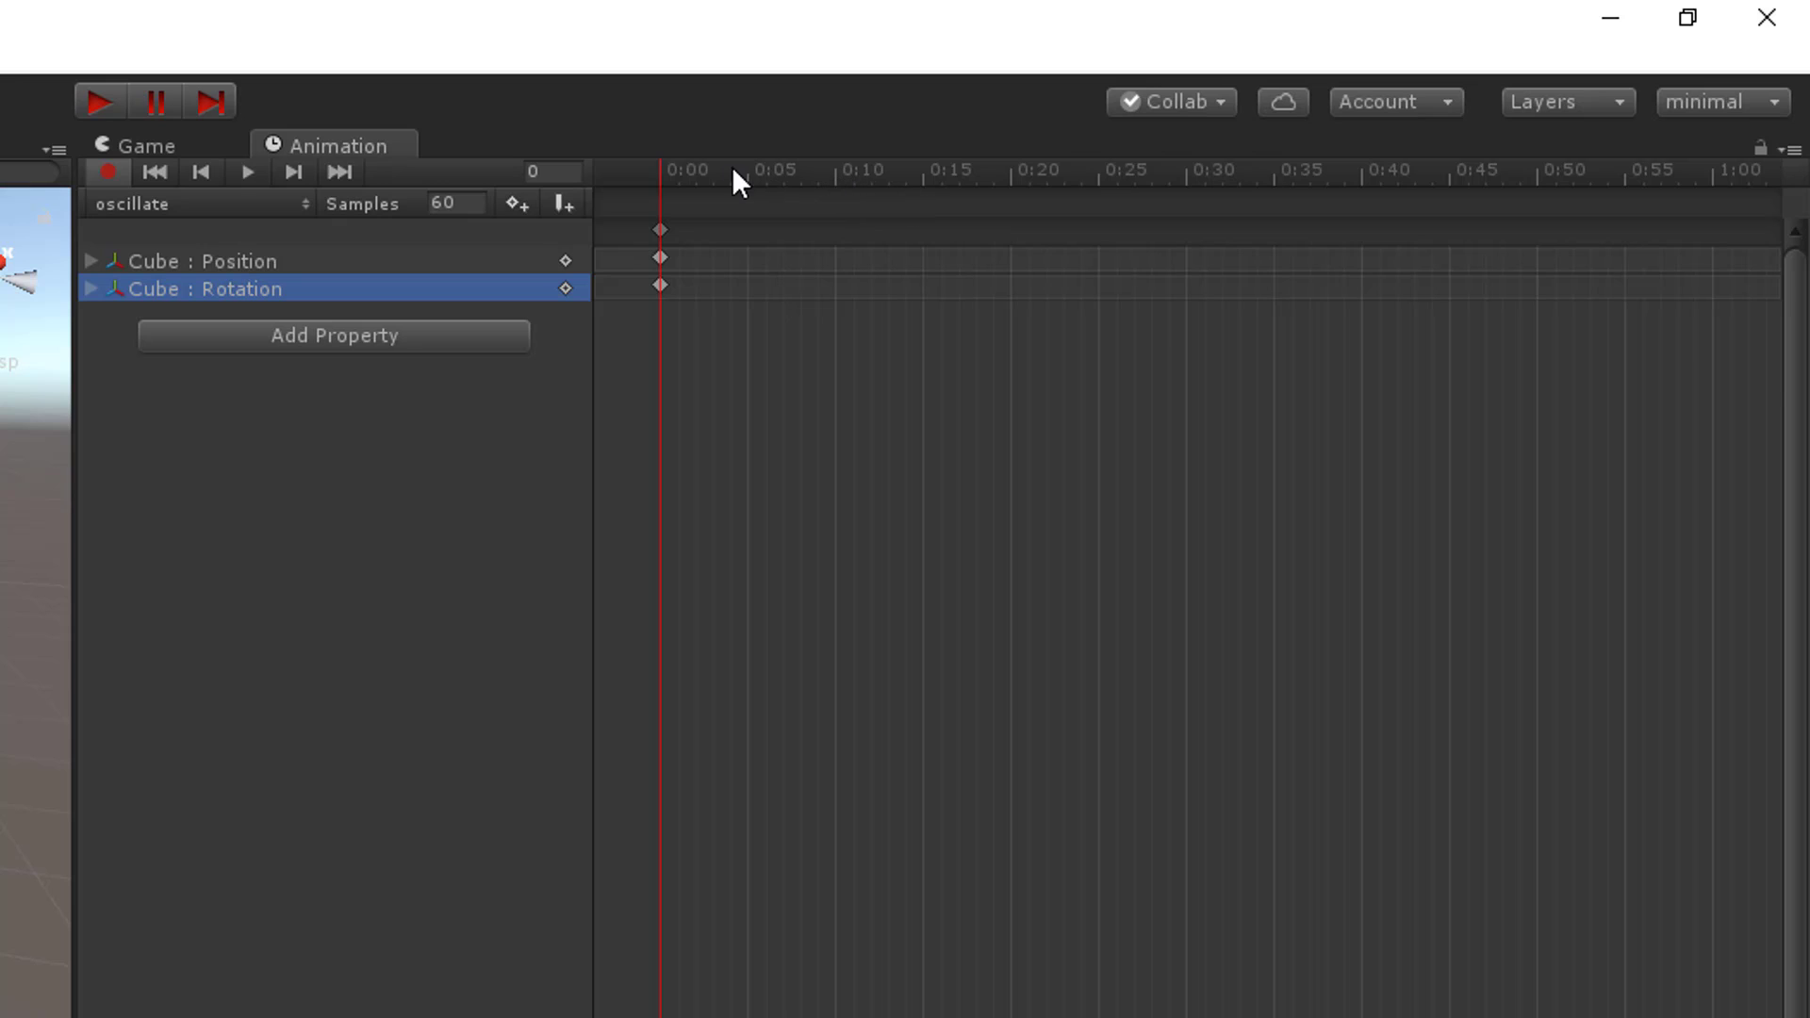
mouse_move(1644, 171)
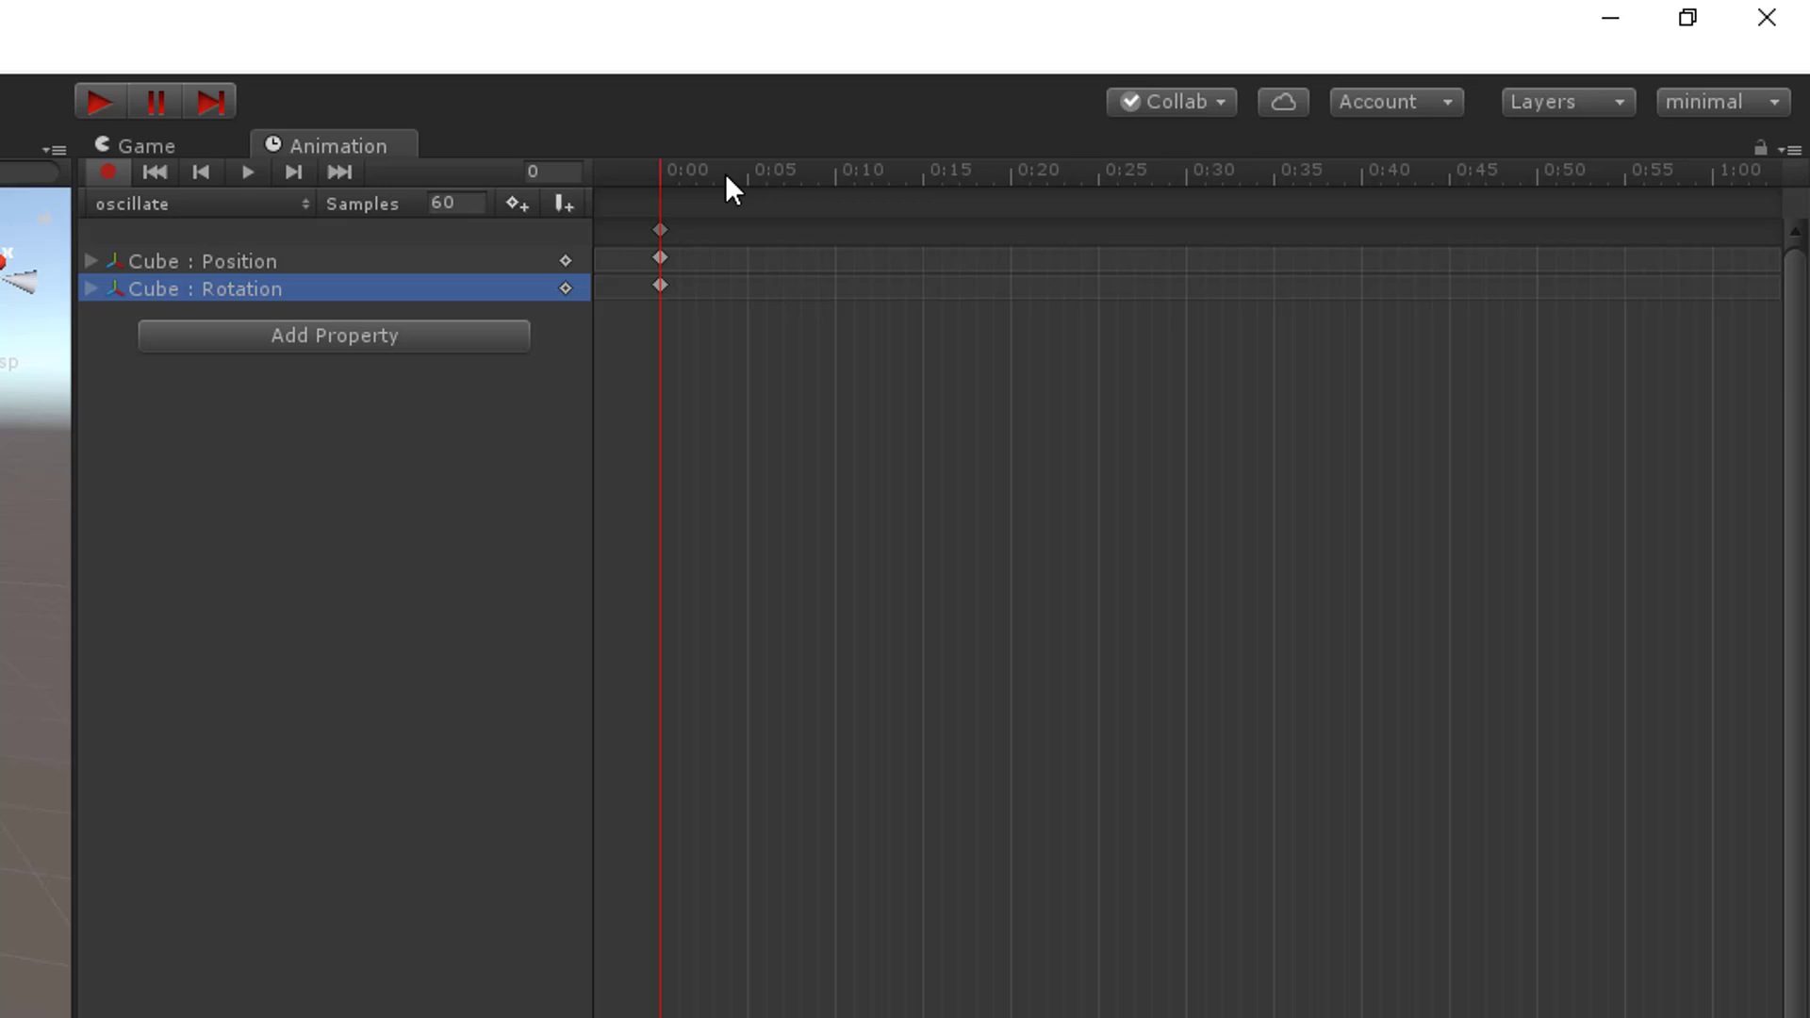
mouse_move(706, 185)
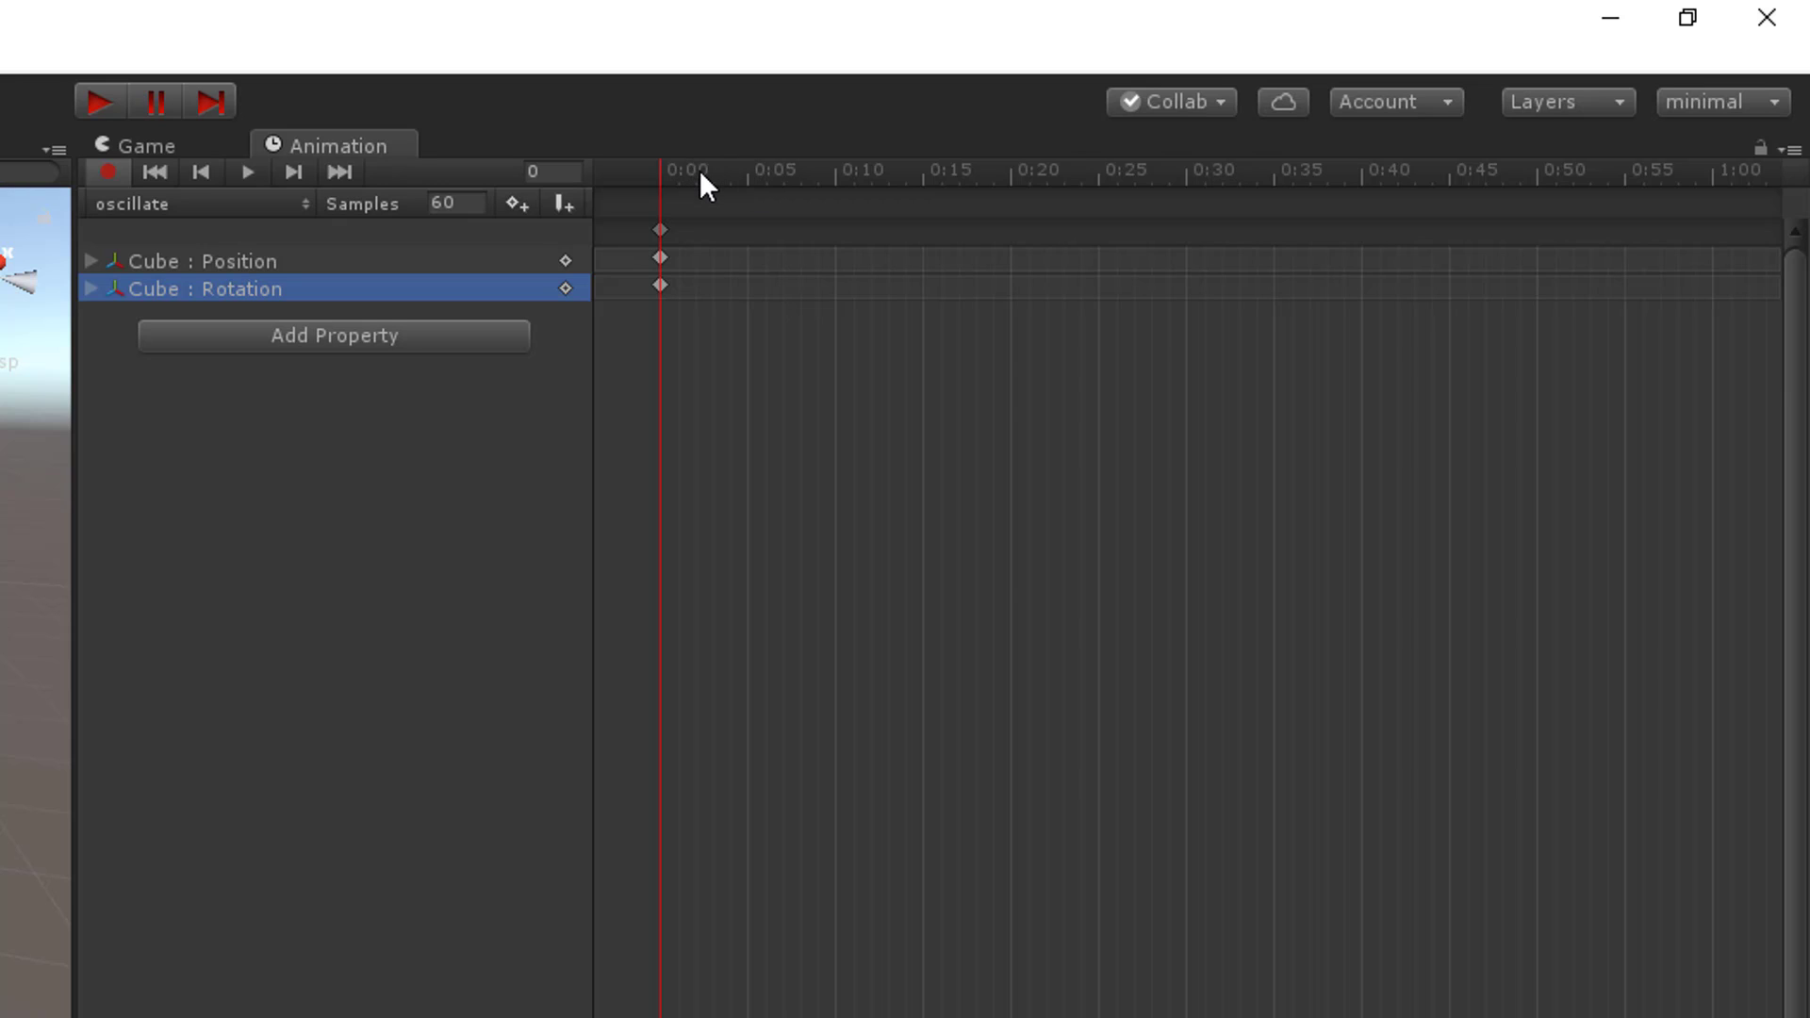
mouse_move(817, 192)
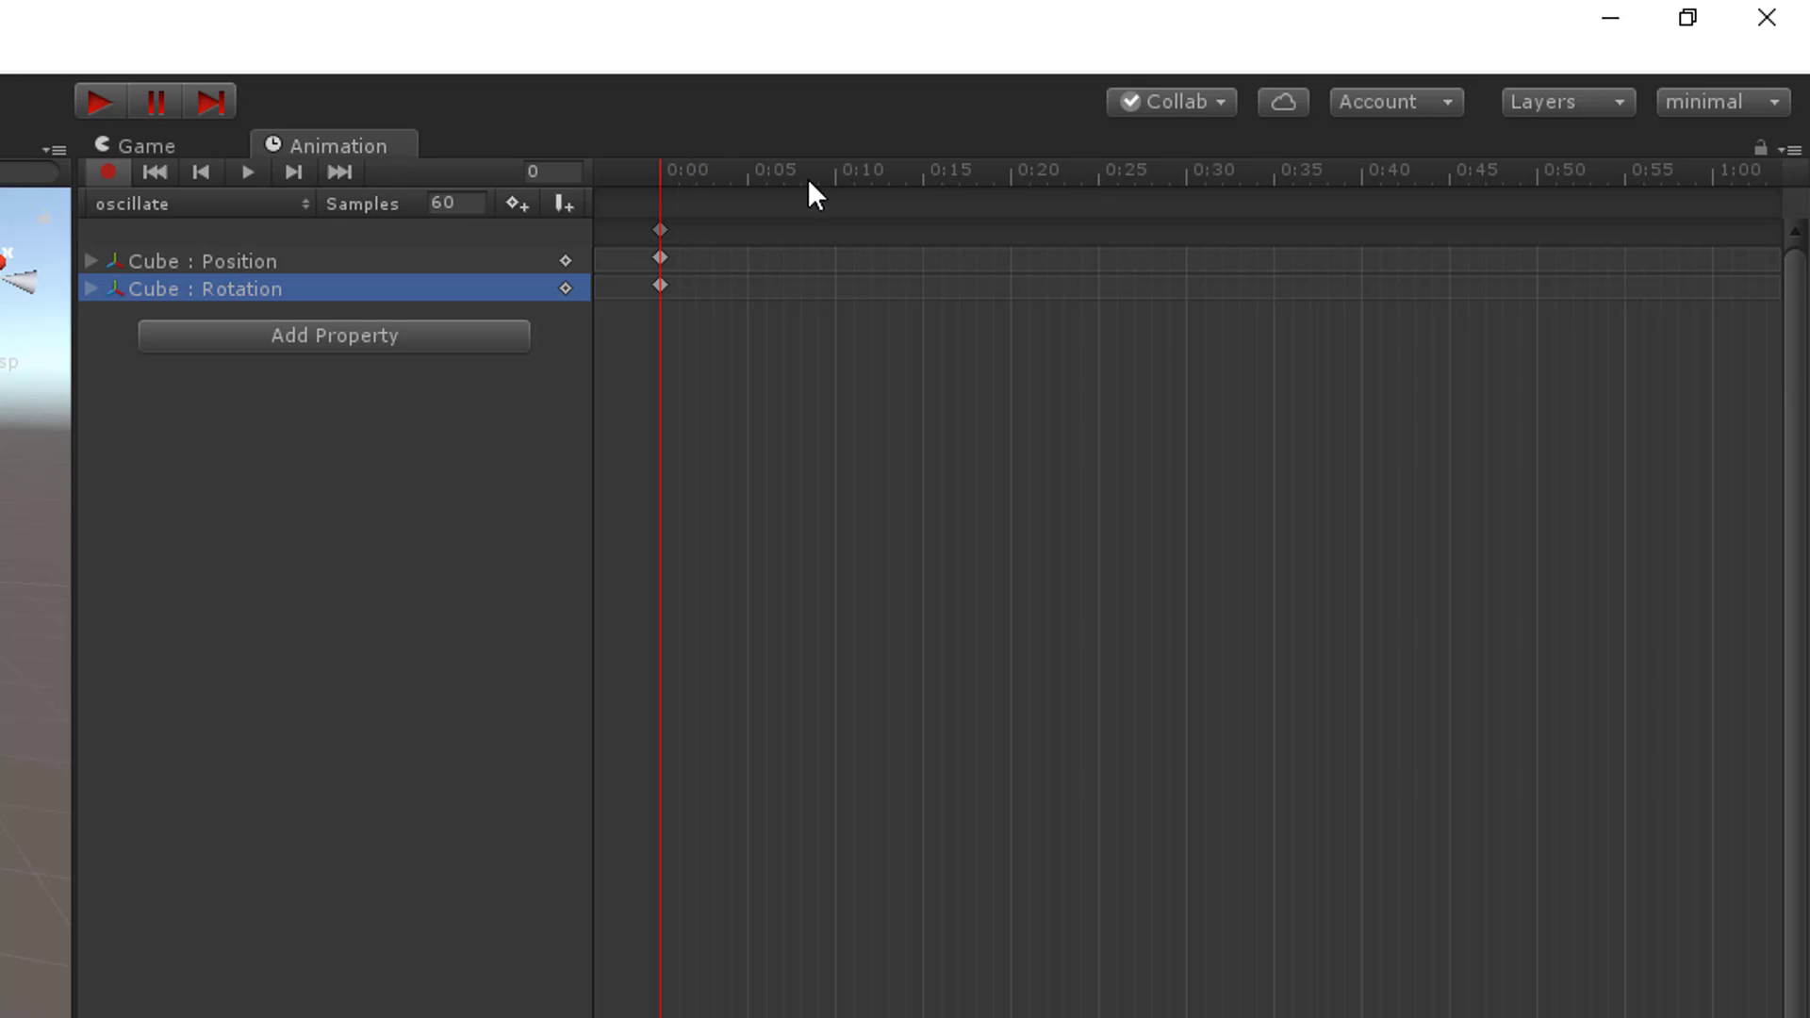
mouse_move(1731, 190)
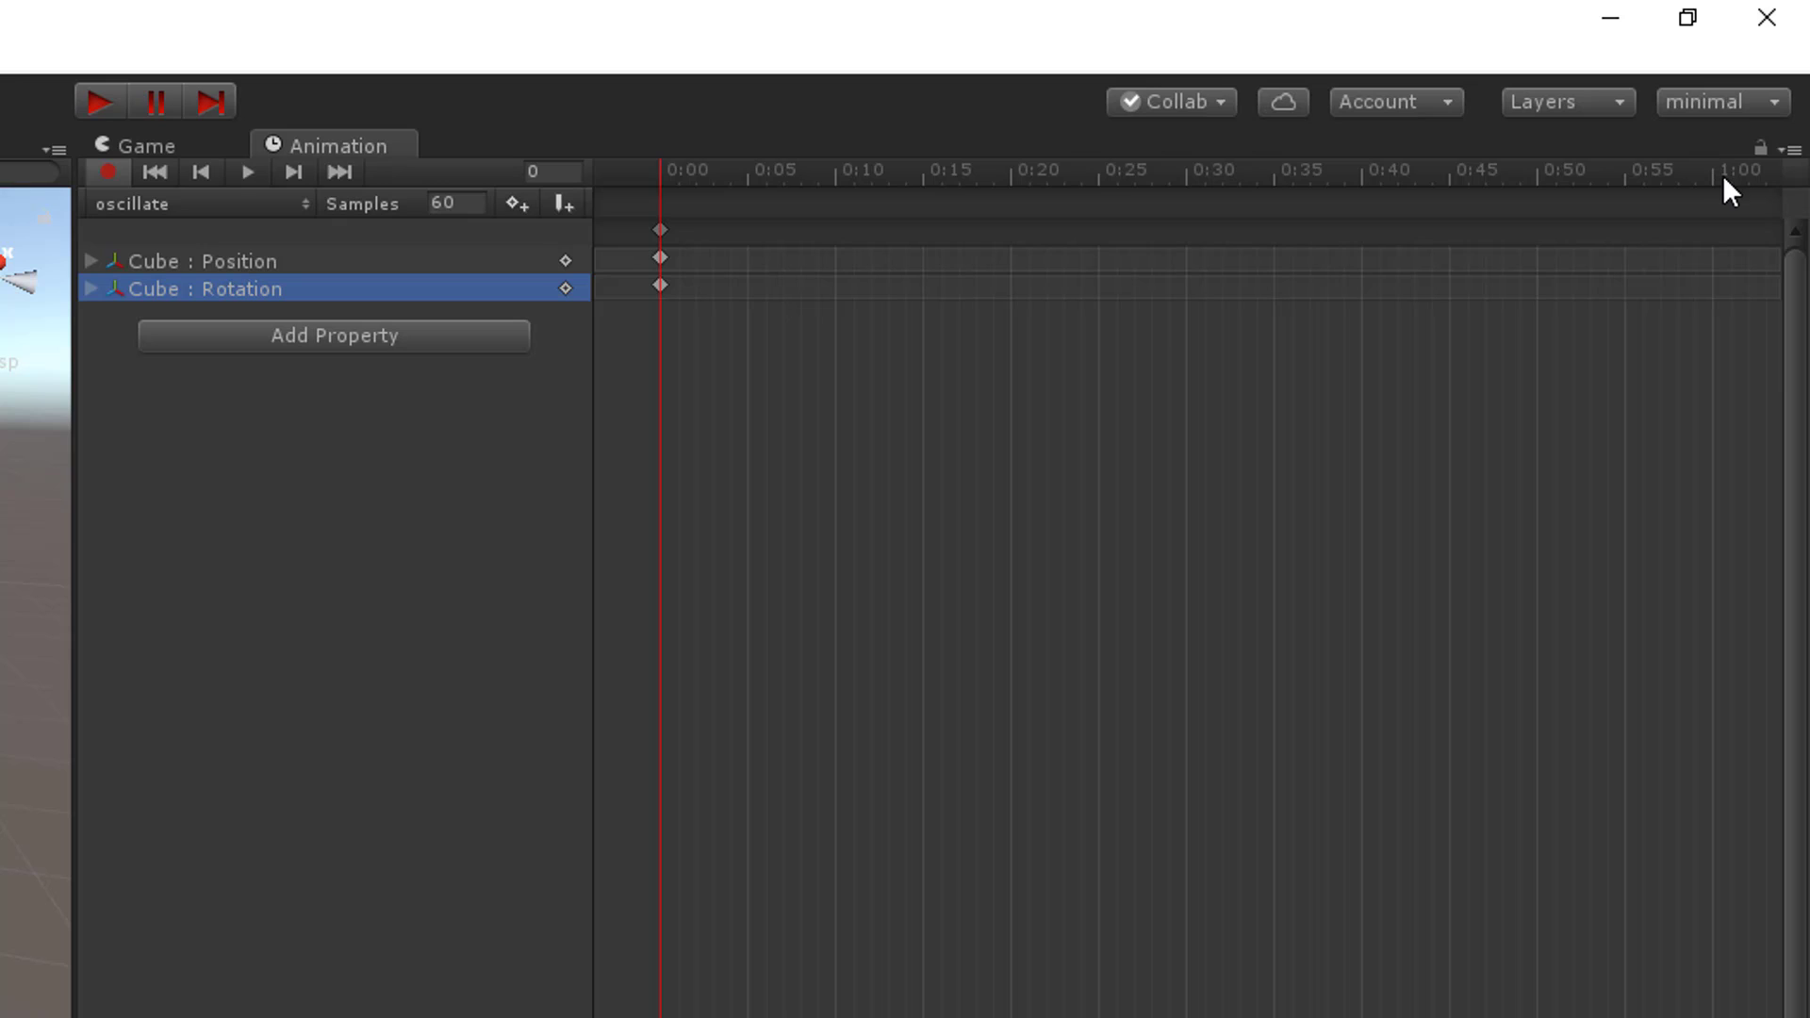
mouse_move(1673, 172)
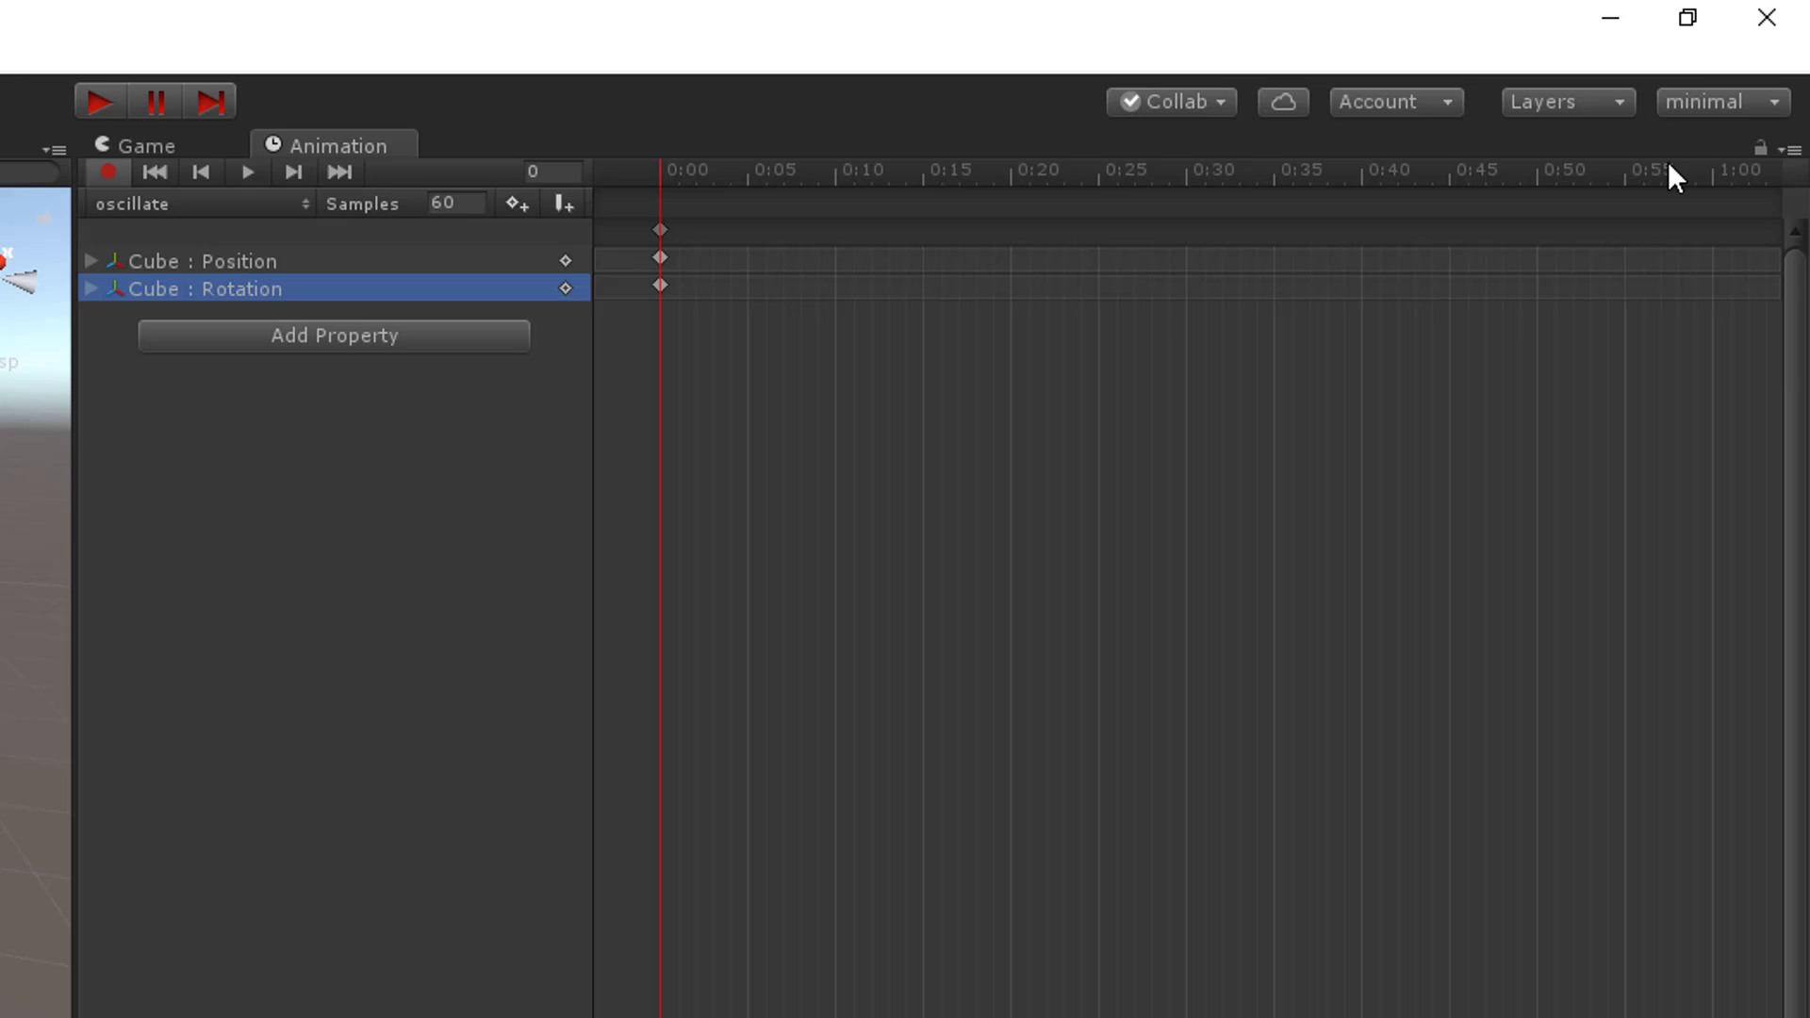
mouse_move(1725, 186)
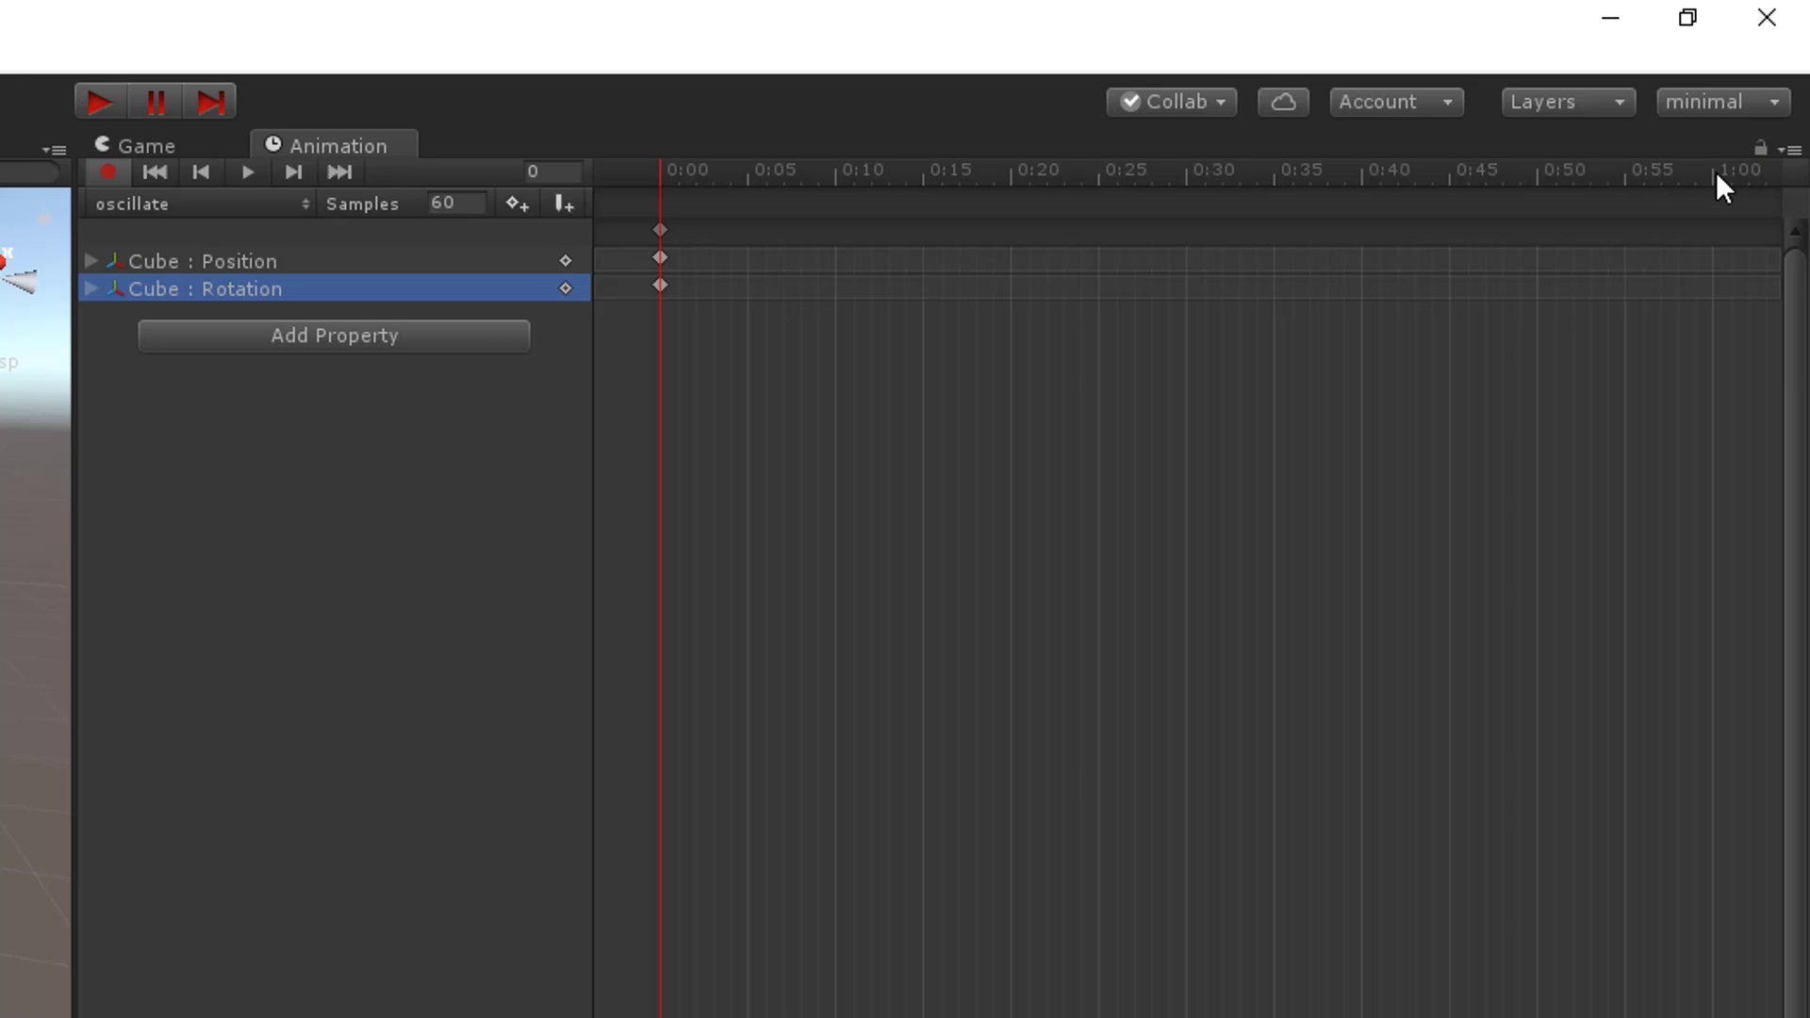
mouse_move(1725, 208)
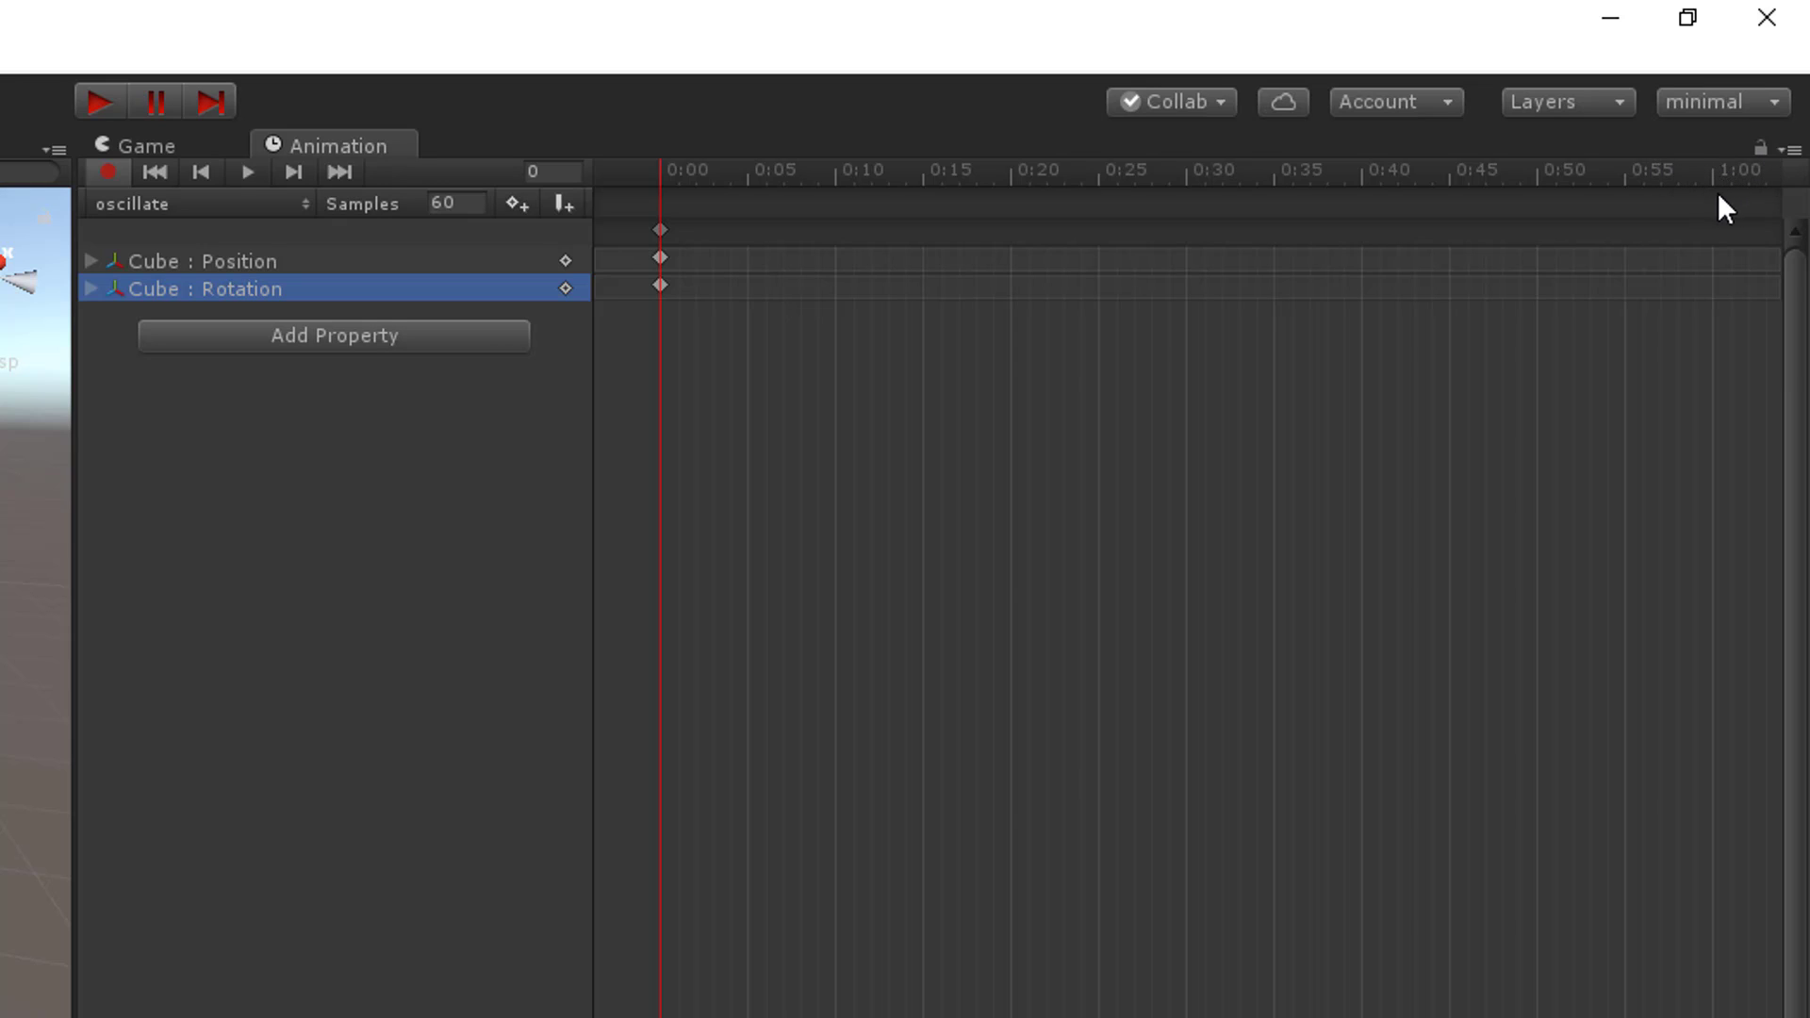
mouse_move(1736, 185)
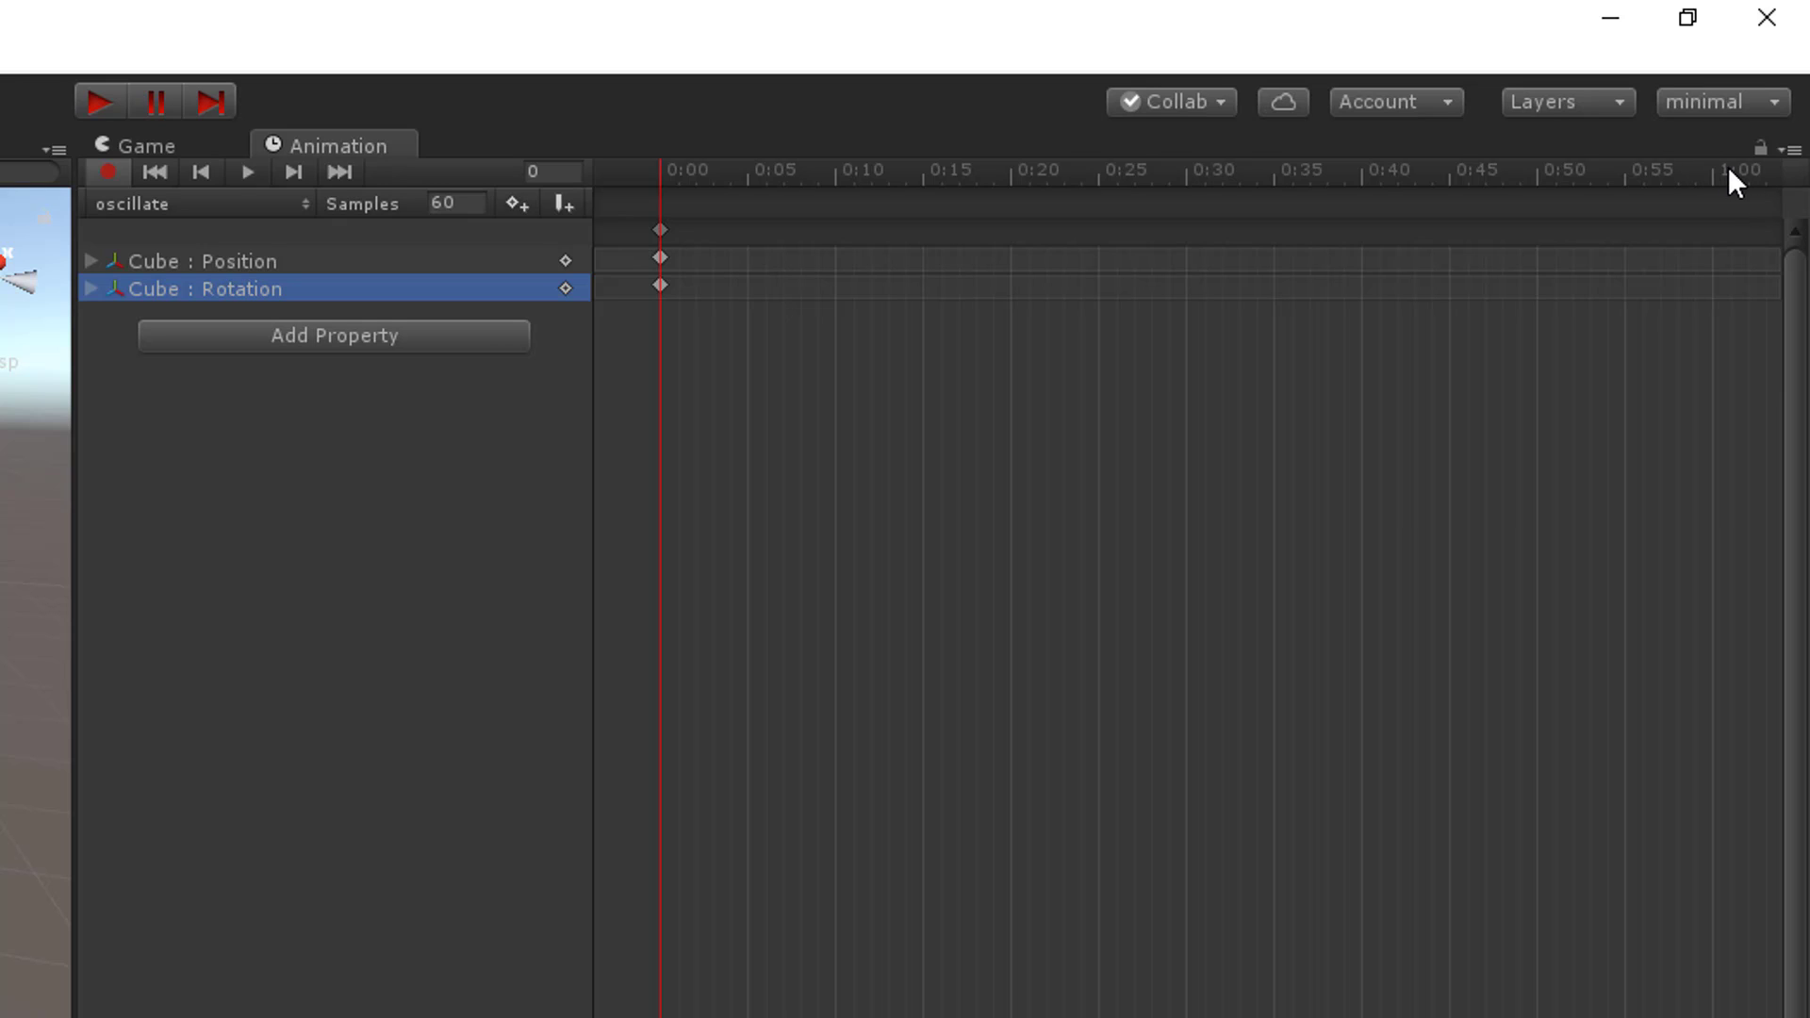
mouse_move(844, 245)
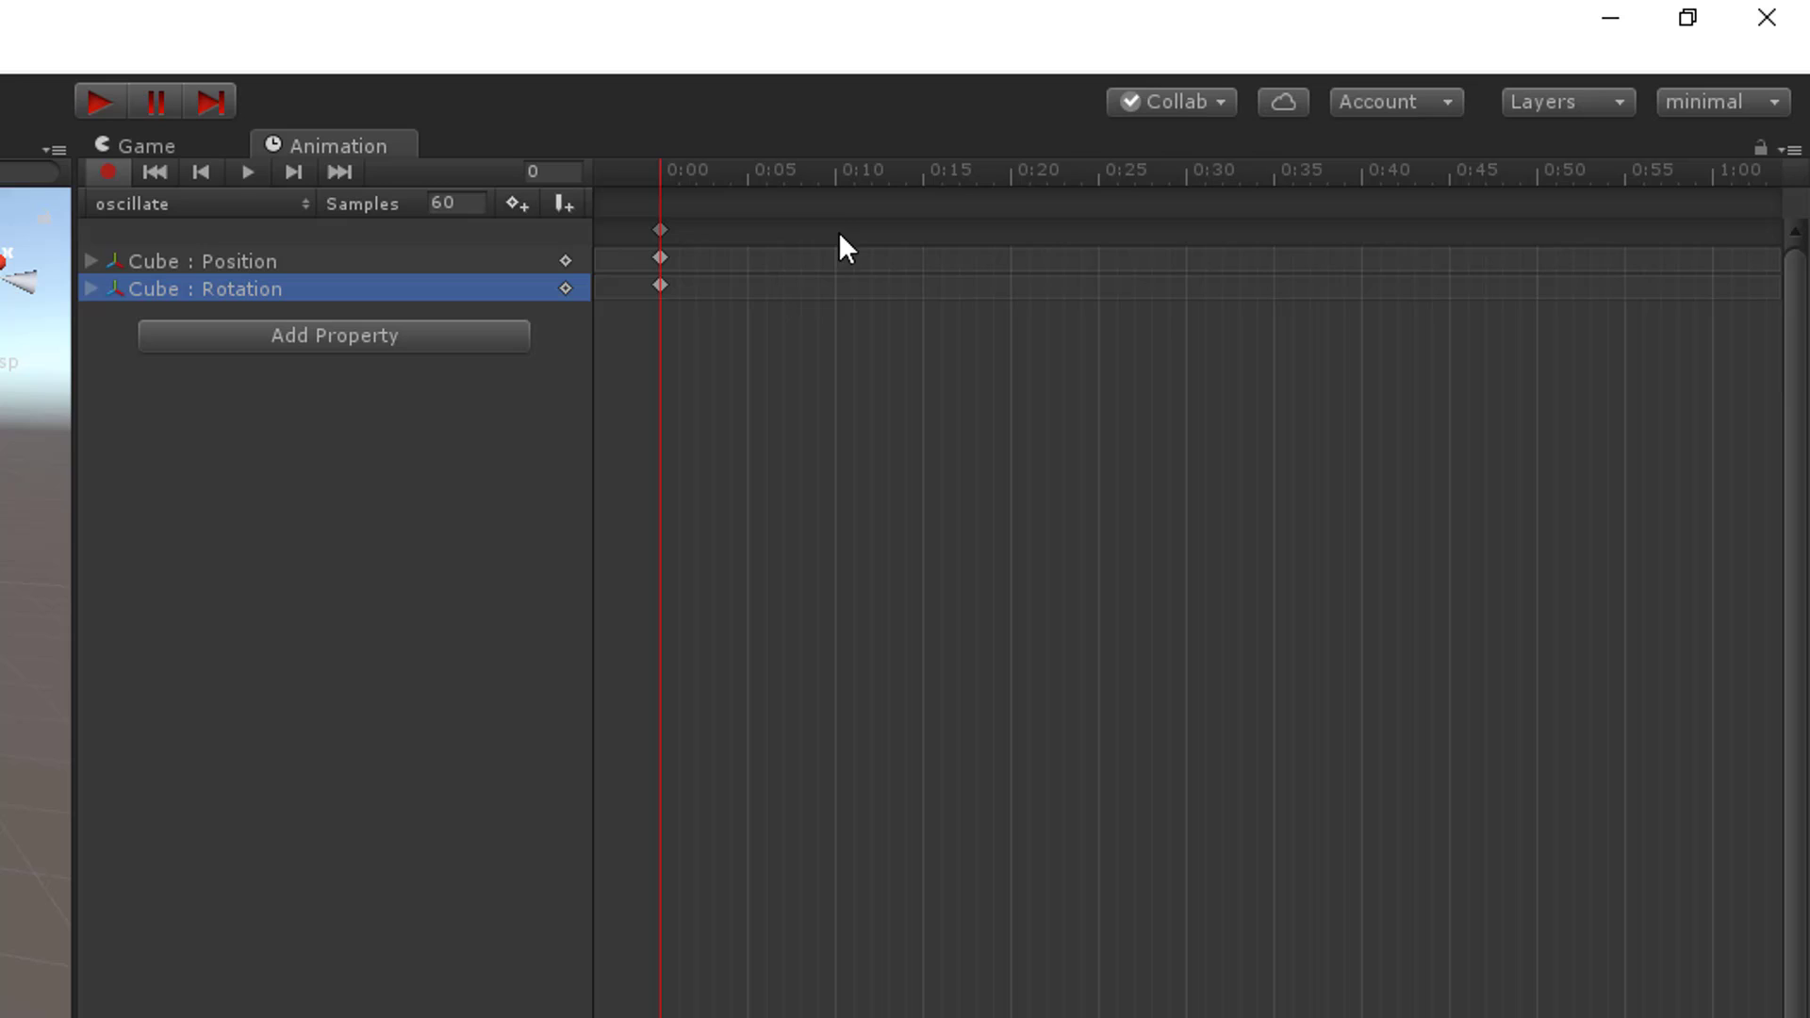
mouse_move(151, 326)
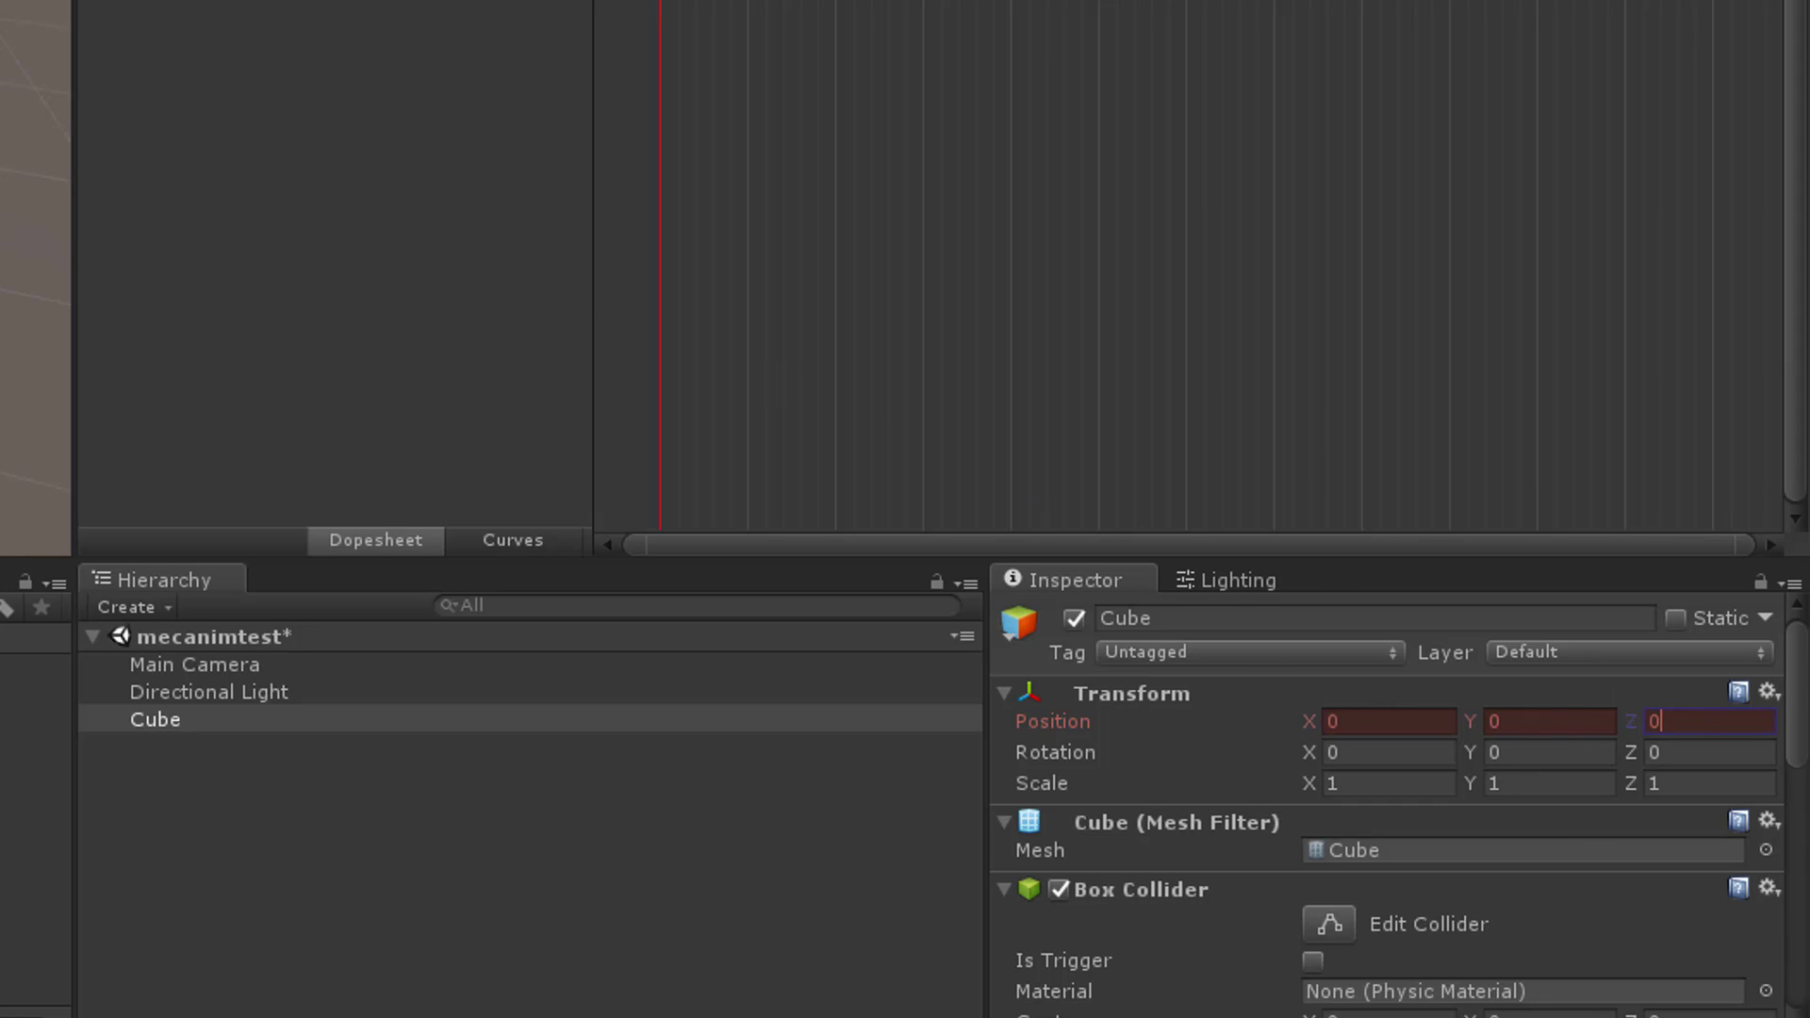
mouse_move(1601, 717)
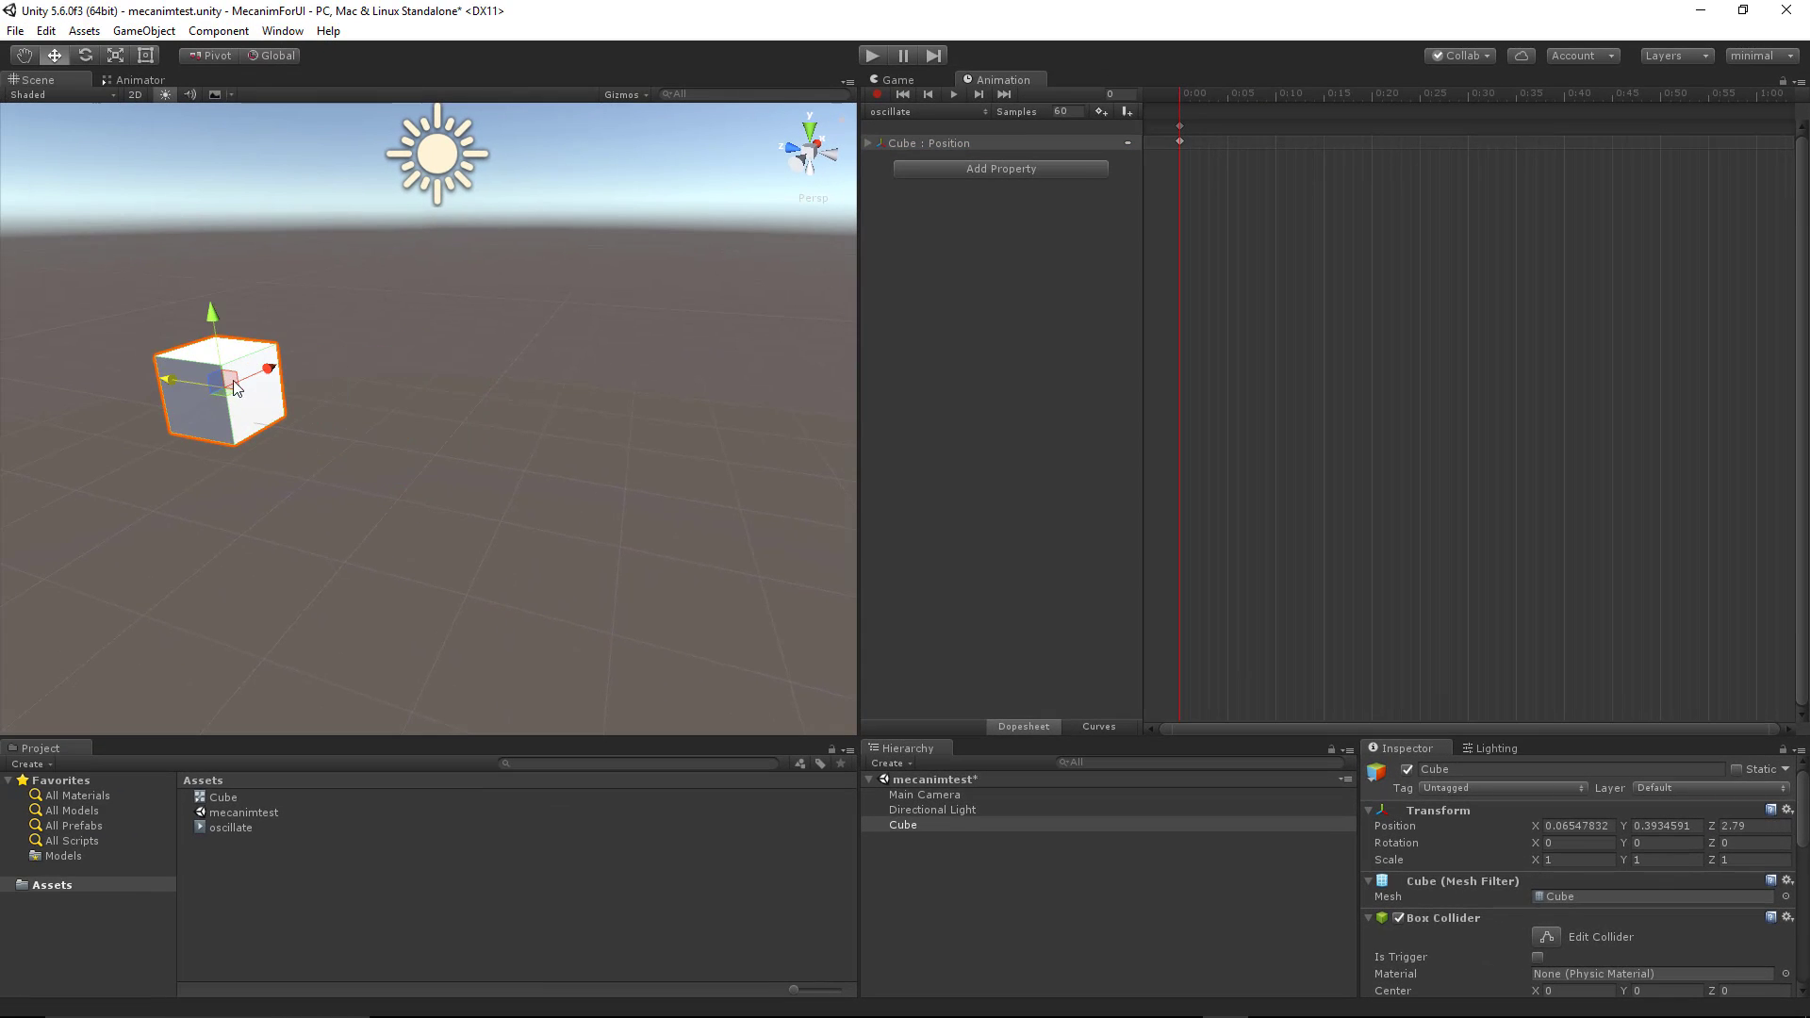
Move the cube around the ground, then reset its Position to 0, 0, 0.
left_click_drag(237, 386, 285, 311)
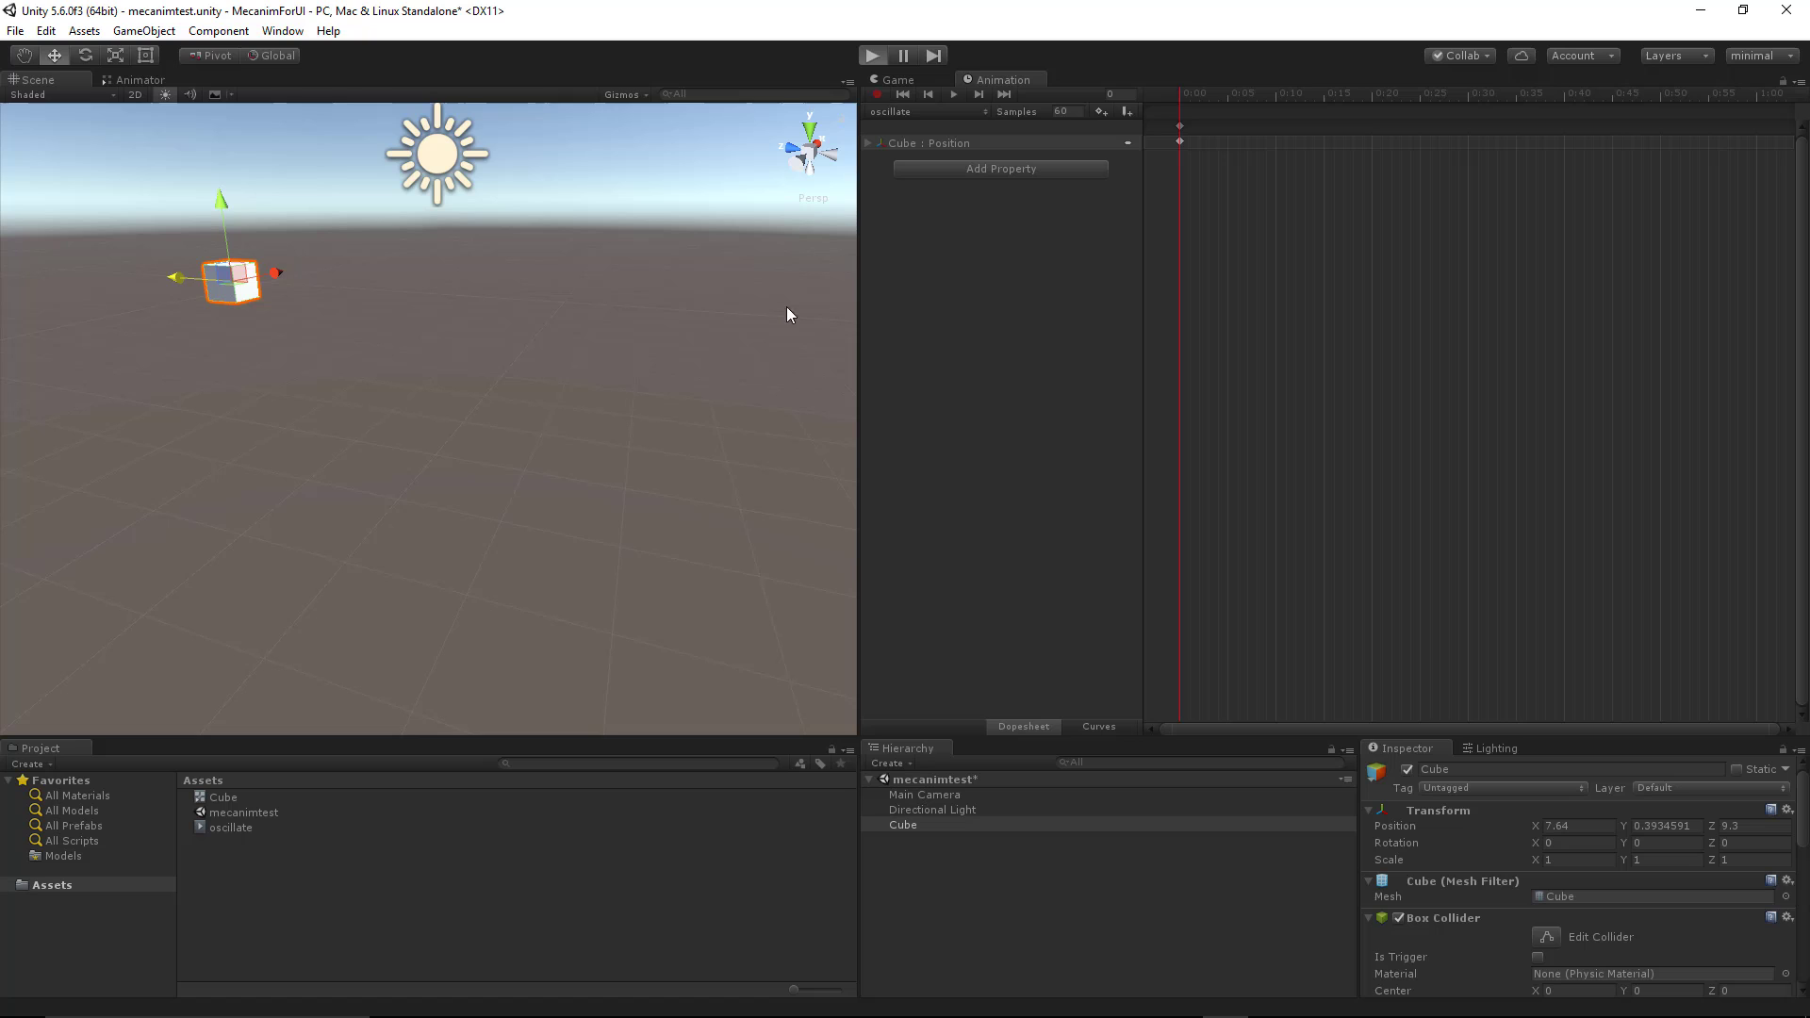
left_click(873, 54)
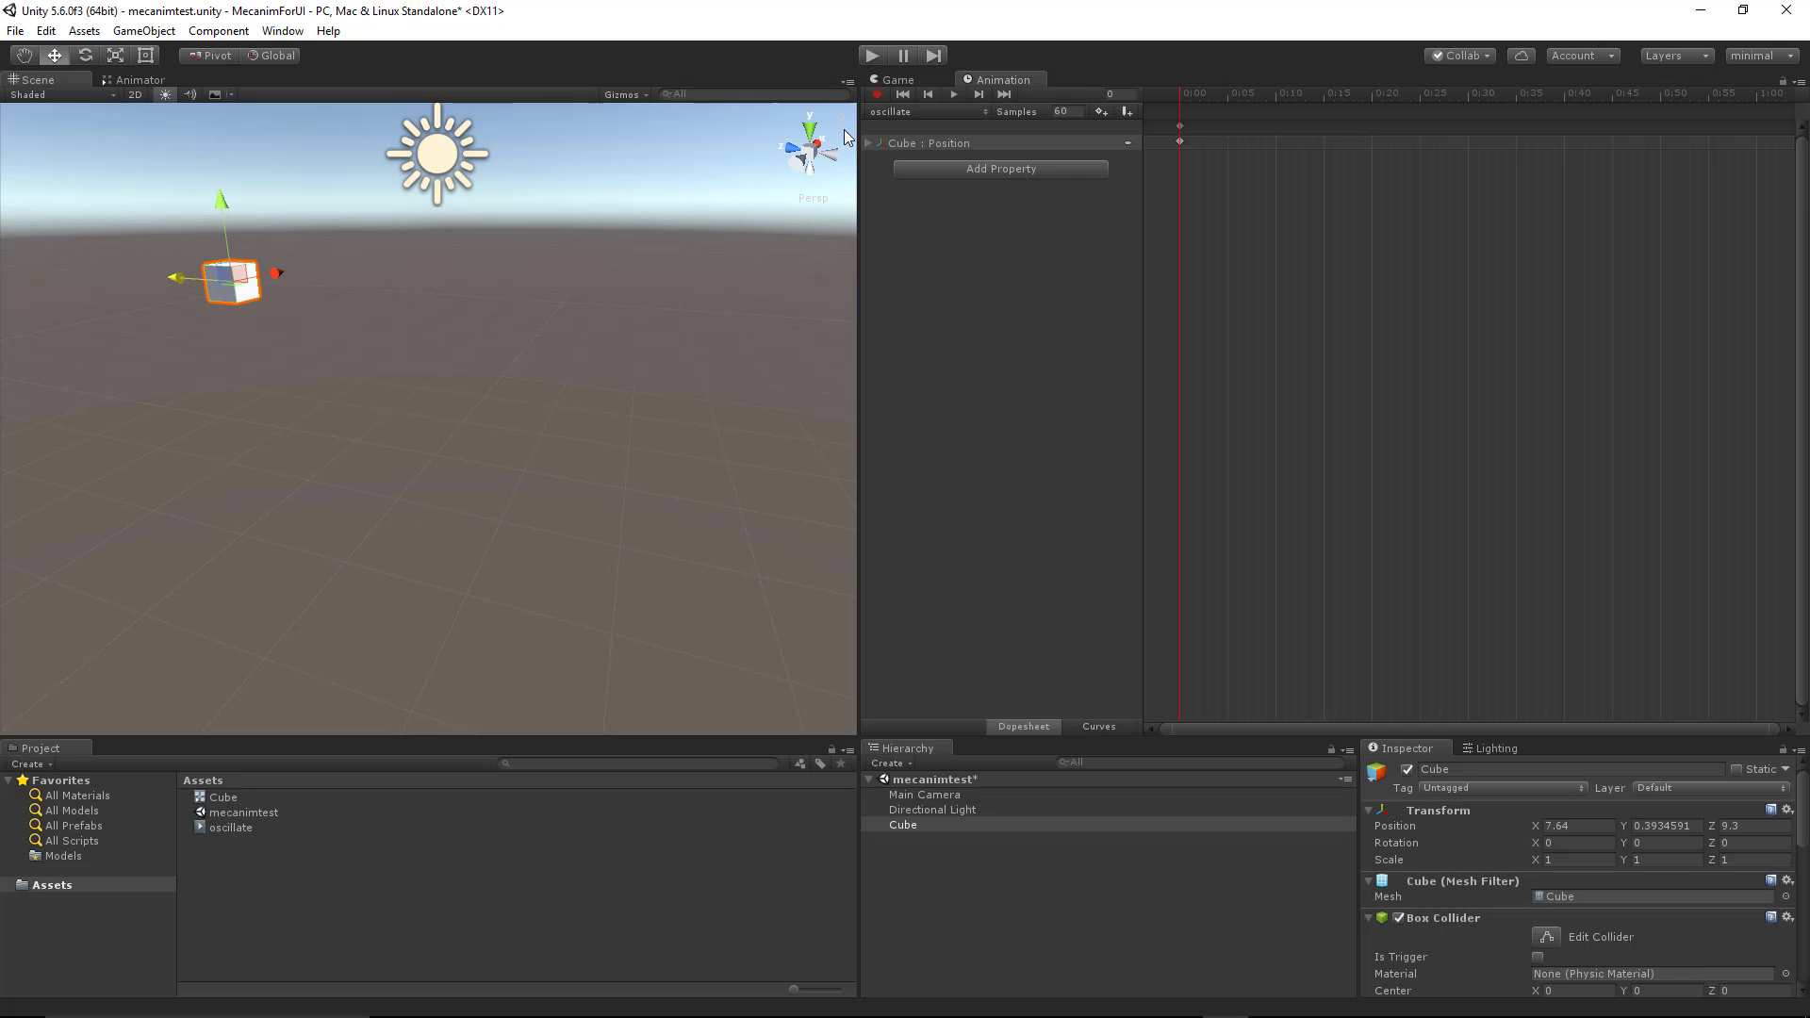
mouse_move(180, 283)
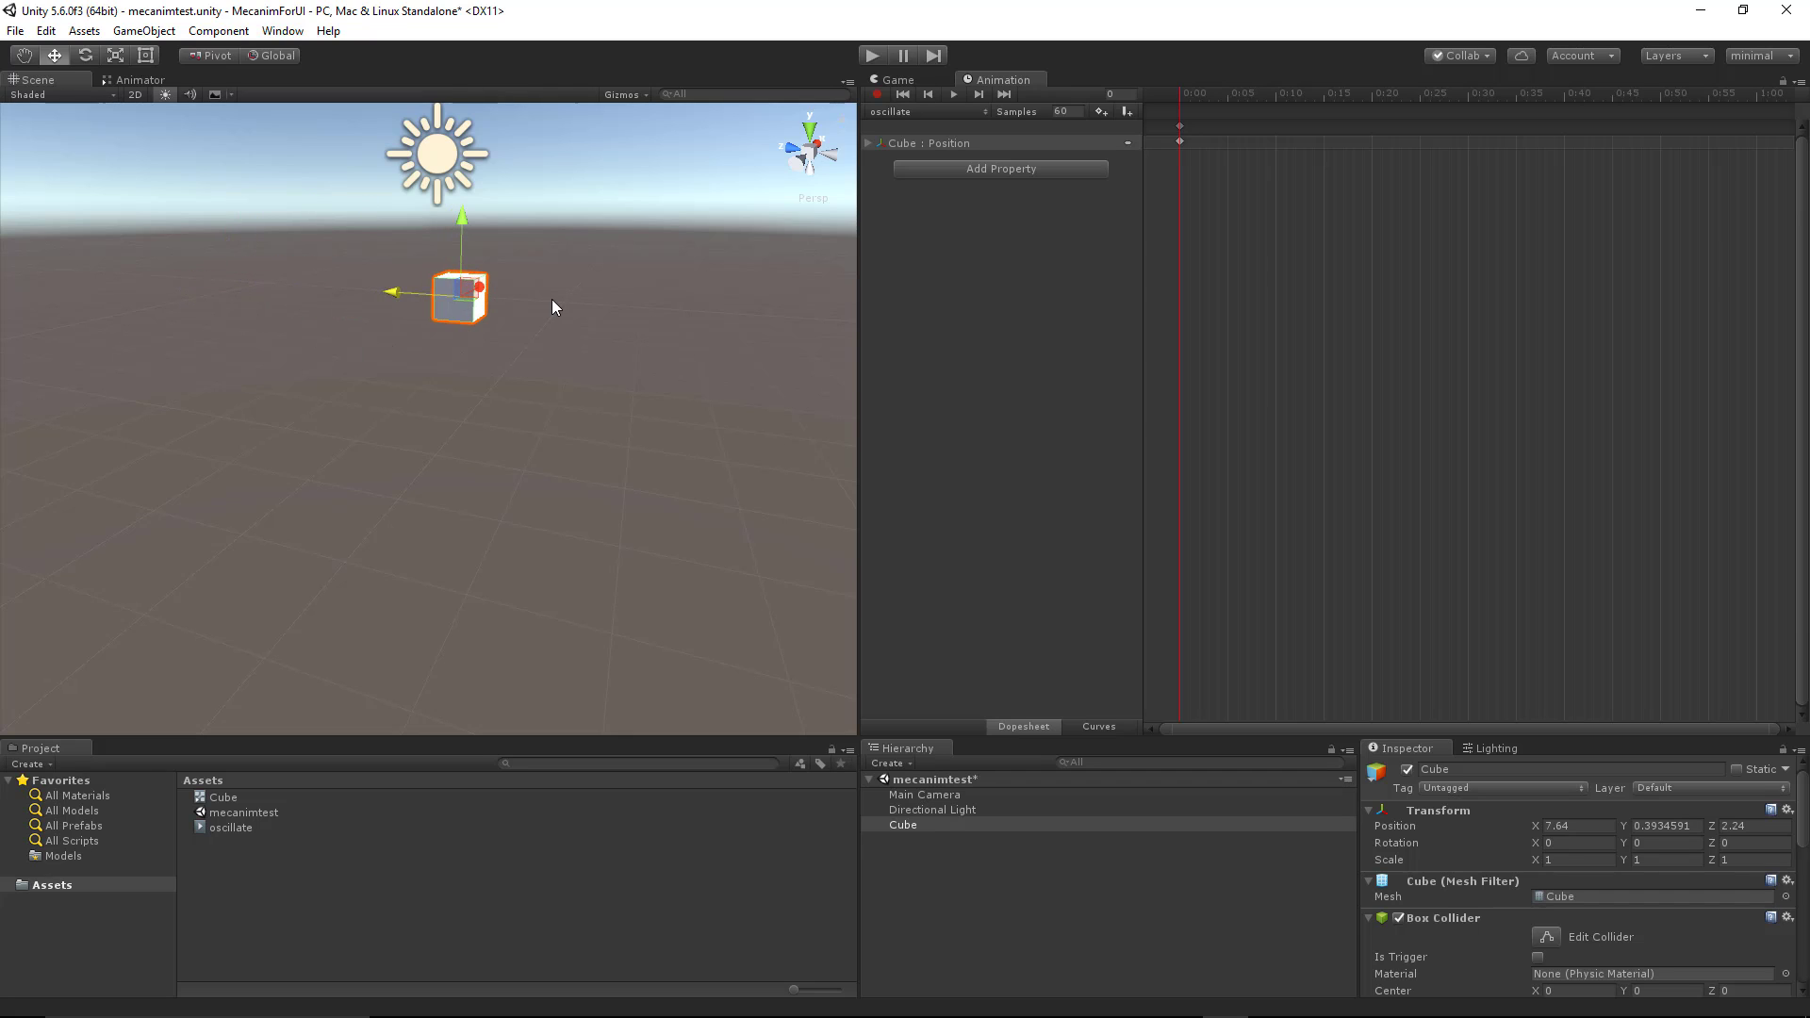
left_click_drag(392, 292, 208, 381)
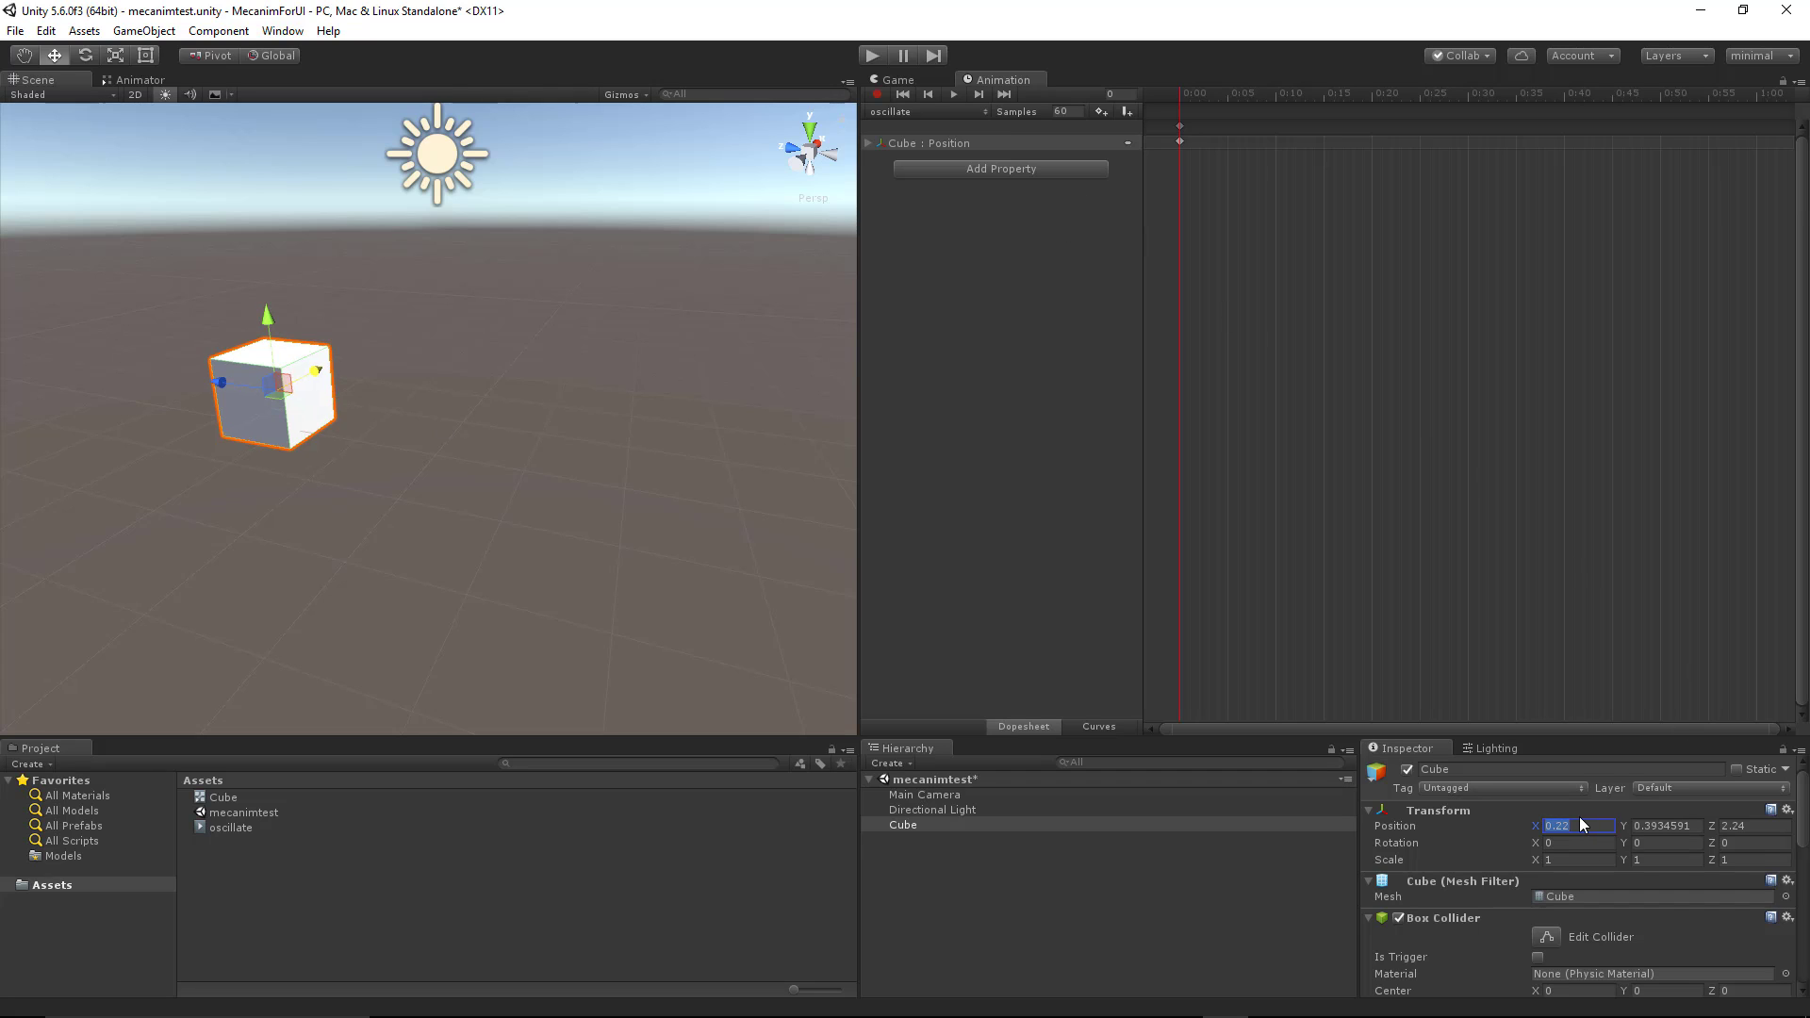
left_click(1659, 826)
type("0")
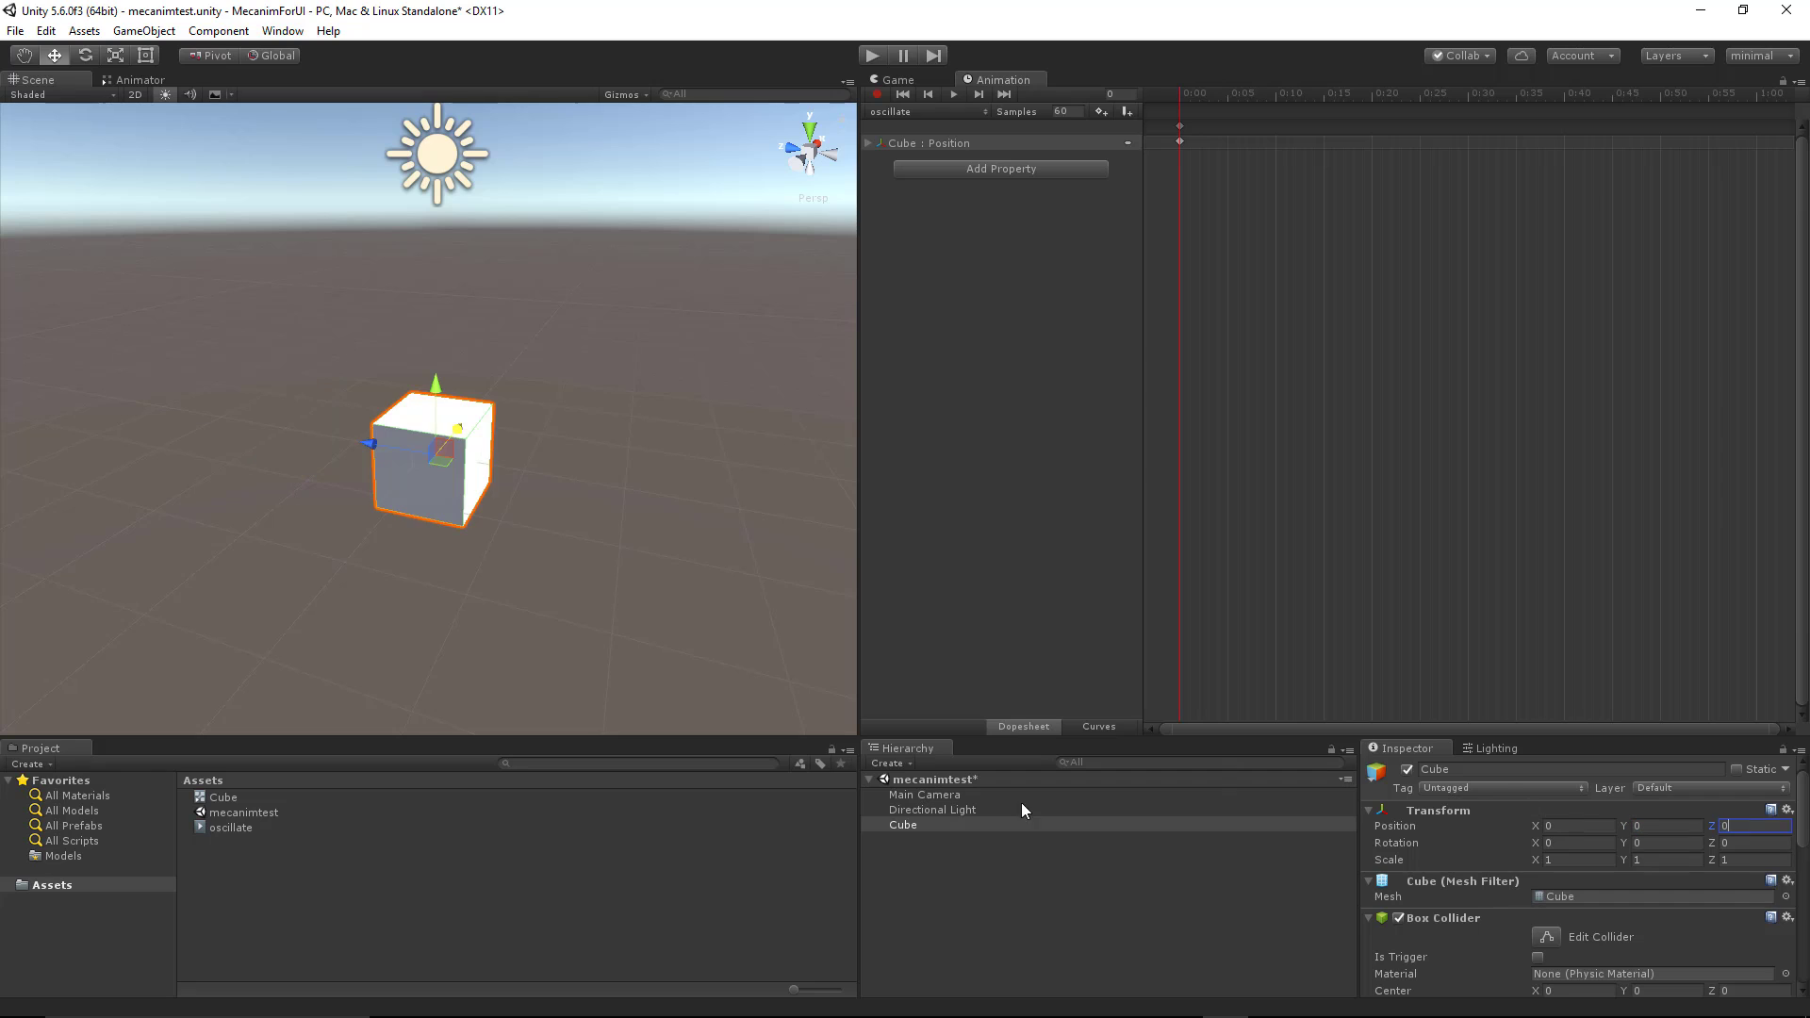
mouse_move(957, 851)
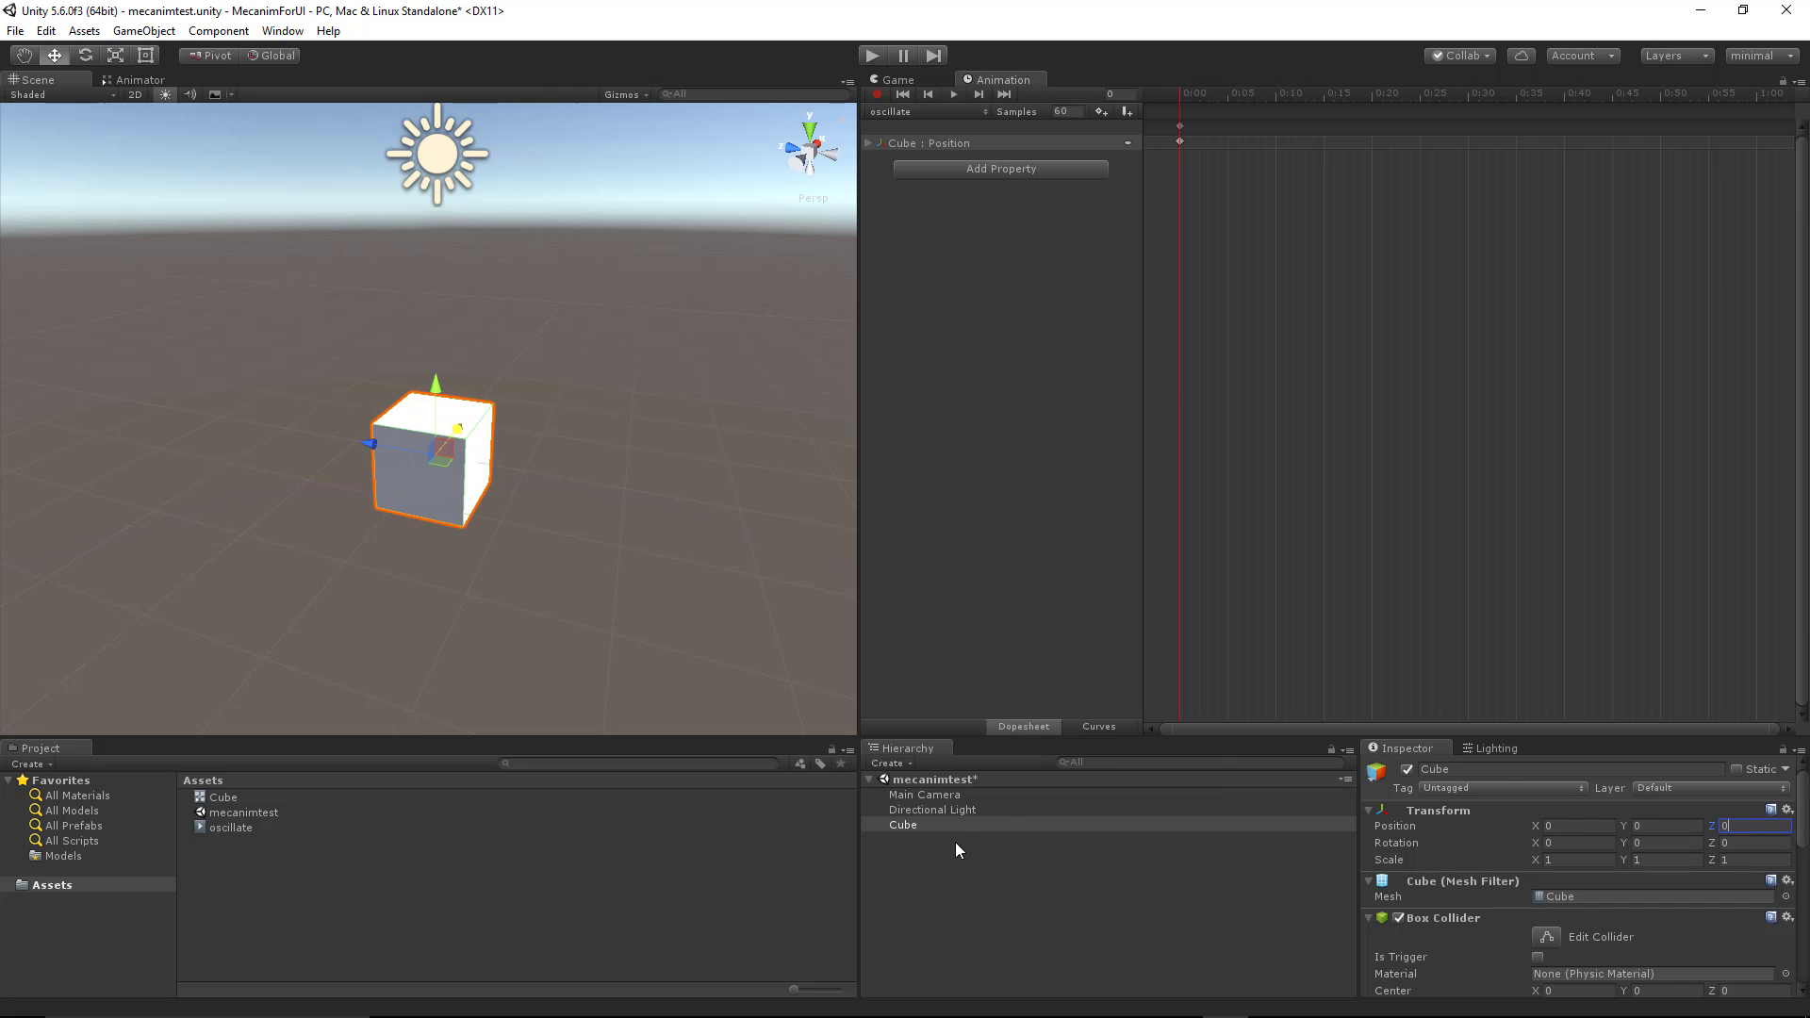
left_click(903, 824)
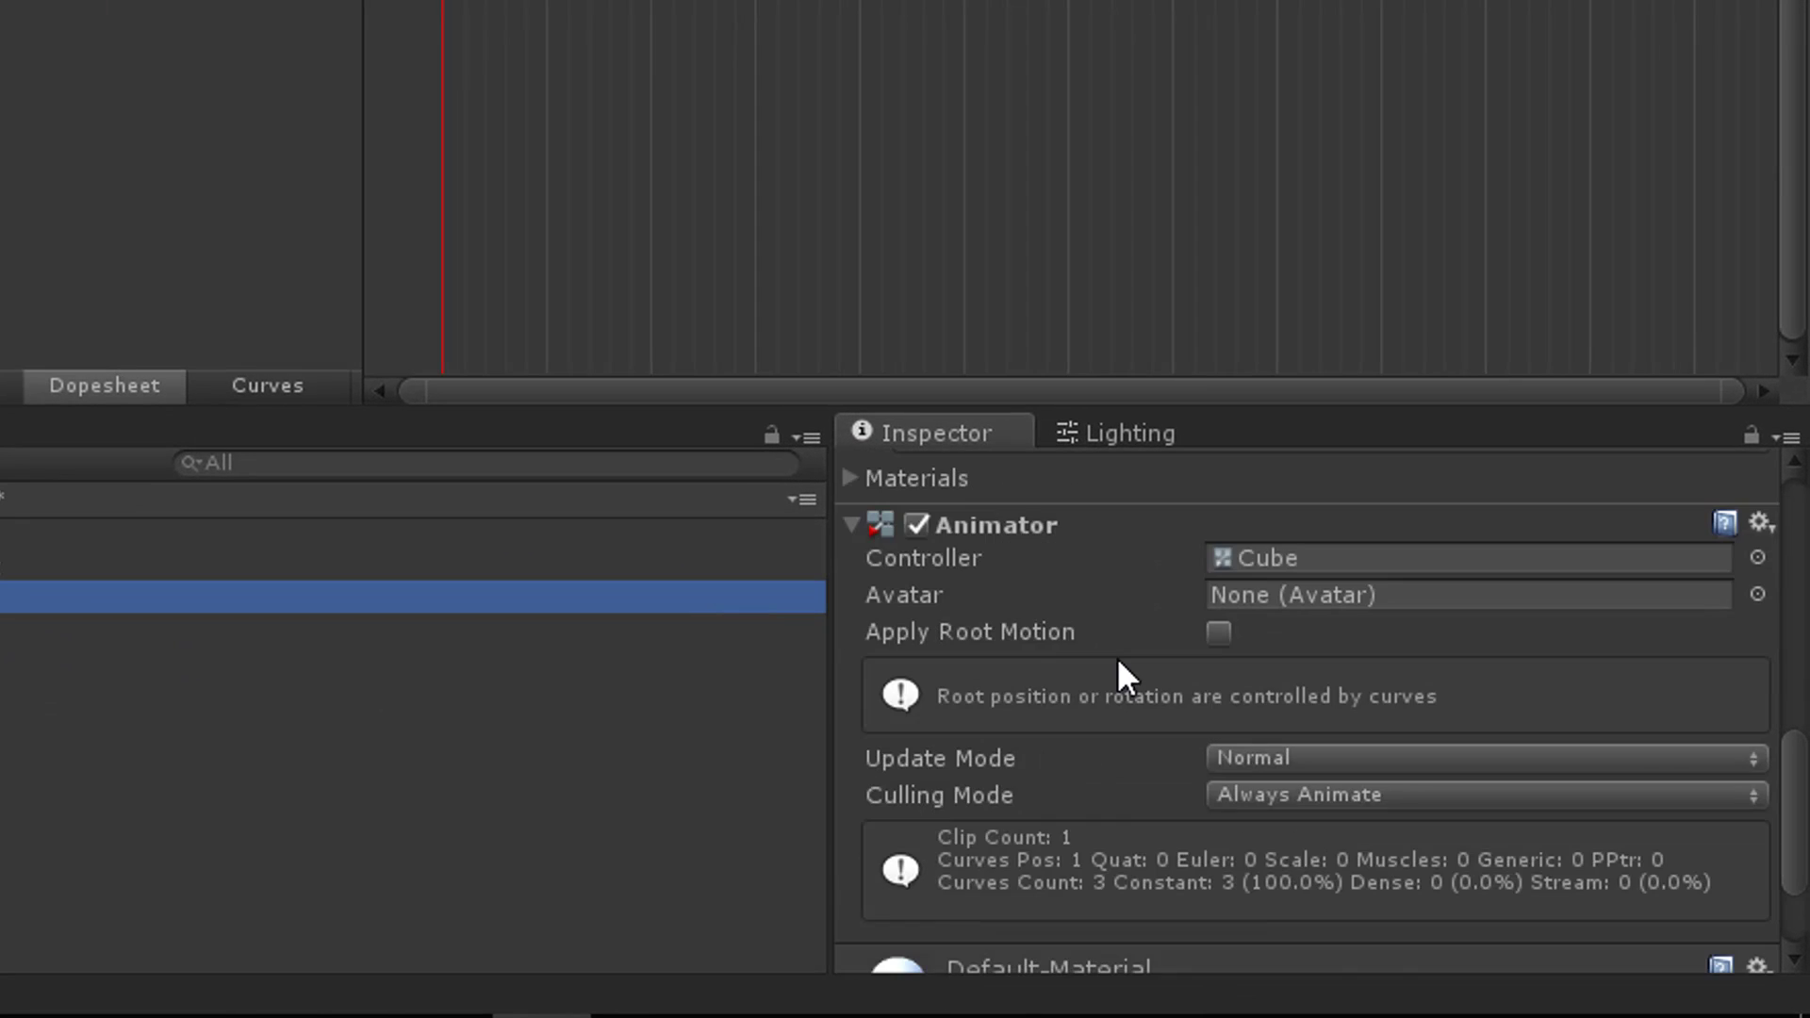
mouse_move(1079, 537)
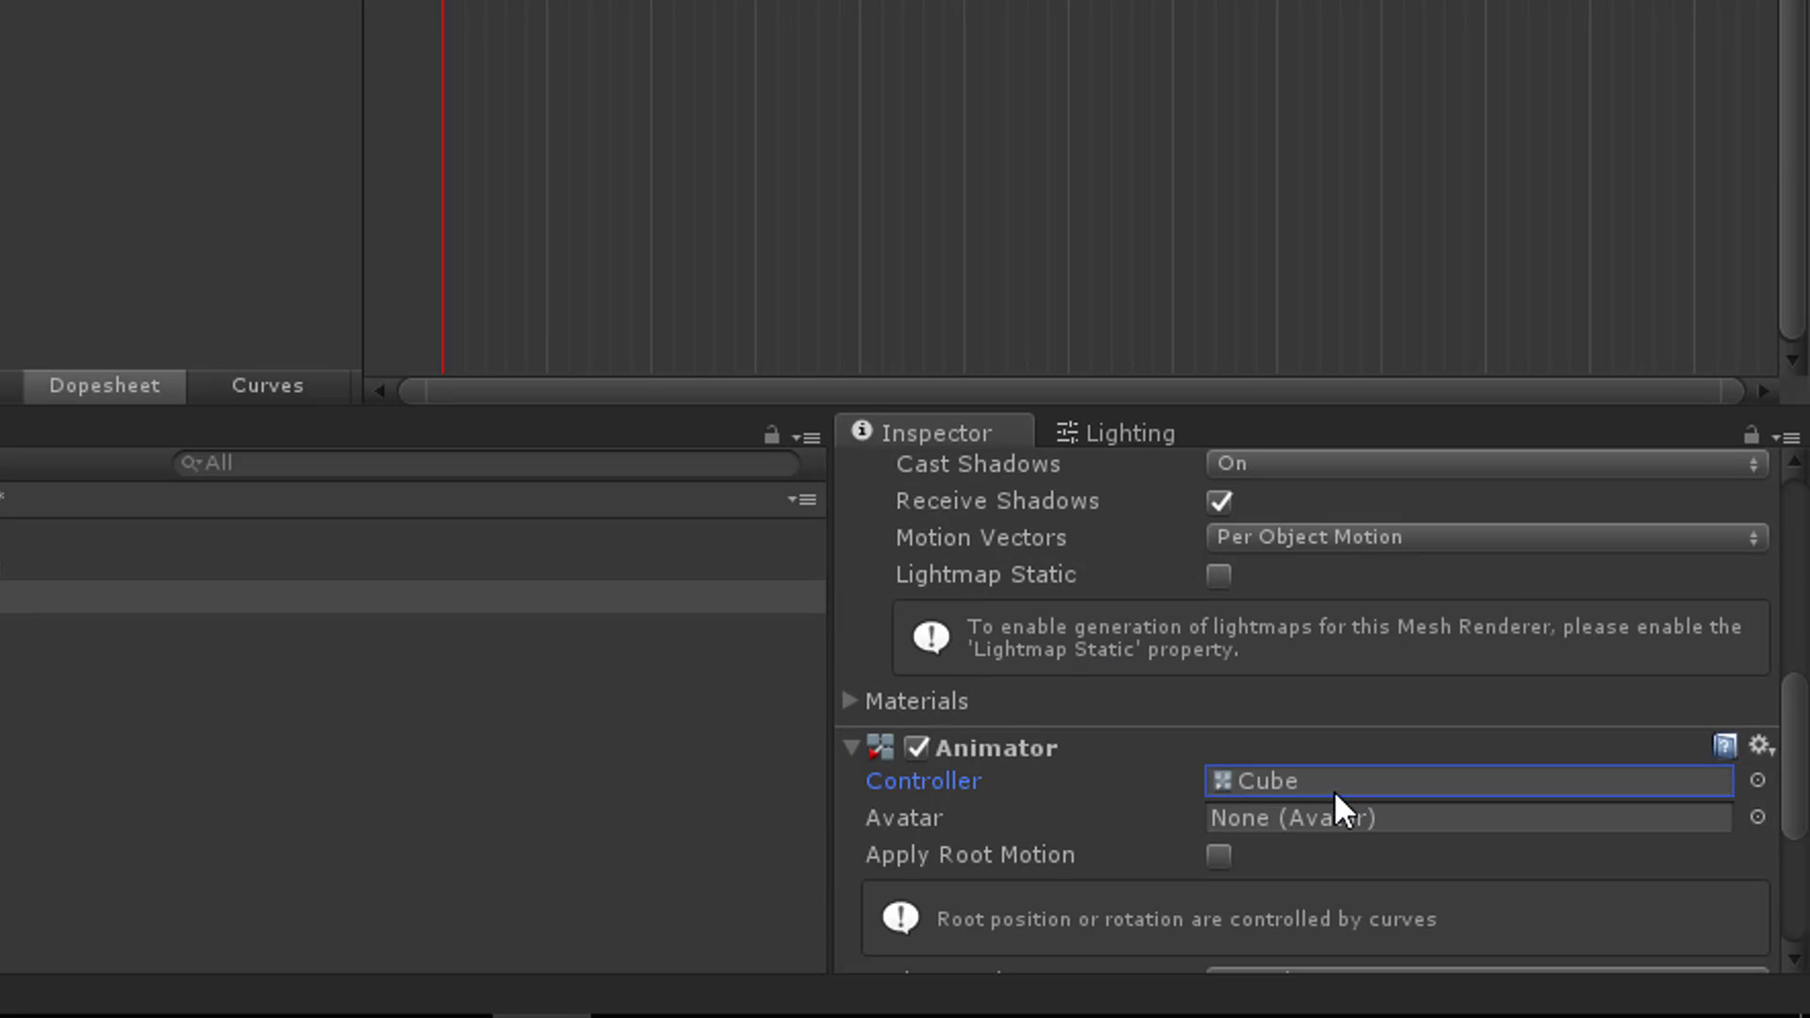
scroll("down", 3)
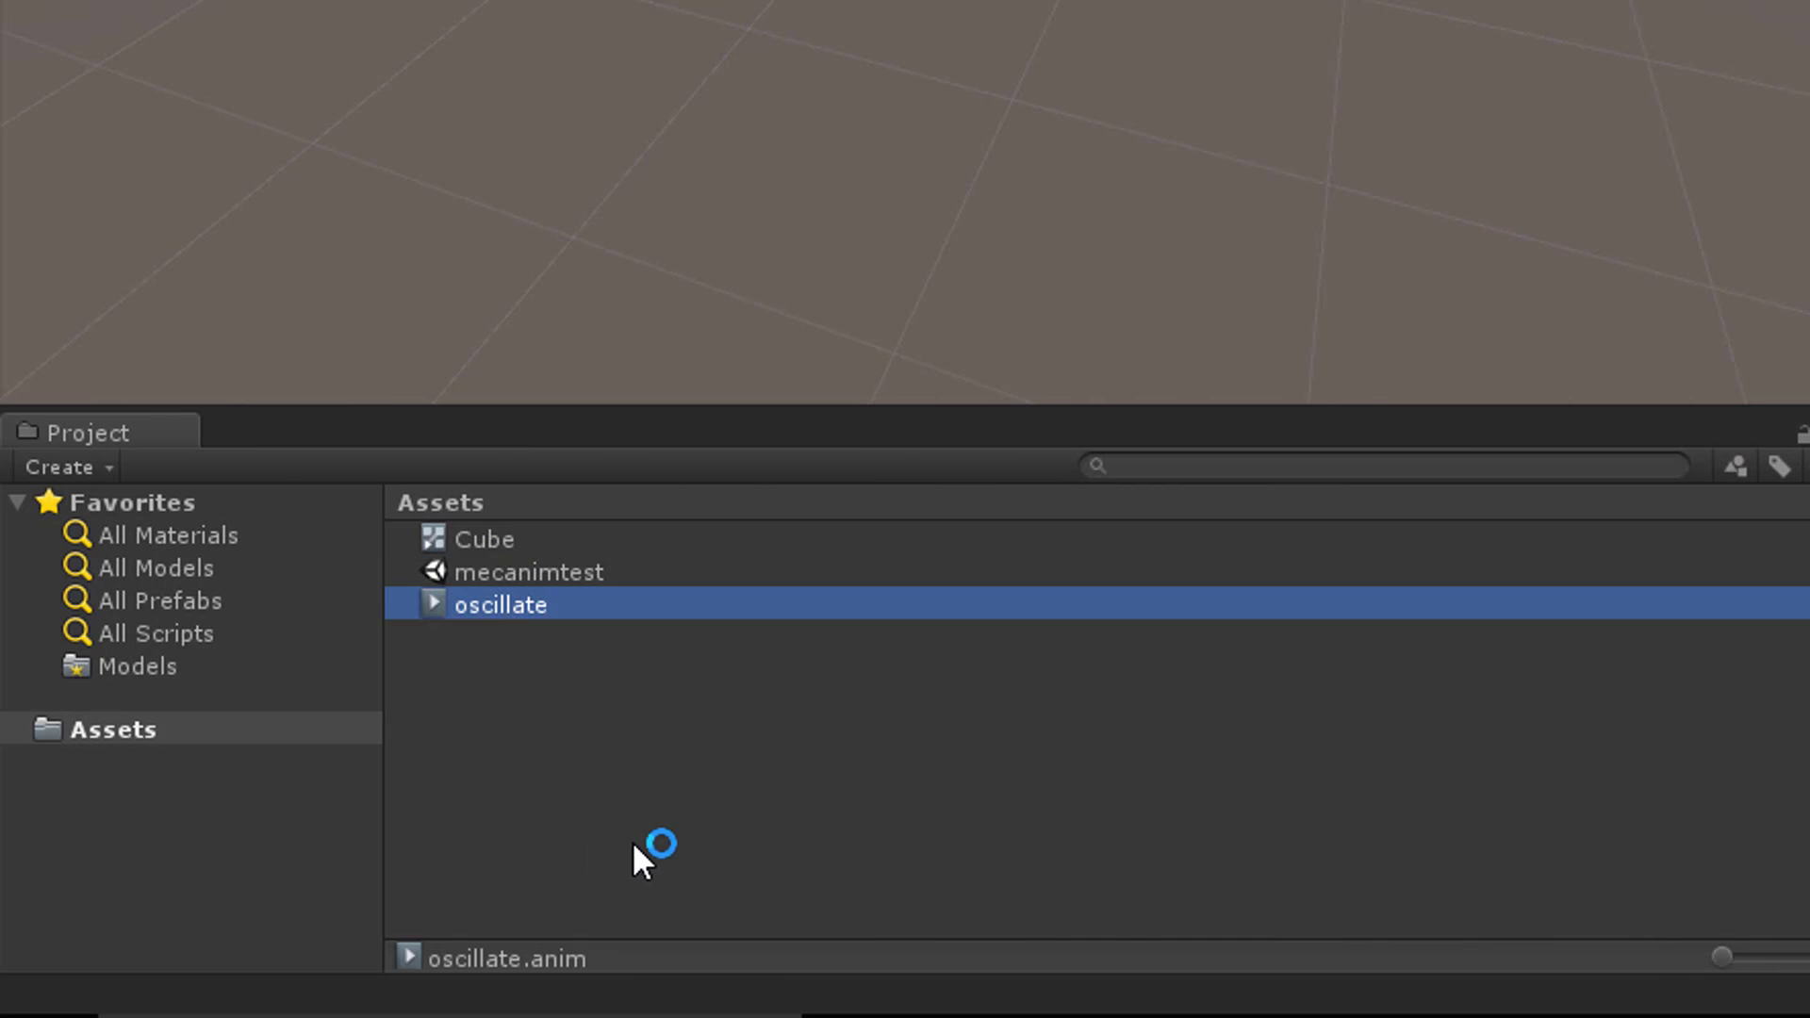
mouse_move(641, 854)
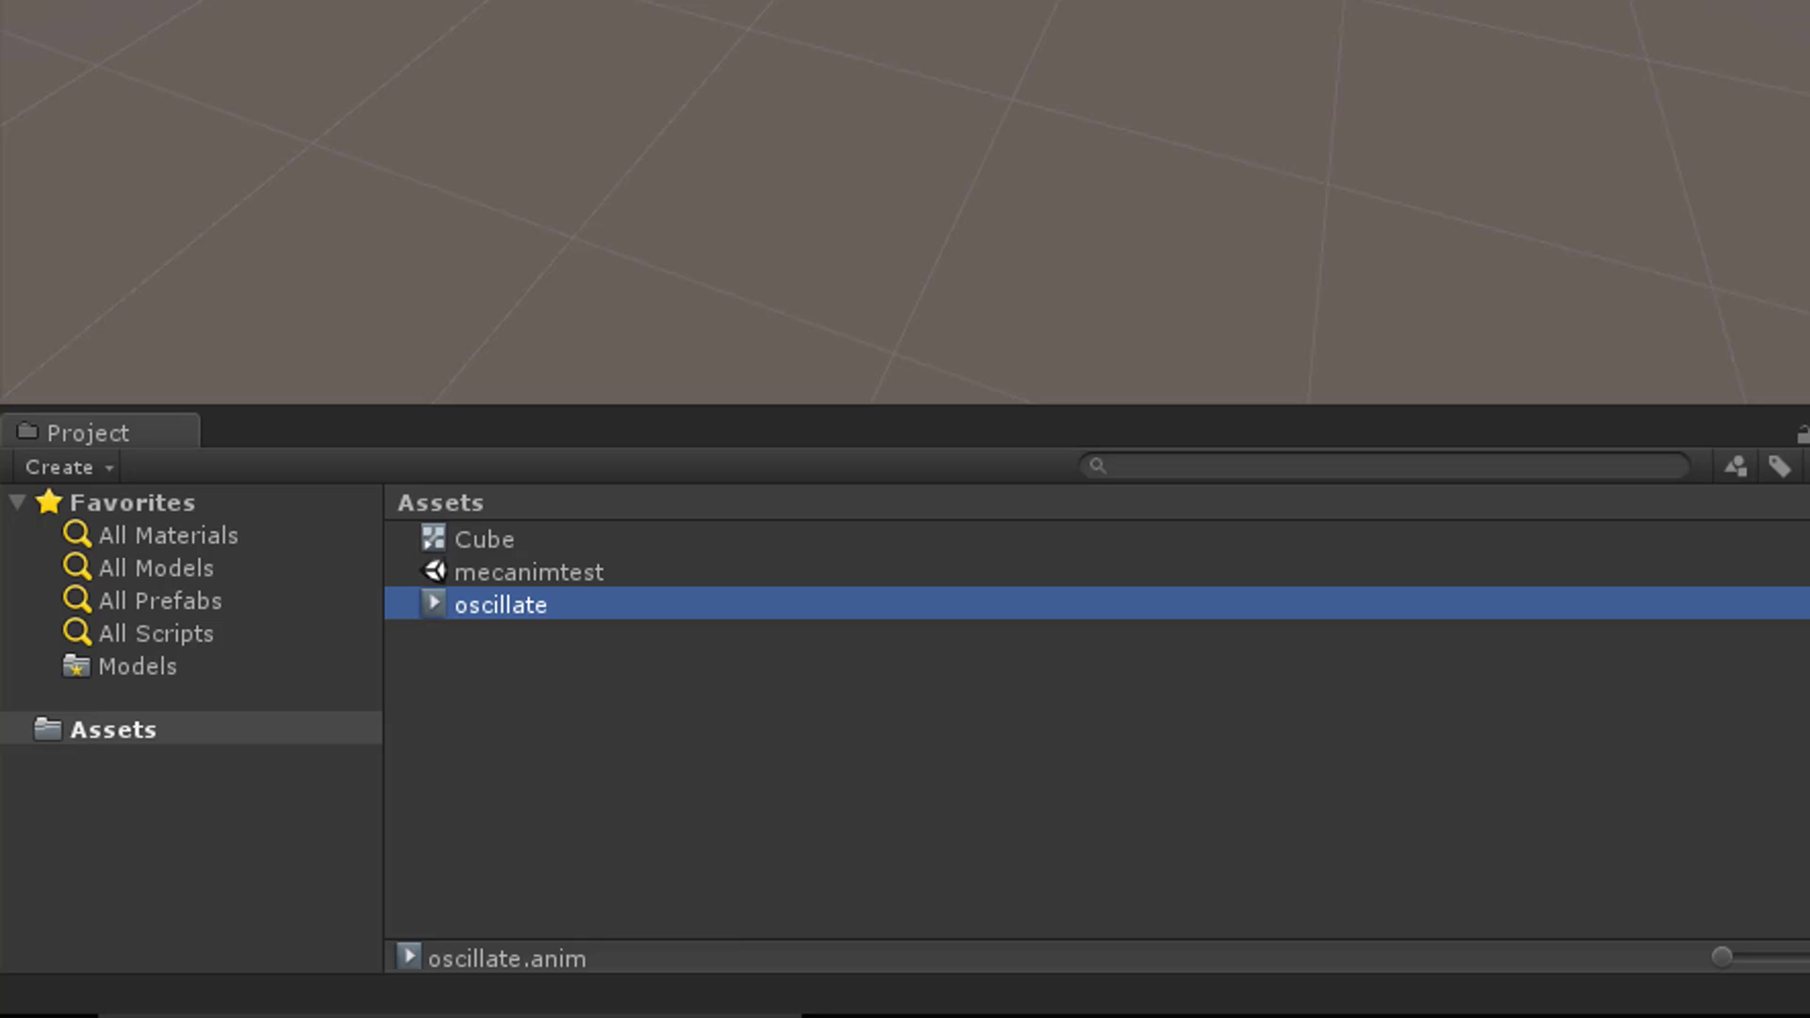
View the Cube controller's state graph and the oscillate default state's Motion.
double_click(501, 604)
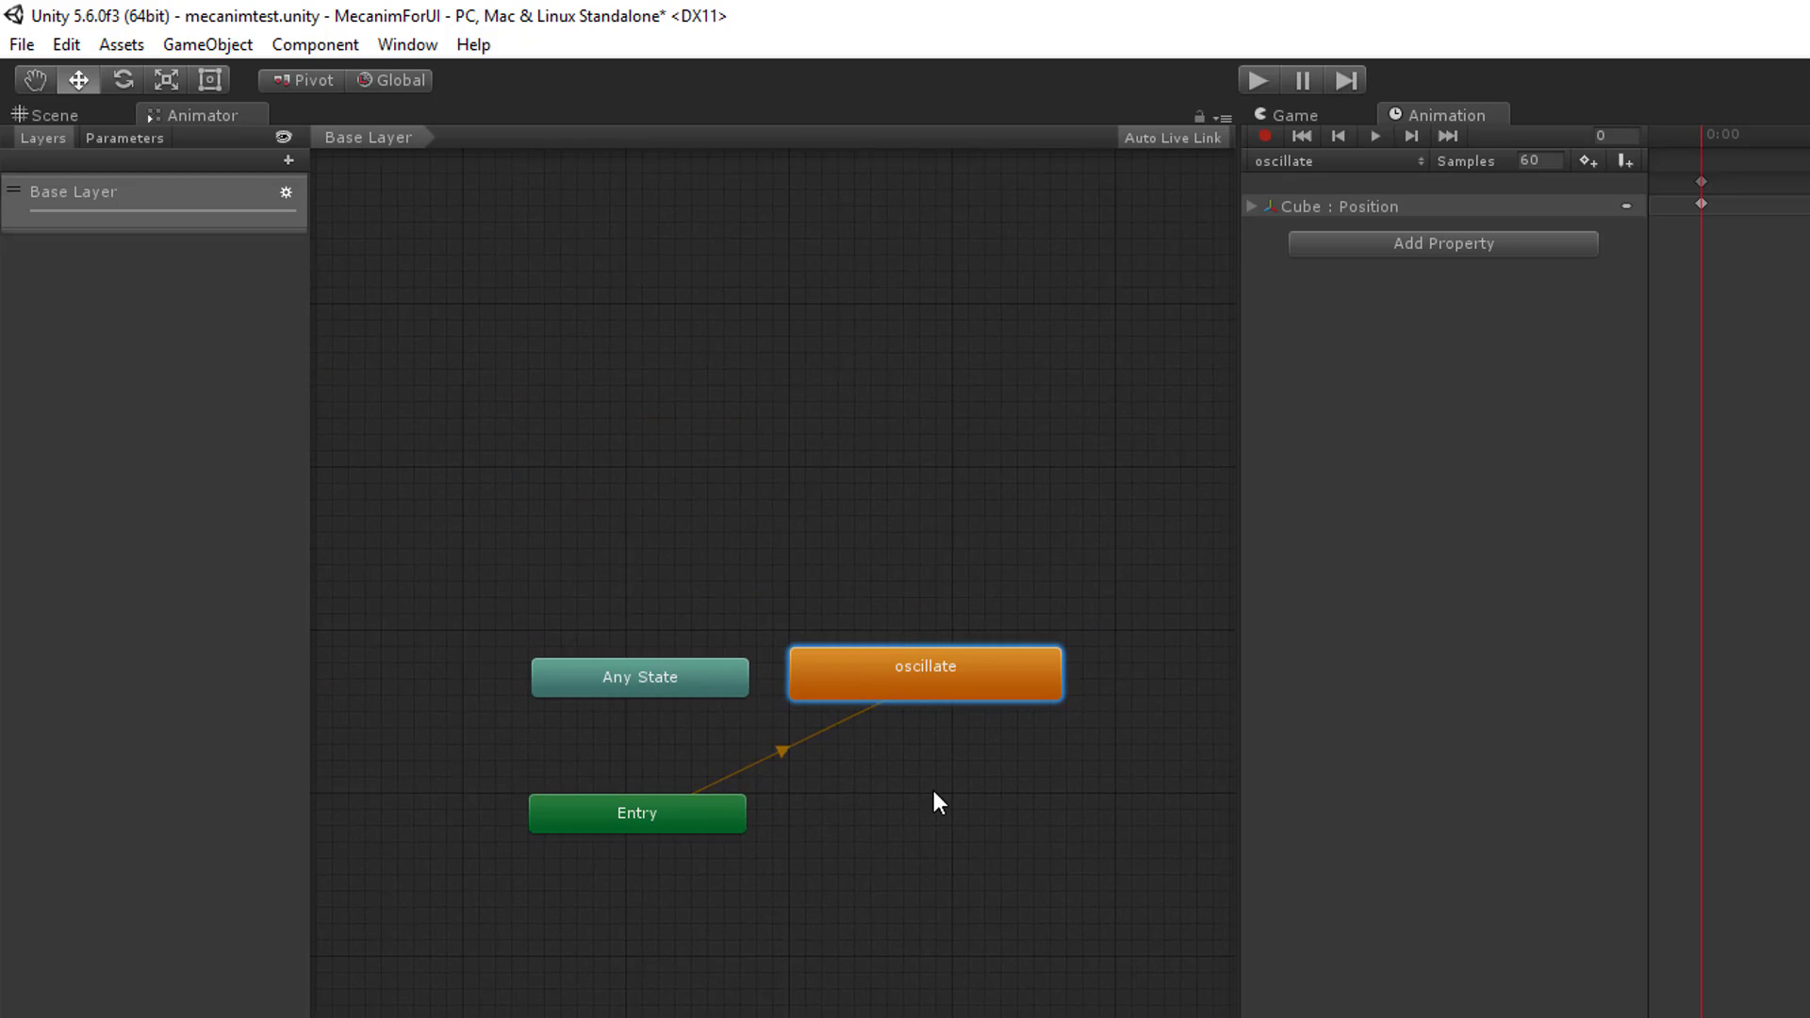
mouse_move(964, 687)
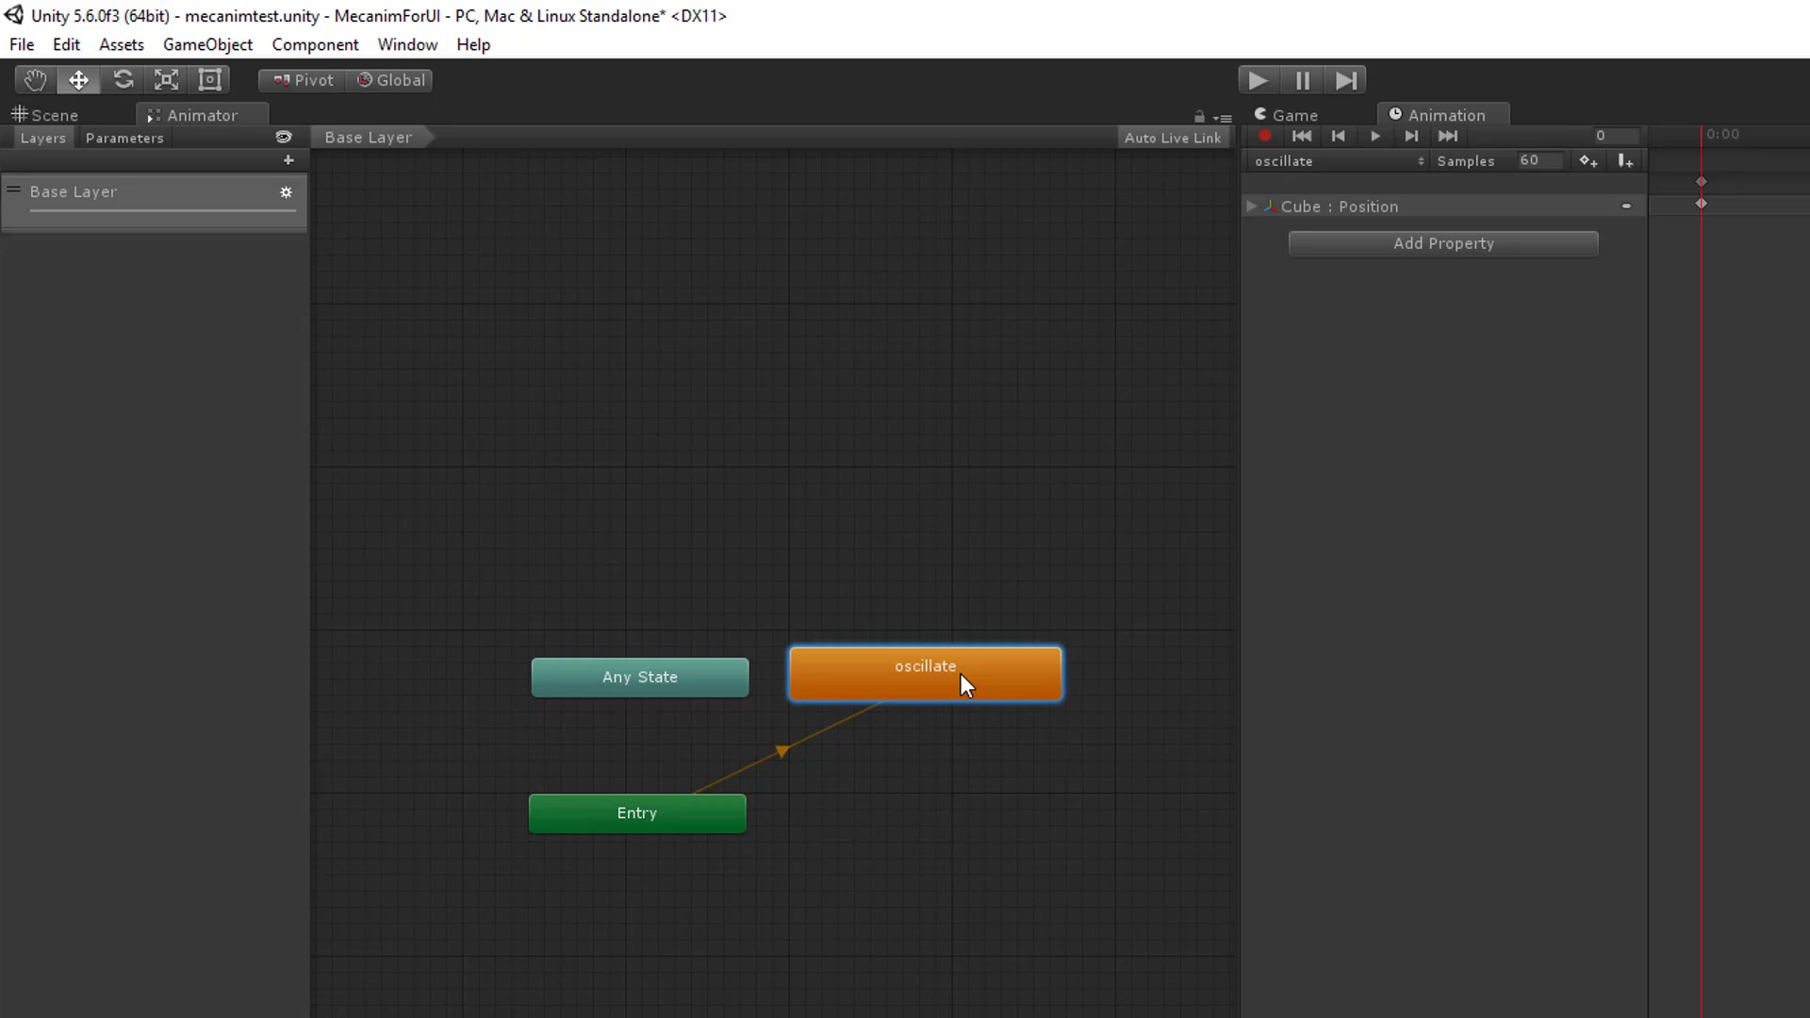
mouse_move(949, 695)
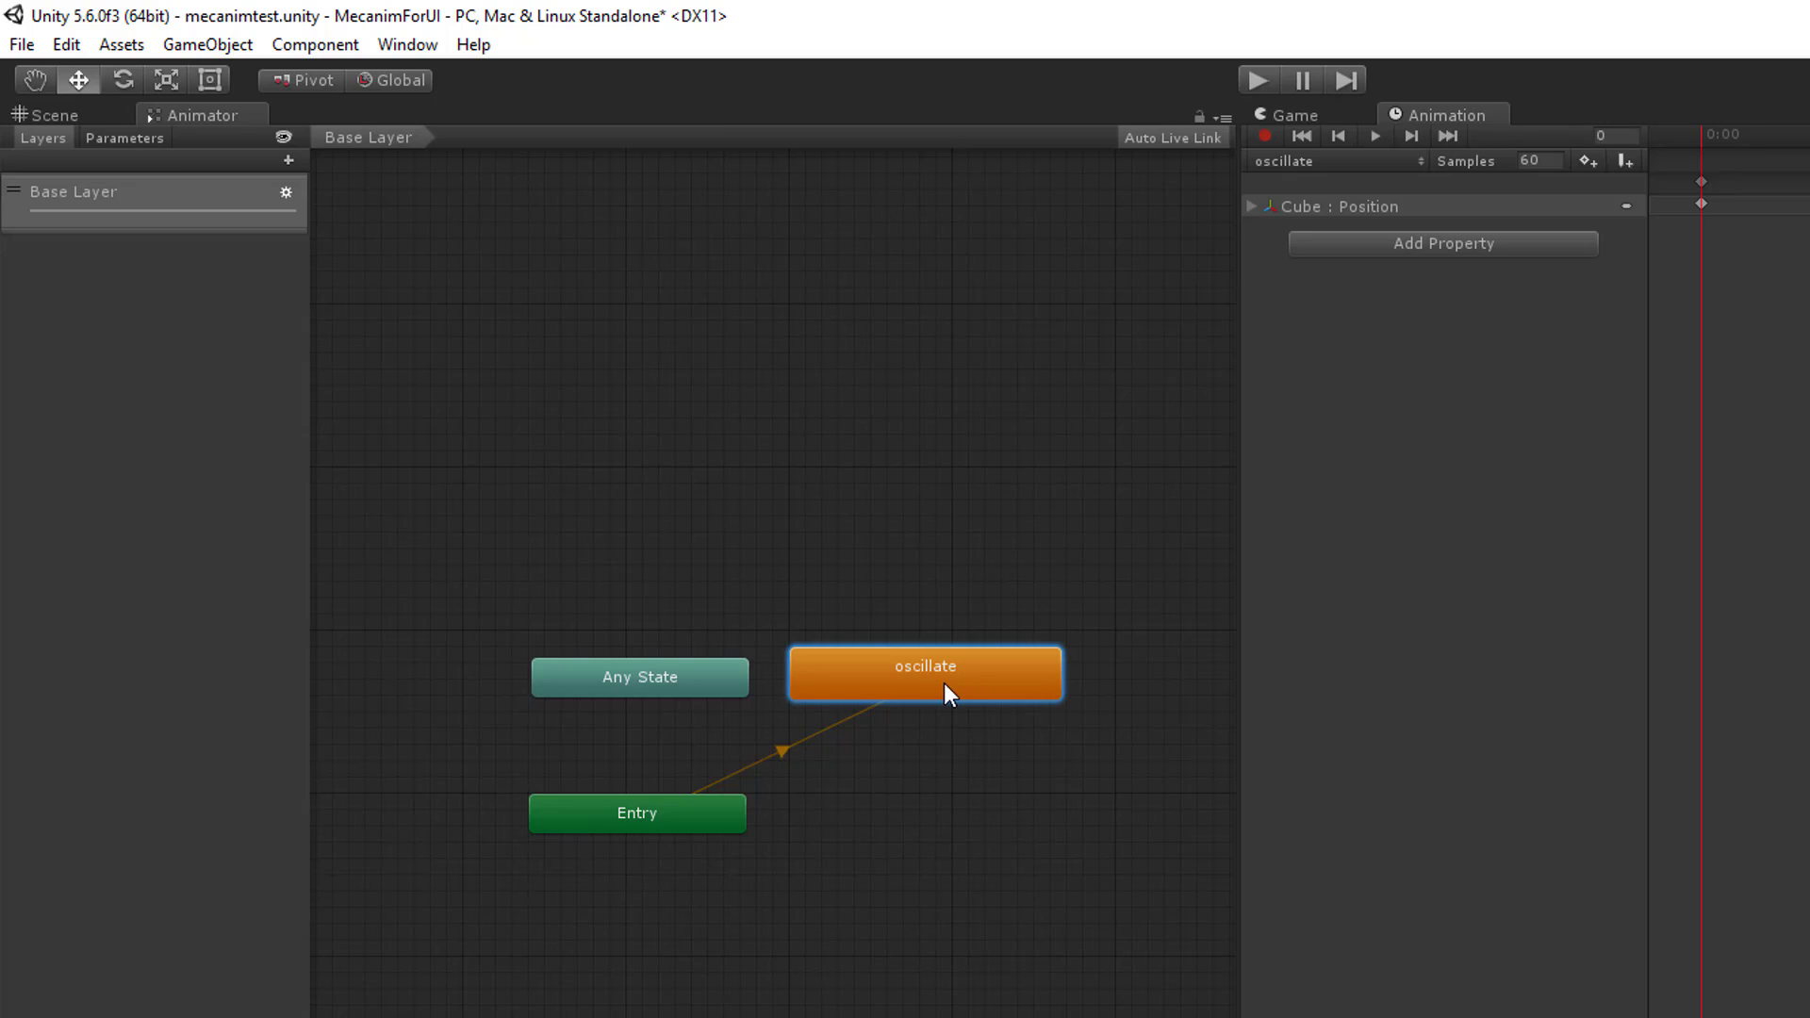
mouse_move(762, 464)
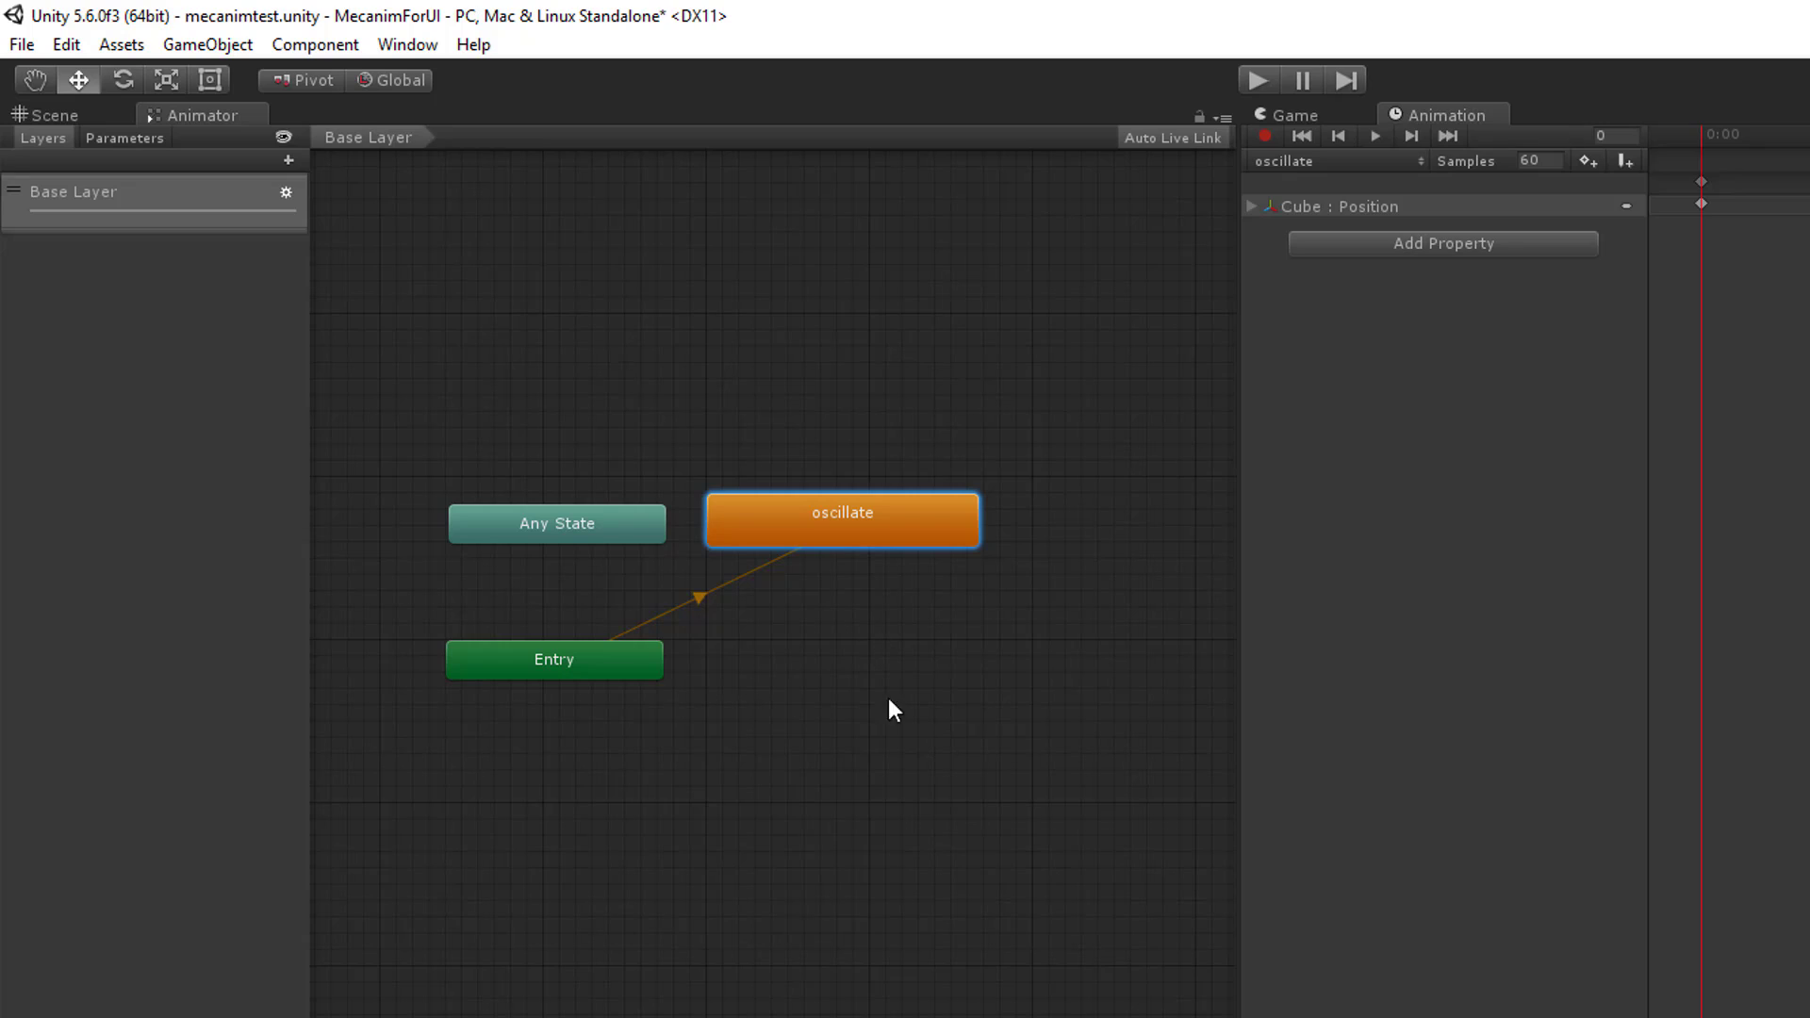
mouse_move(854, 630)
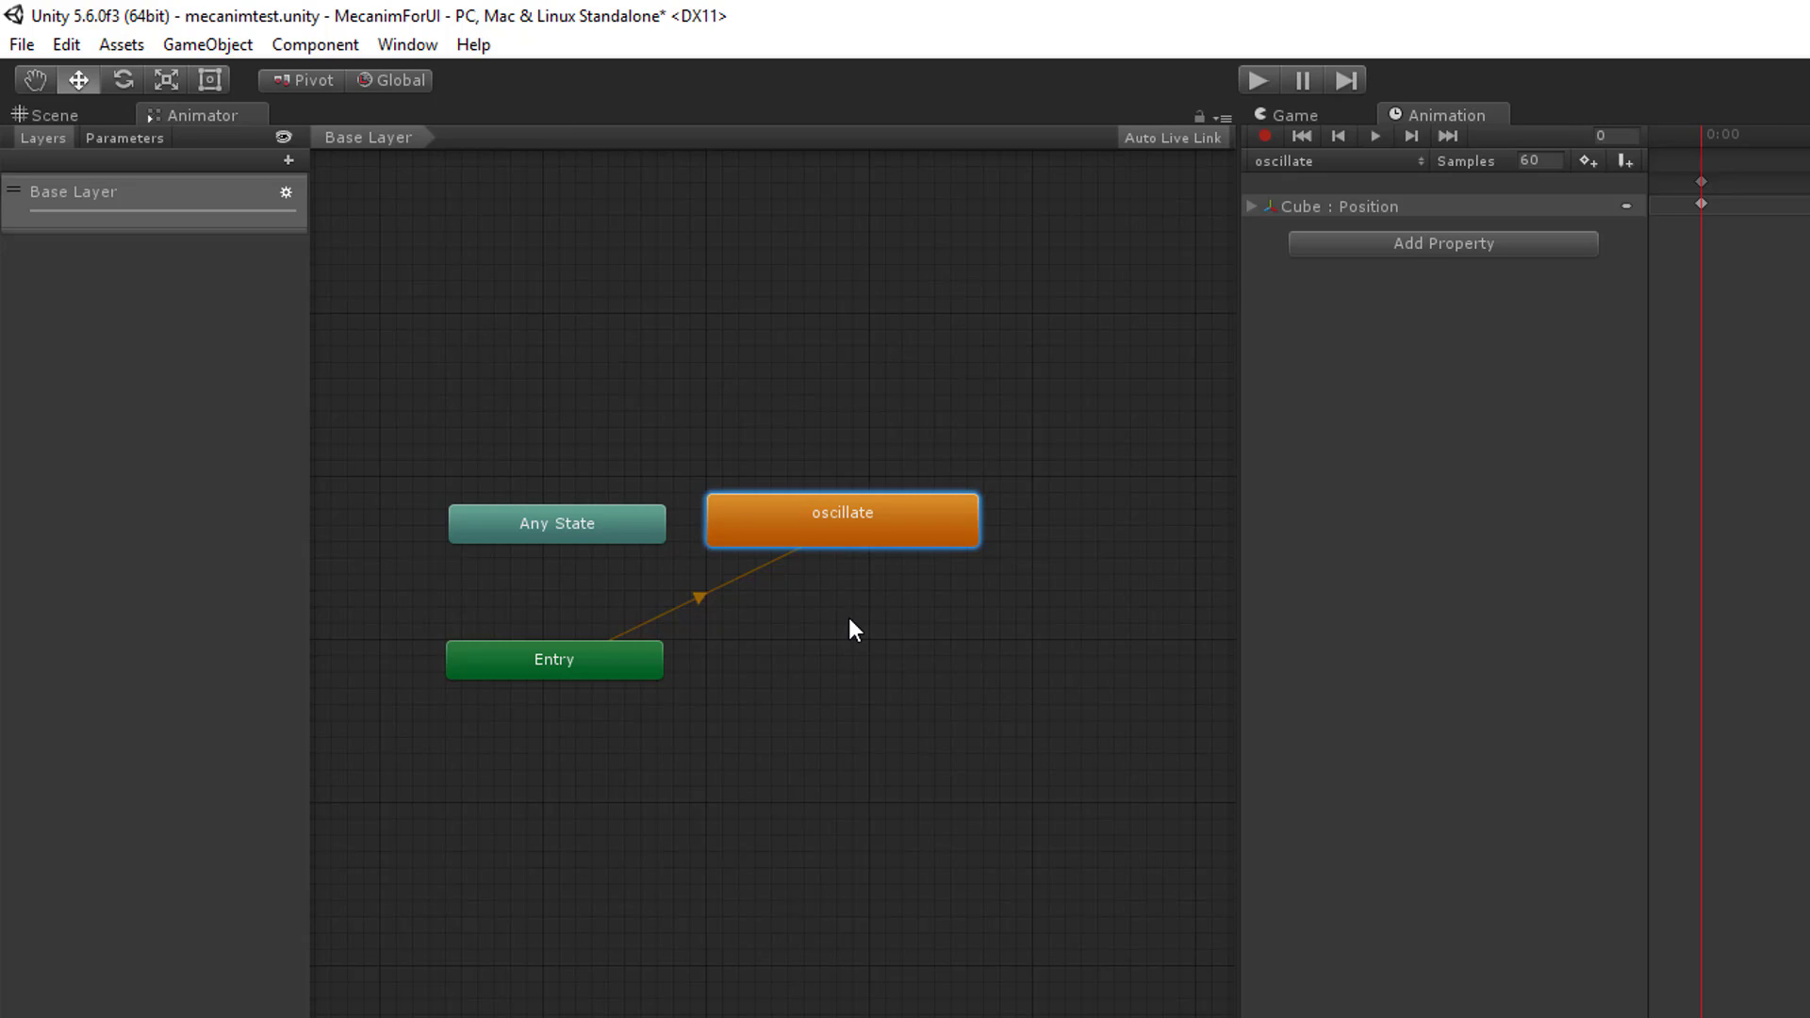
mouse_move(773, 615)
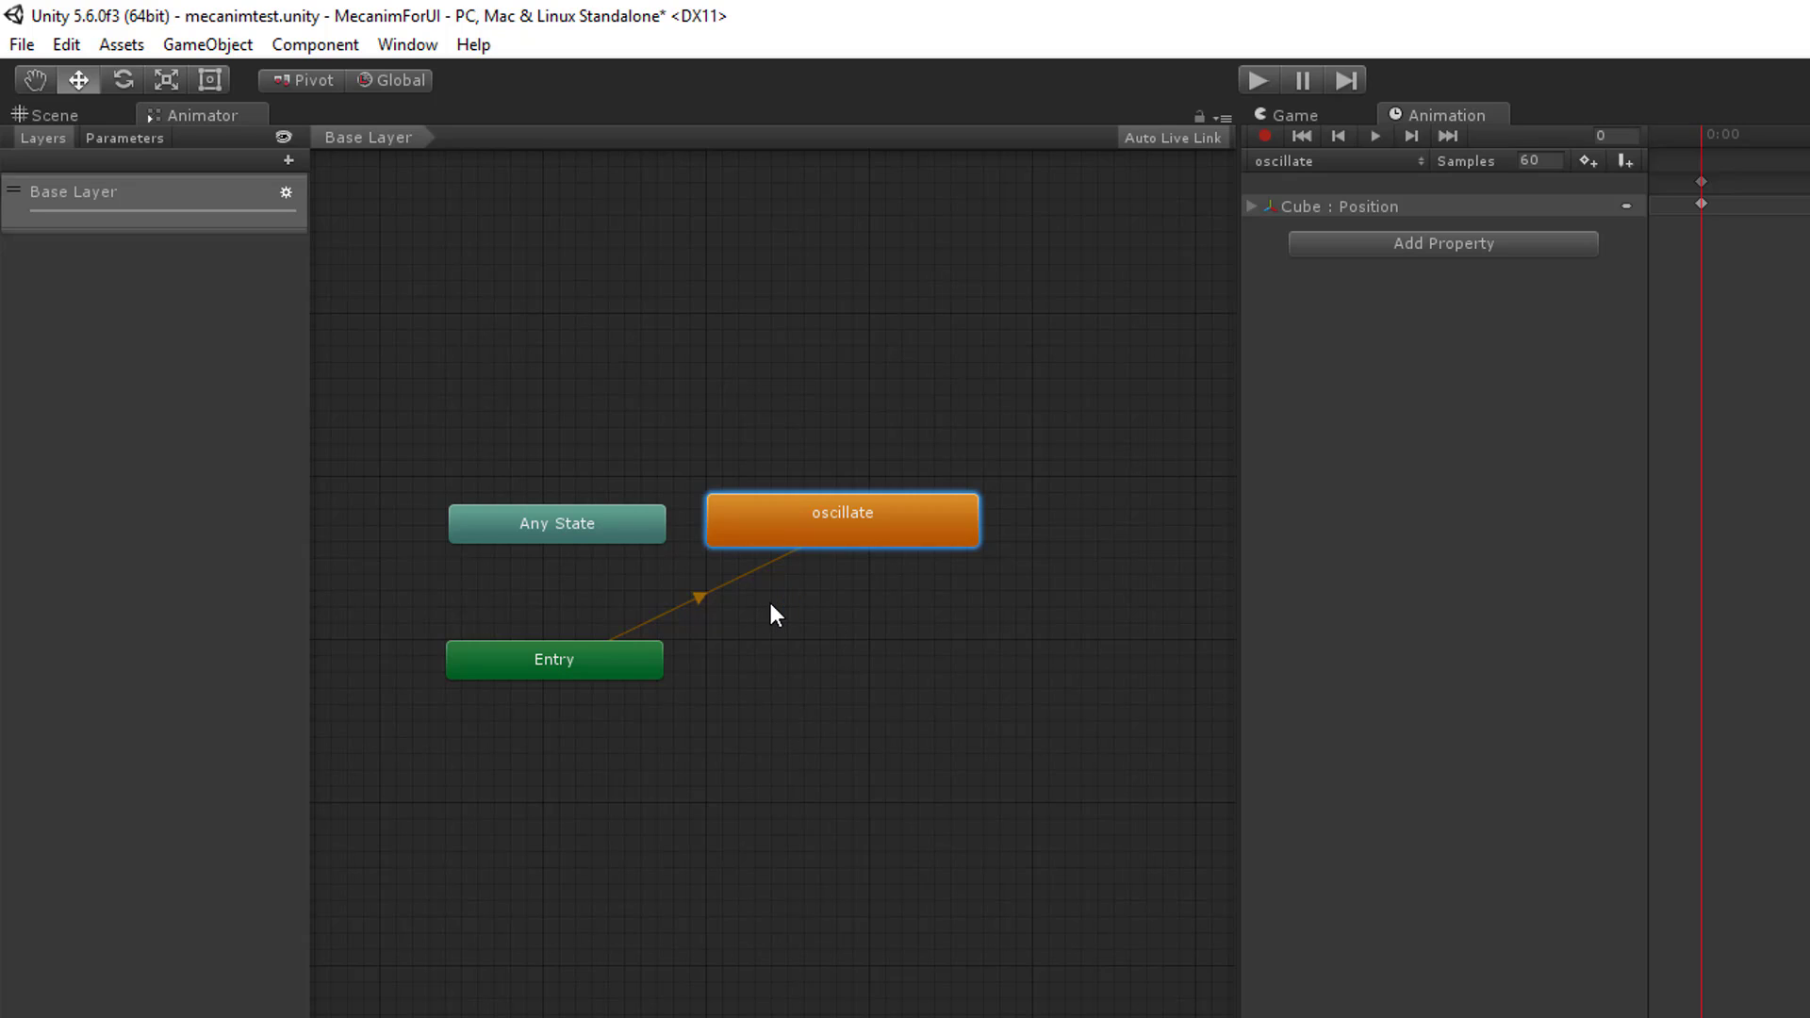
mouse_move(897, 712)
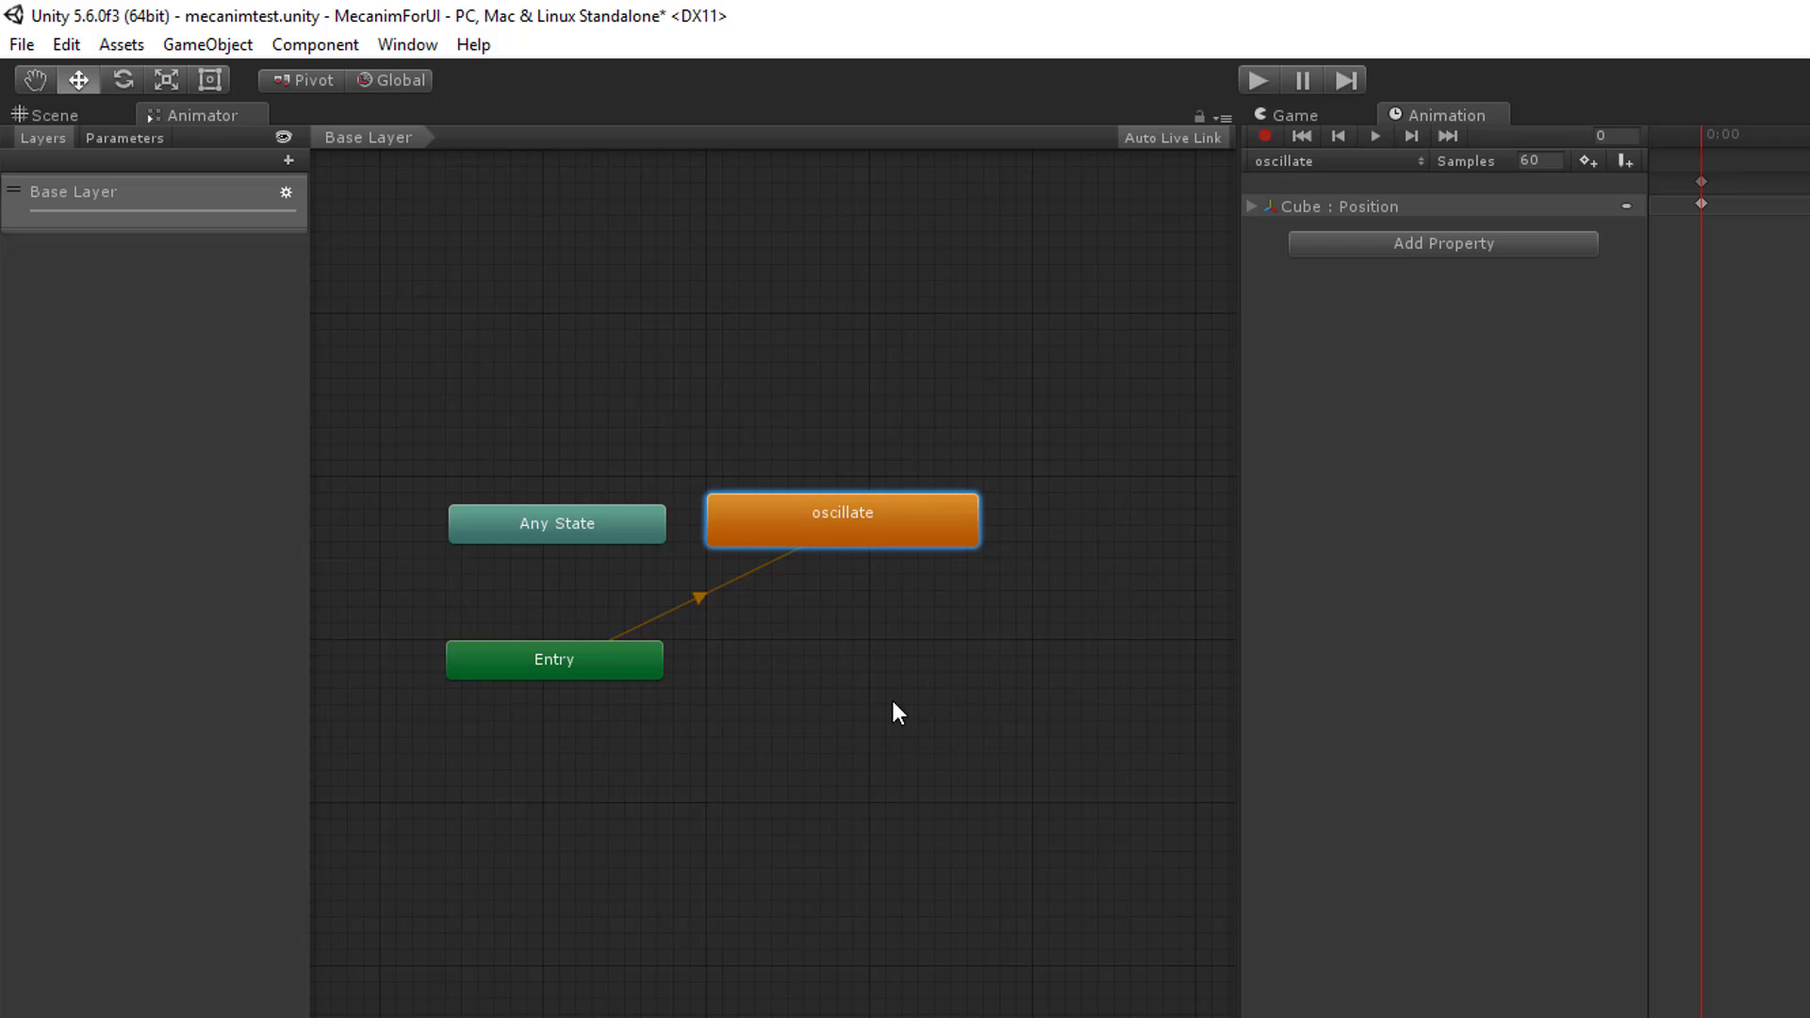
left_click(51, 115)
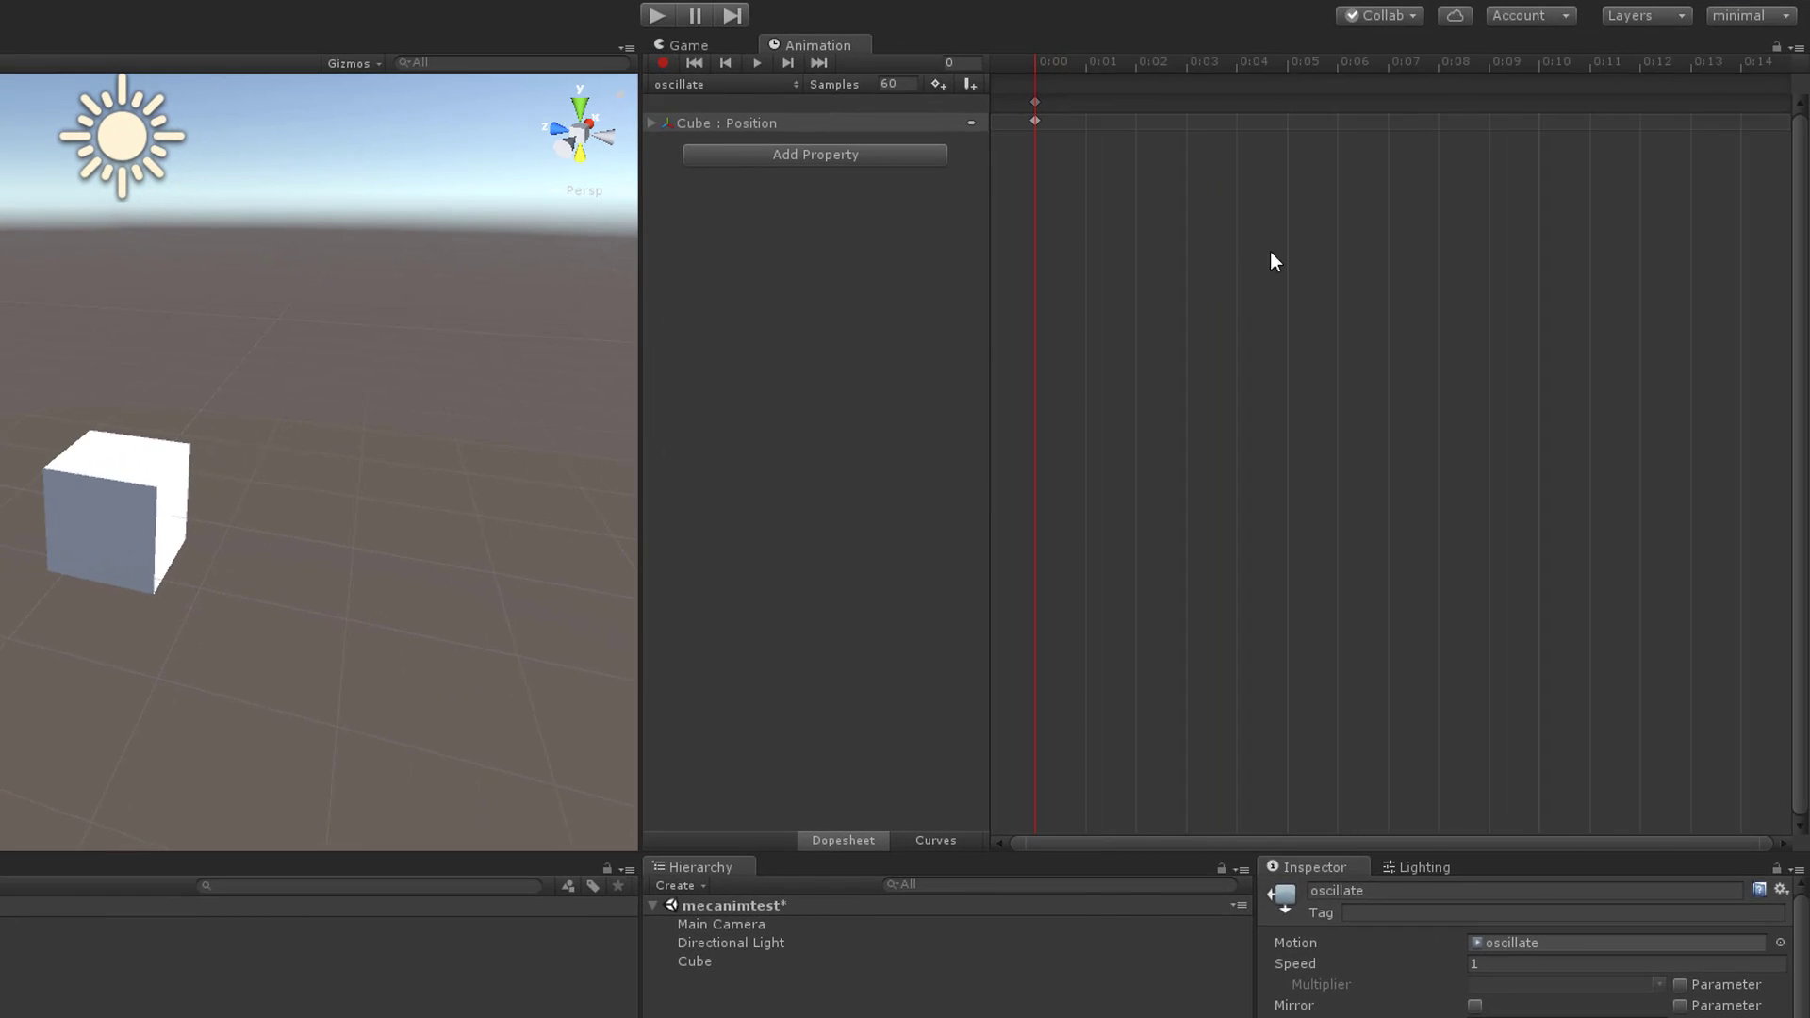
Put the playhead at the clip start and switch on keyframe recording.
scroll("down", 3)
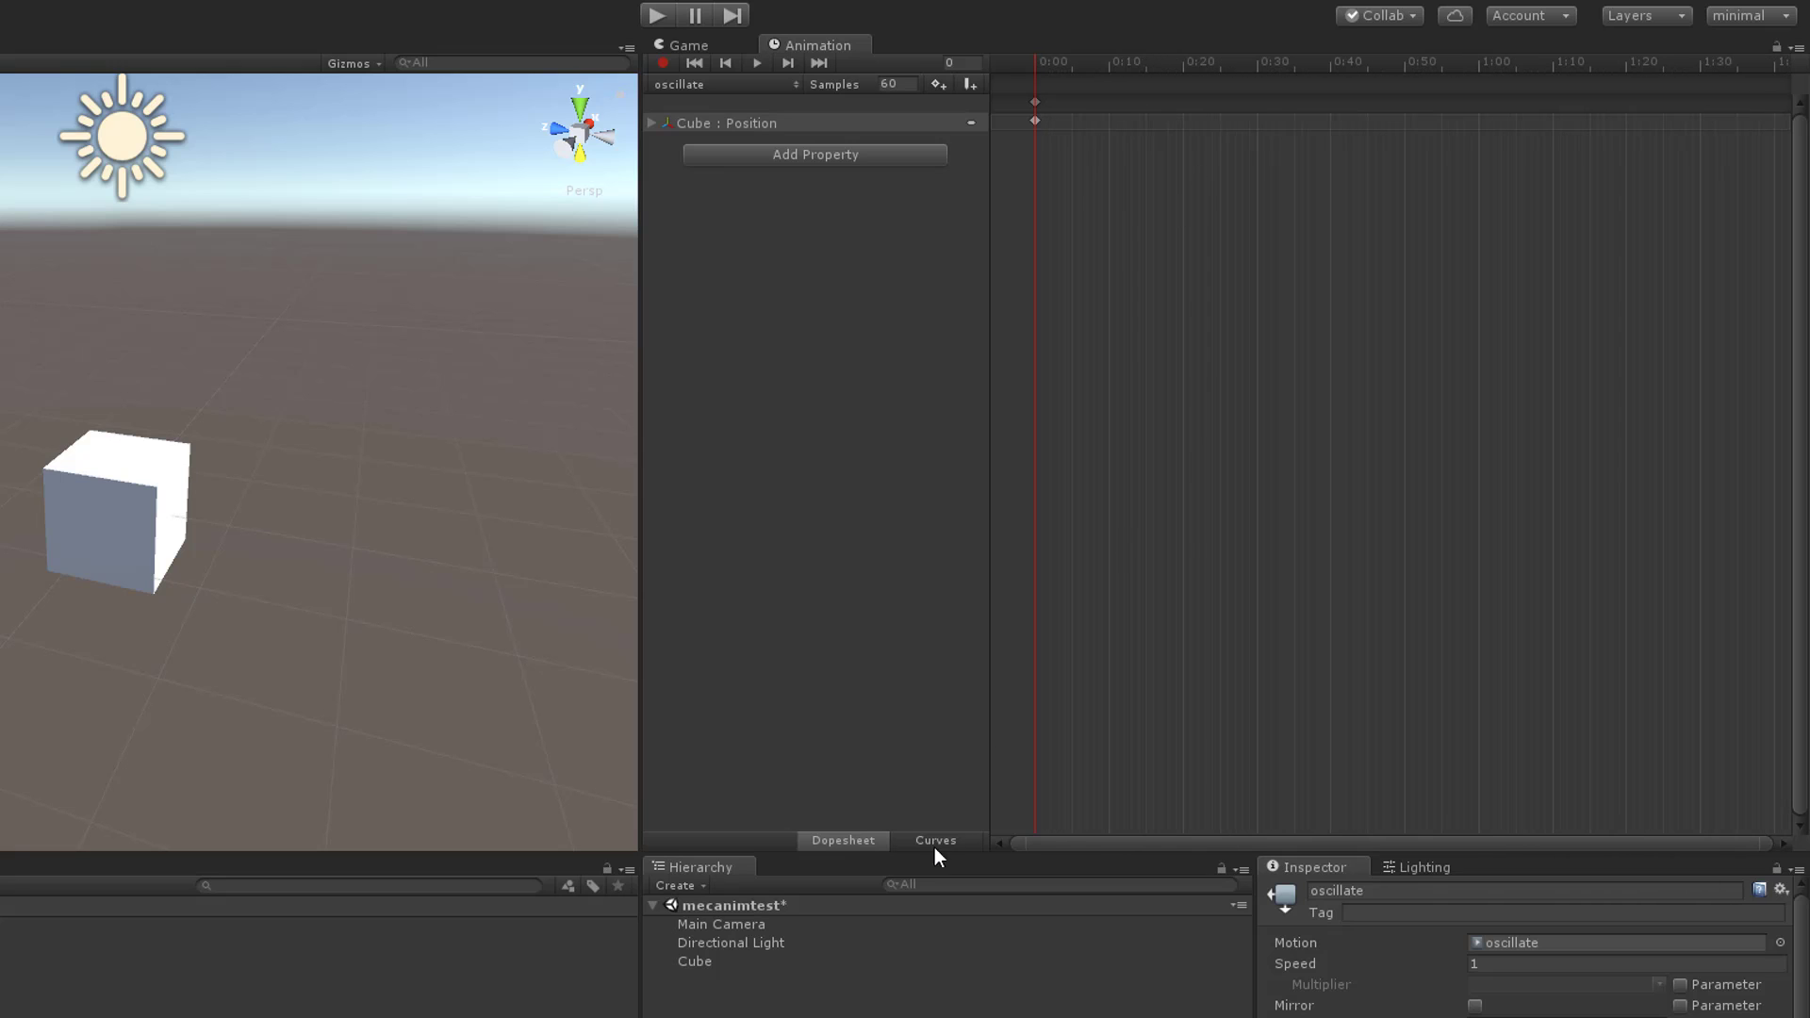
mouse_move(722, 943)
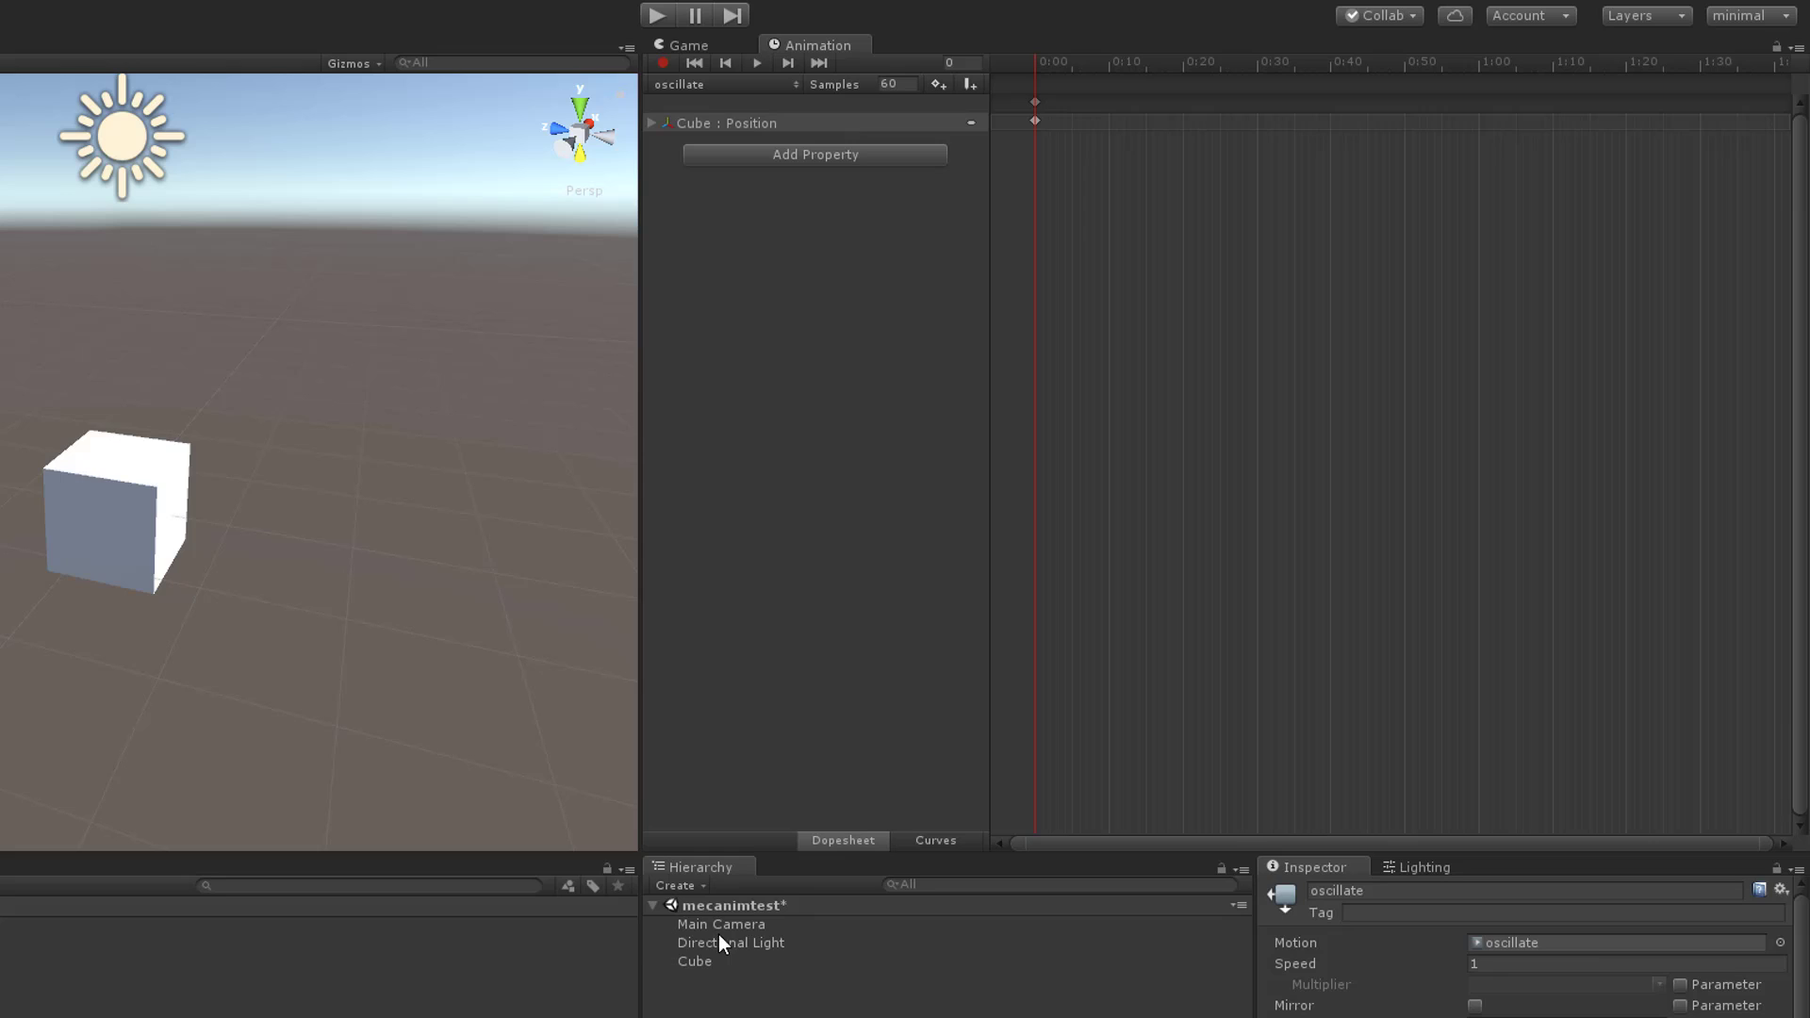
left_click(694, 960)
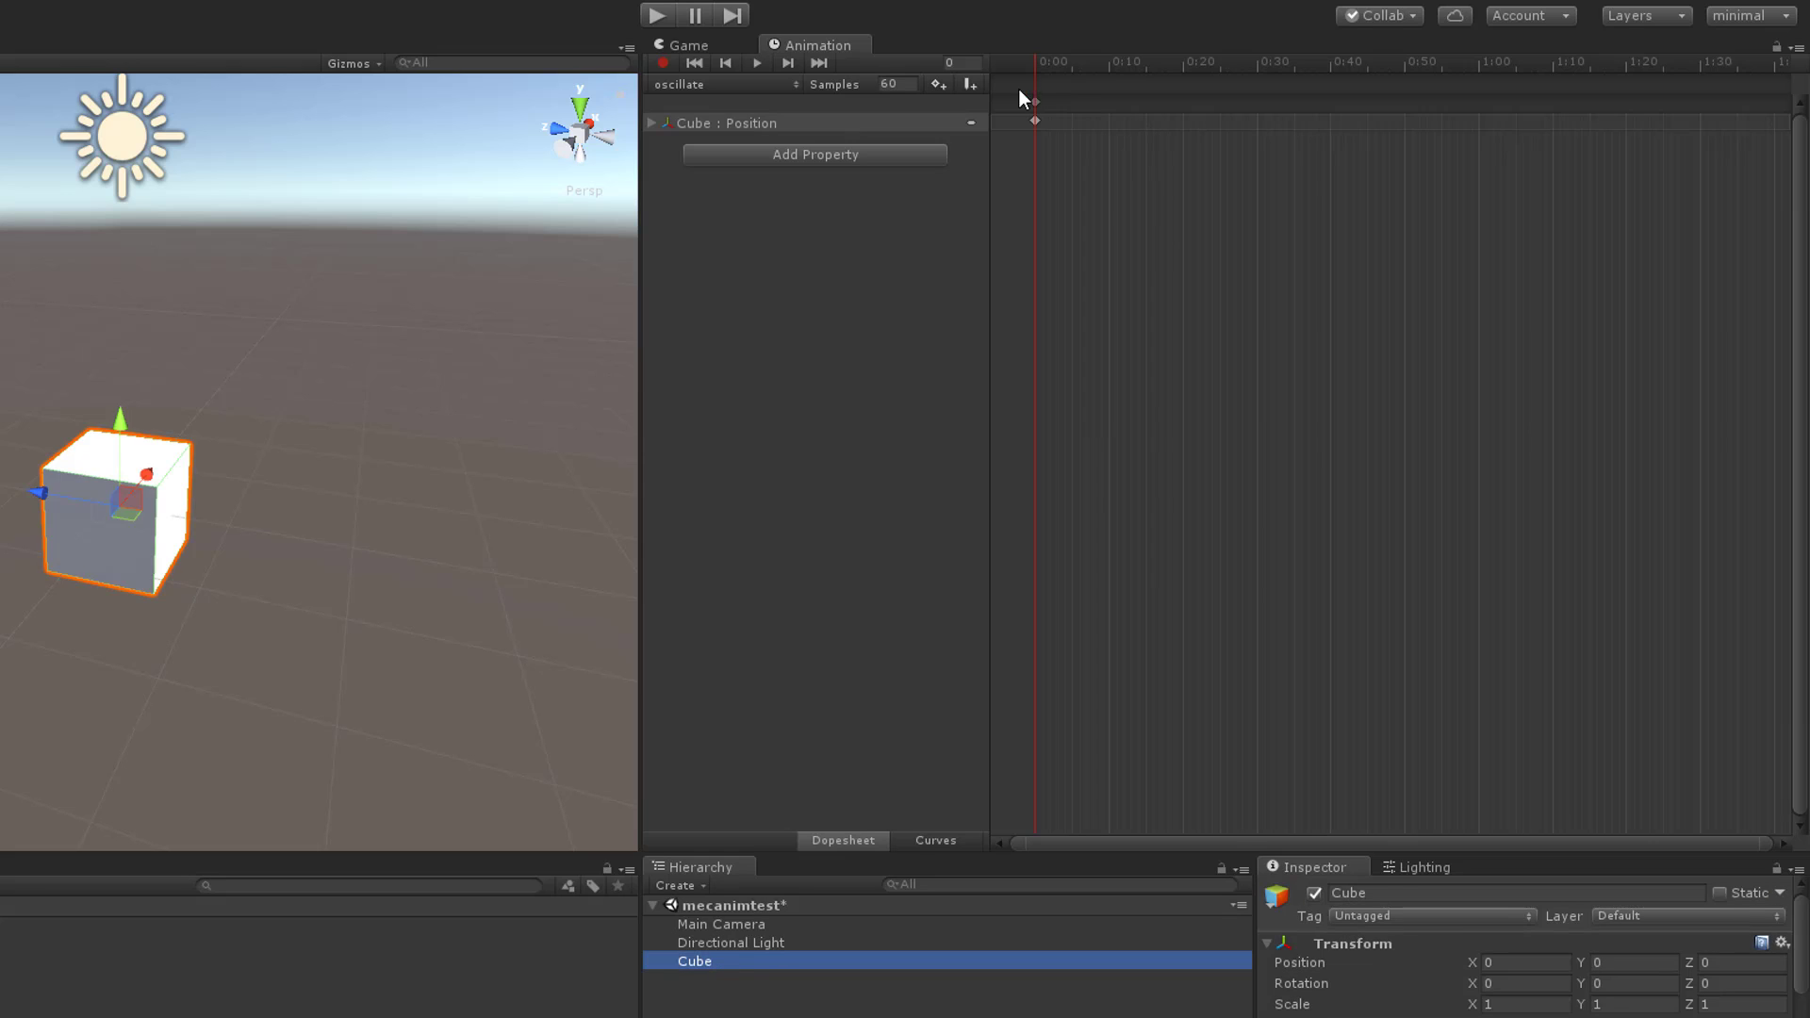
mouse_move(1305, 96)
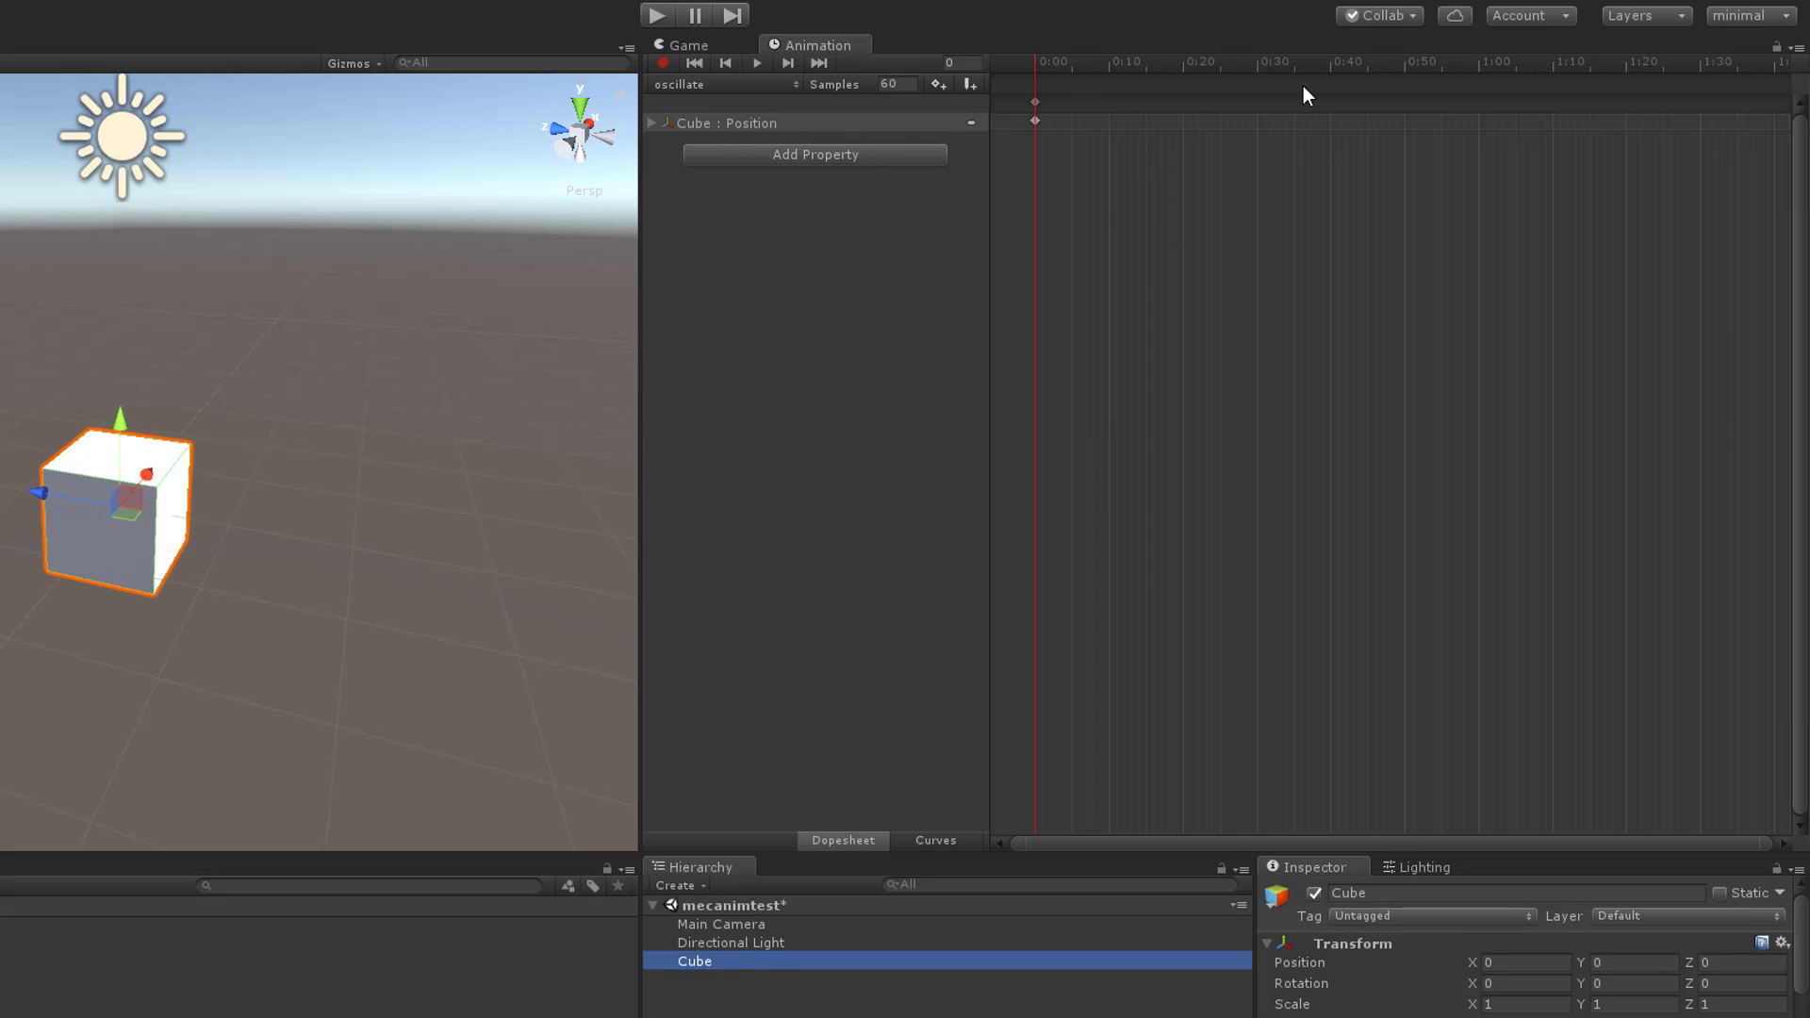
mouse_move(1265, 121)
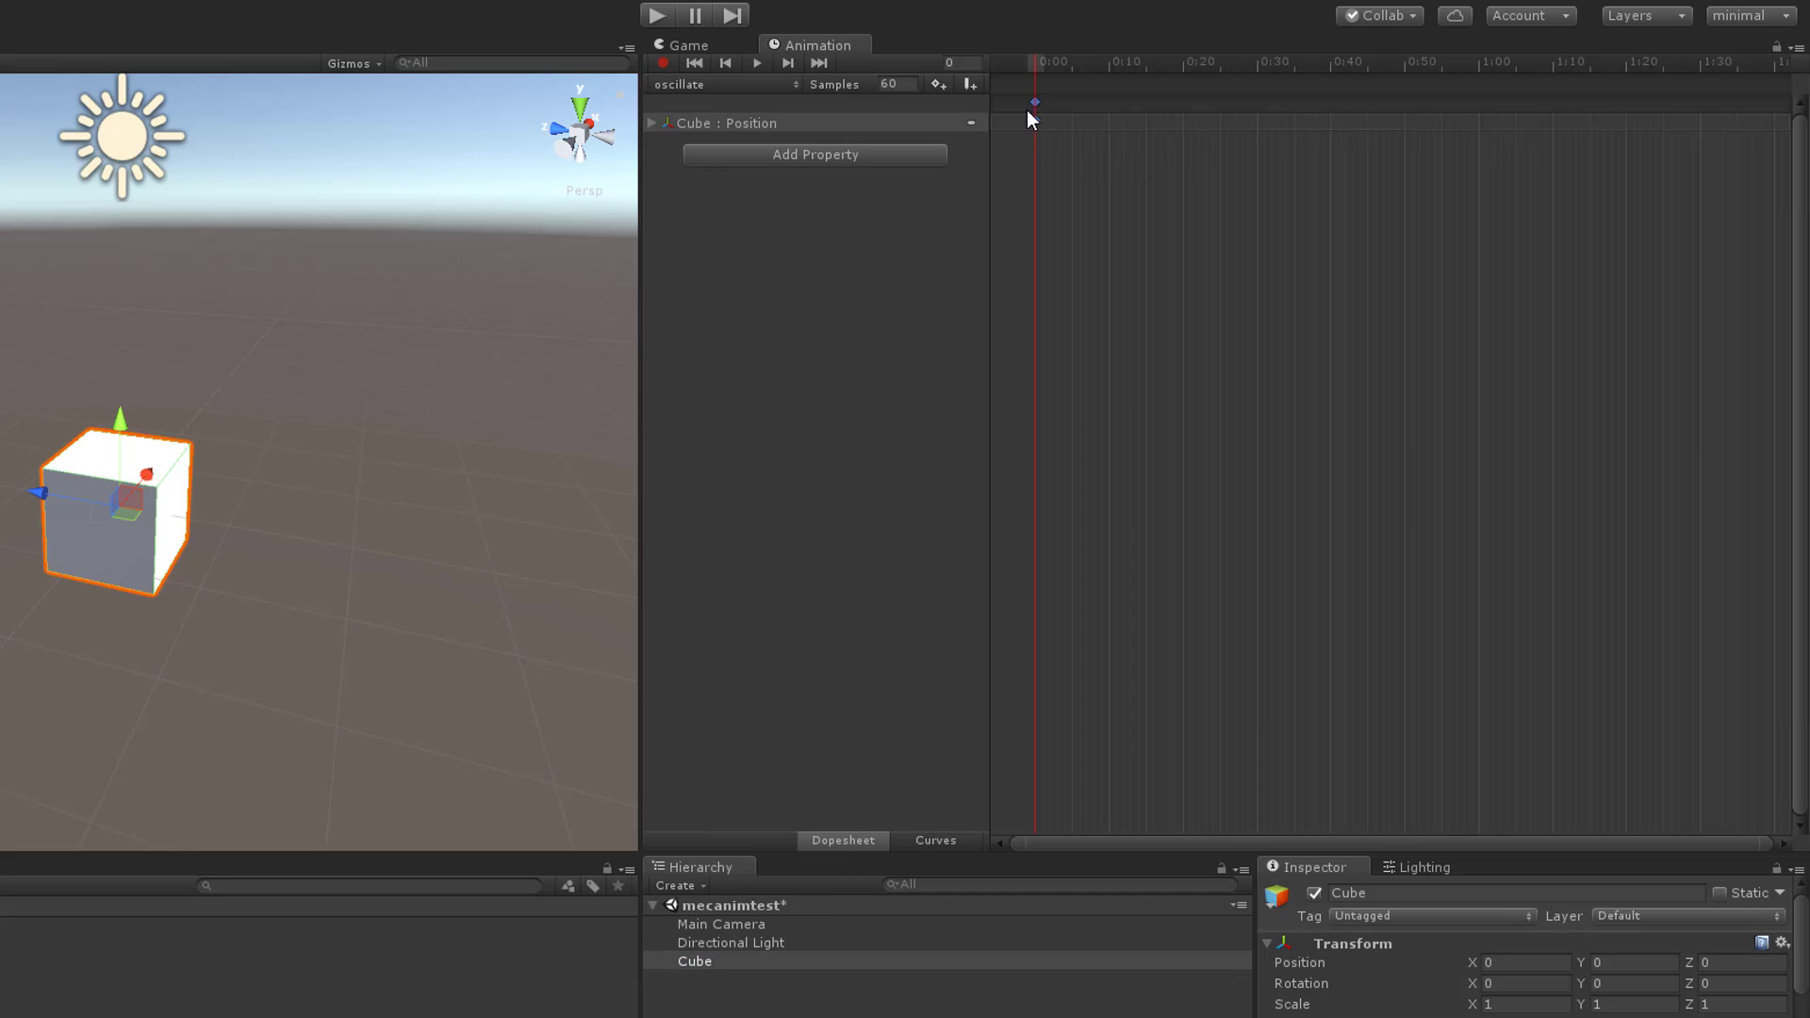
left_click(656, 15)
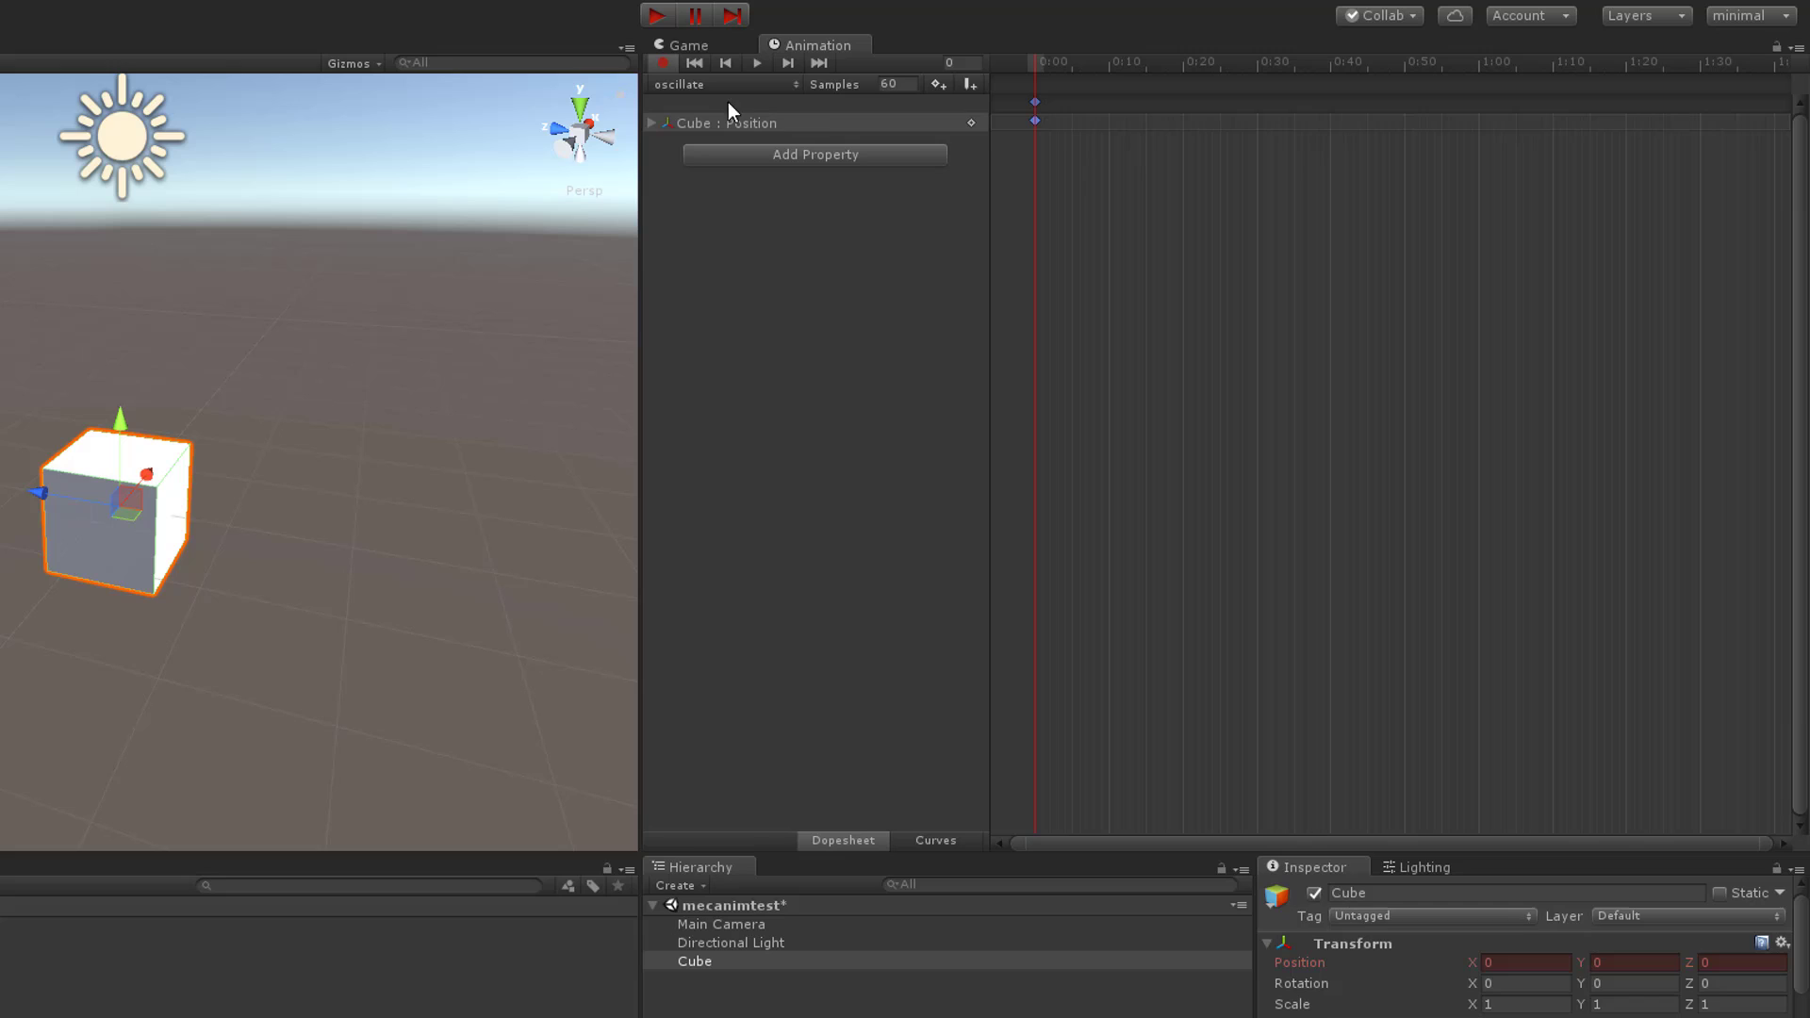
mouse_move(1279, 192)
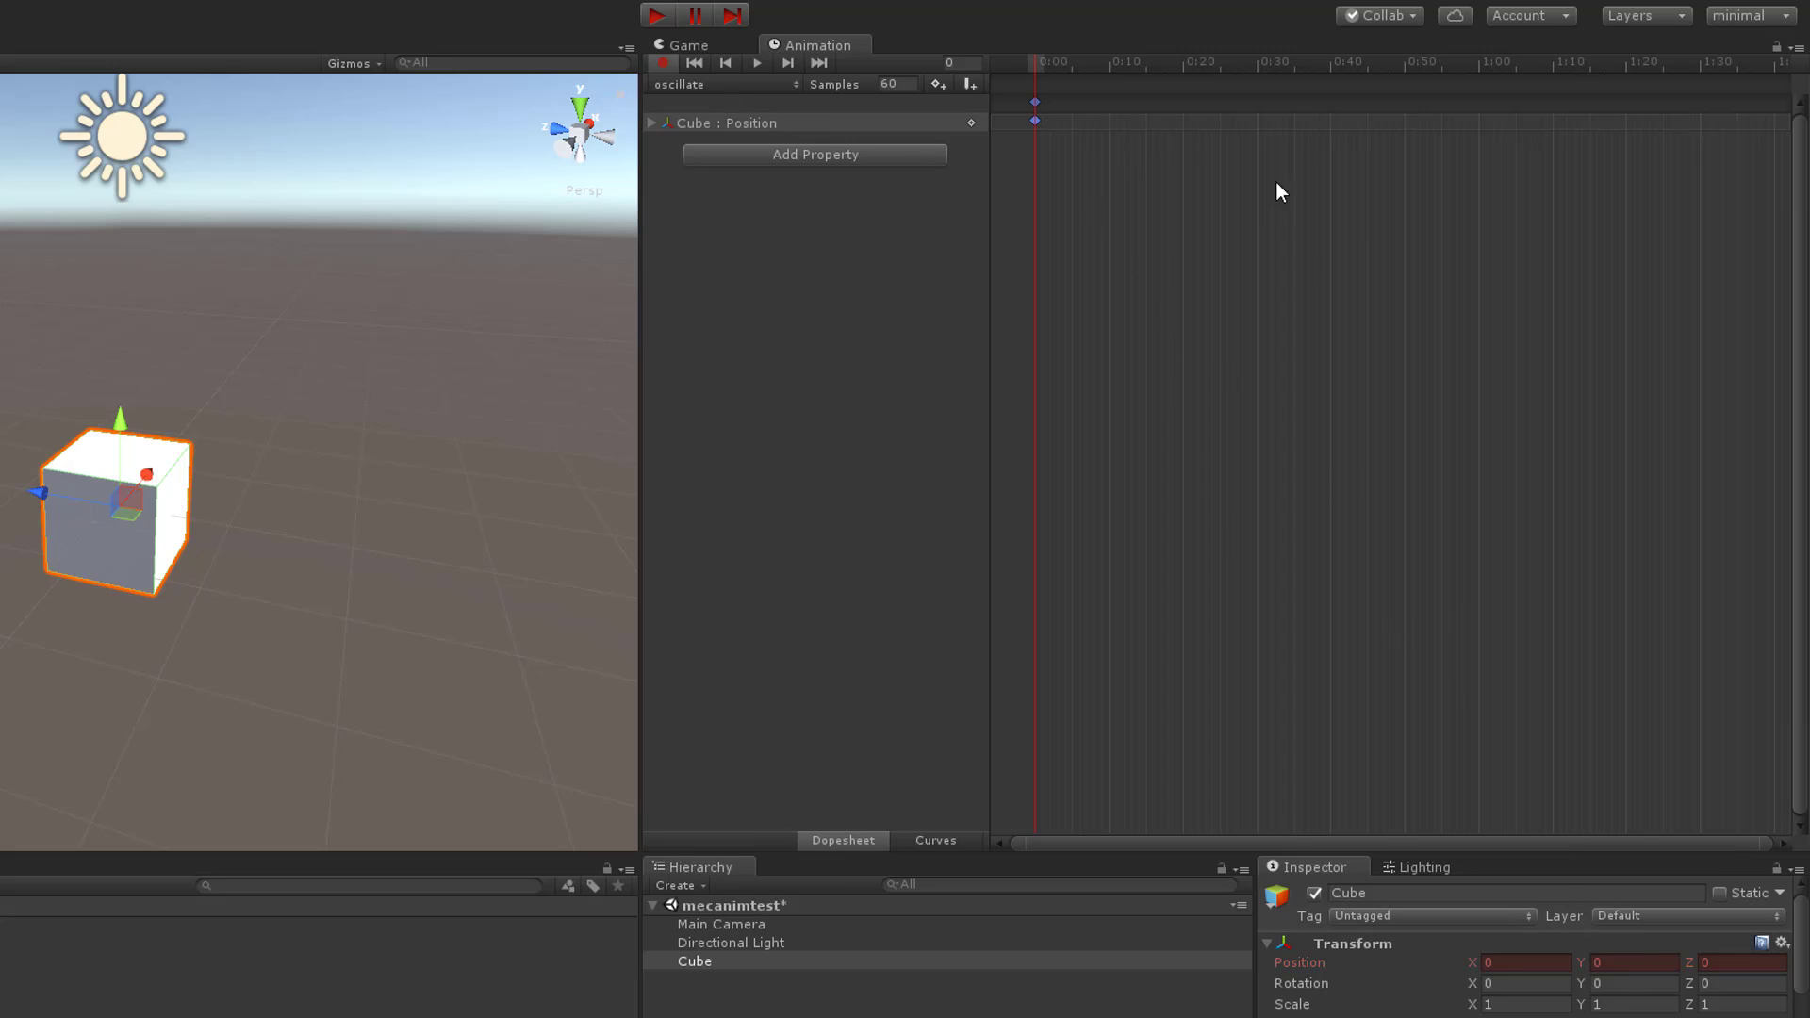
mouse_move(1297, 68)
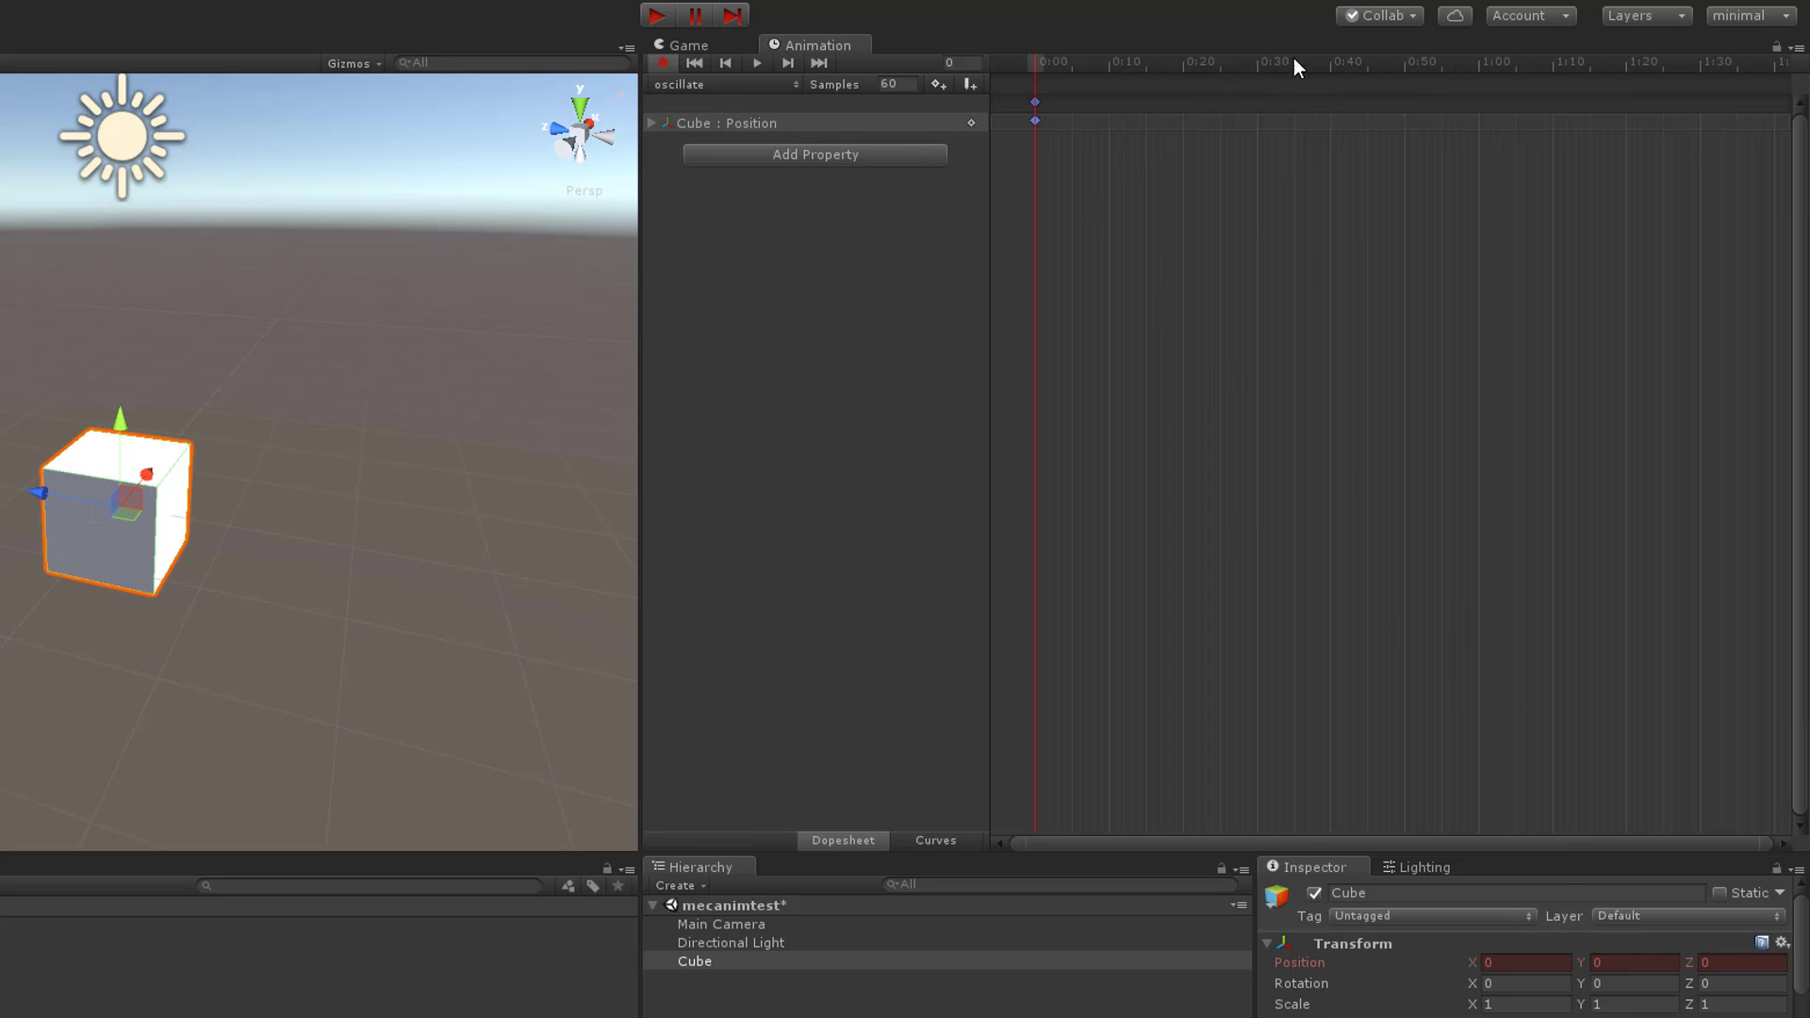
Key the cube's Position Y at 1 on frame 30, then return to frame 0.
left_click(1258, 62)
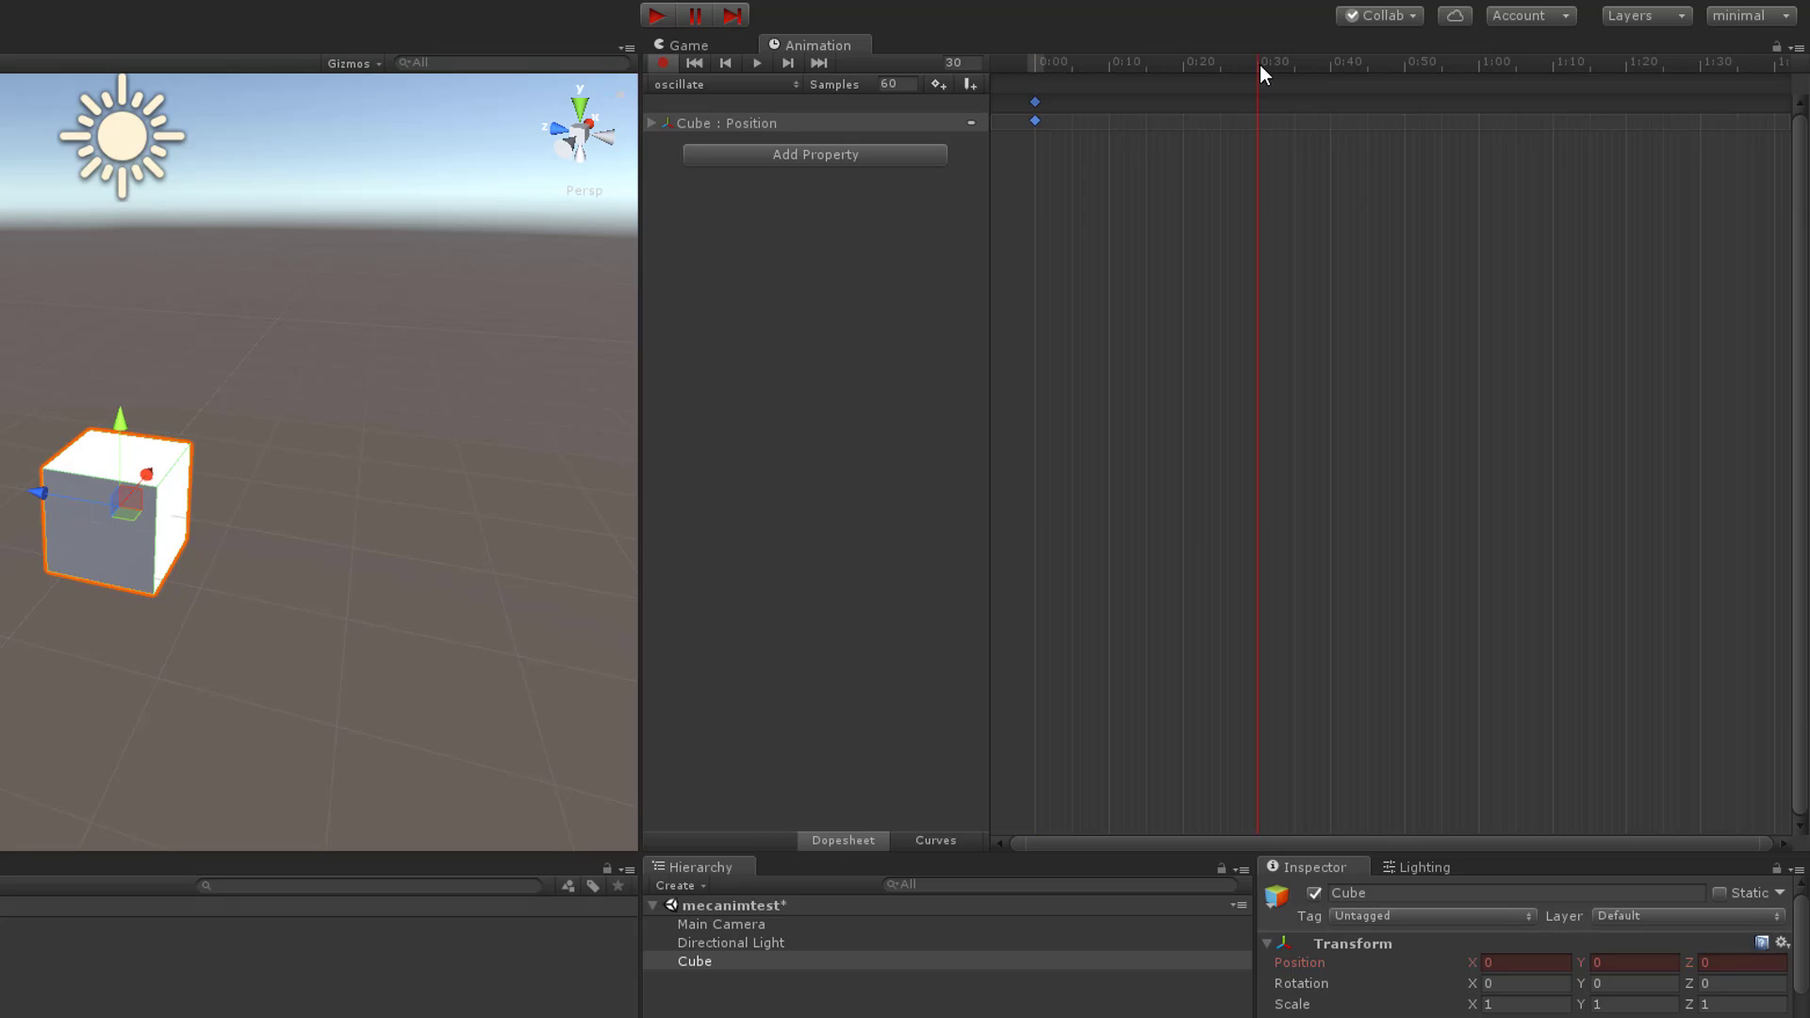
mouse_move(1278, 70)
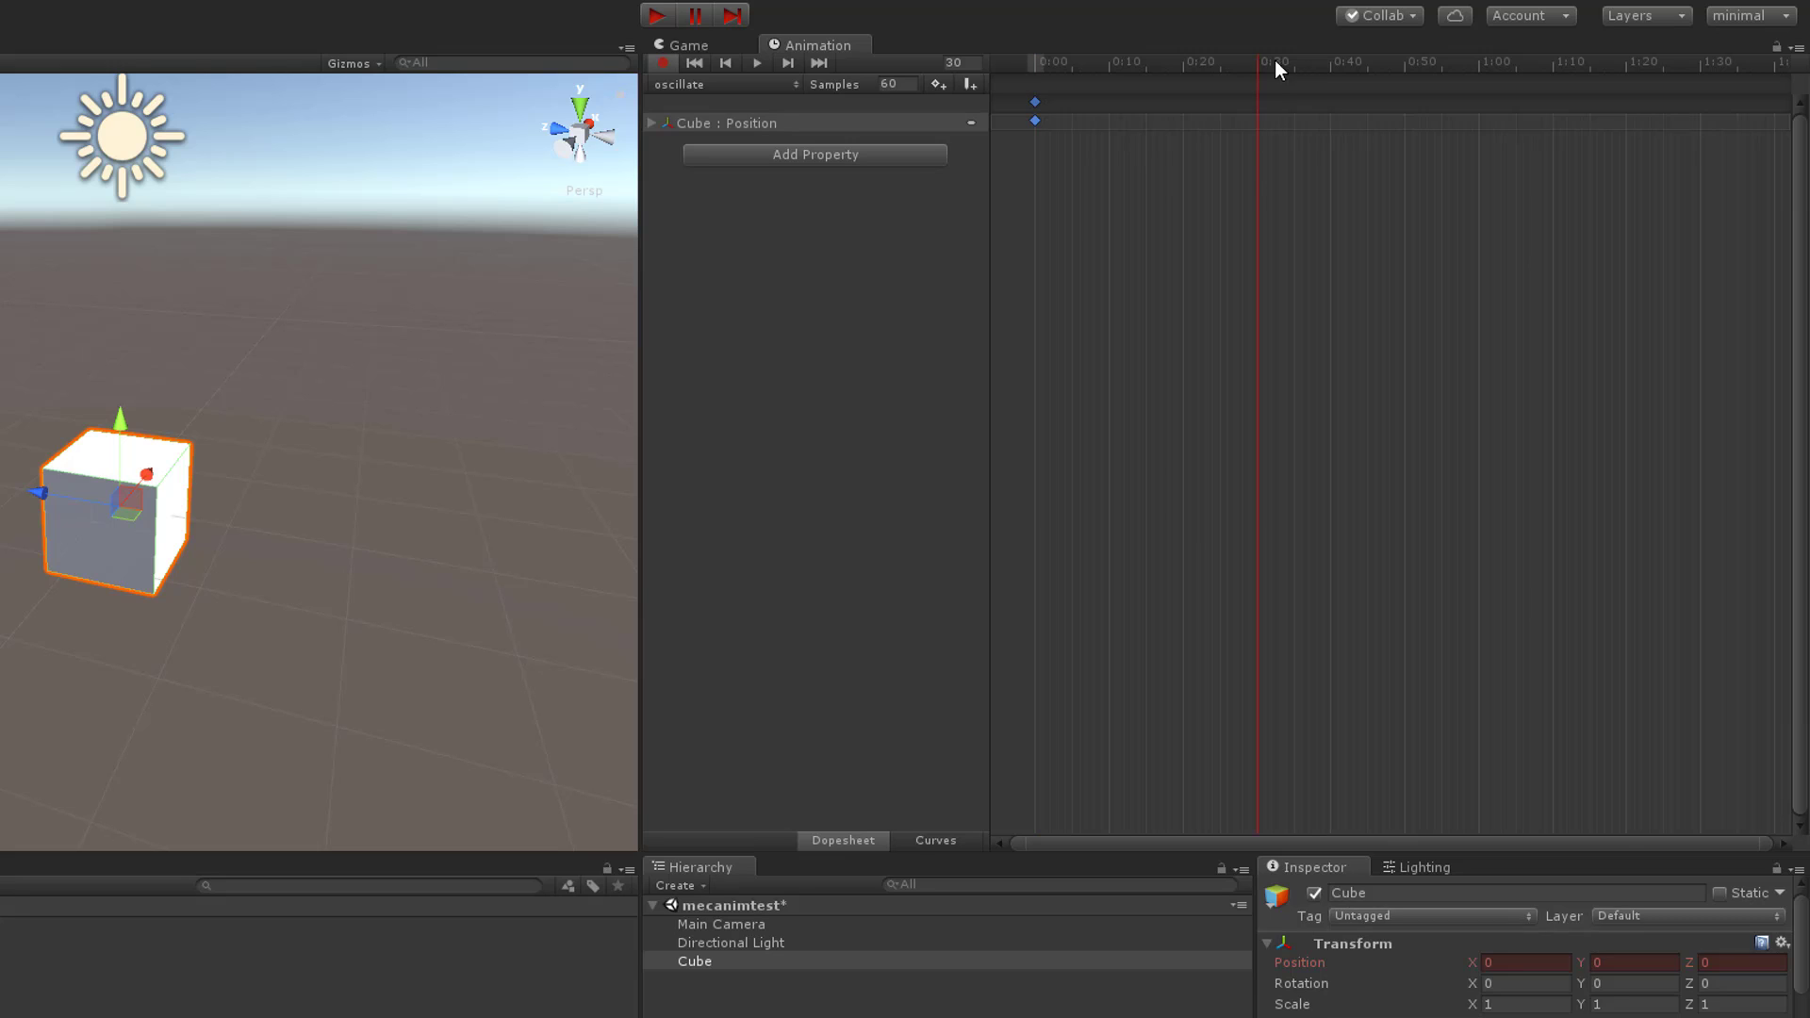
mouse_move(1267, 72)
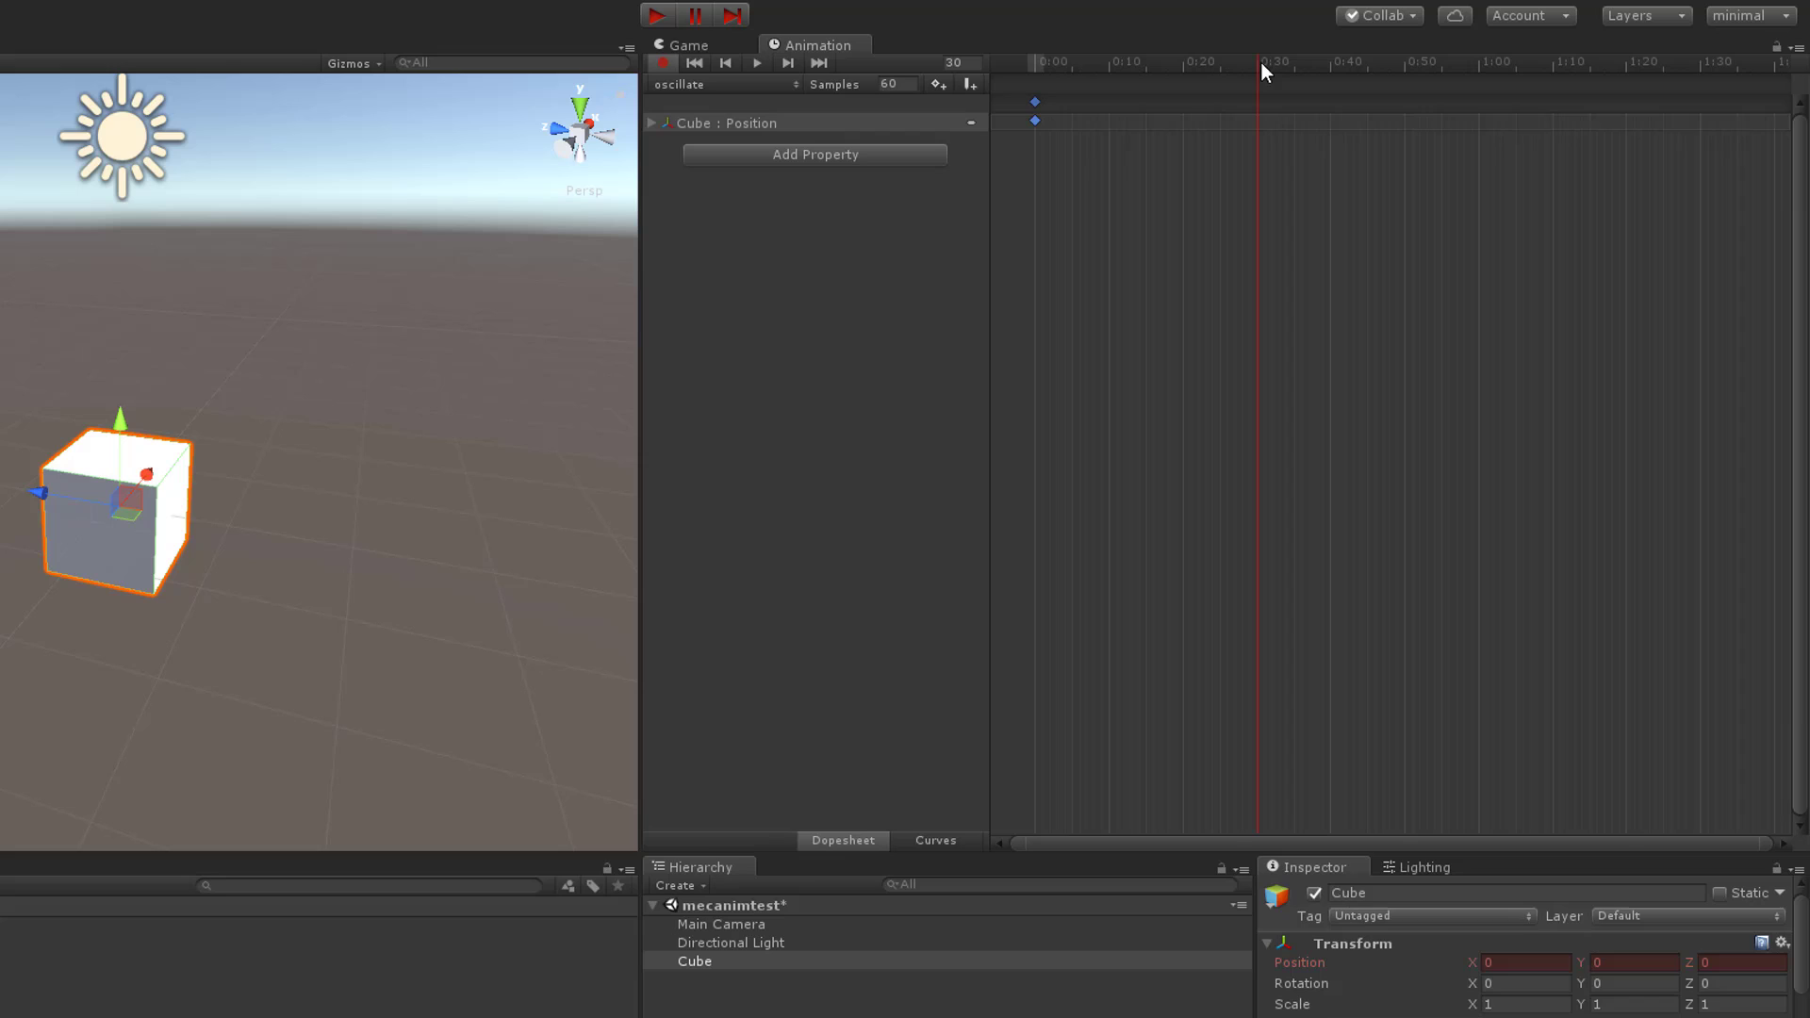
mouse_move(1262, 107)
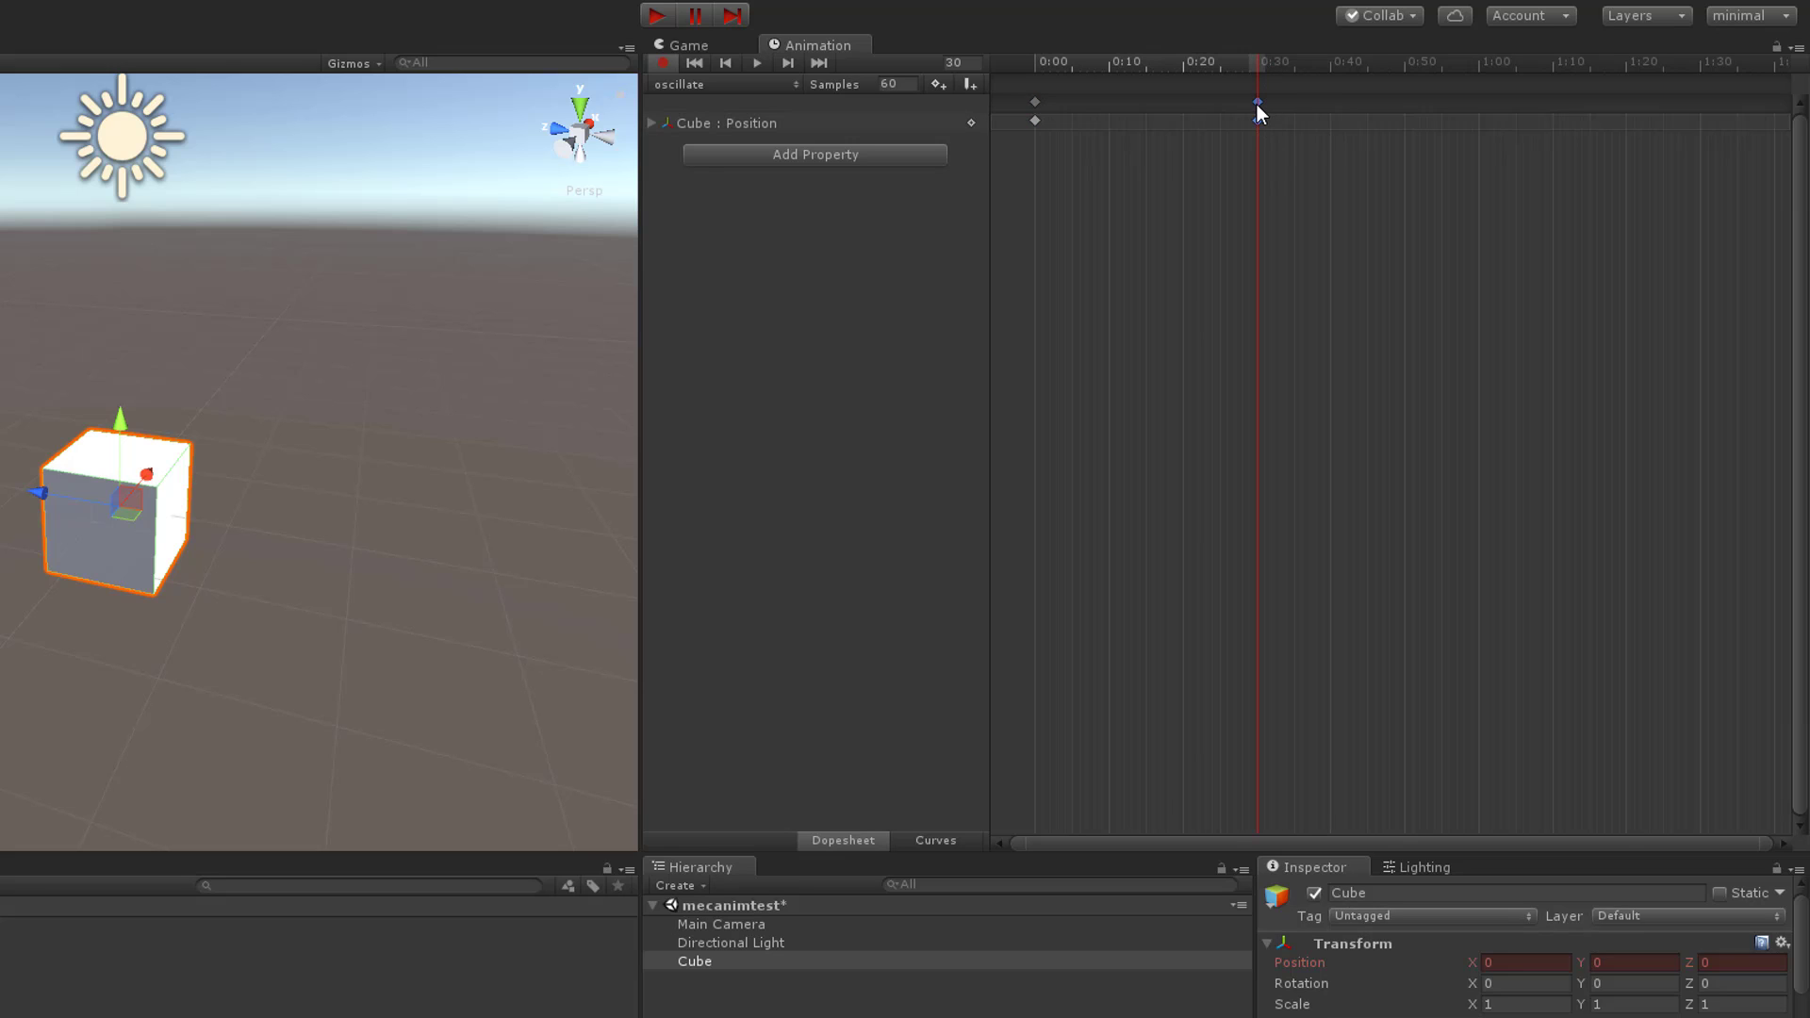
mouse_move(1252, 115)
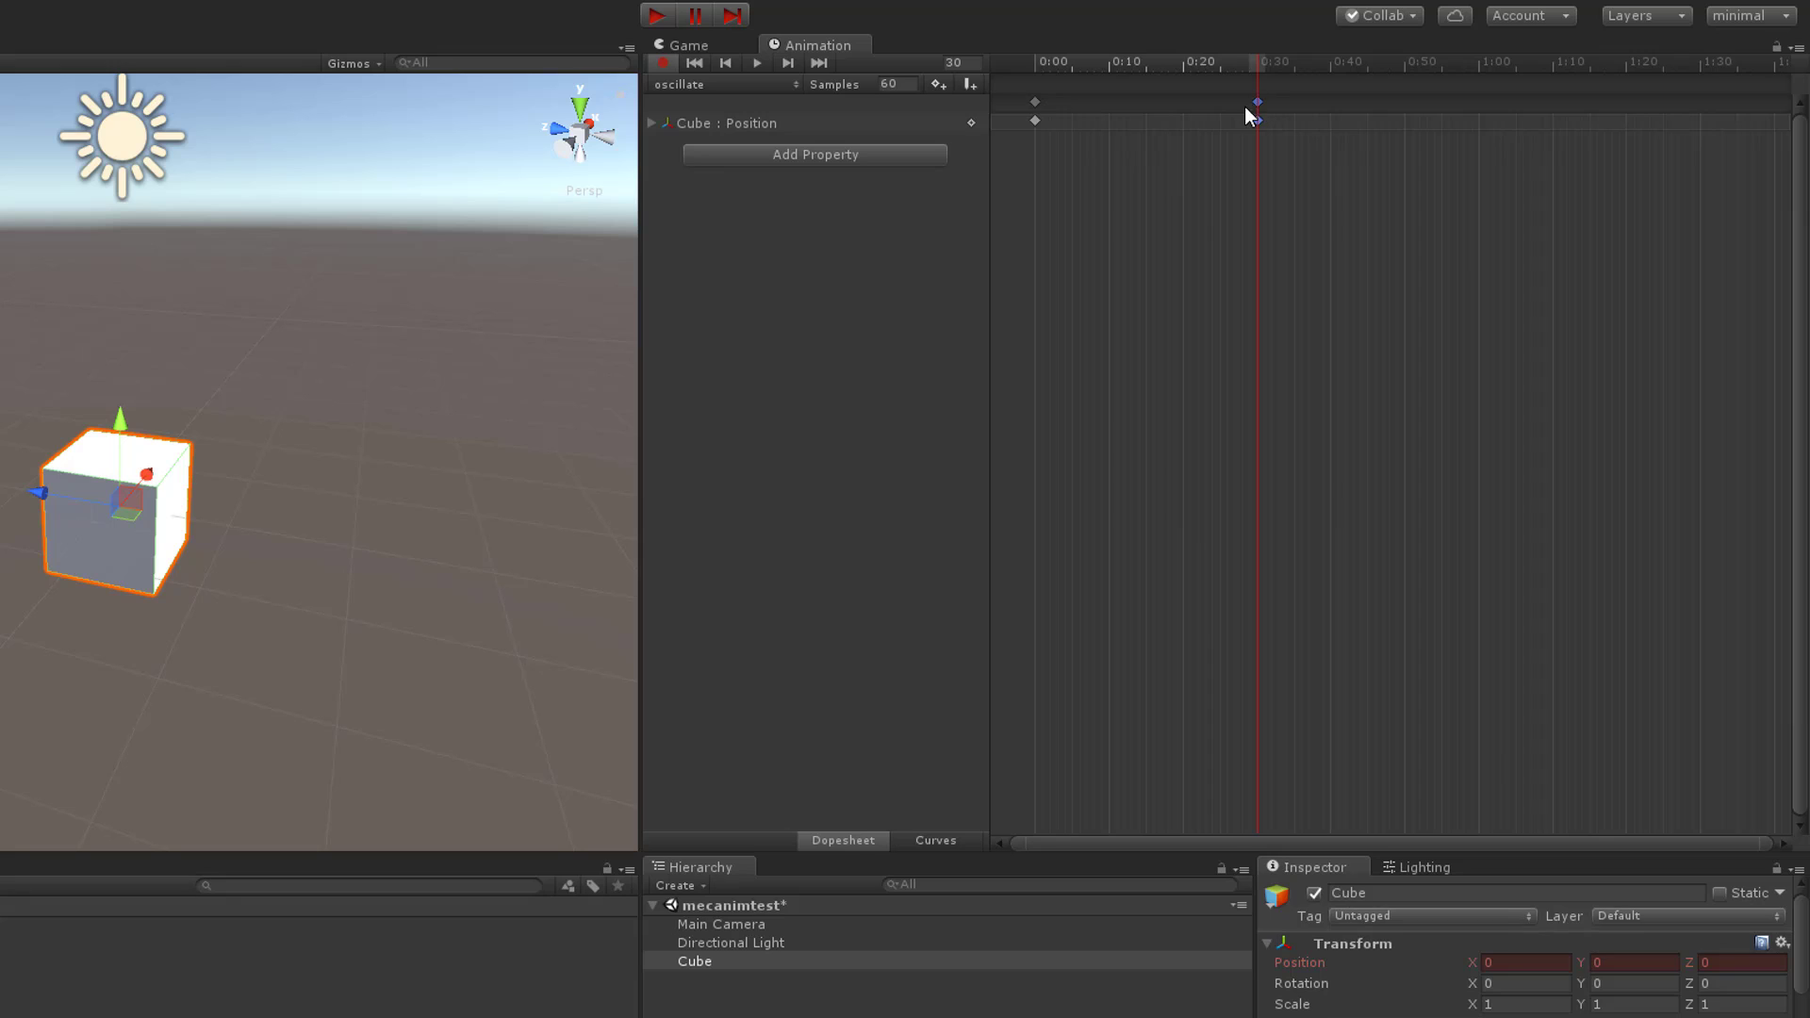
mouse_move(1265, 117)
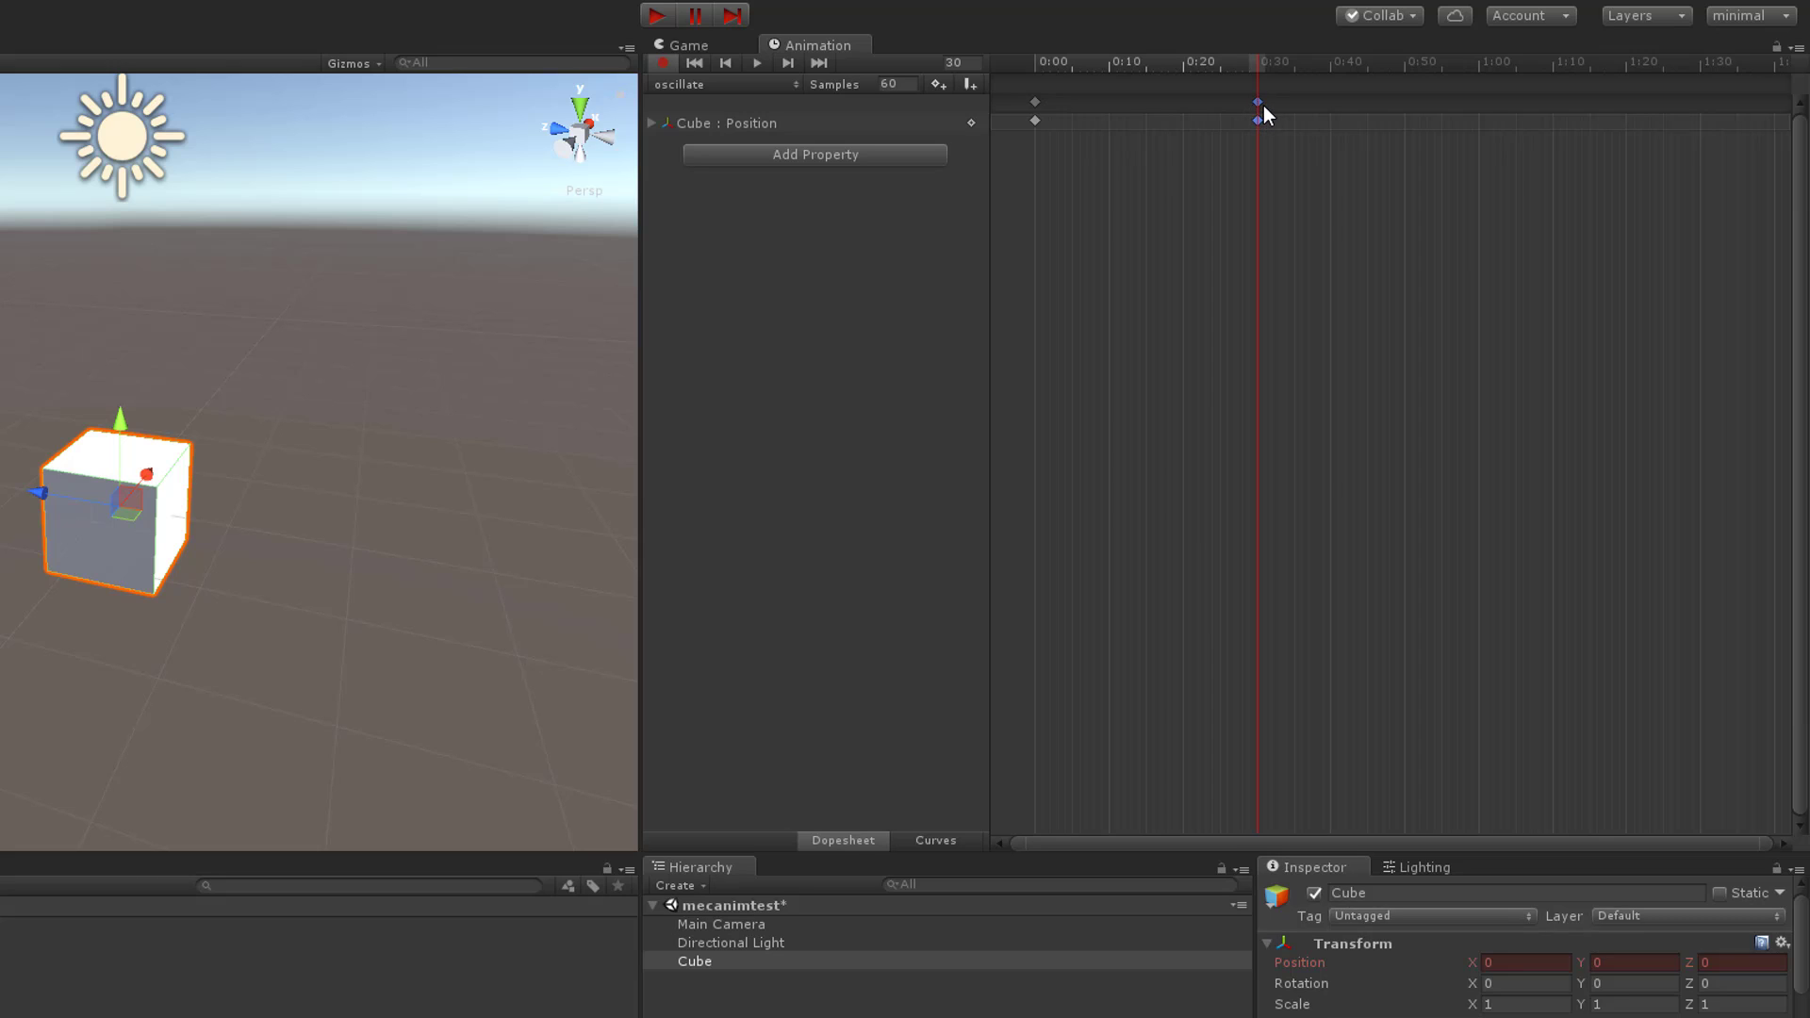
mouse_move(1290, 141)
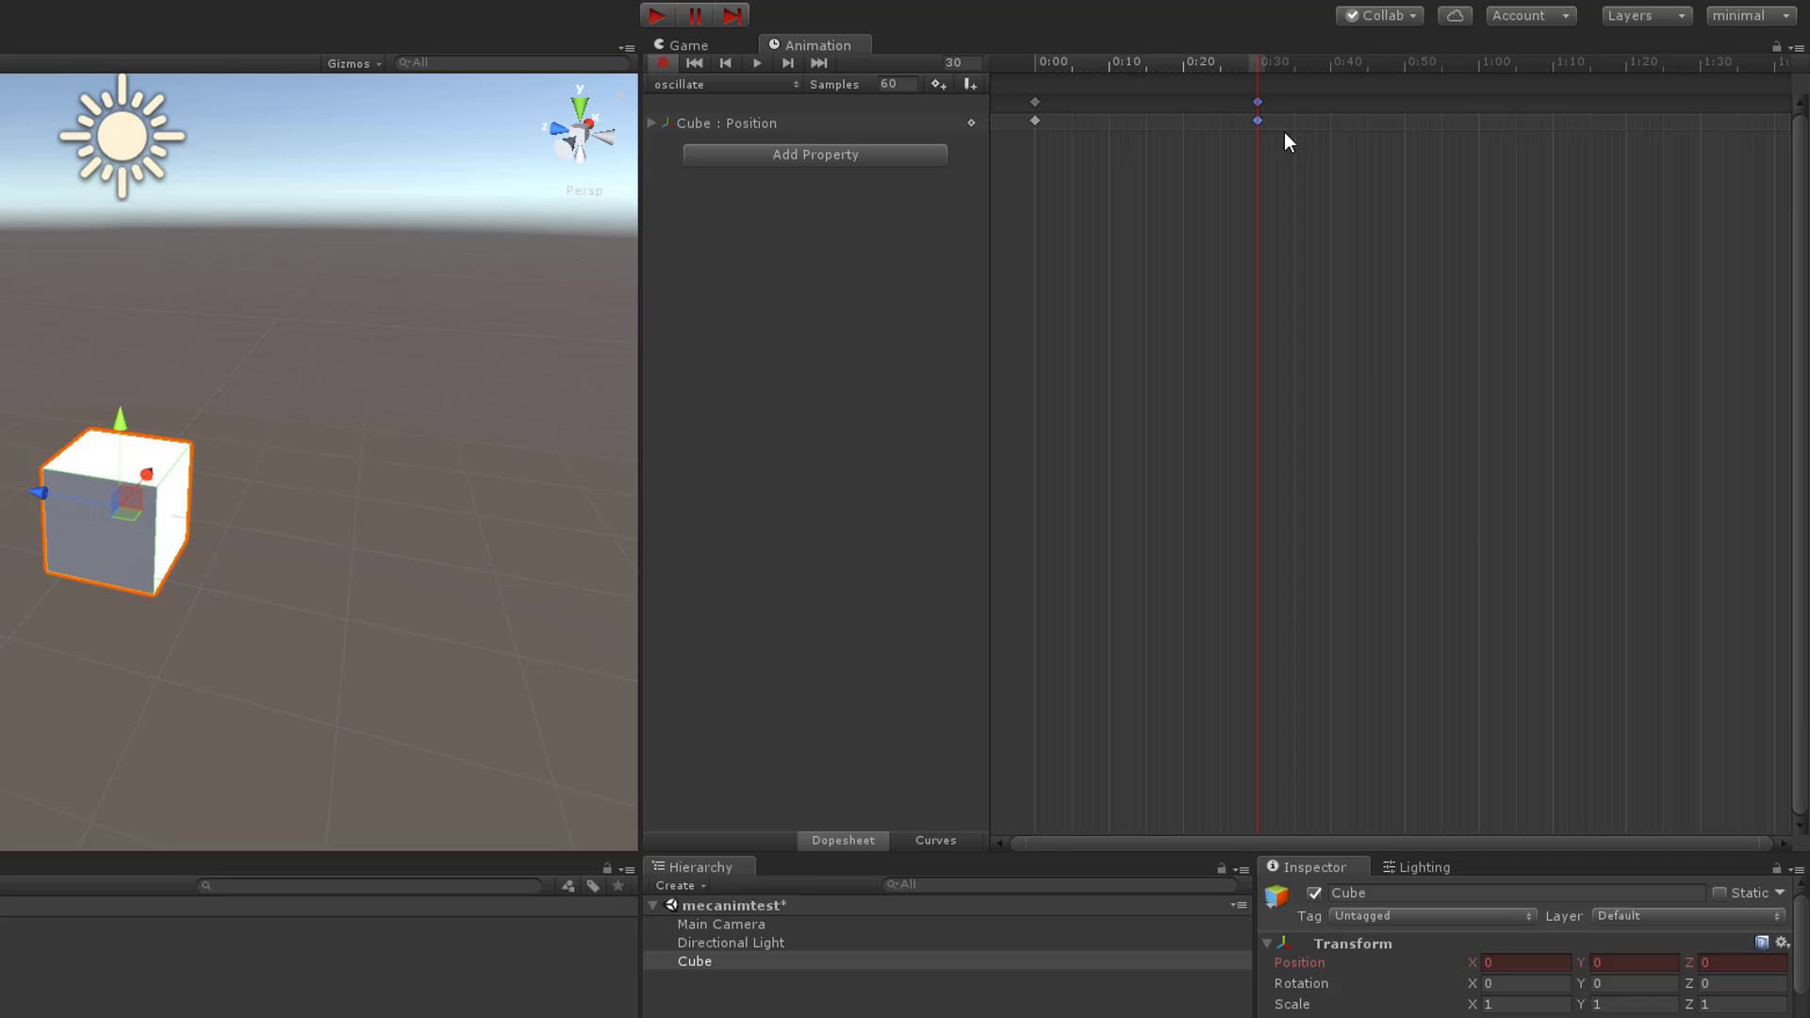
mouse_move(652, 130)
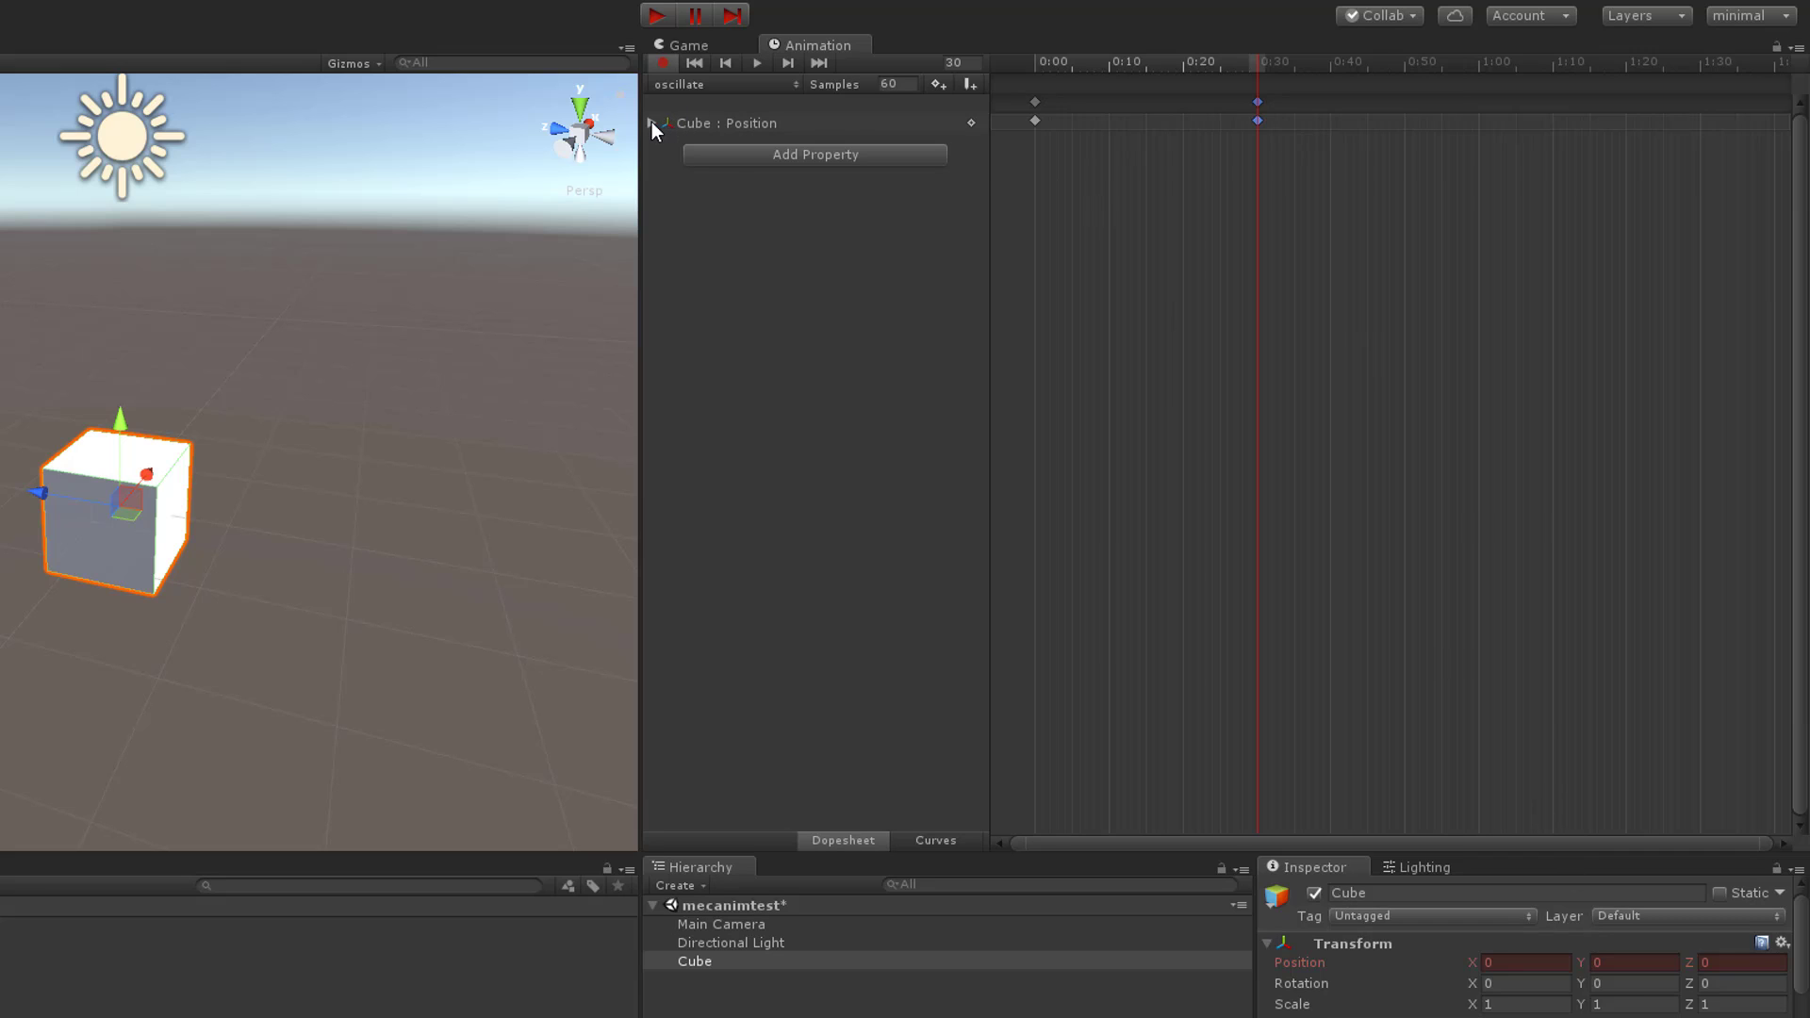
left_click(652, 125)
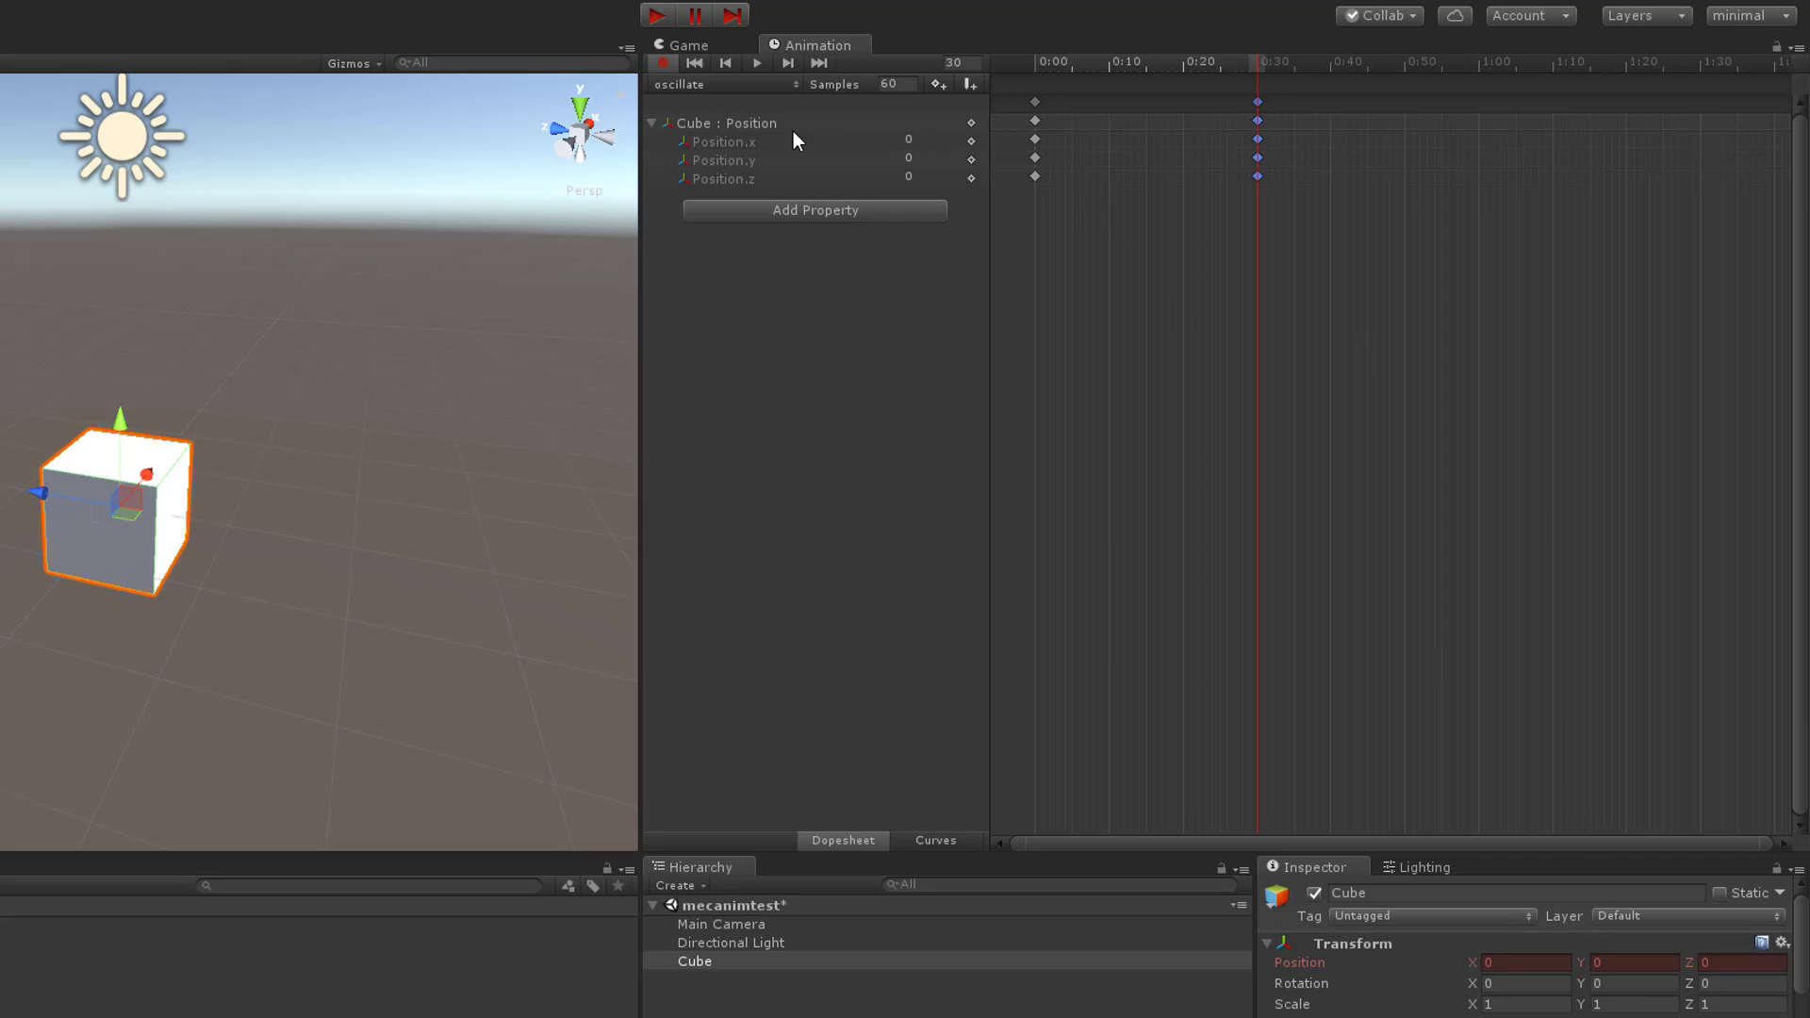
left_click(651, 125)
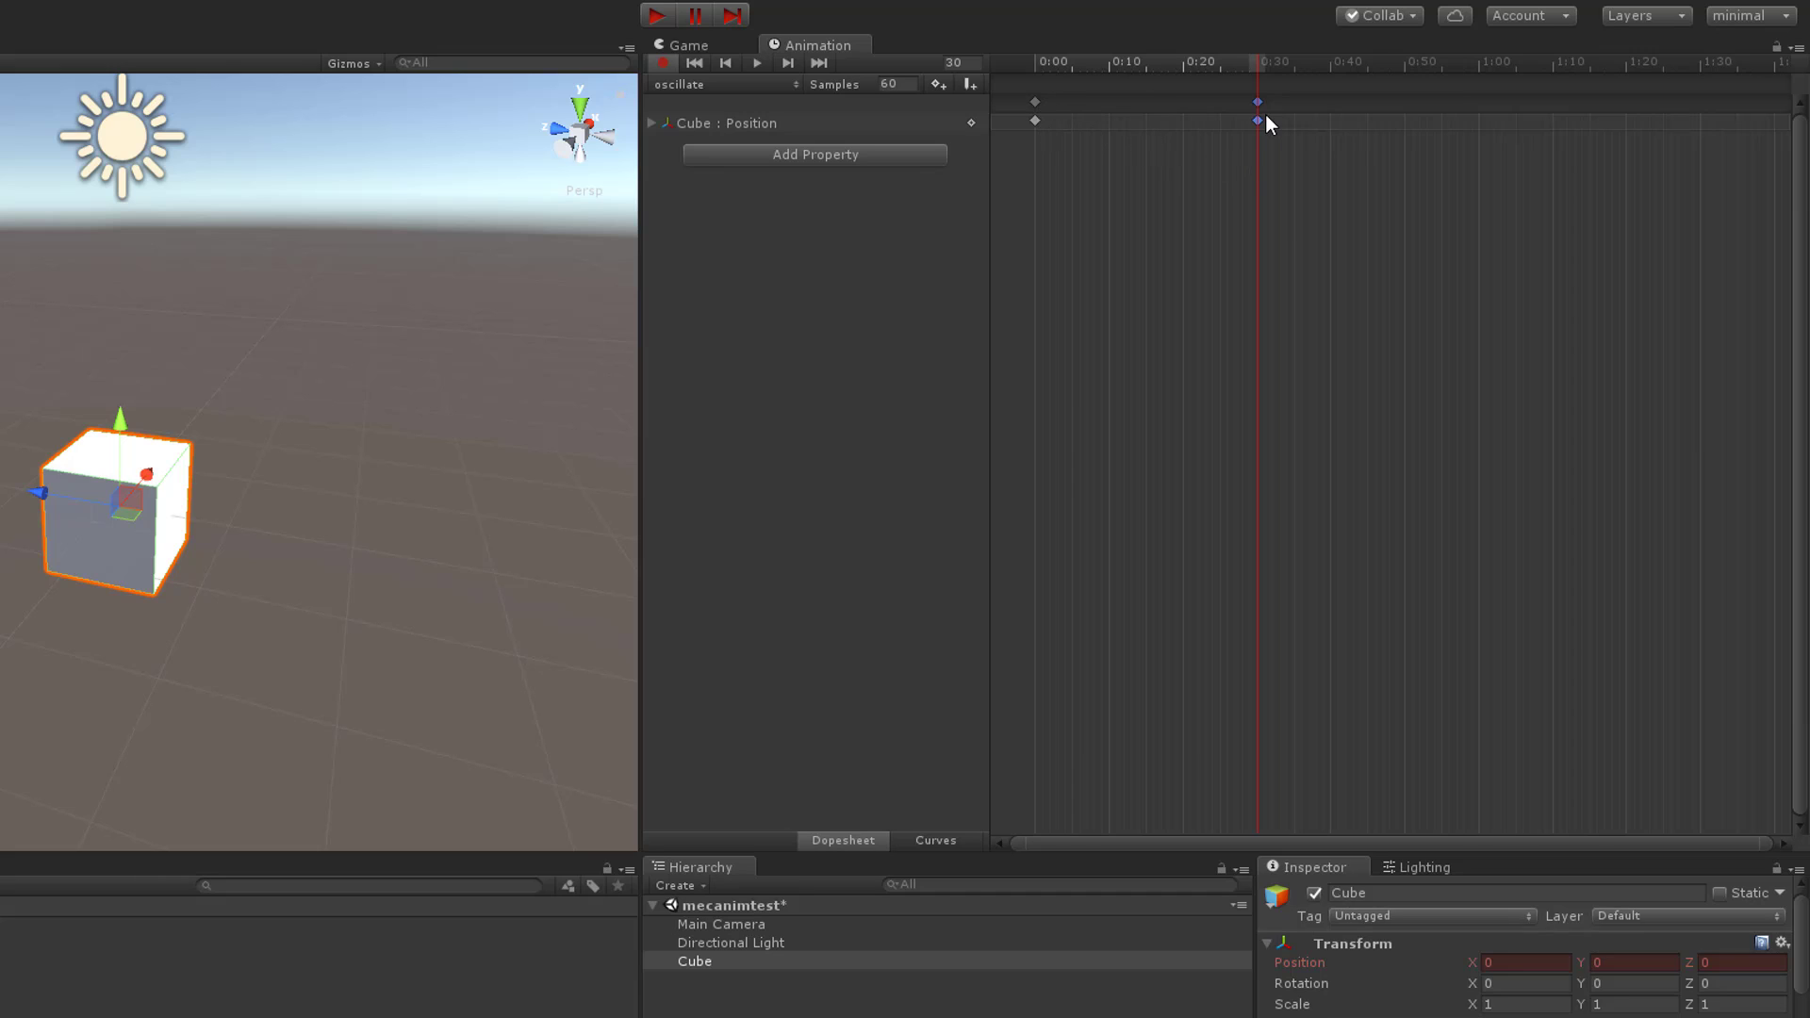
mouse_move(1267, 109)
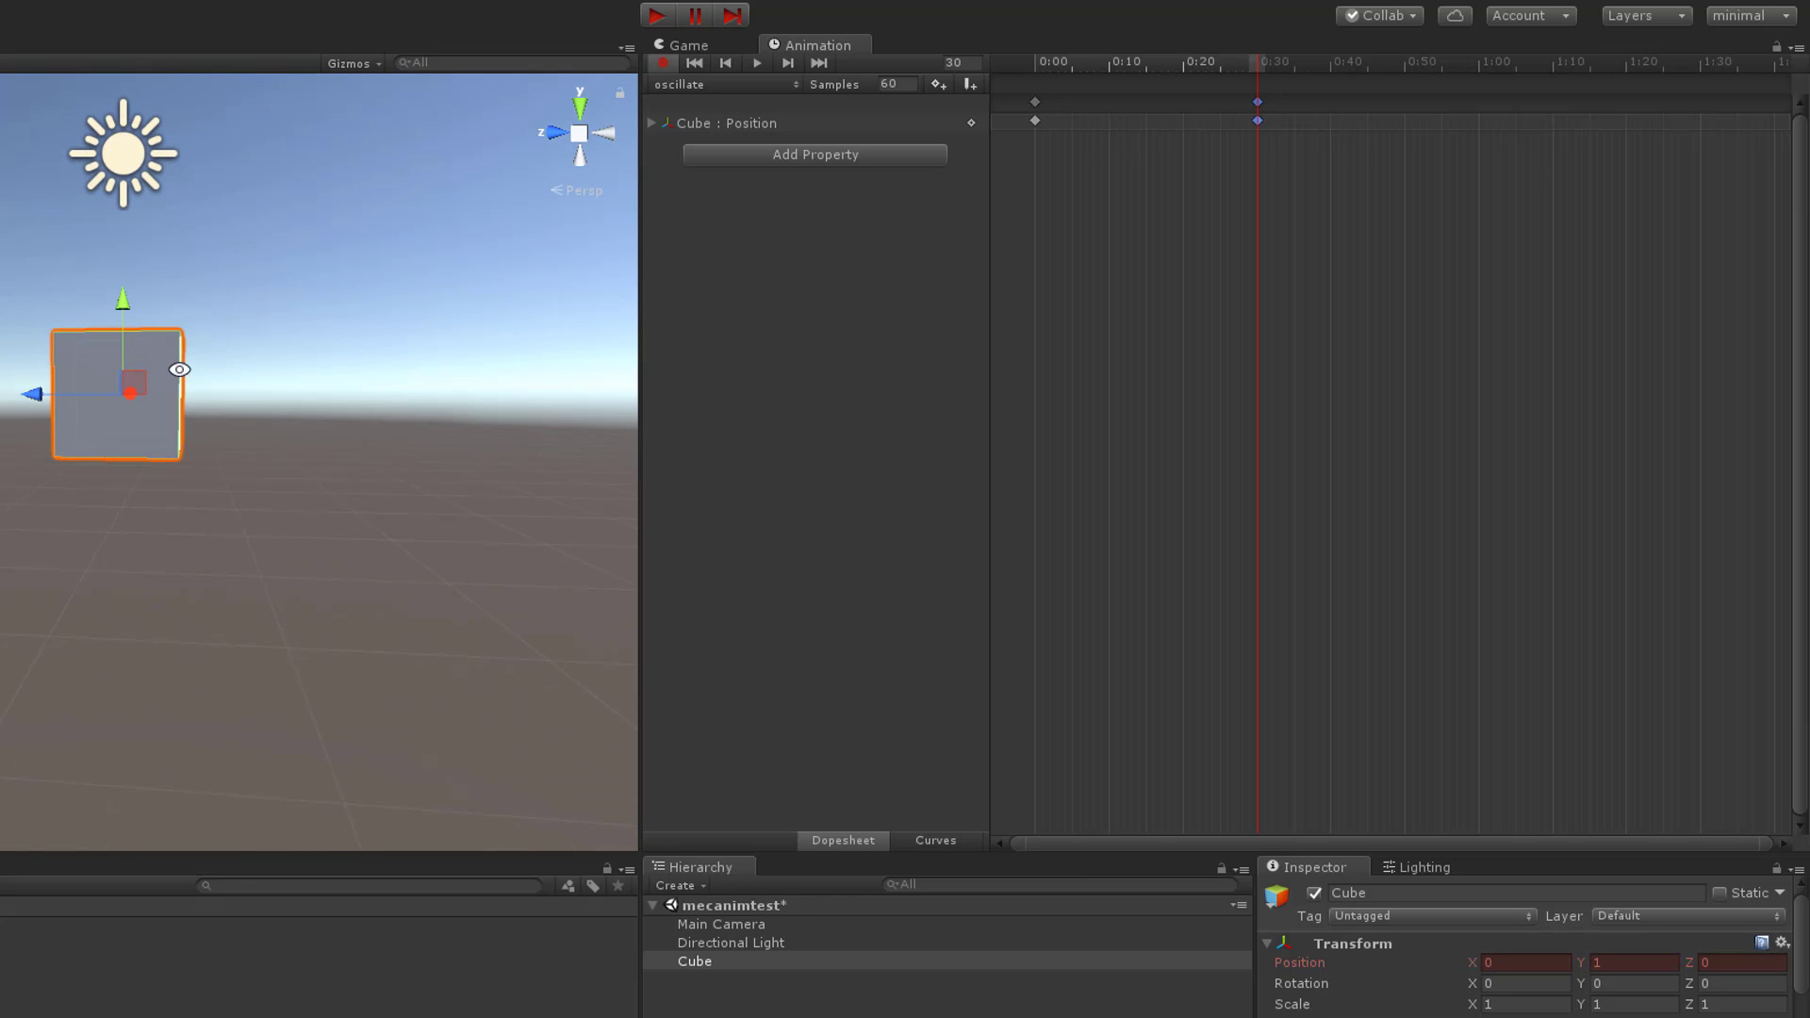
left_click(1035, 62)
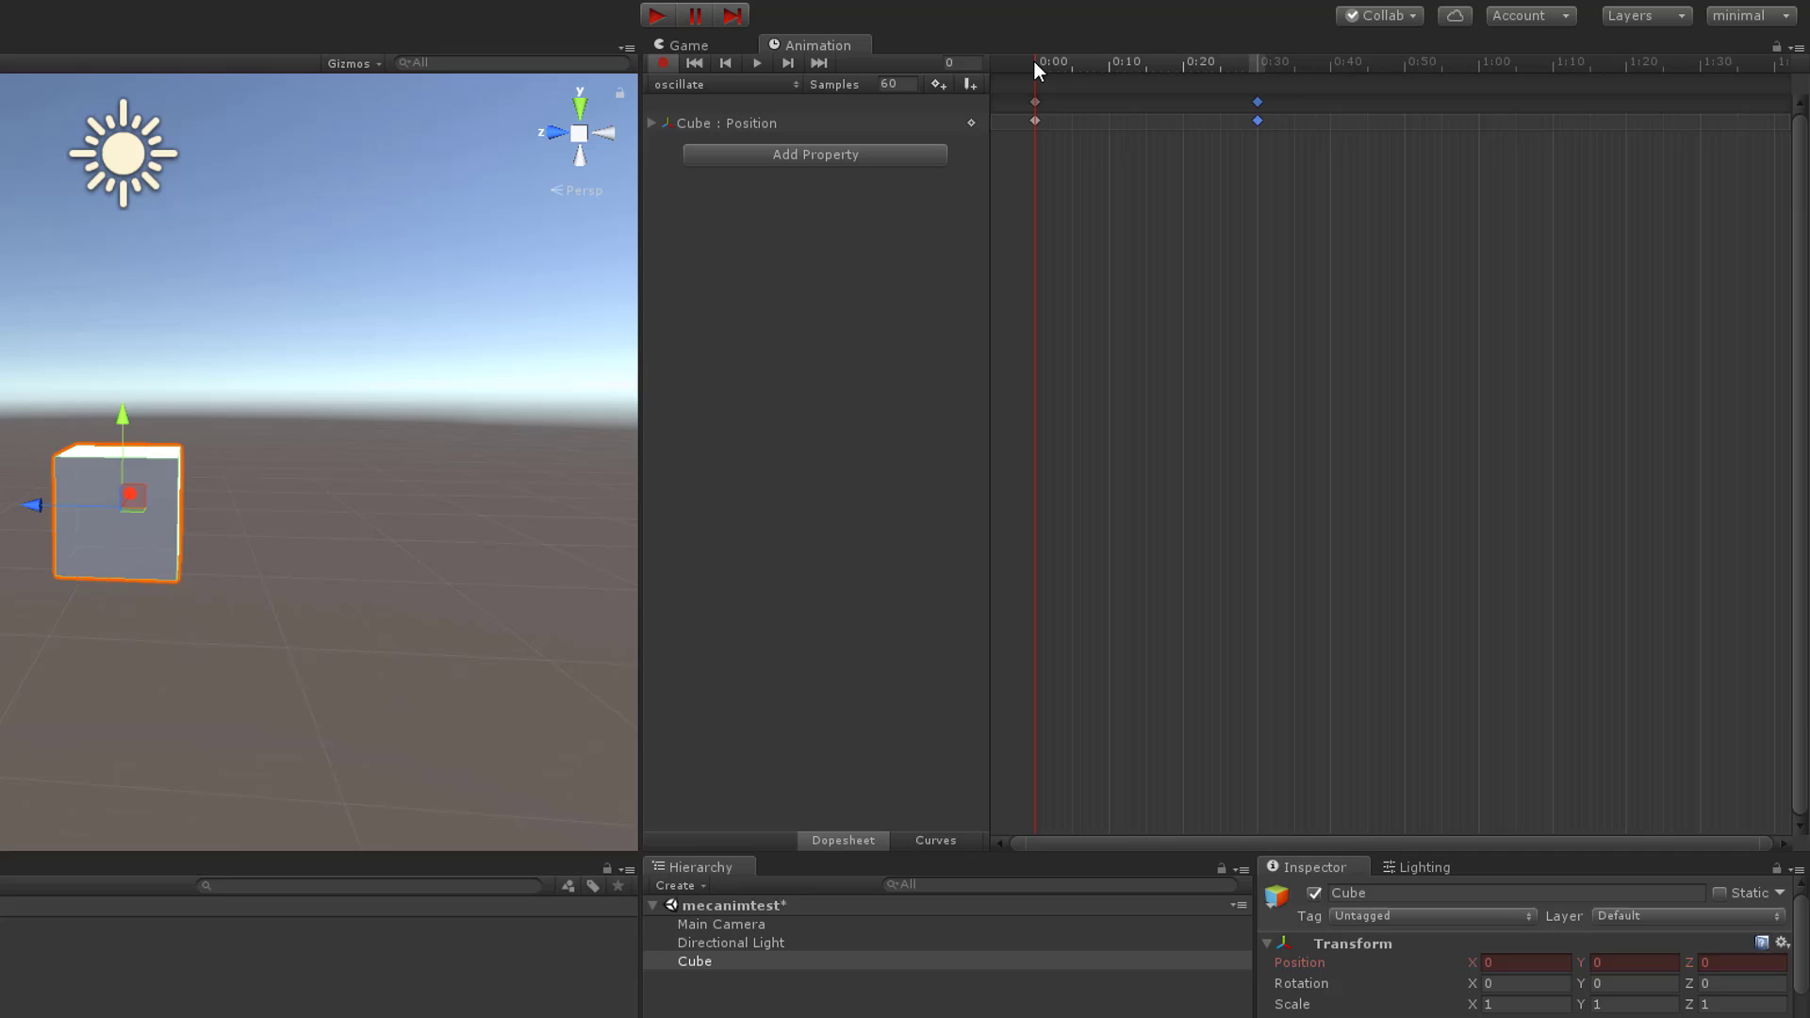
mouse_move(1086, 68)
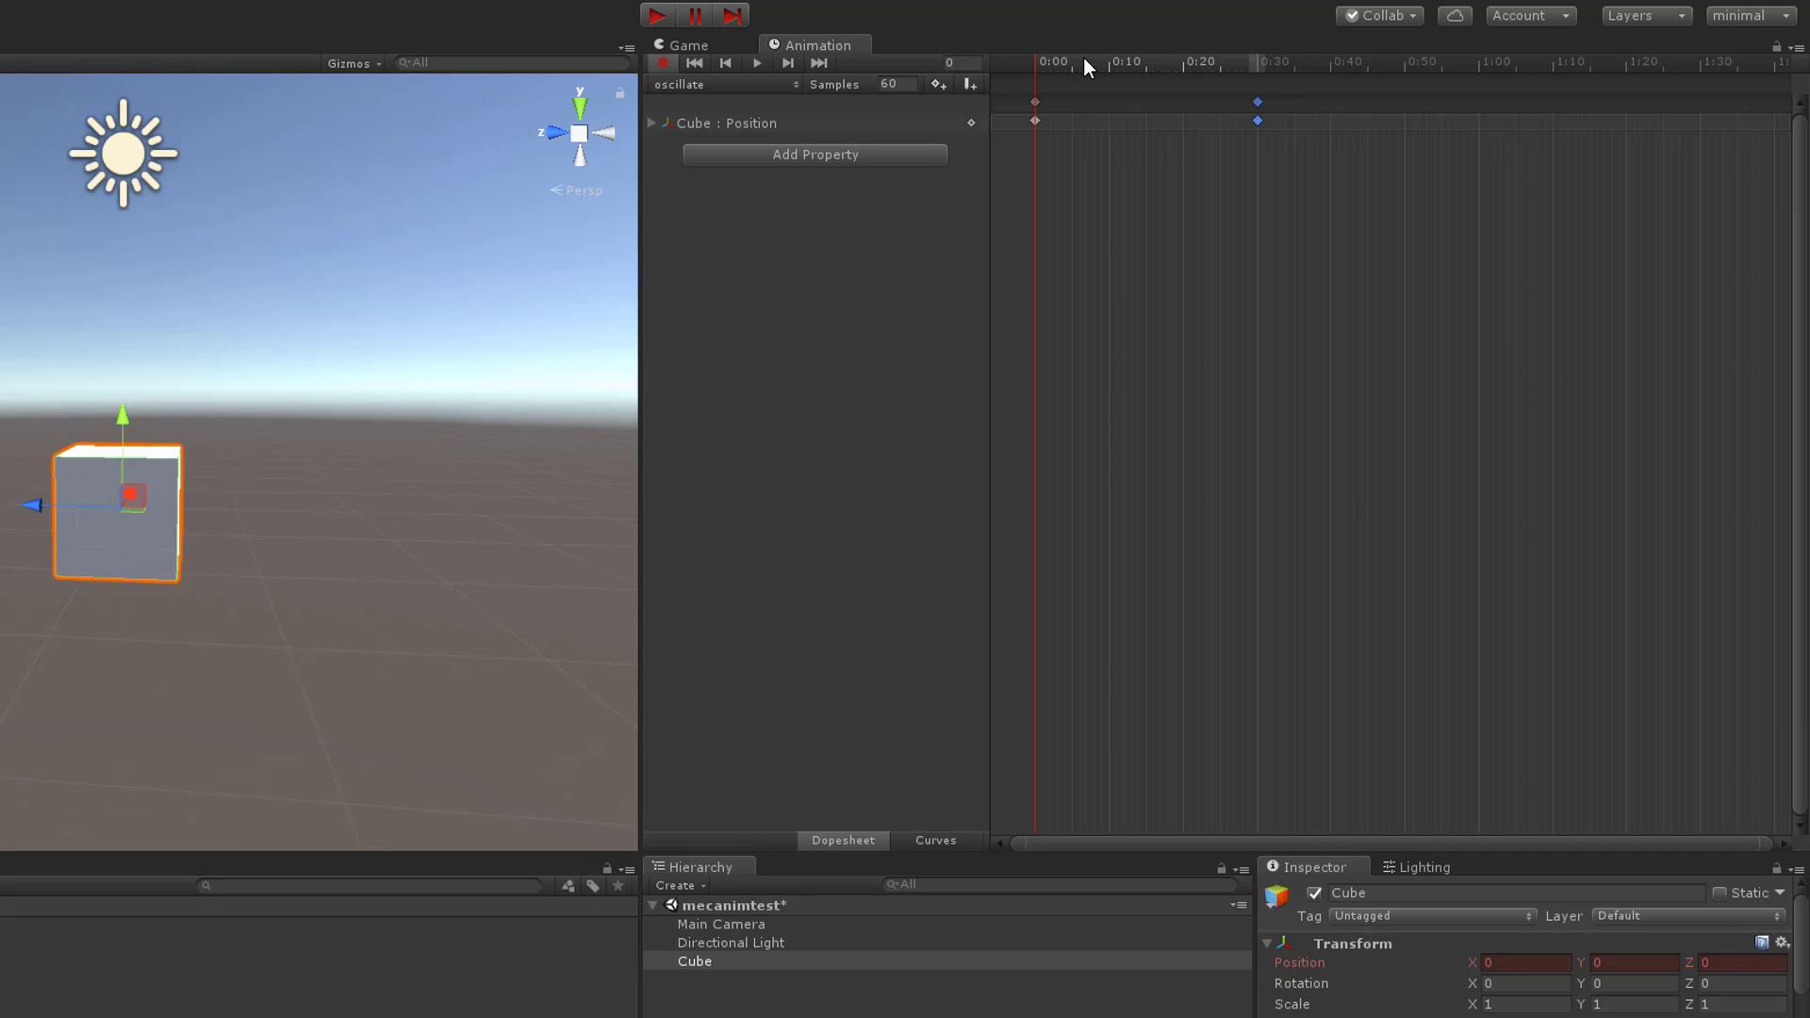
mouse_move(1250, 60)
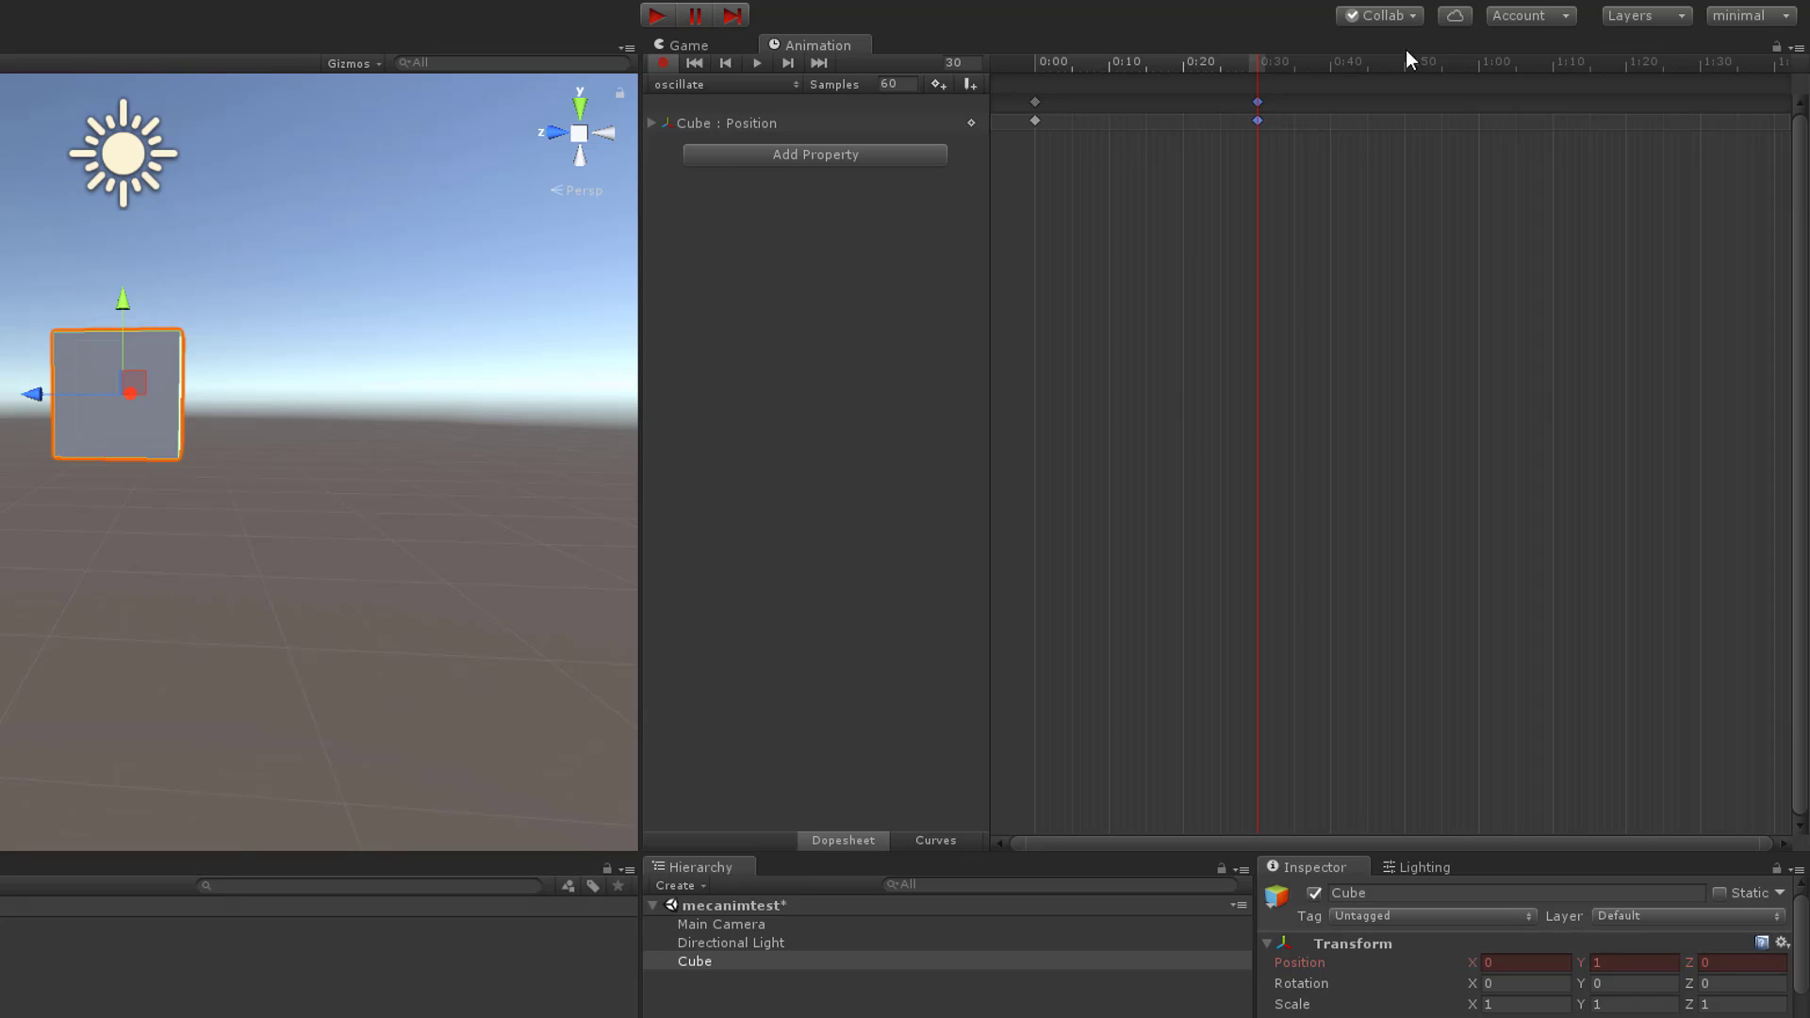
mouse_move(1490, 73)
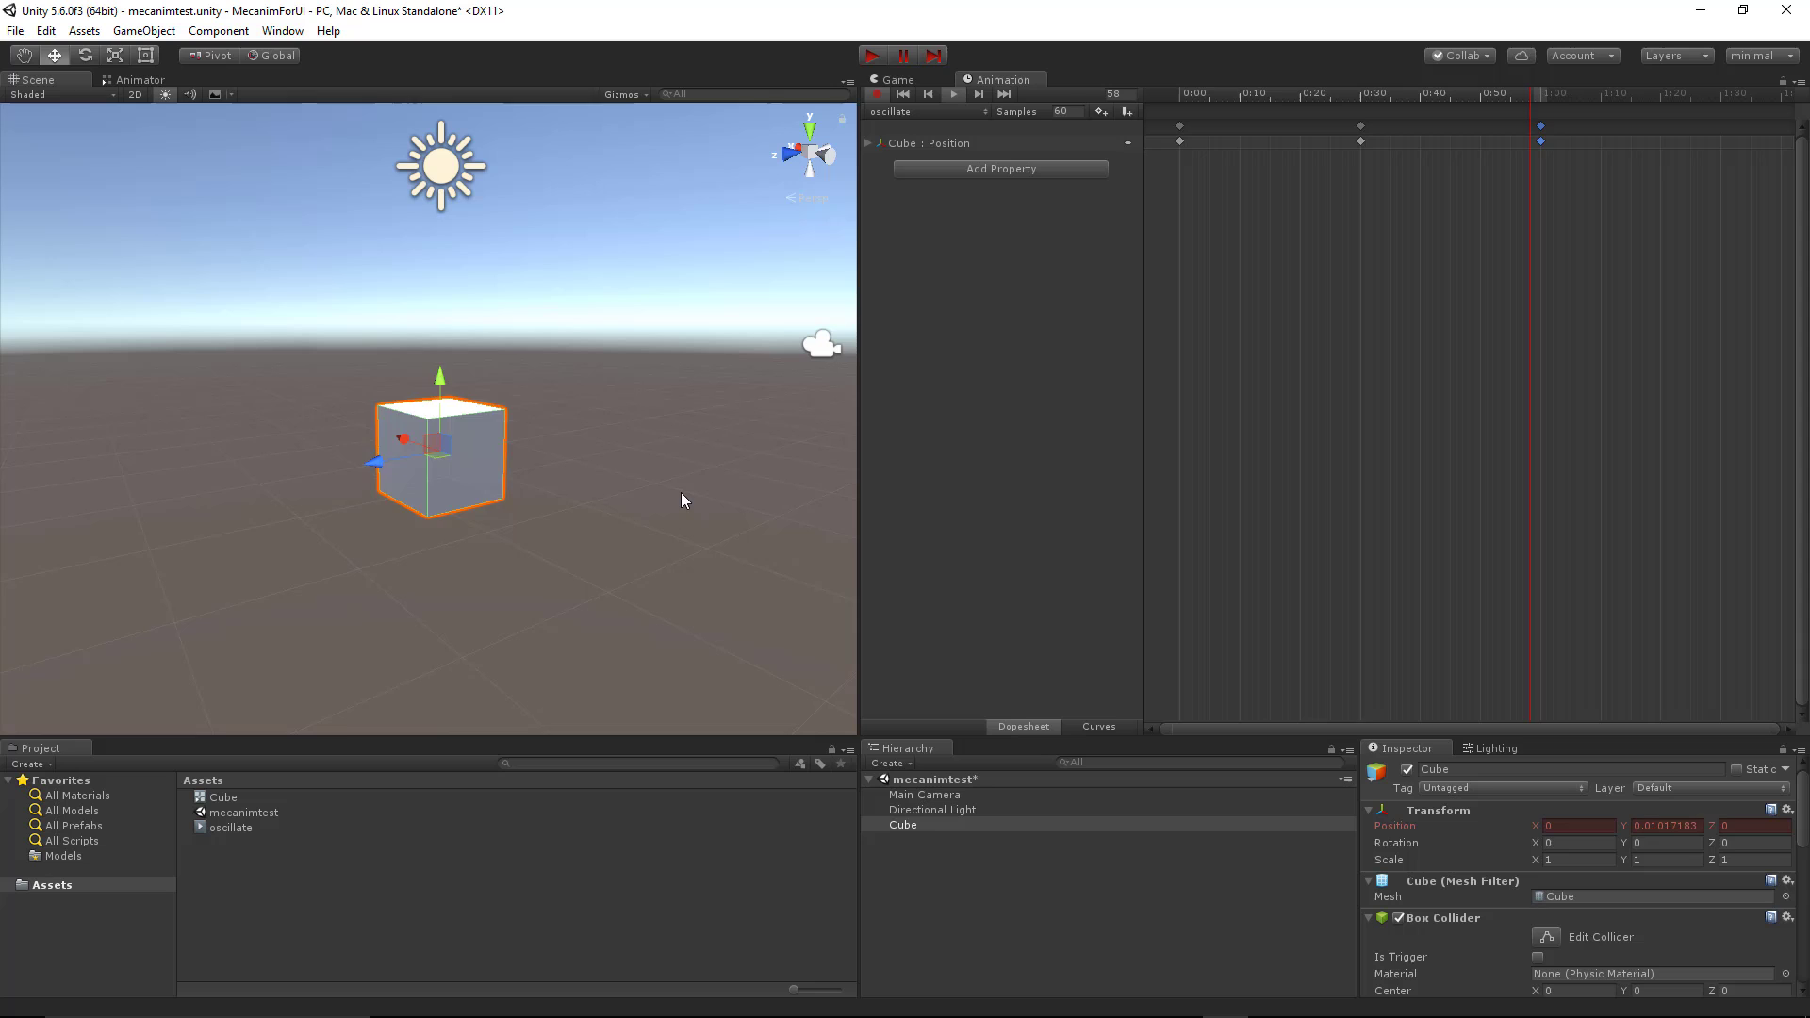
Stop recording and play-test the oscillating cube in the Game view.
left_click(979, 94)
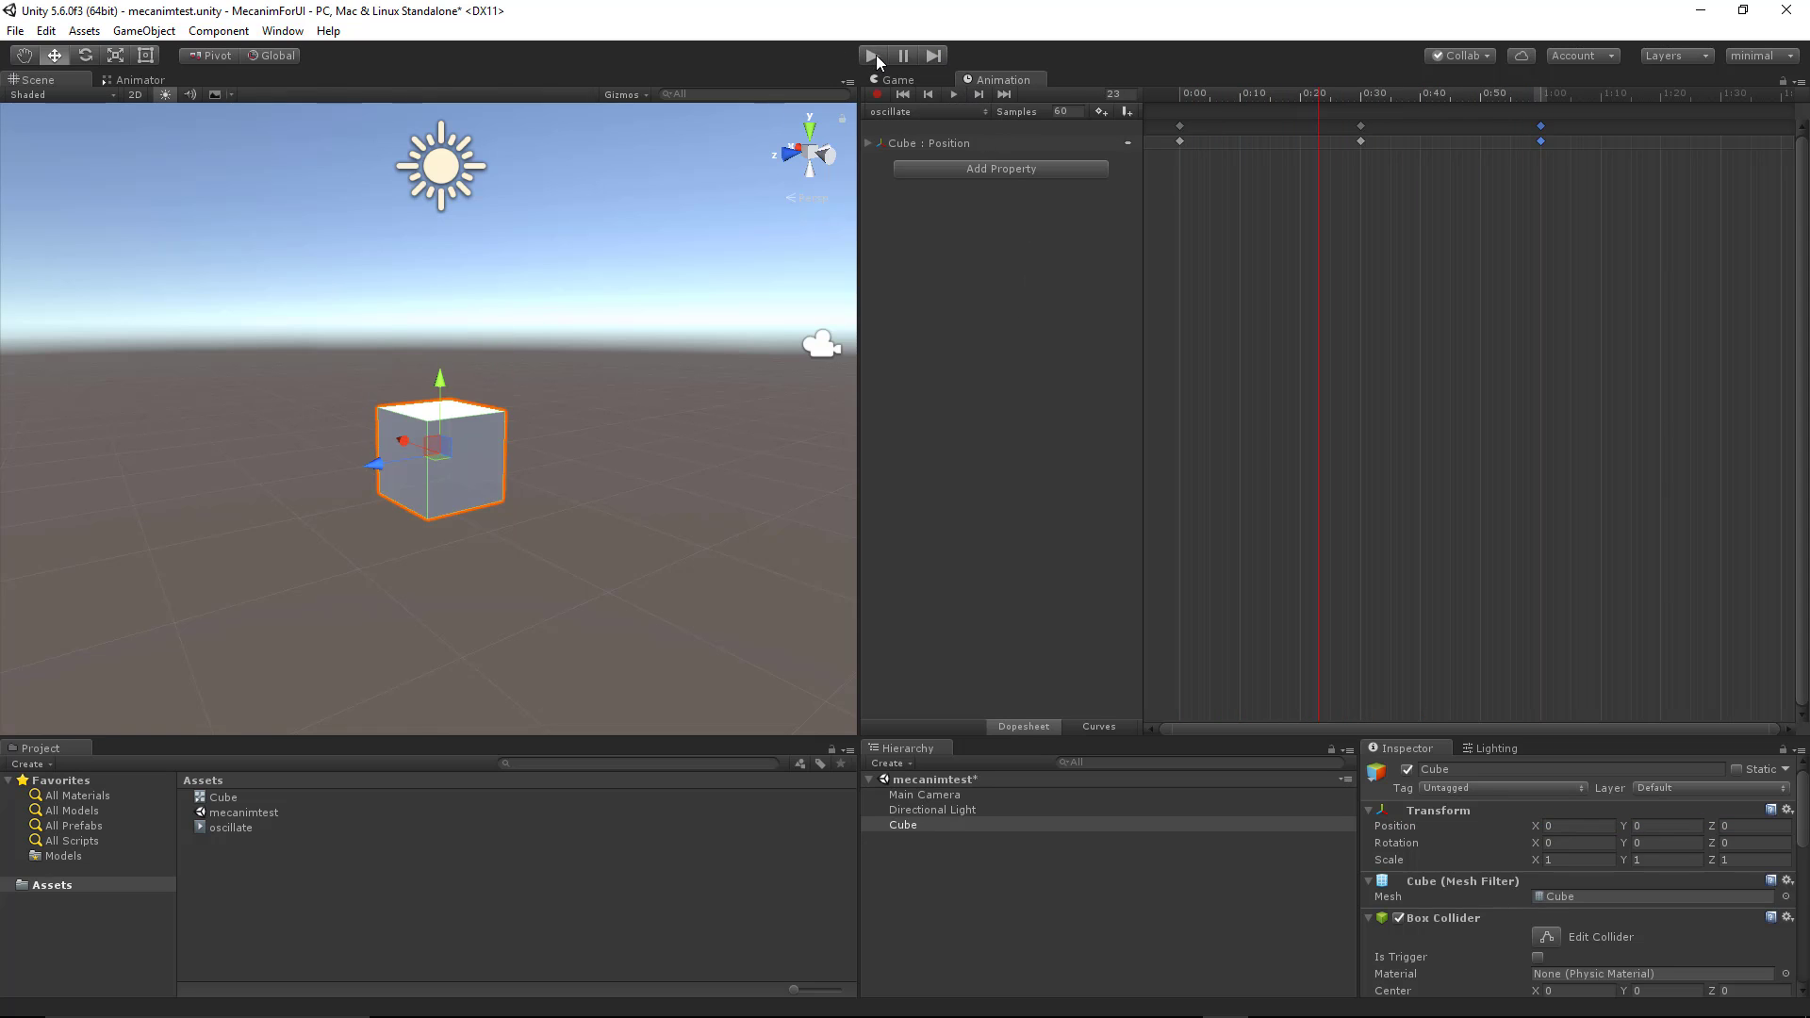
left_click(873, 55)
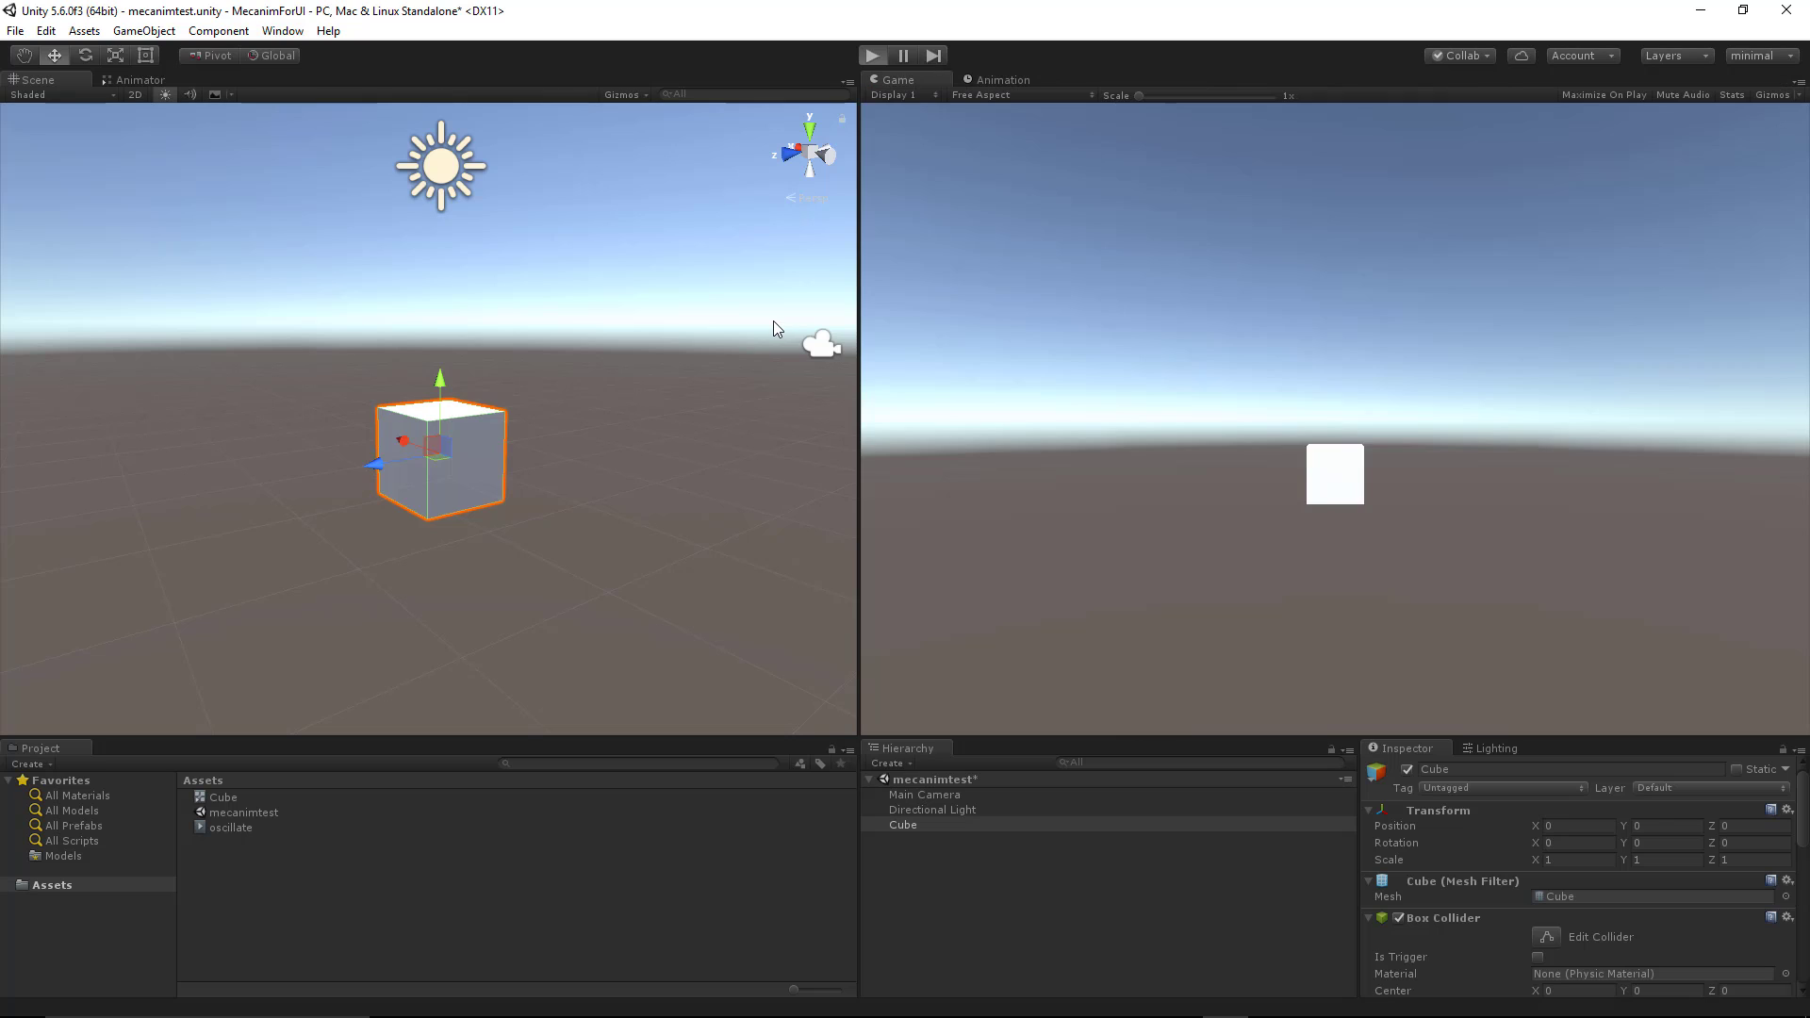
left_click(872, 55)
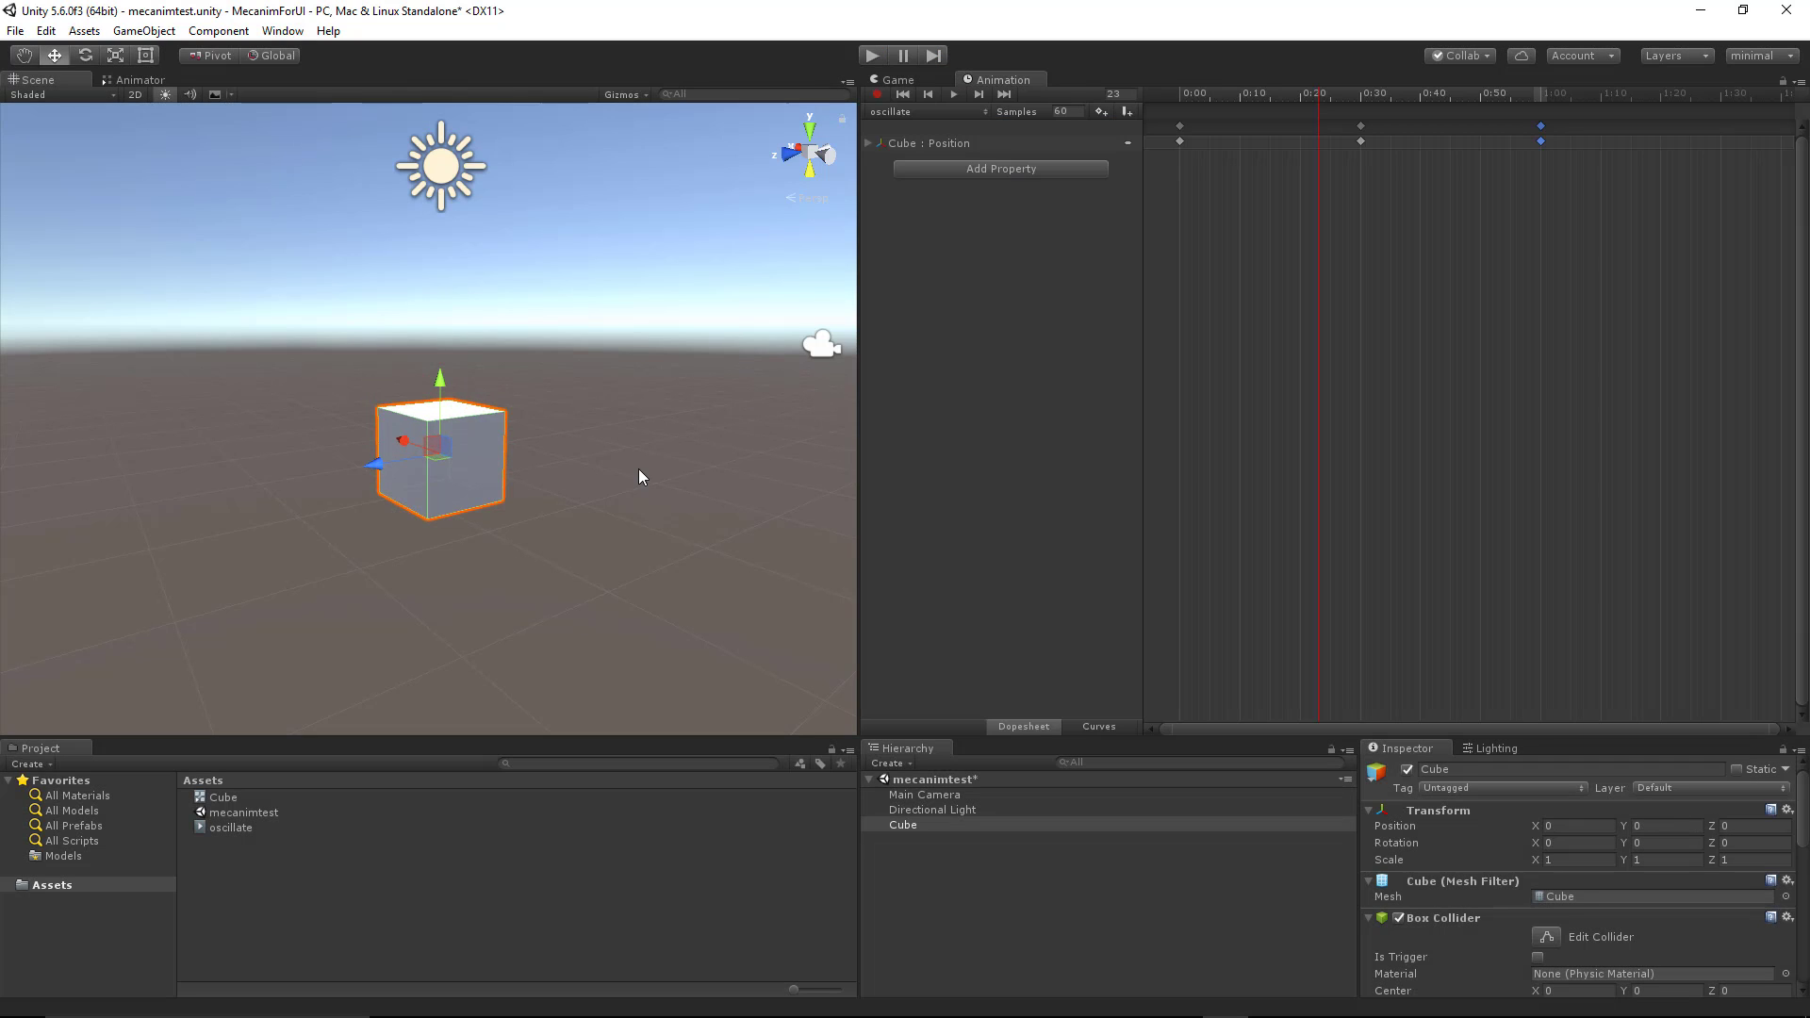
mouse_move(661, 526)
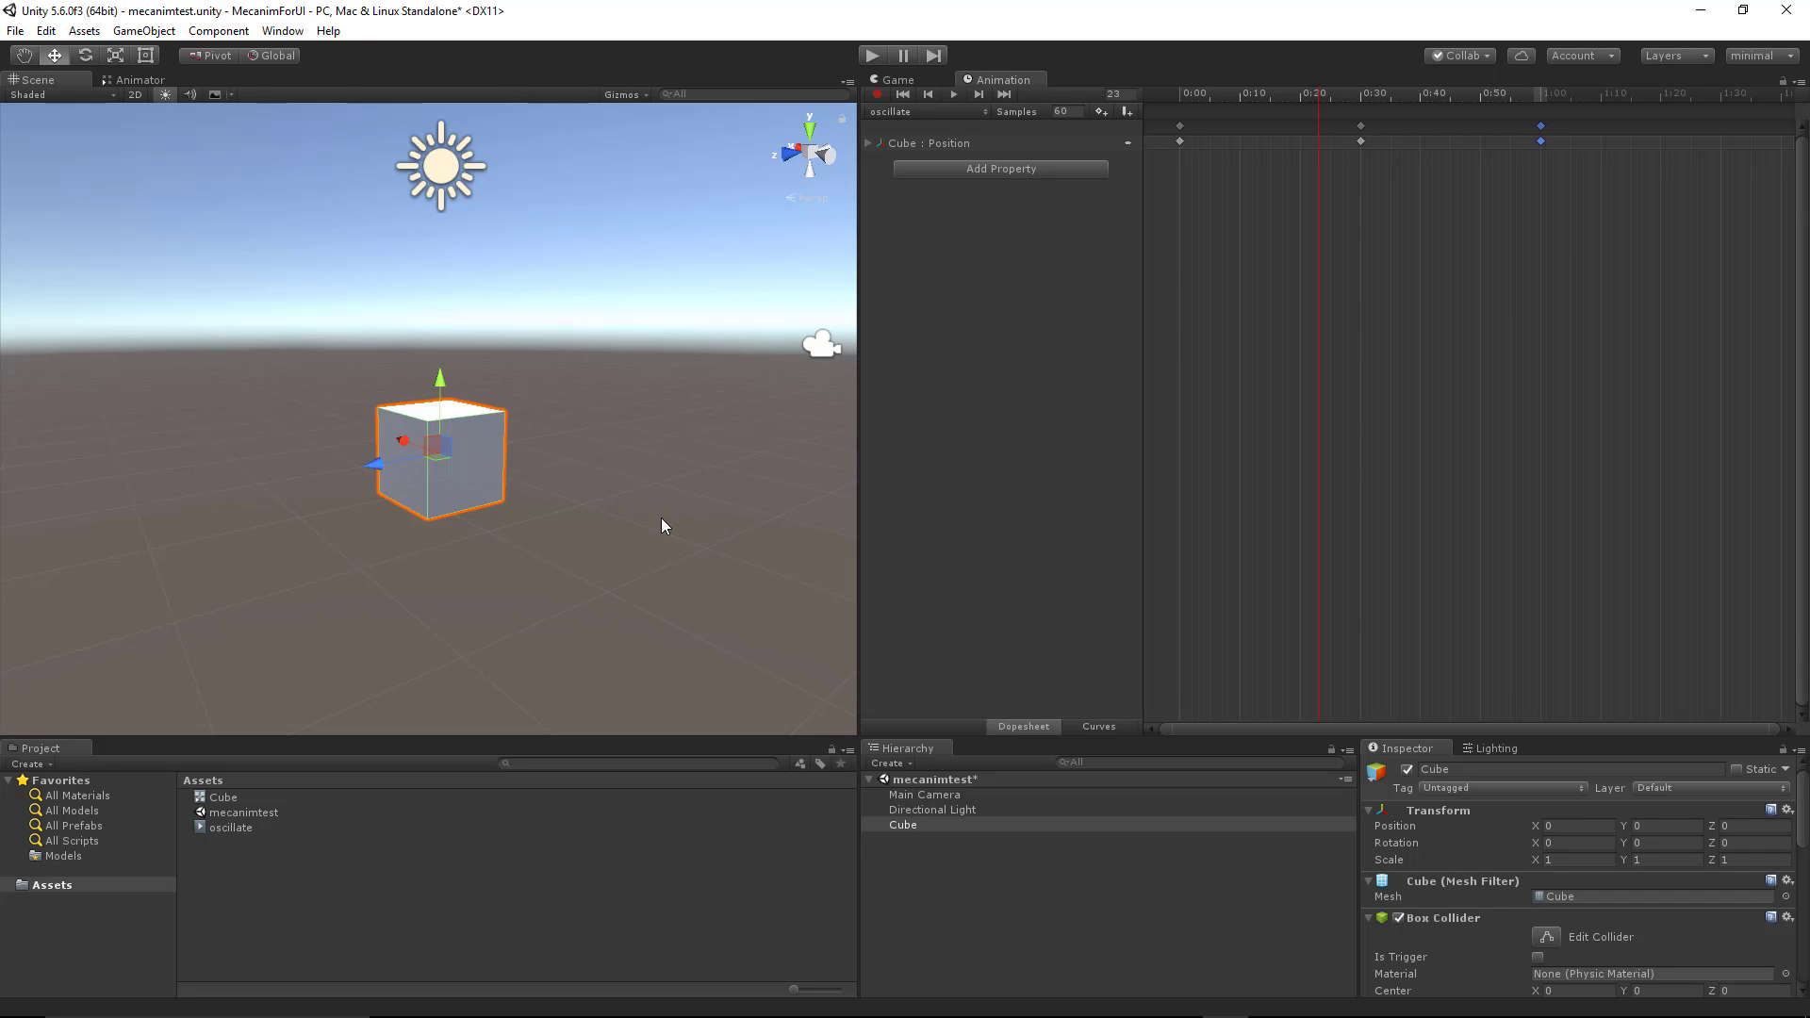
mouse_move(635, 491)
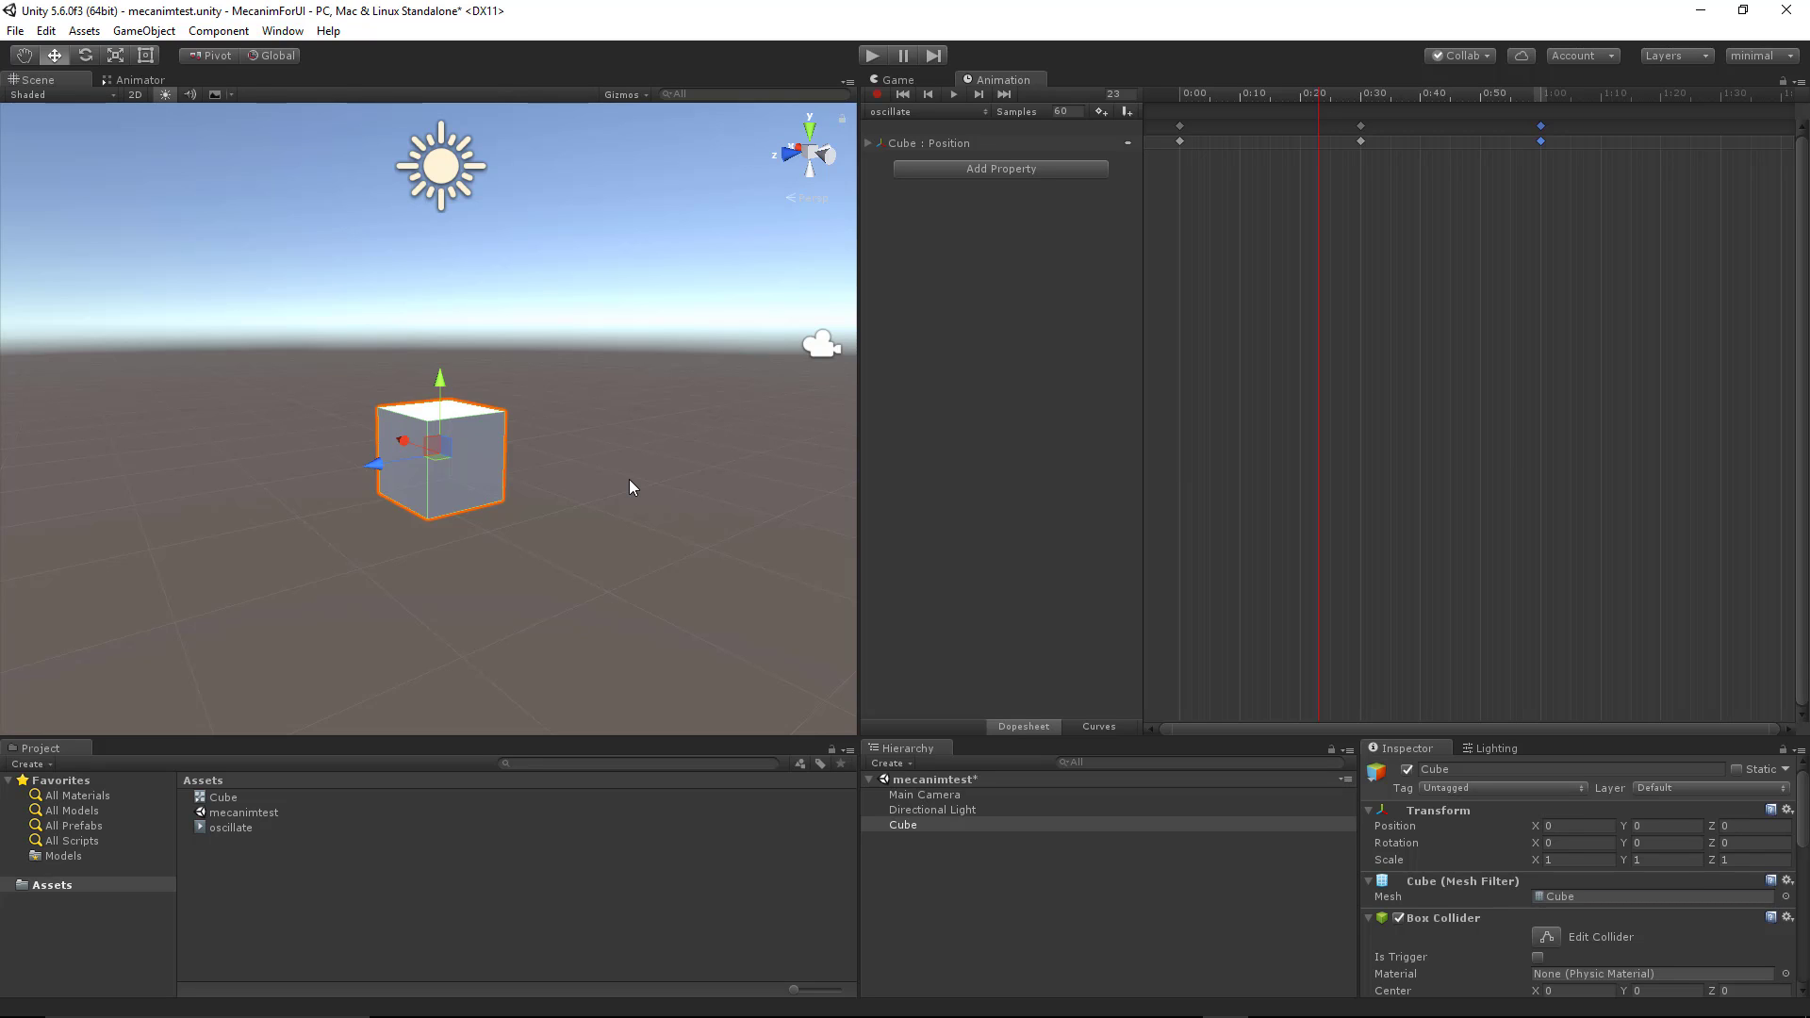
mouse_move(577, 483)
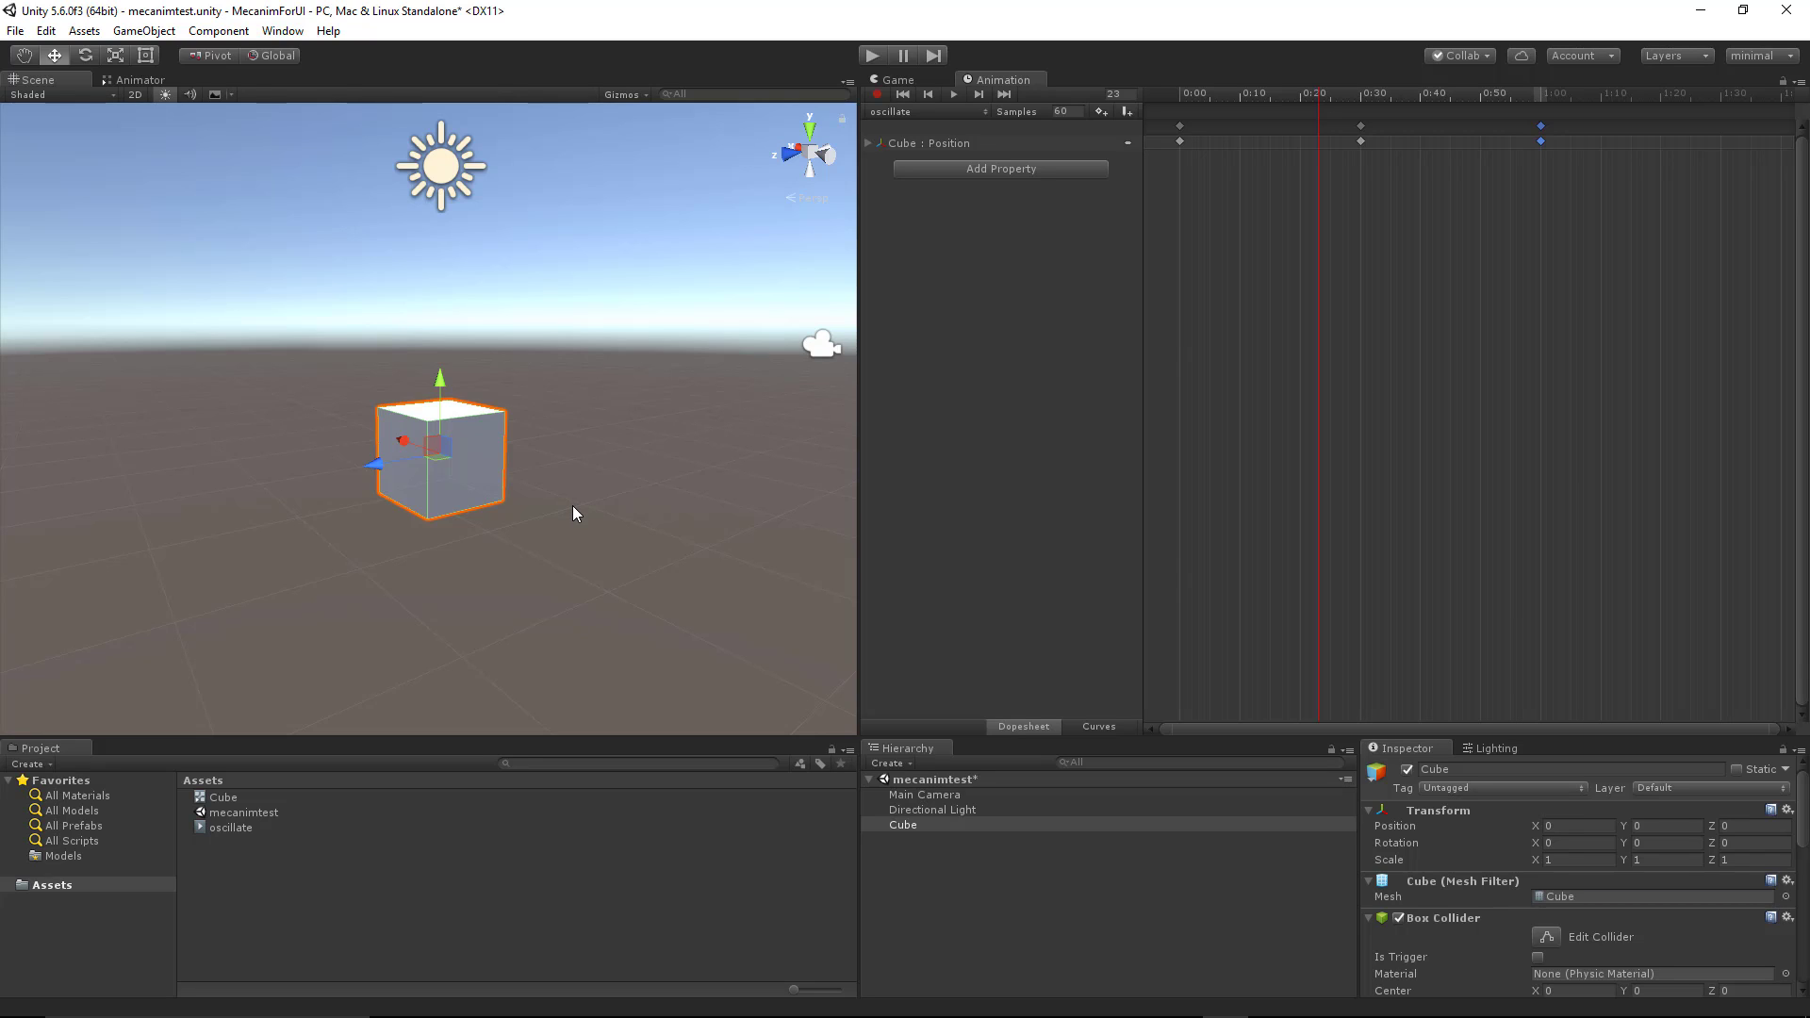
mouse_move(564, 474)
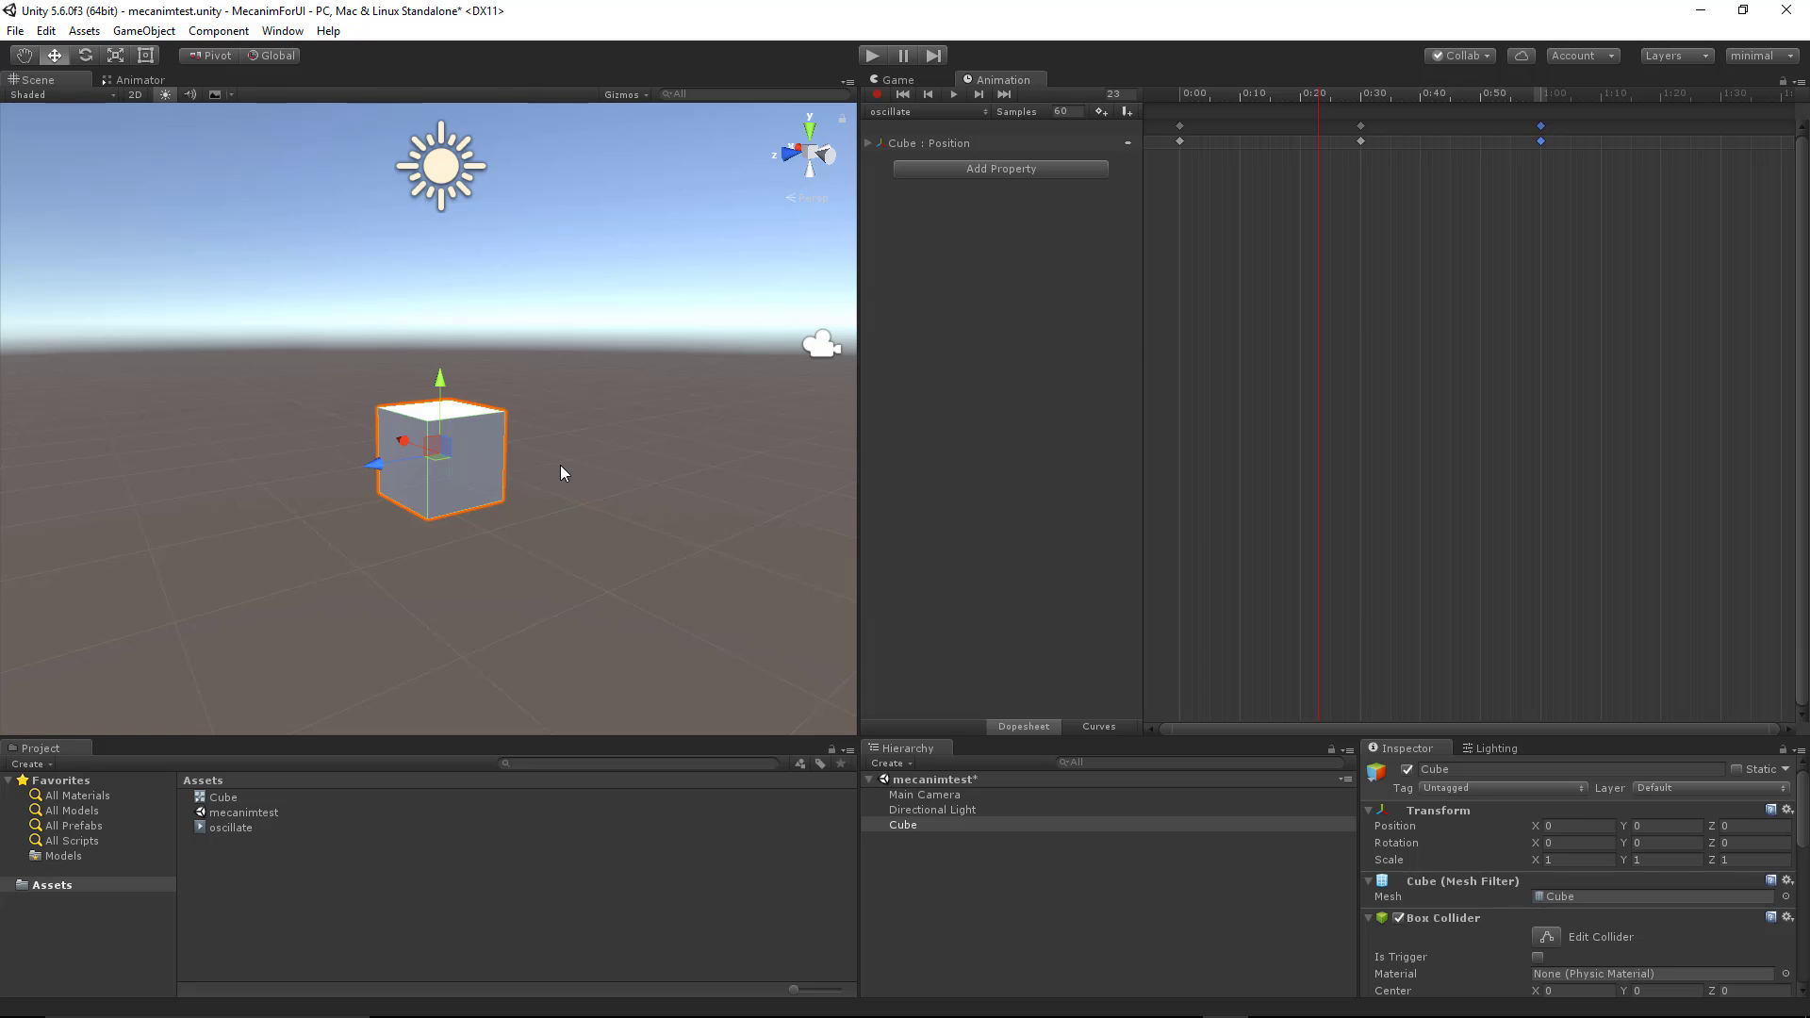